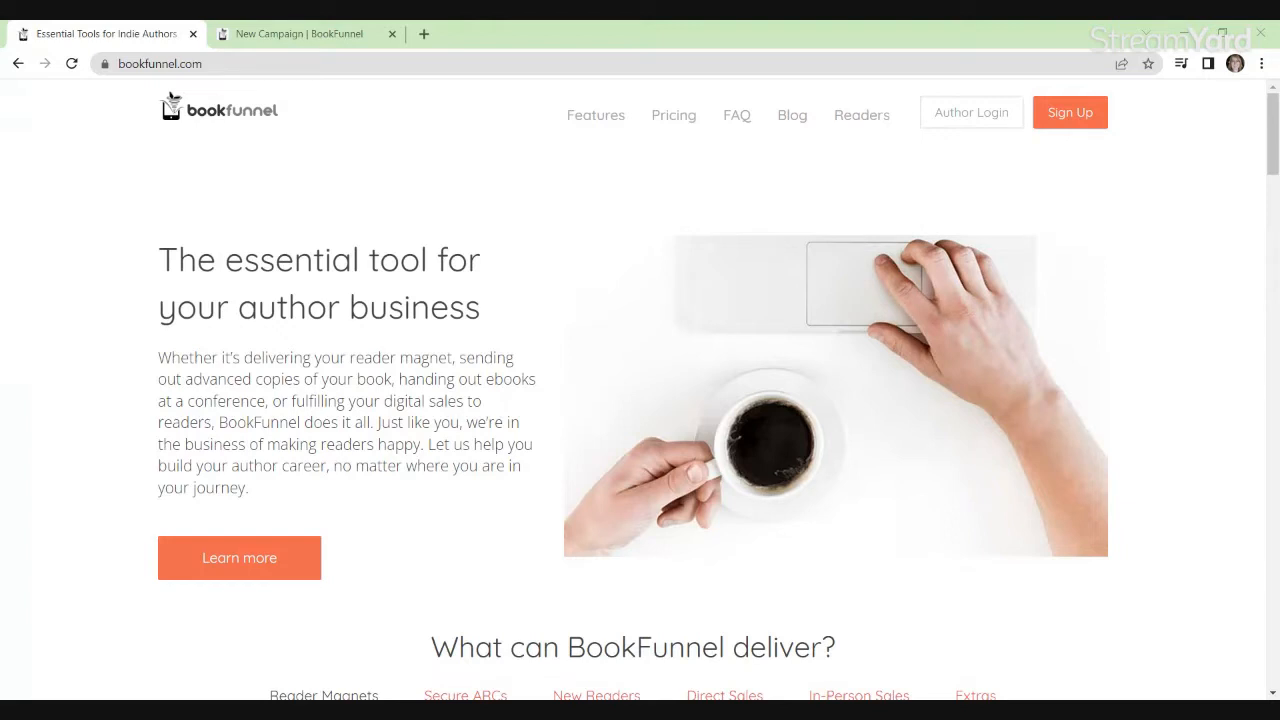
# Step: Sign in from the BookFunnel homepage via Author Login to reach the dashboard
pyautogui.click(972, 112)
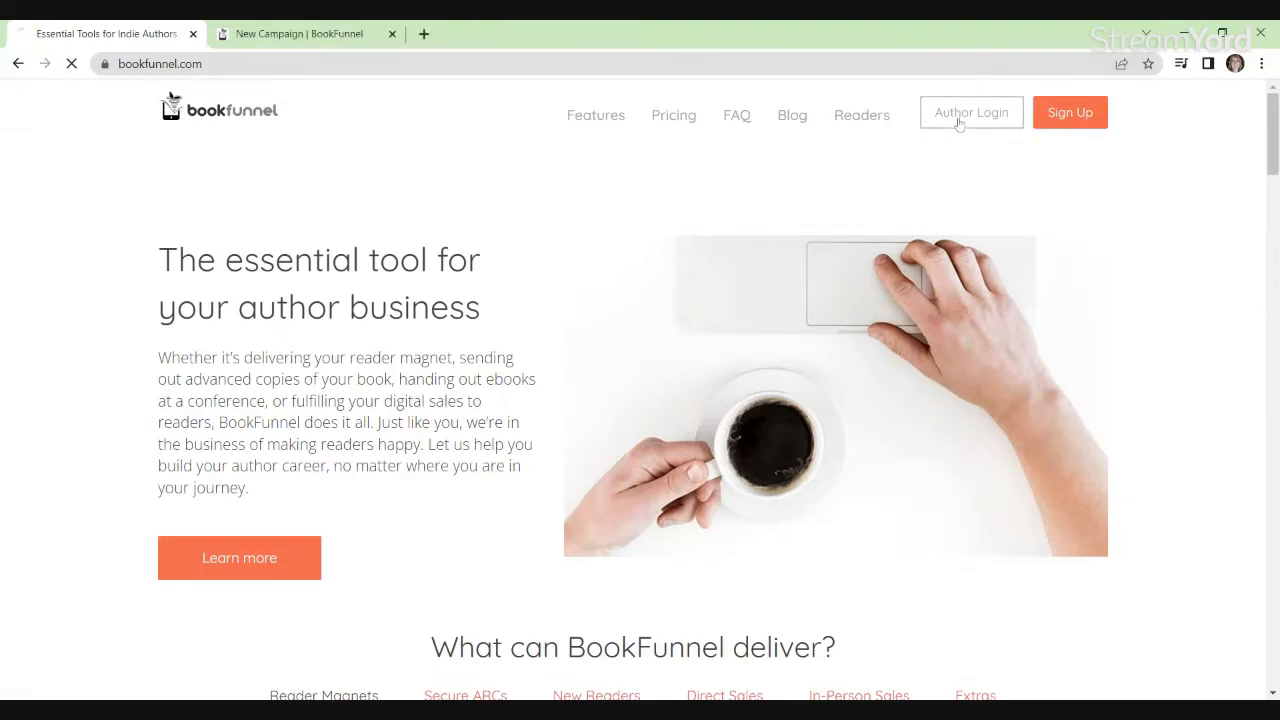
pyautogui.click(970, 112)
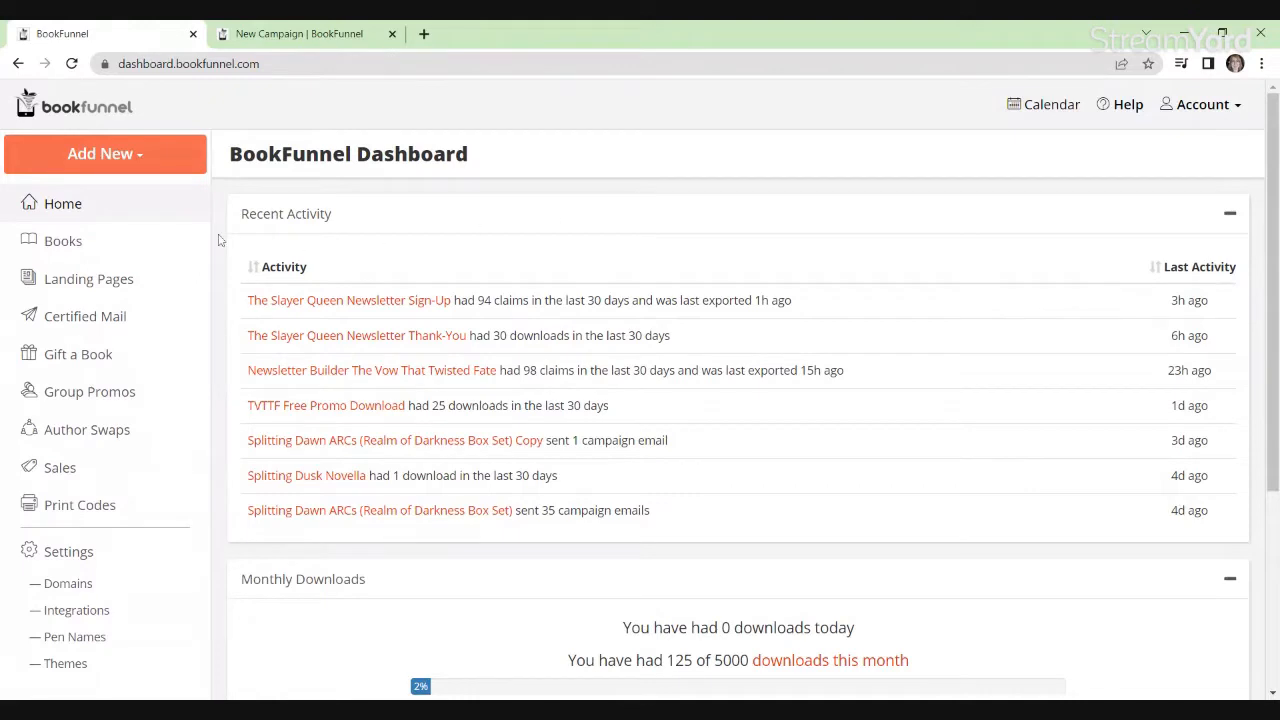
pyautogui.moveTo(588, 246)
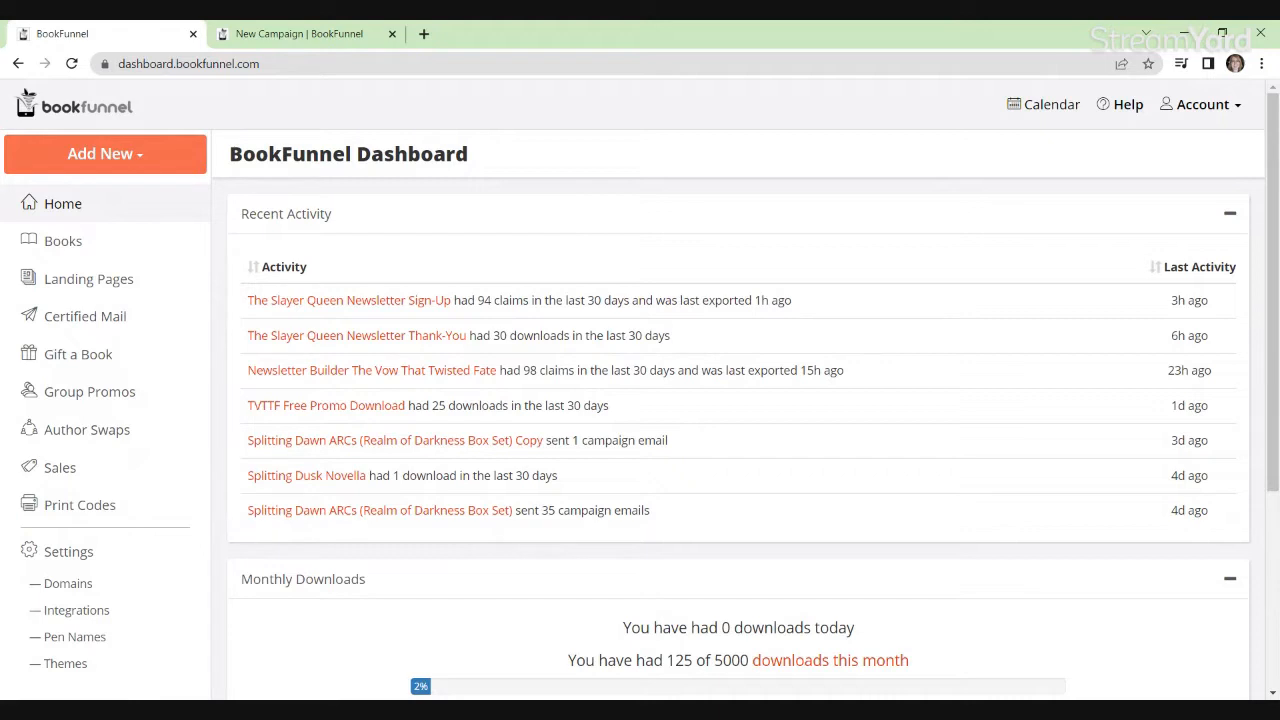
pyautogui.moveTo(128, 320)
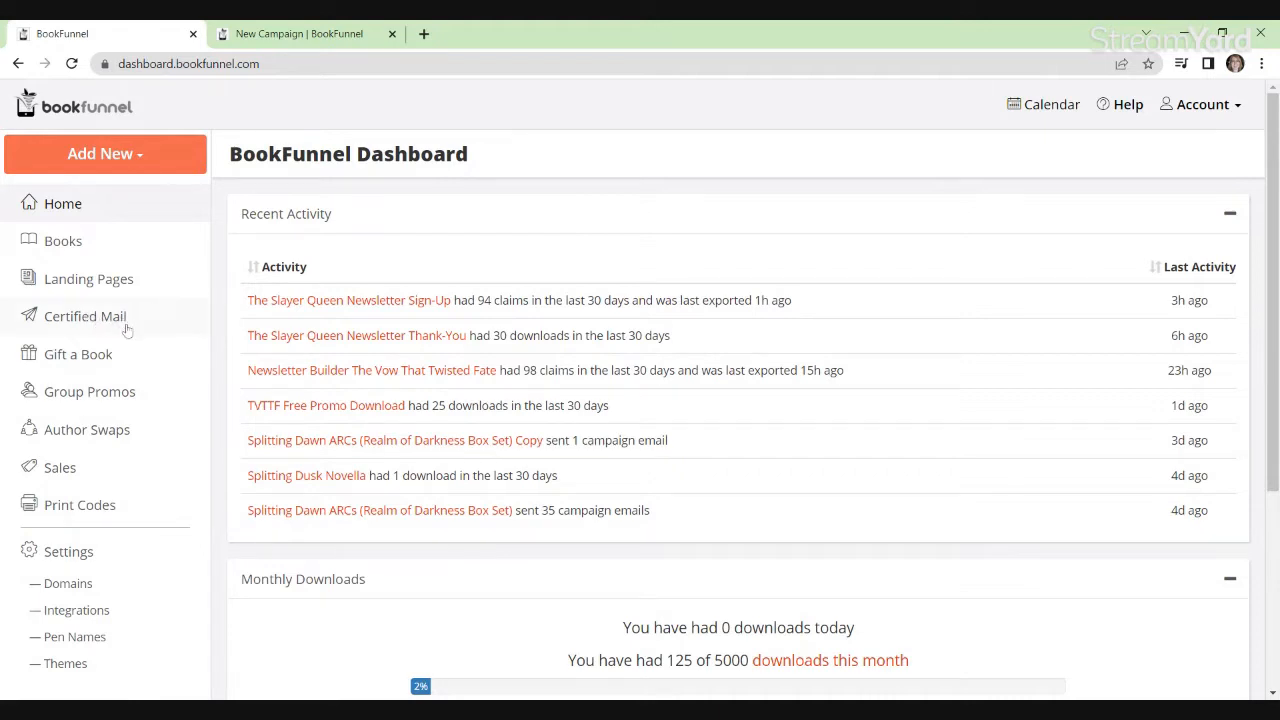
pyautogui.moveTo(140, 322)
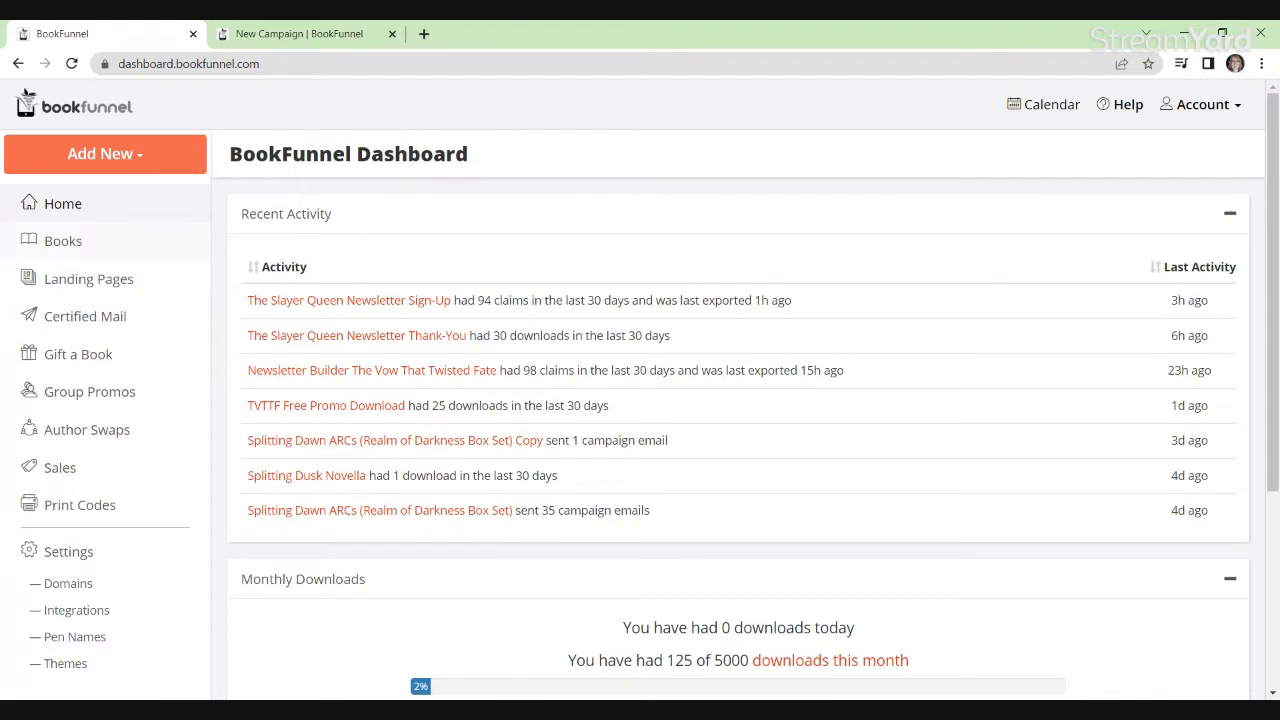
pyautogui.moveTo(140, 156)
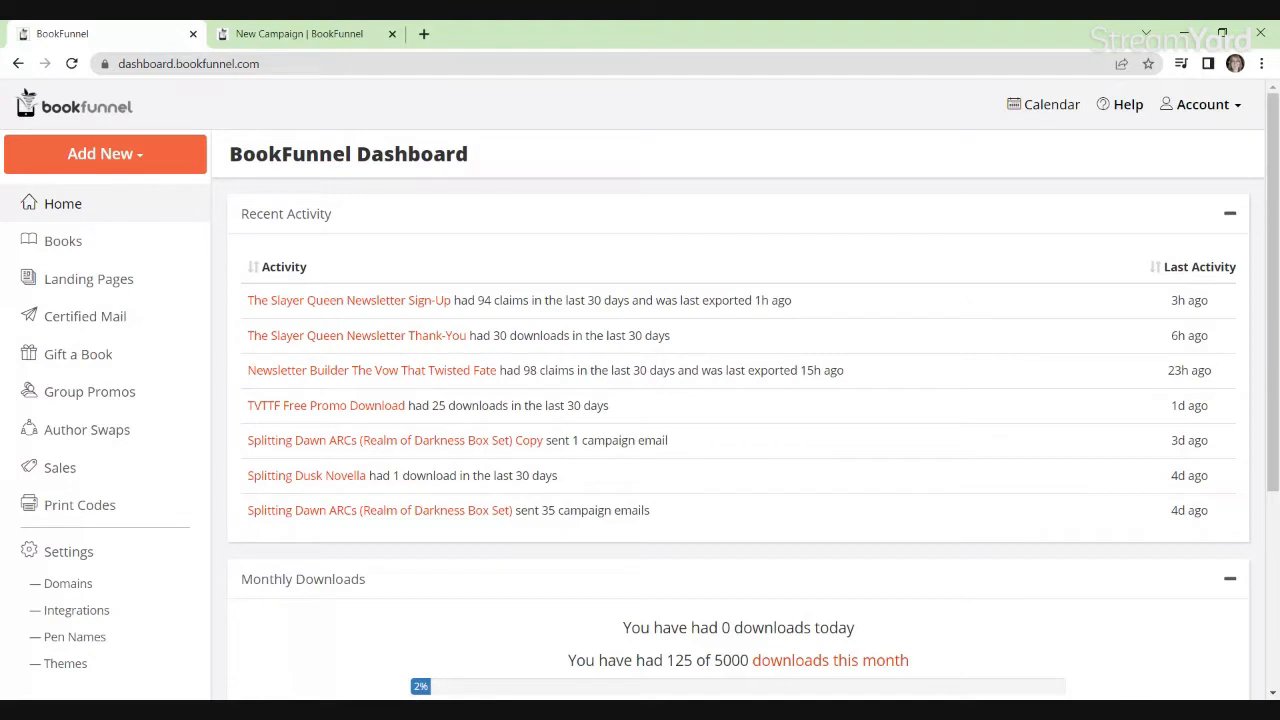
# Step: Start a new book from Add New > Add New Book and review the empty form's fields
pyautogui.click(104, 154)
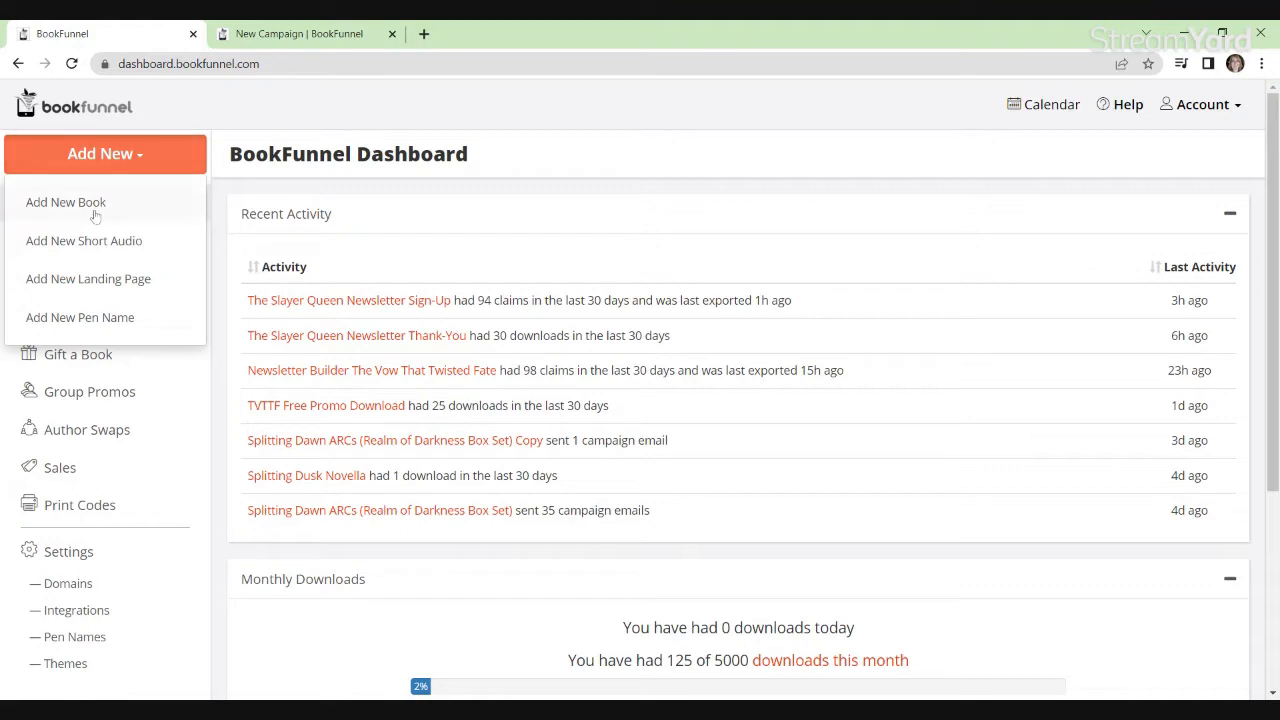
pyautogui.click(64, 202)
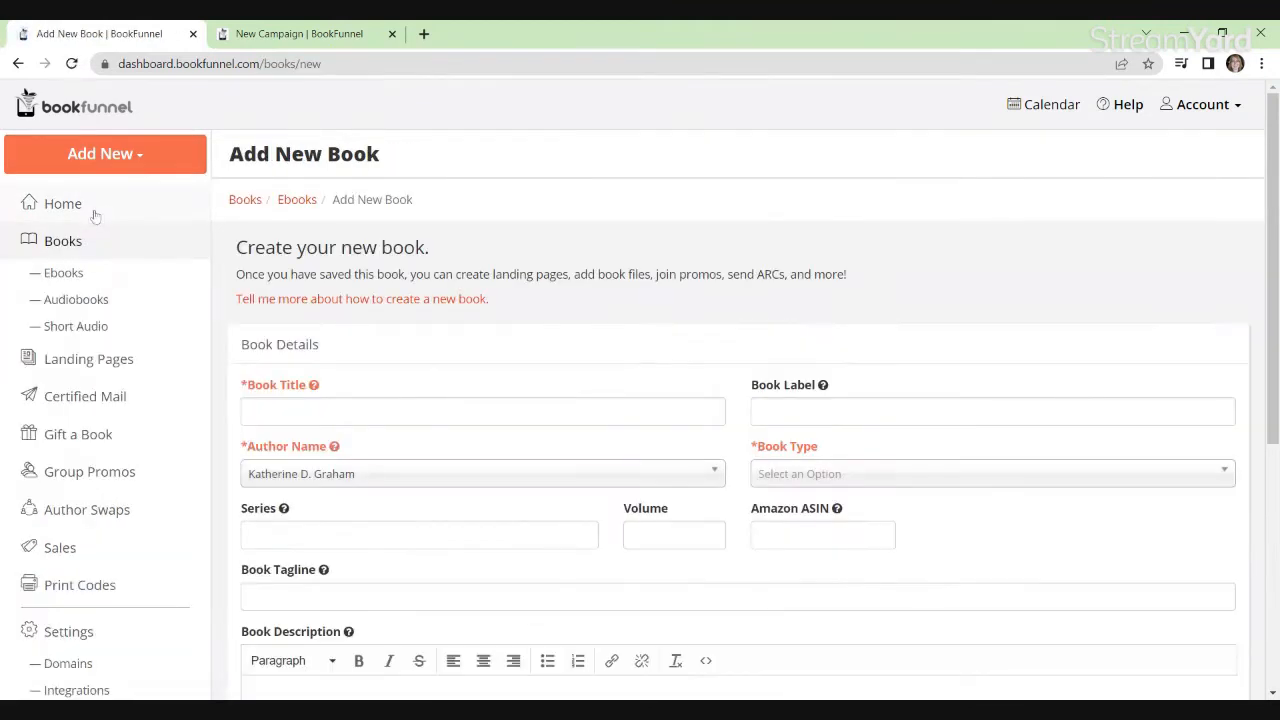
pyautogui.scroll(-3)
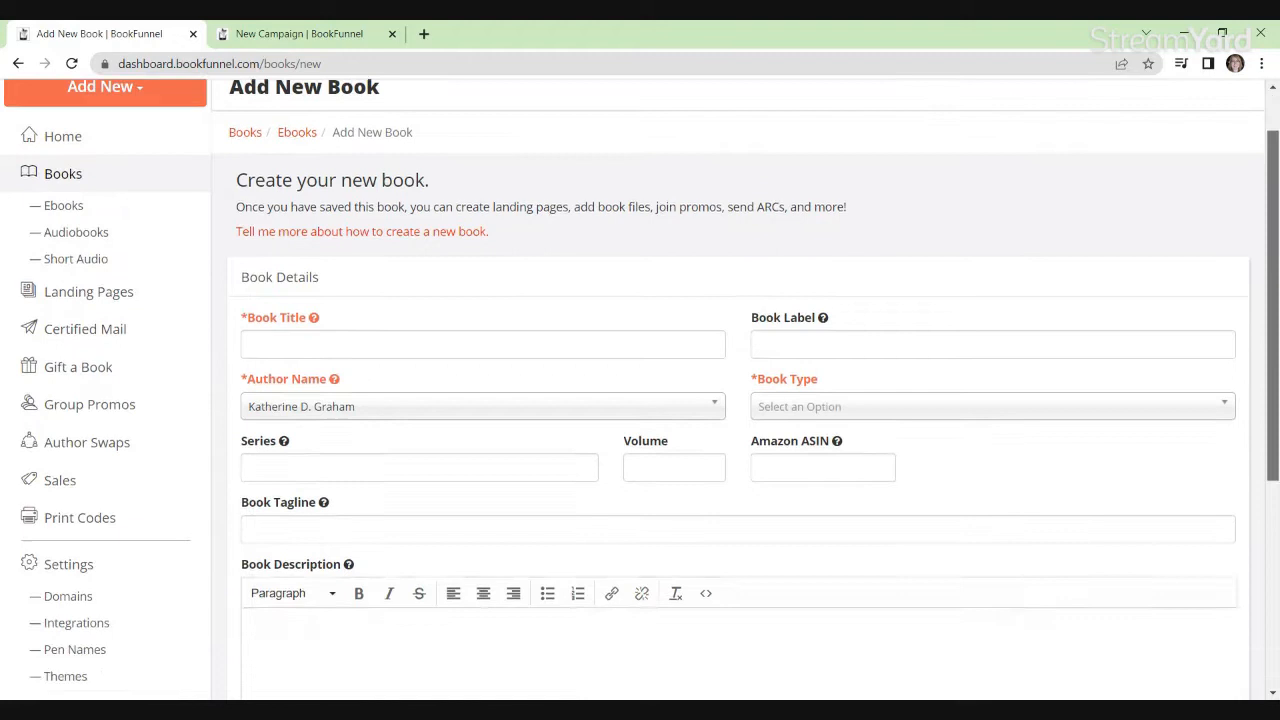
pyautogui.scroll(-3)
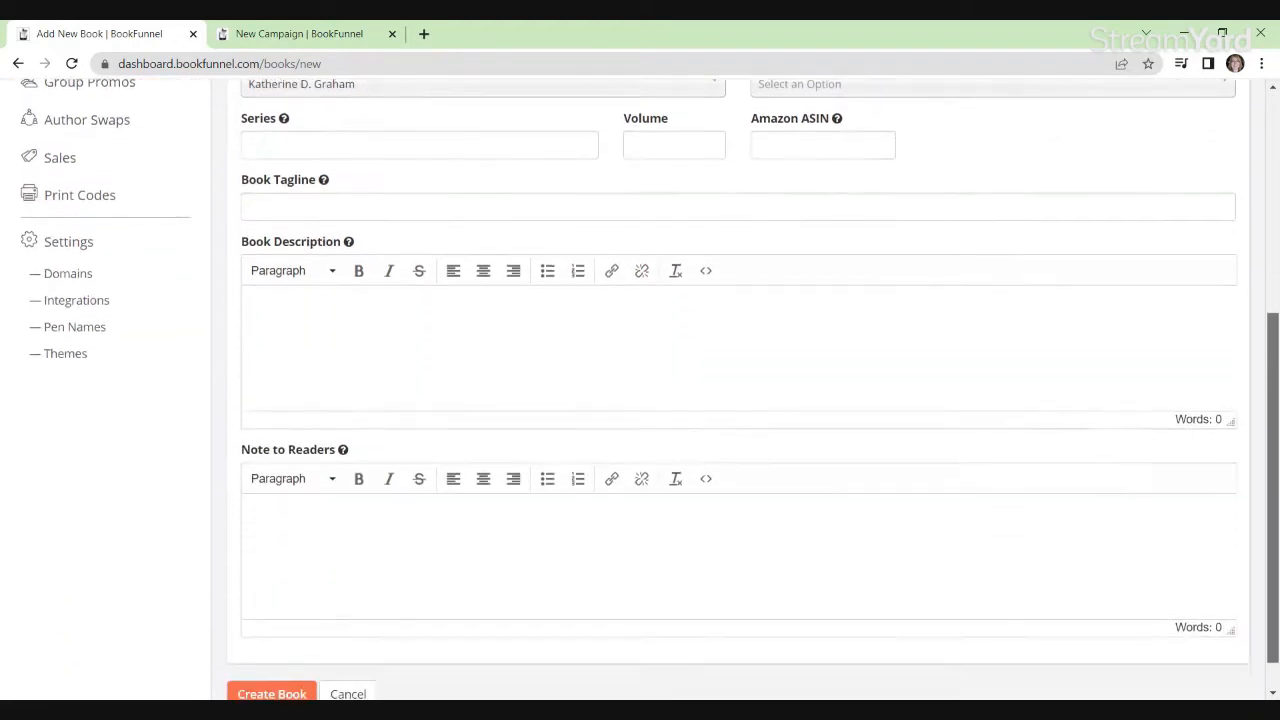
pyautogui.scroll(3)
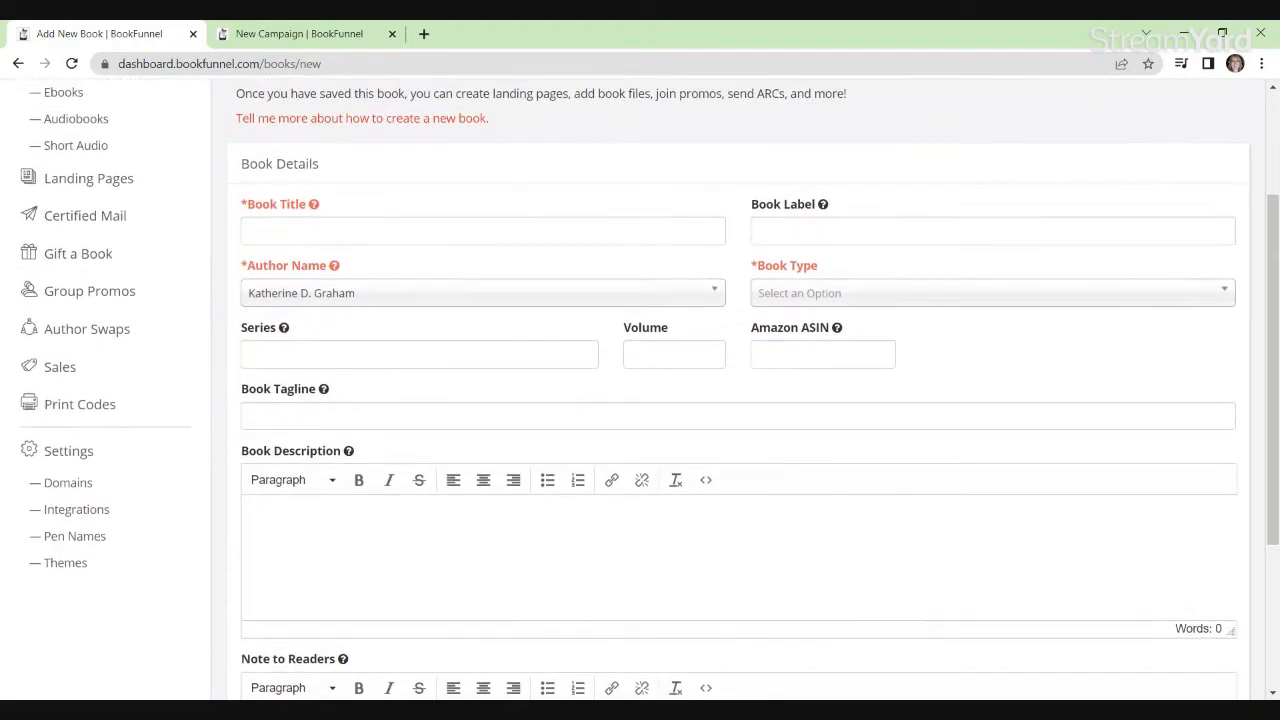
pyautogui.click(484, 232)
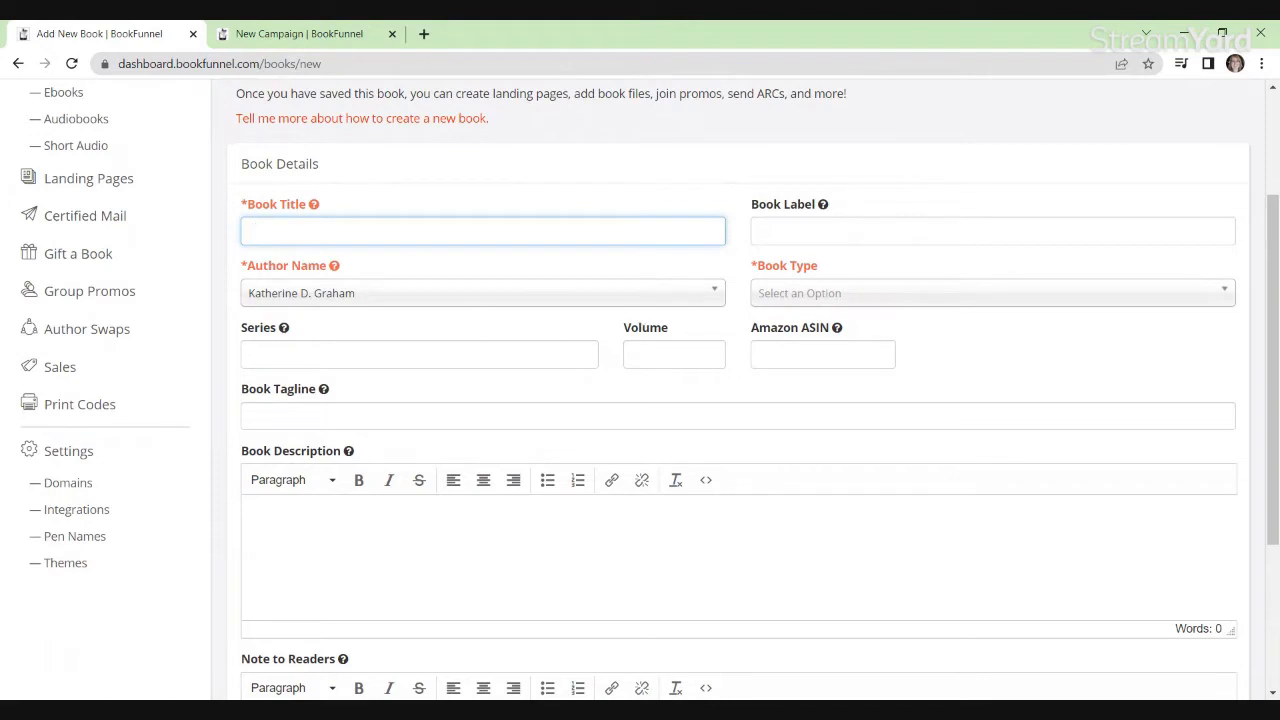
pyautogui.moveTo(852, 564)
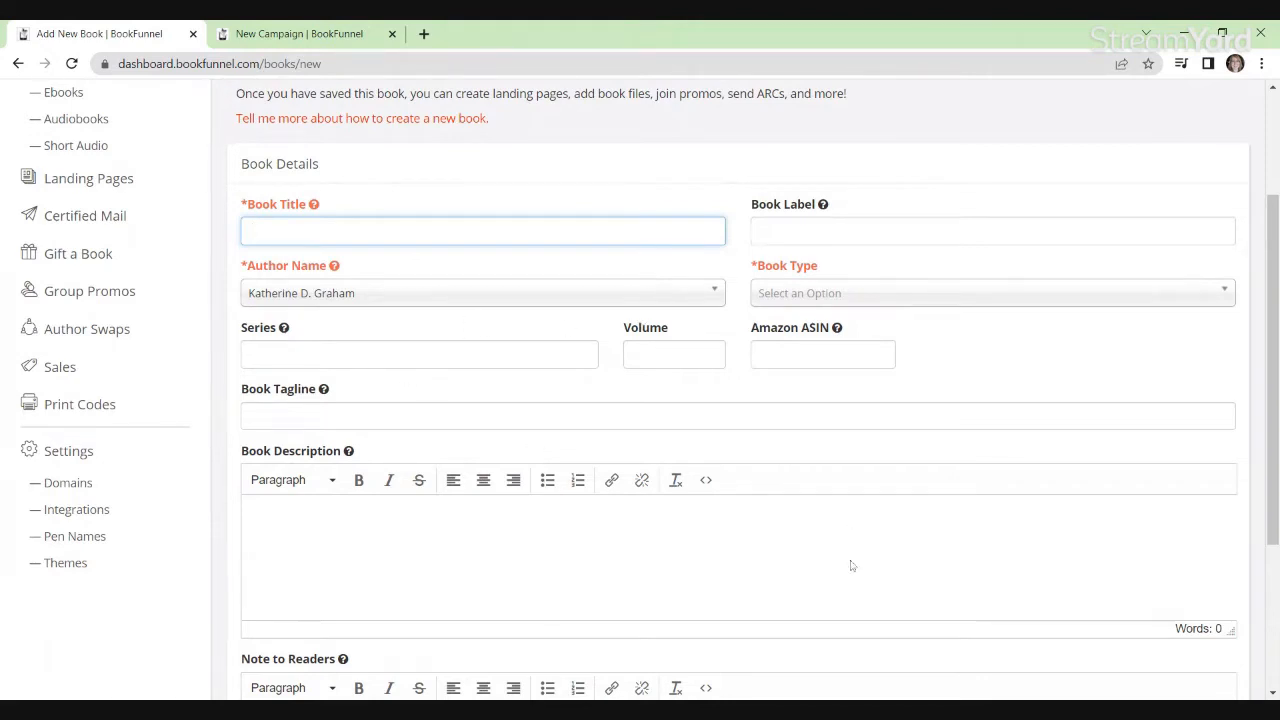
pyautogui.scroll(-3)
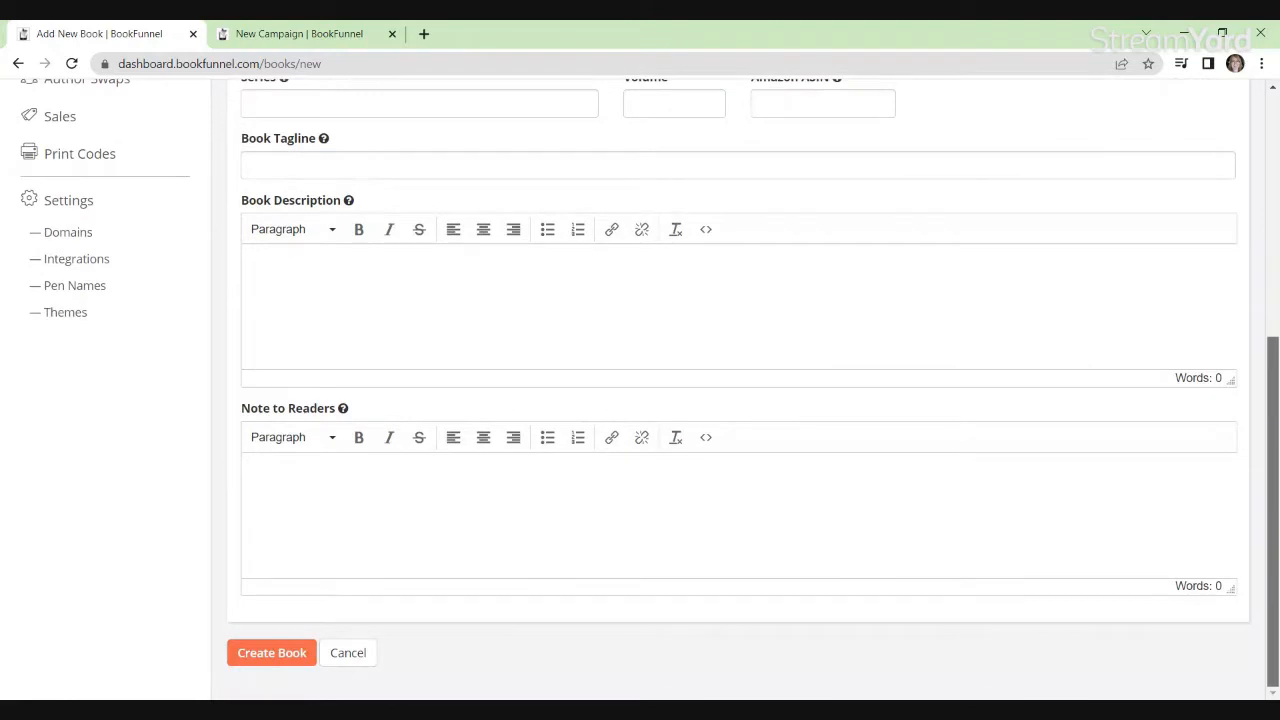
pyautogui.scroll(3)
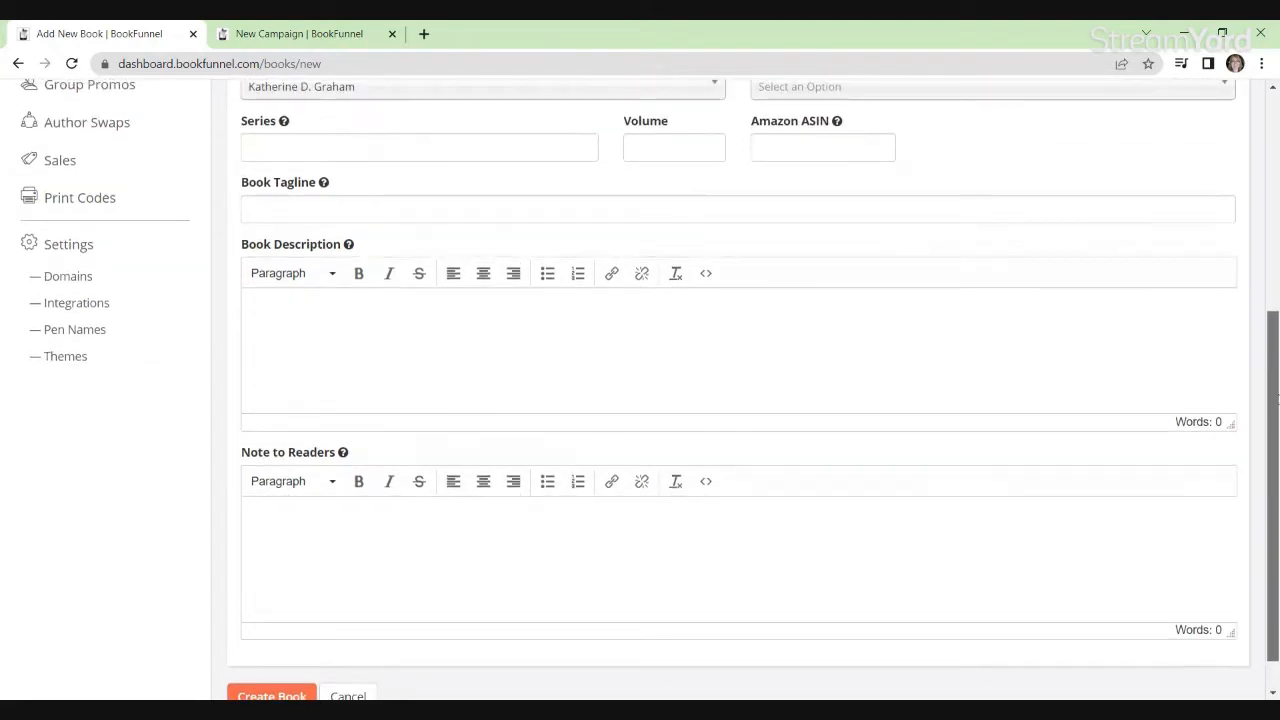
pyautogui.scroll(3)
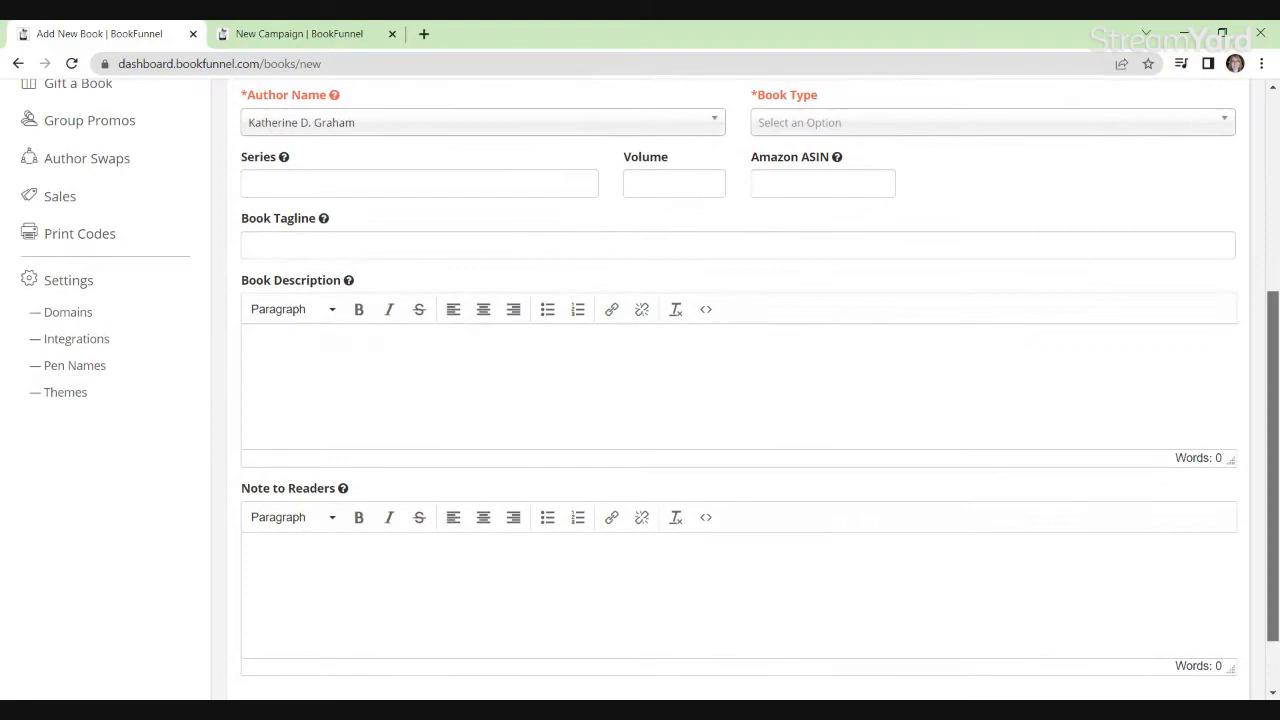
pyautogui.scroll(-3)
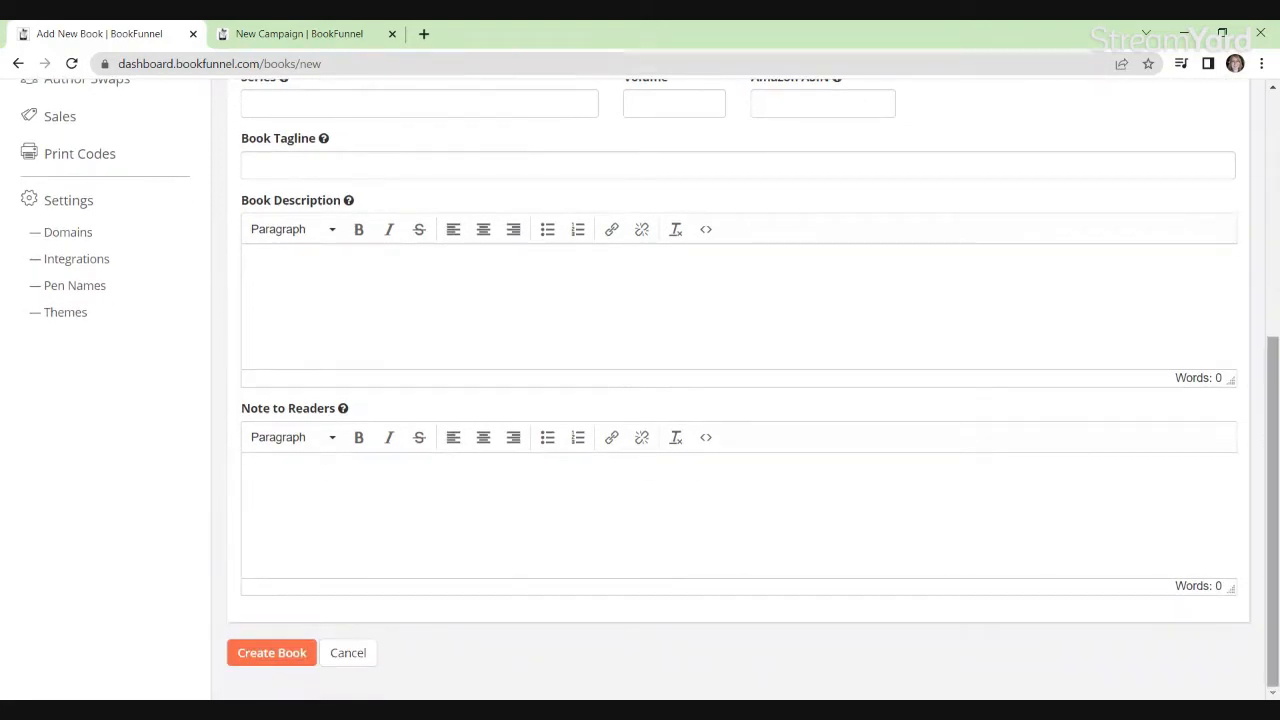
pyautogui.scroll(3)
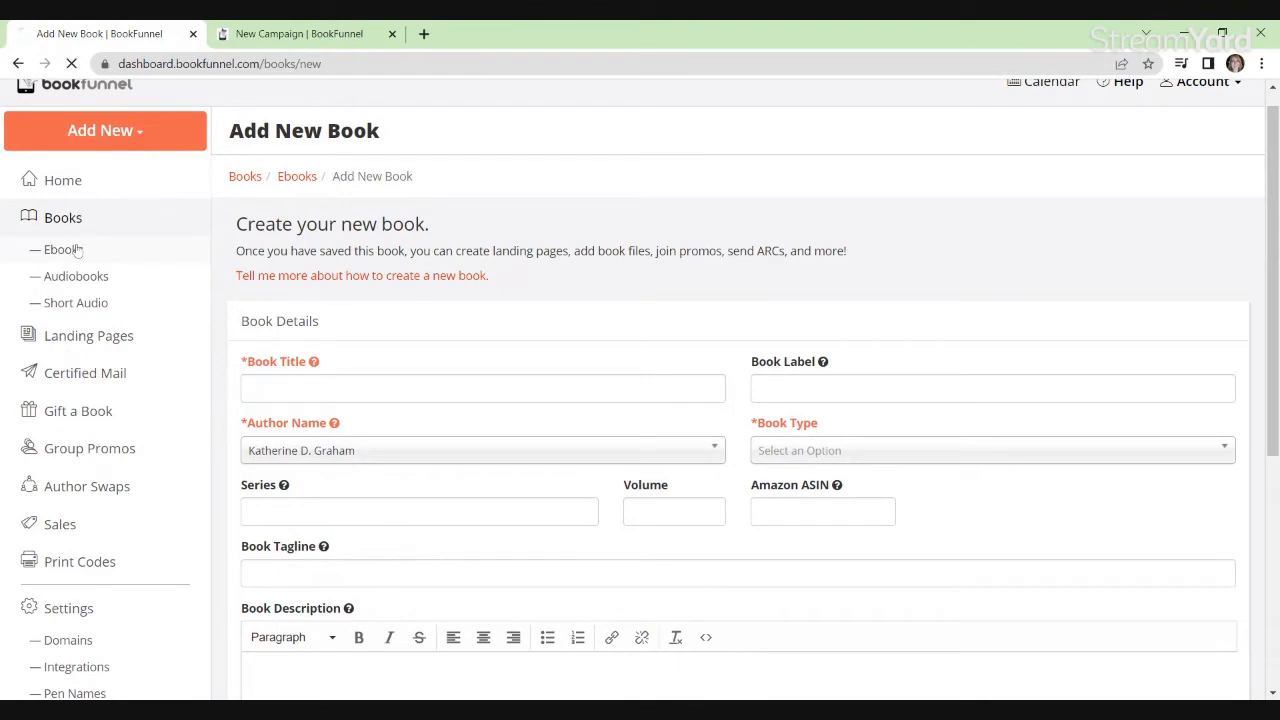
# Step: From Books > Ebooks, view Splitting Dawn (PDF only) details with its uploaded PDF and empty EPUB/MOBI slots
pyautogui.click(60, 248)
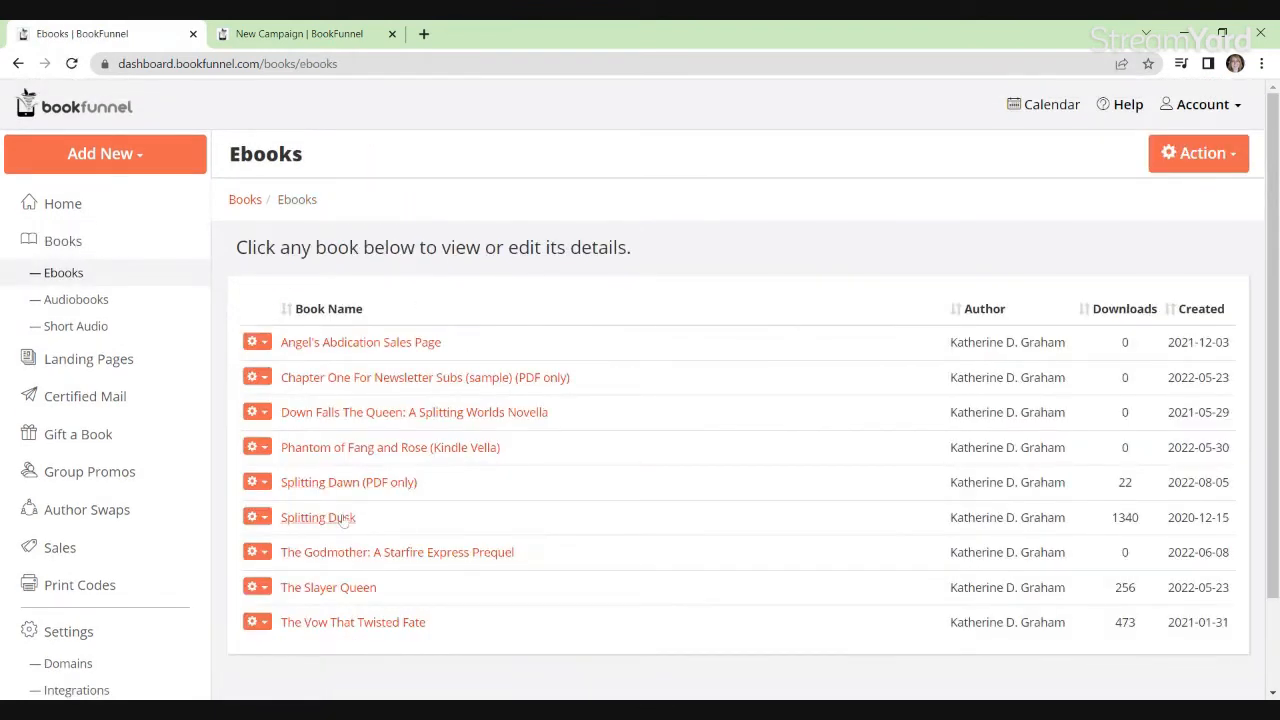
pyautogui.click(348, 482)
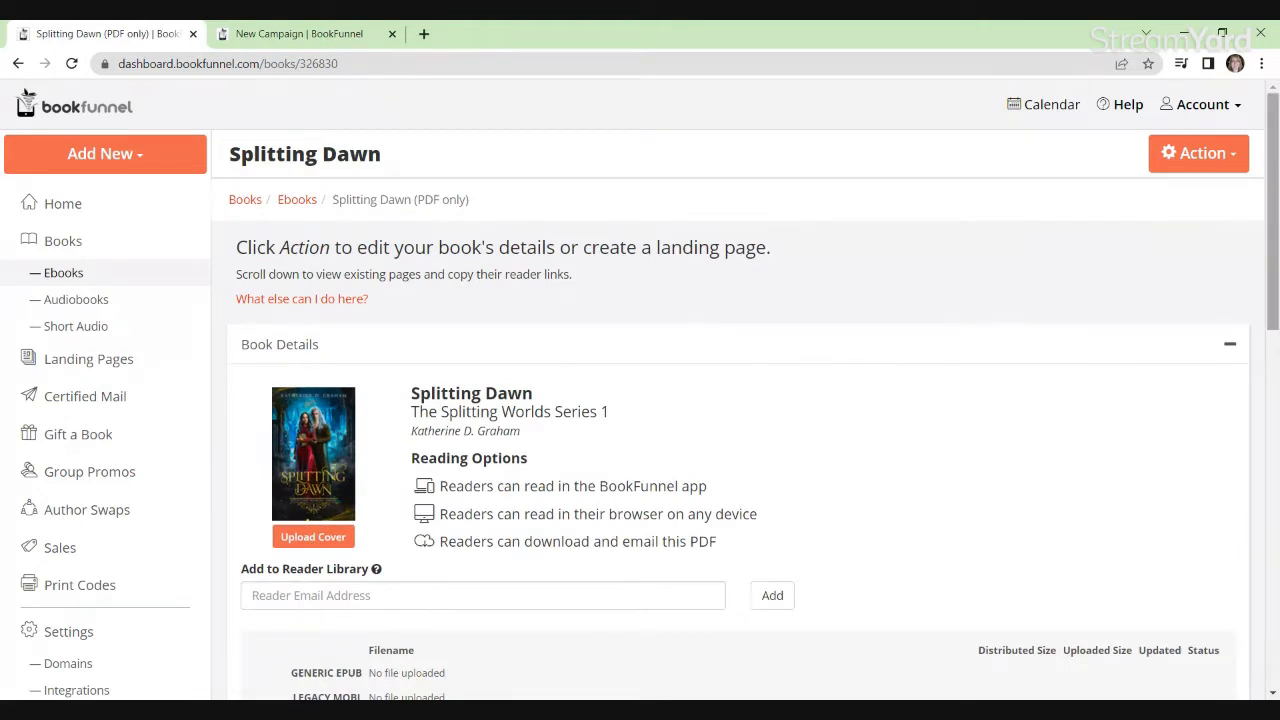
pyautogui.scroll(-3)
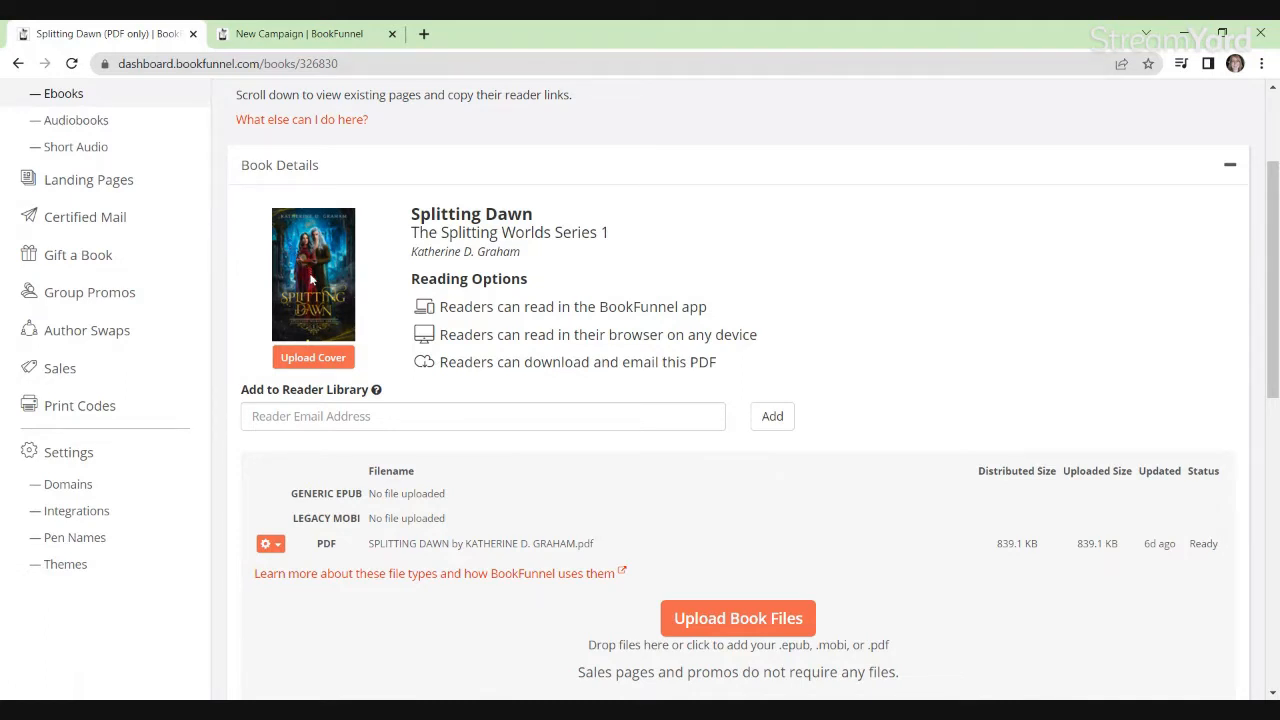
pyautogui.moveTo(312, 276)
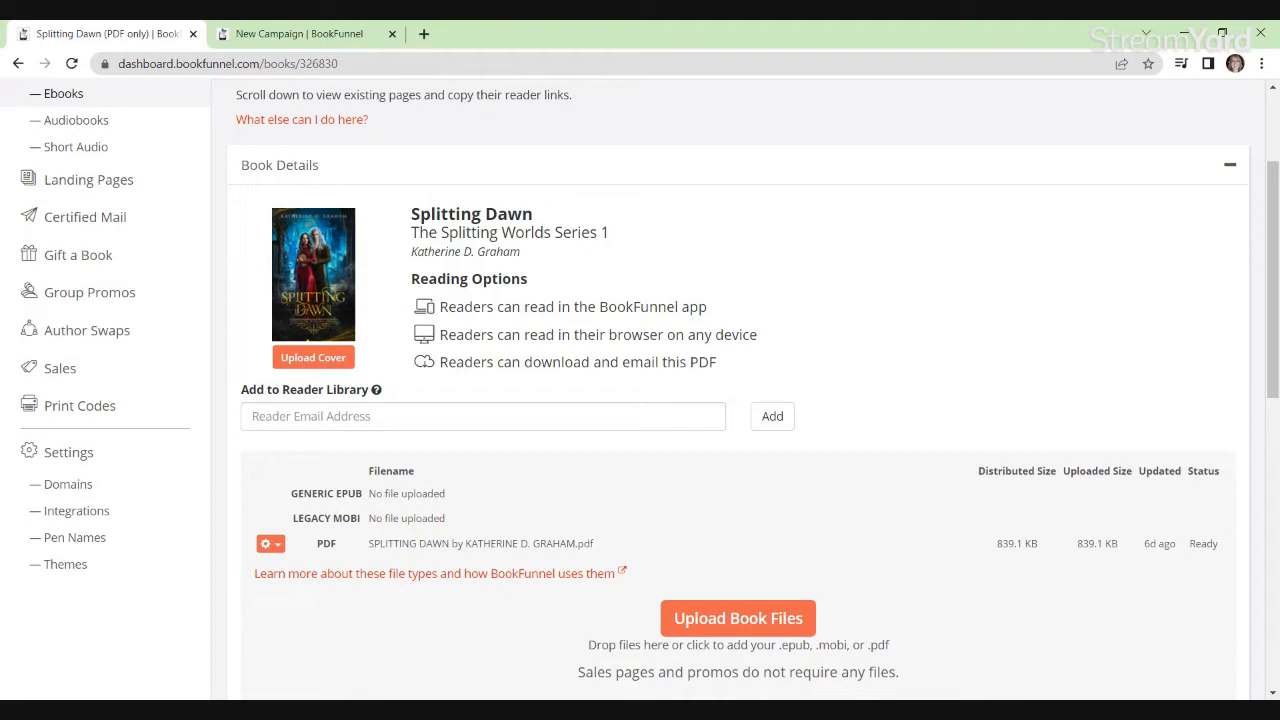
pyautogui.moveTo(464, 504)
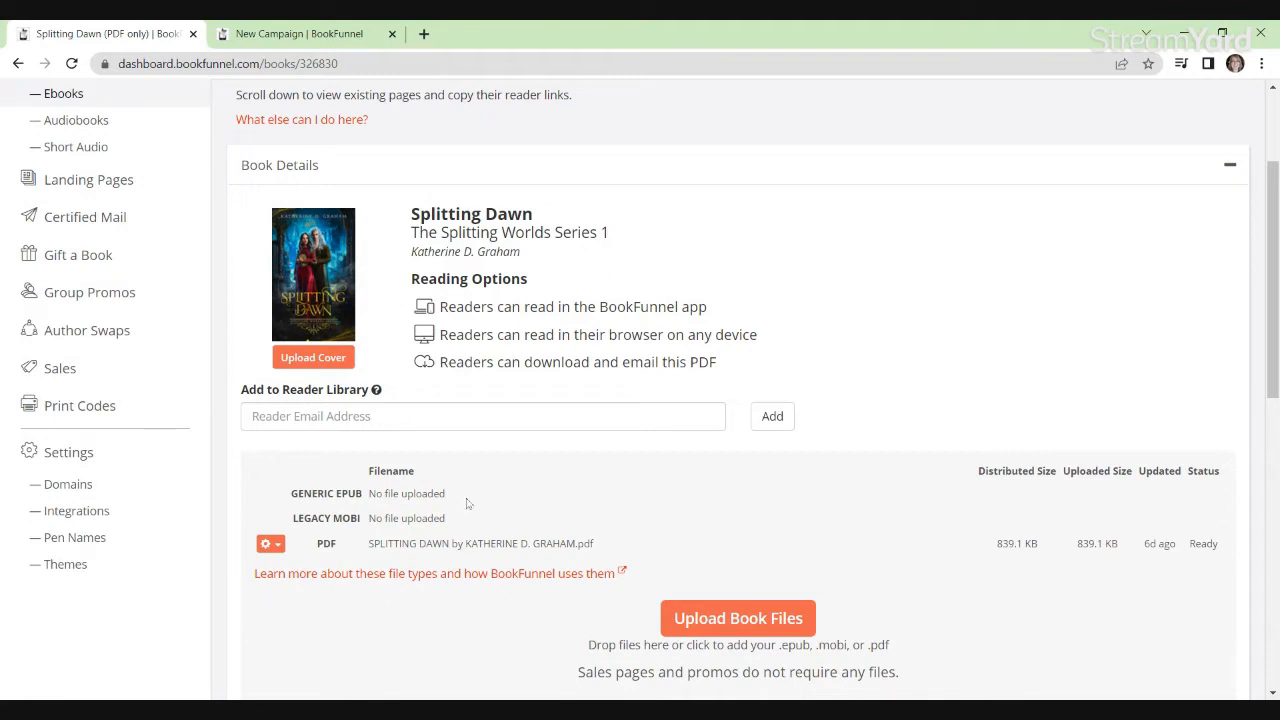
pyautogui.doubleClick(450, 544)
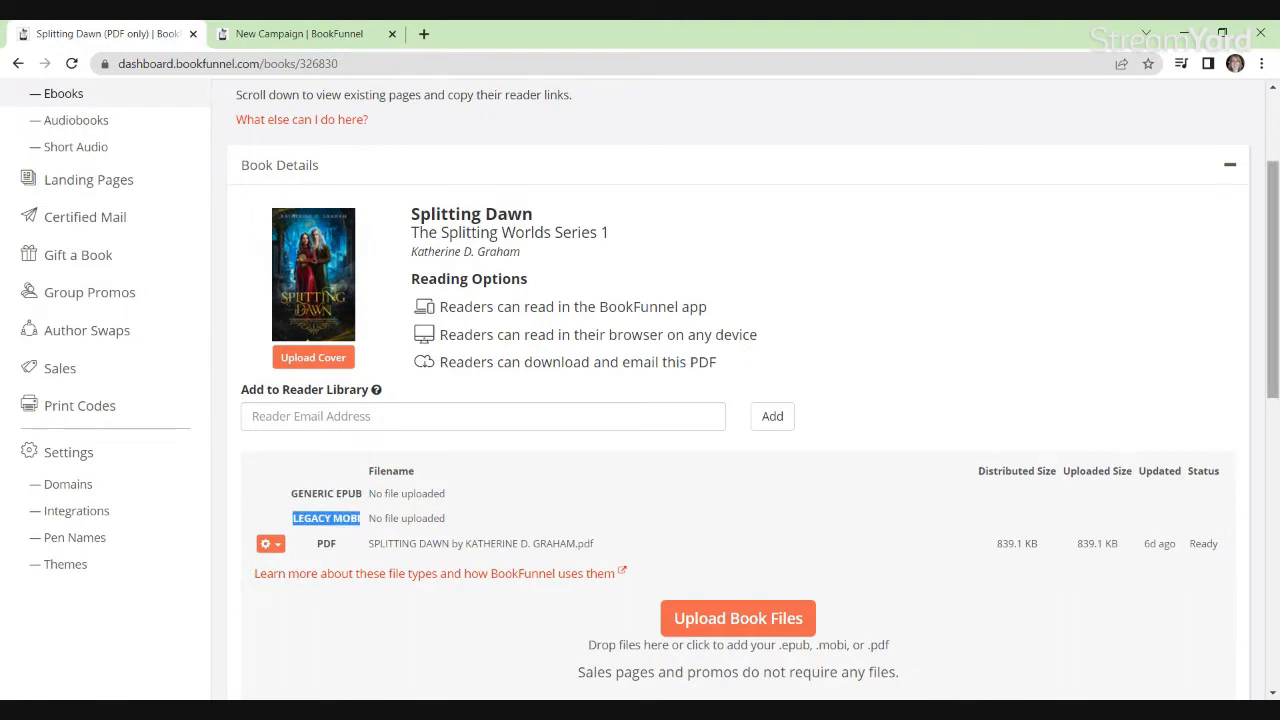
pyautogui.scroll(-3)
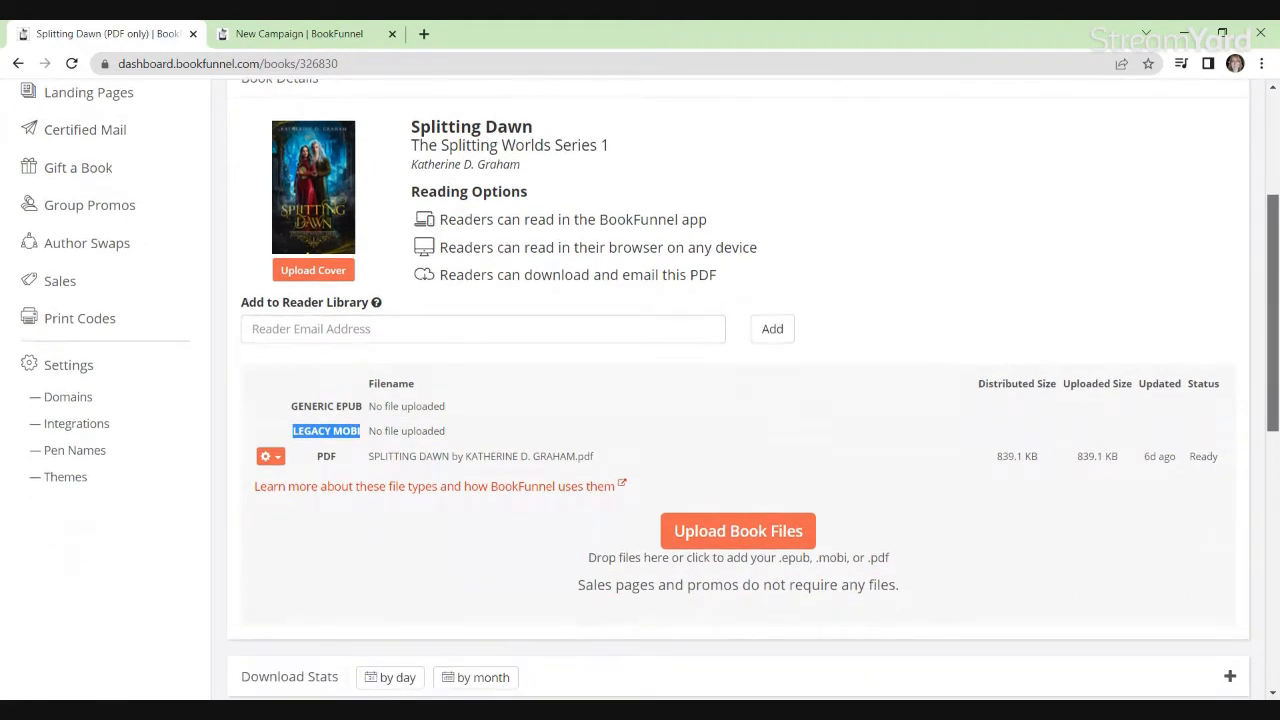
pyautogui.scroll(3)
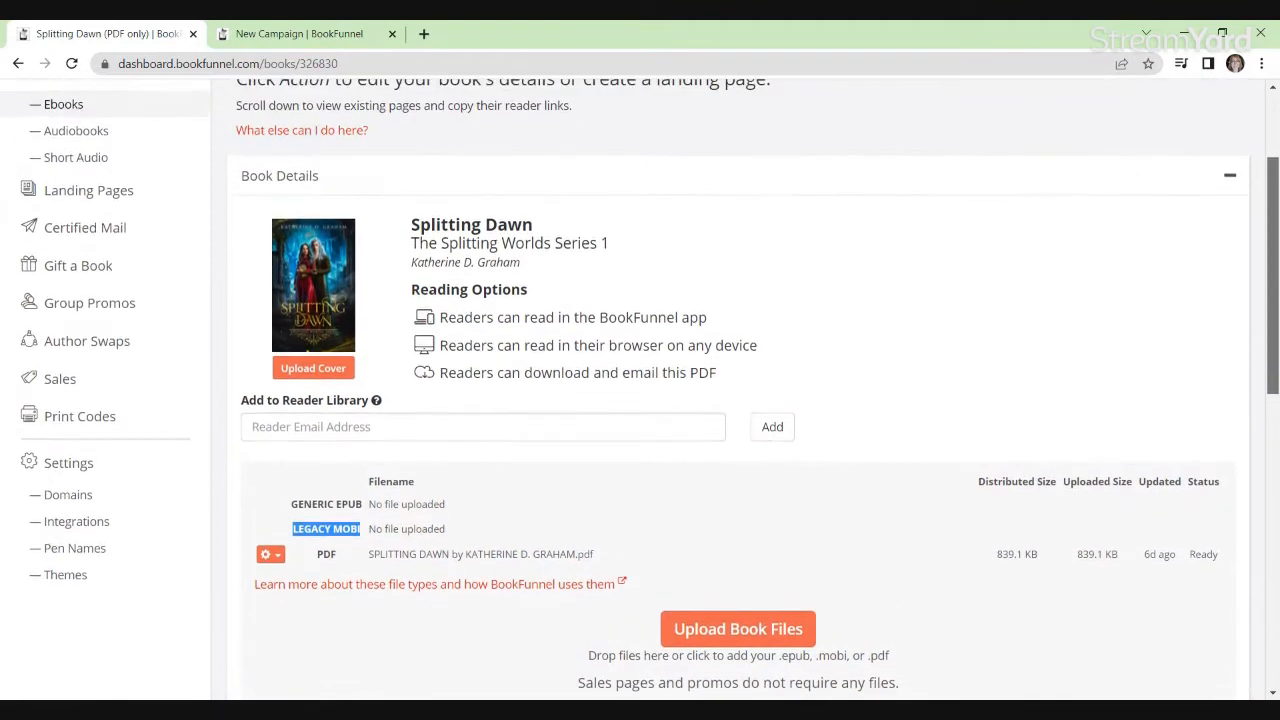
pyautogui.scroll(3)
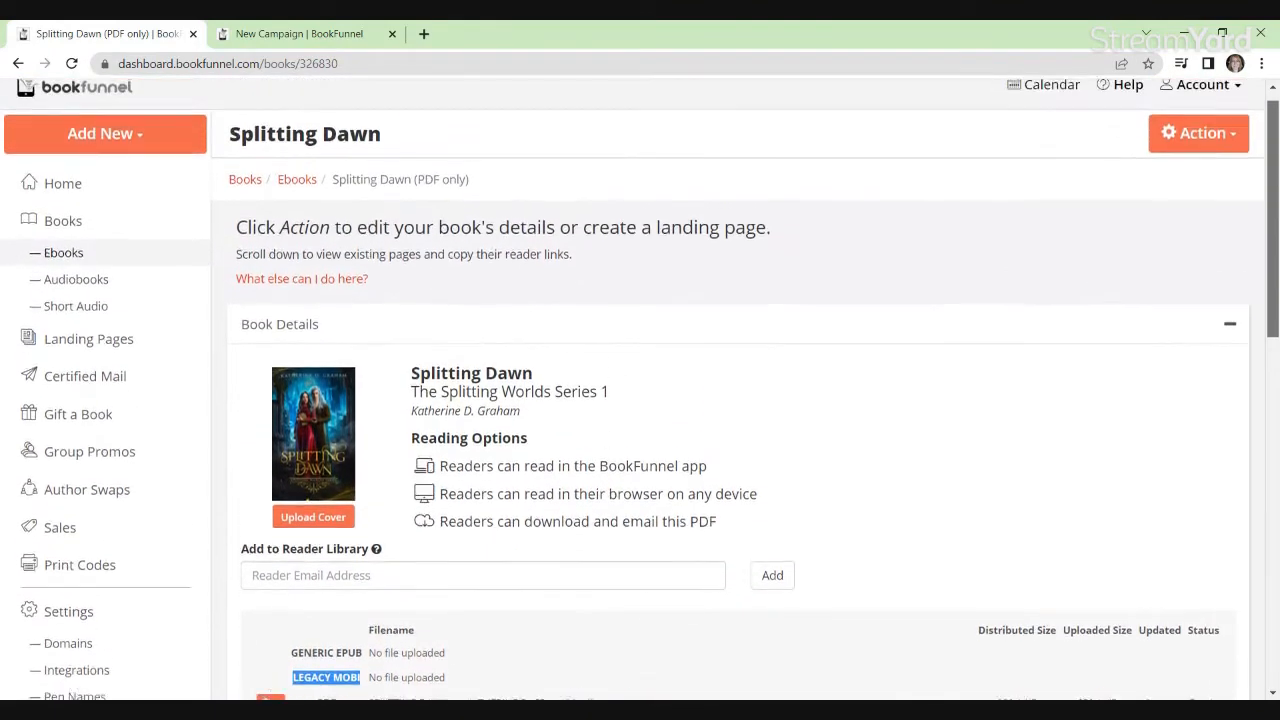
pyautogui.scroll(-3)
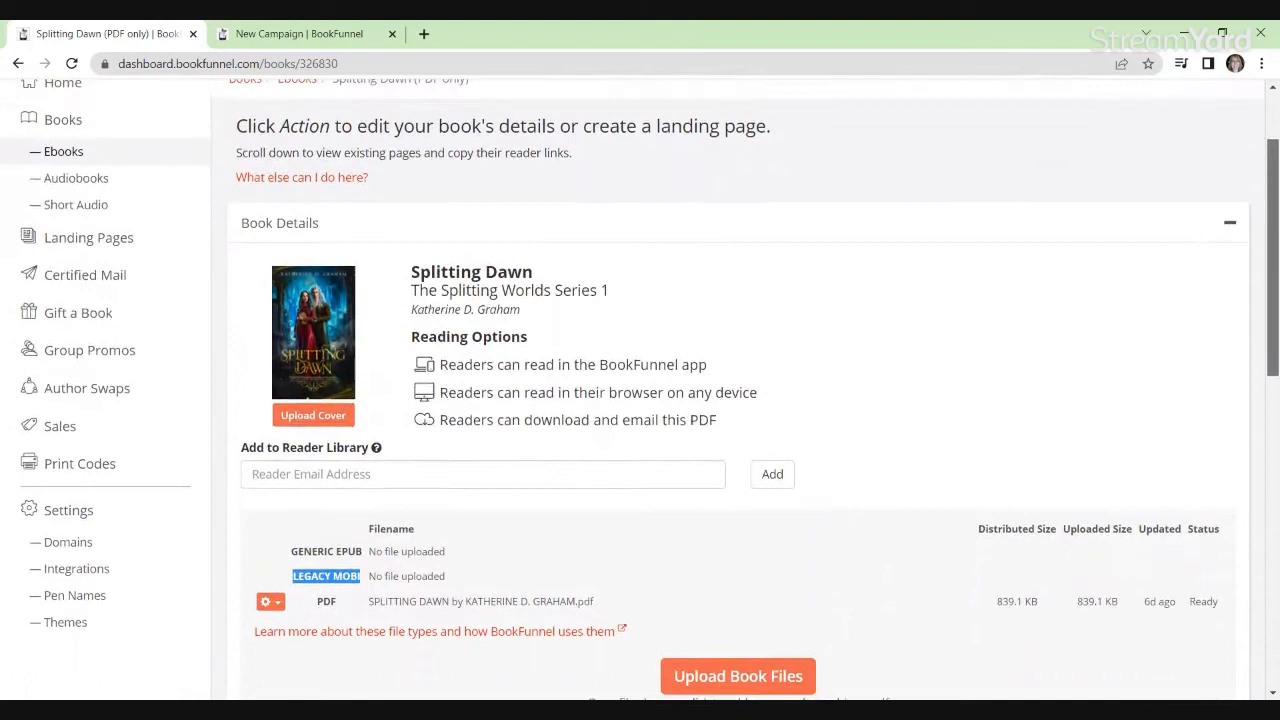
pyautogui.scroll(3)
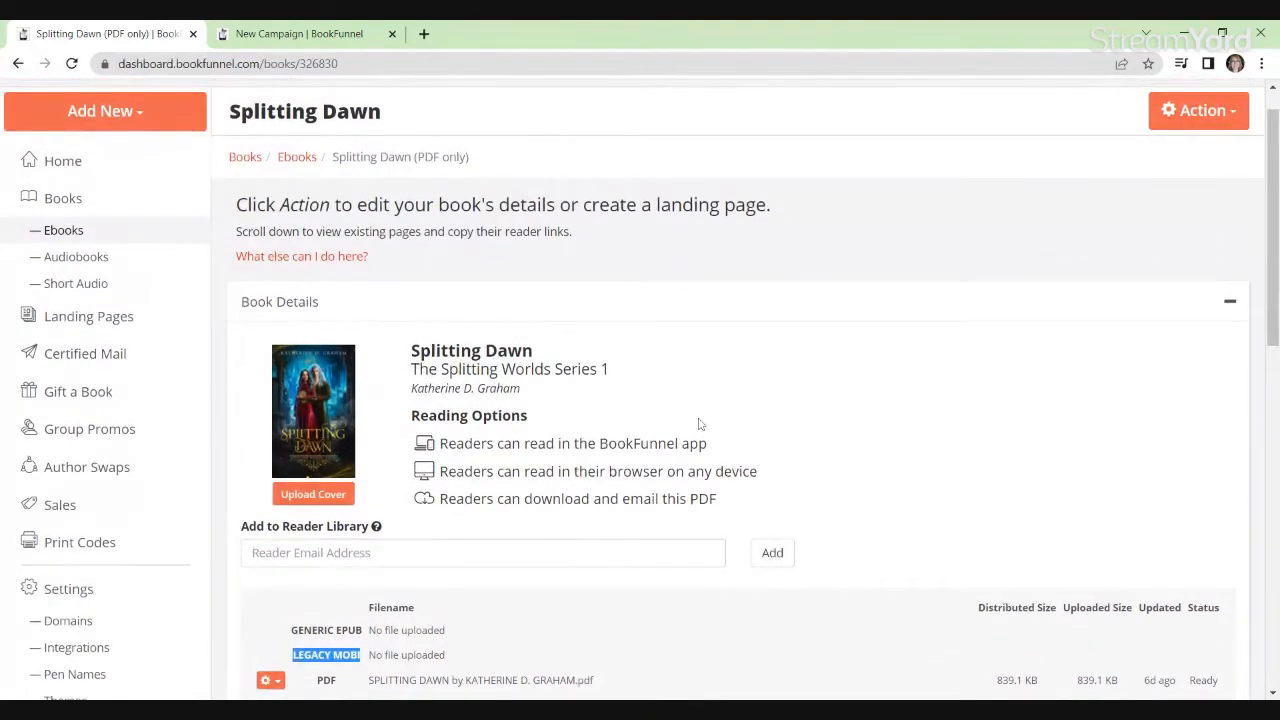
pyautogui.moveTo(118, 238)
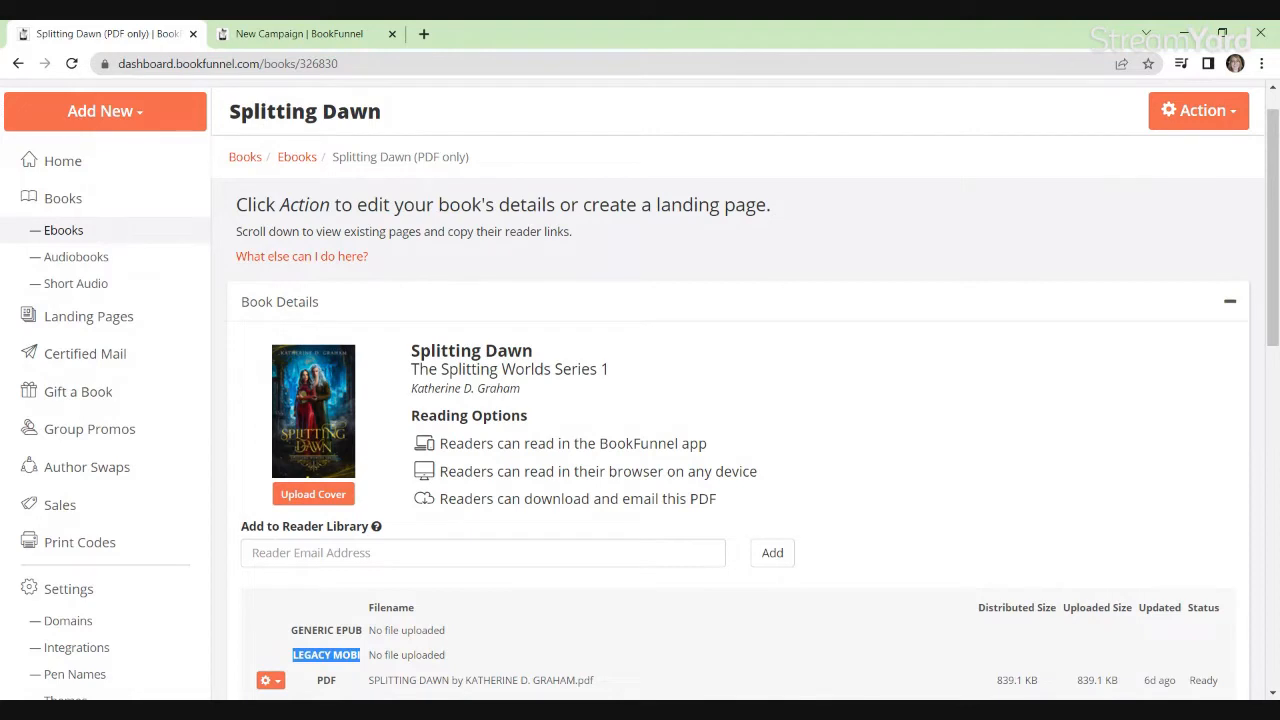
pyautogui.moveTo(130, 122)
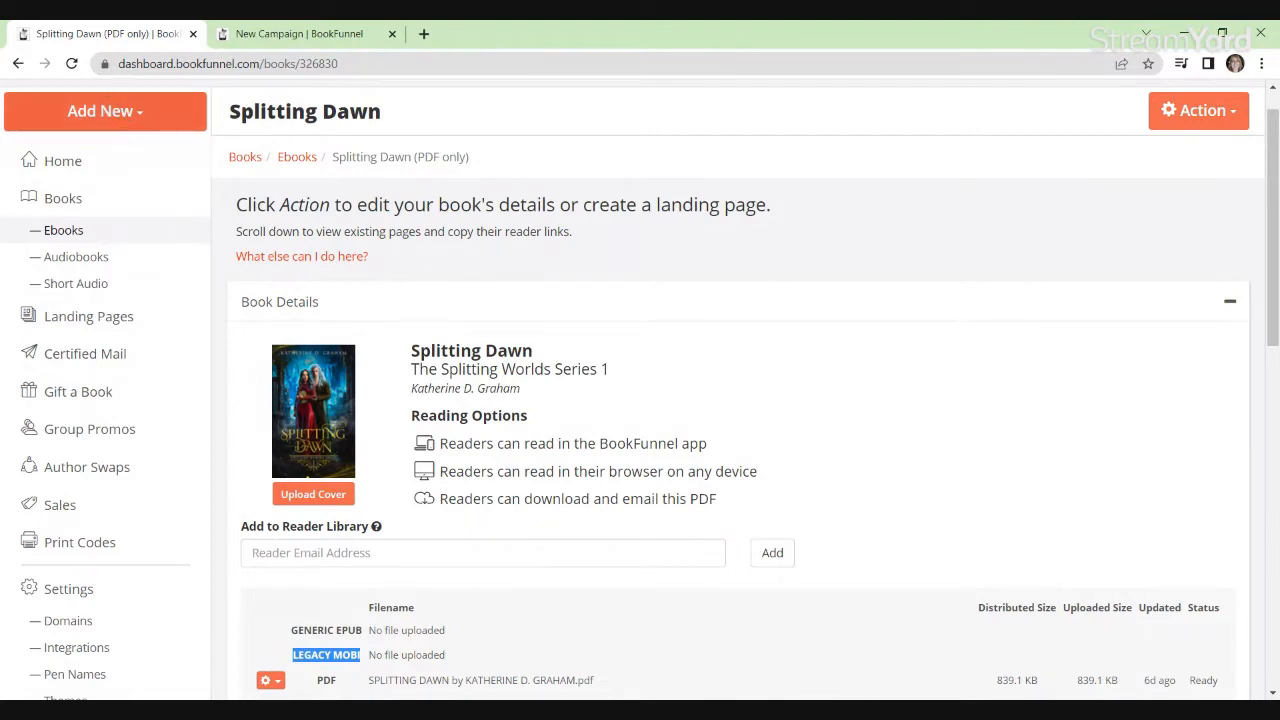
# Step: Start a new download page as a simple download page without email collection
pyautogui.click(104, 112)
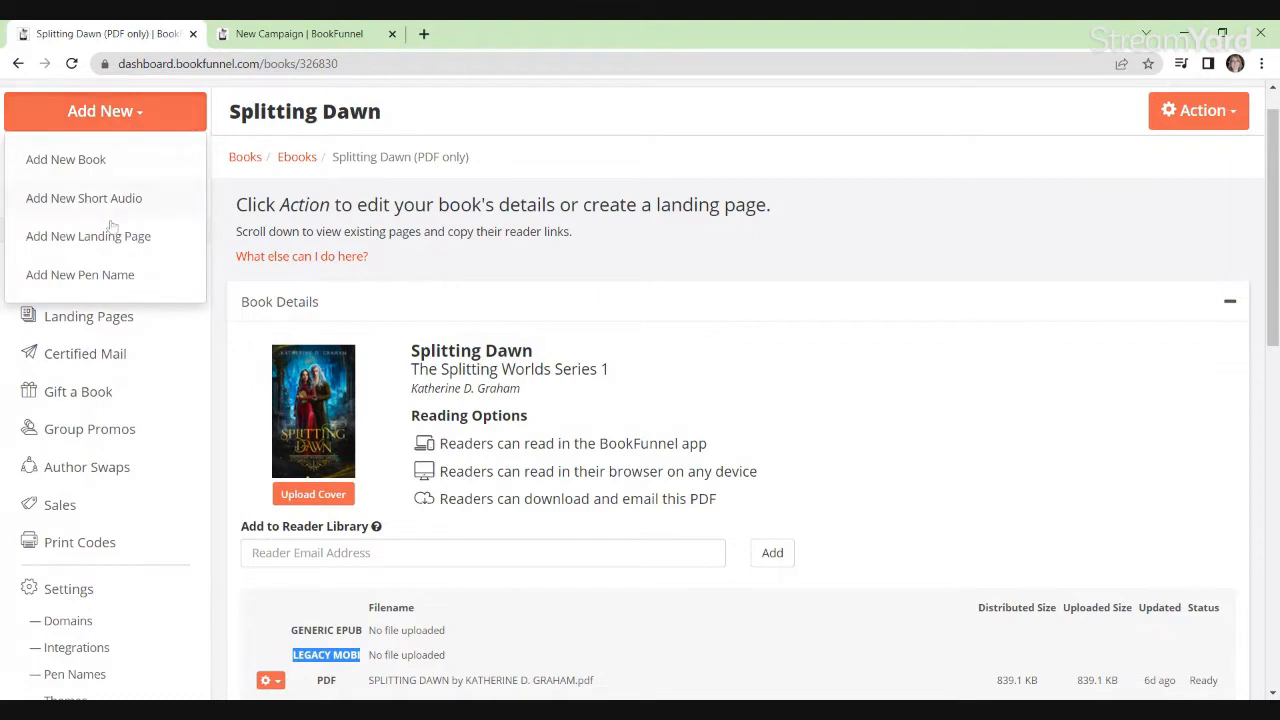
pyautogui.click(88, 236)
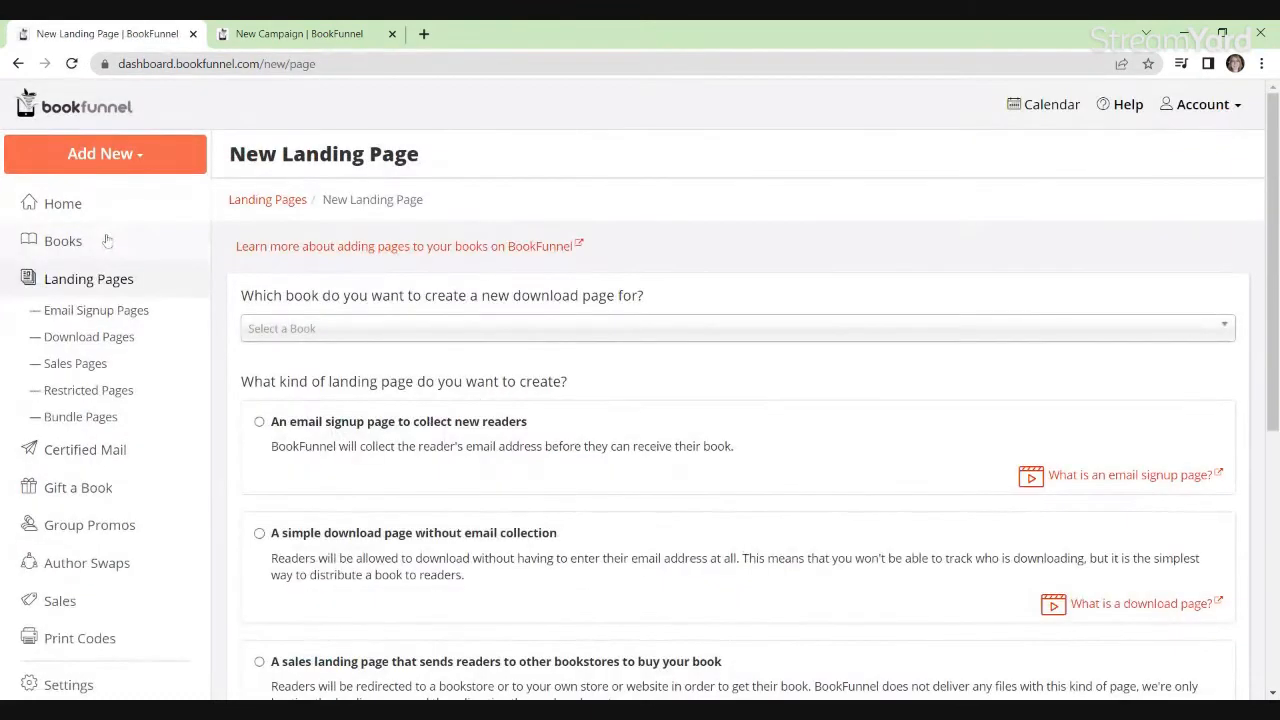
pyautogui.moveTo(258, 530)
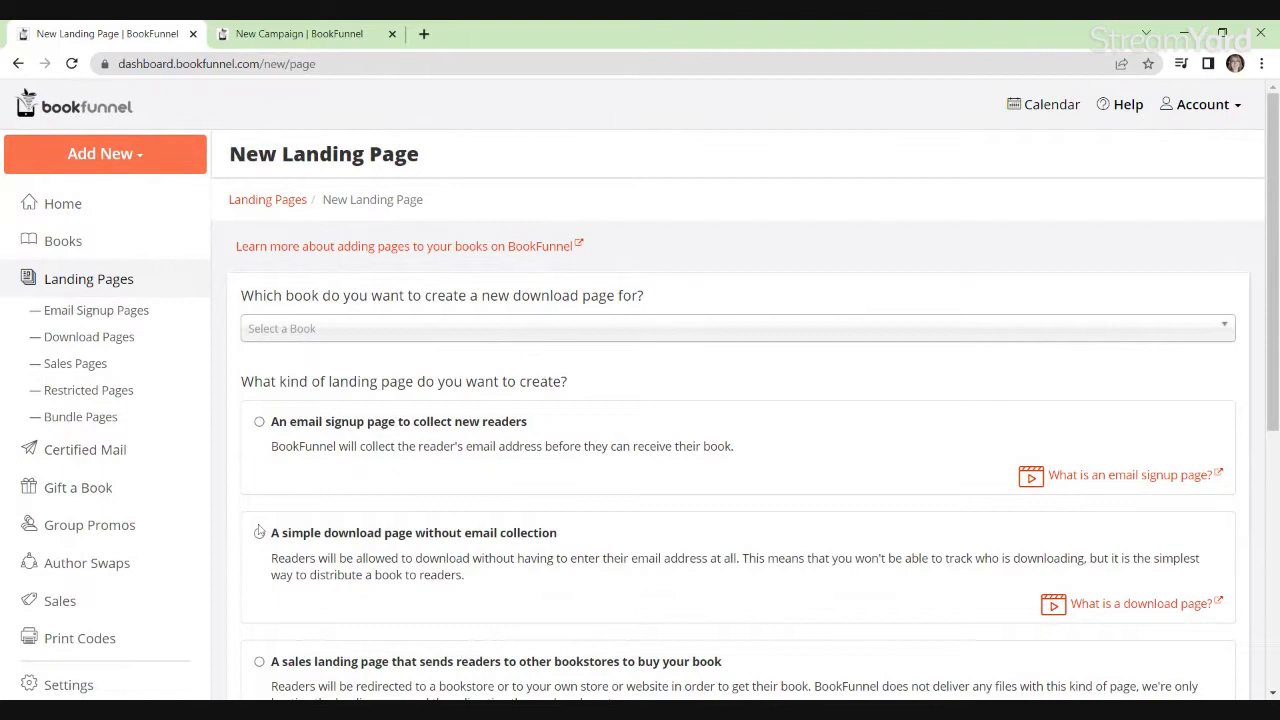
pyautogui.click(260, 532)
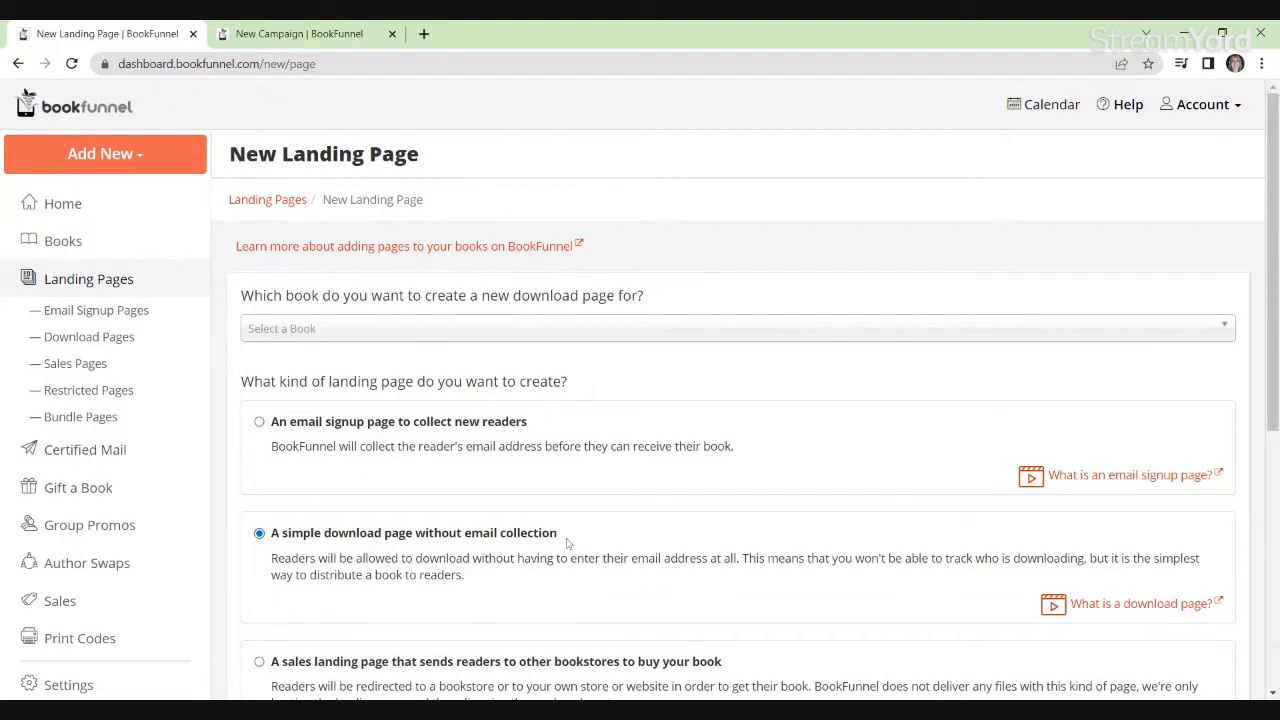
pyautogui.doubleClick(412, 532)
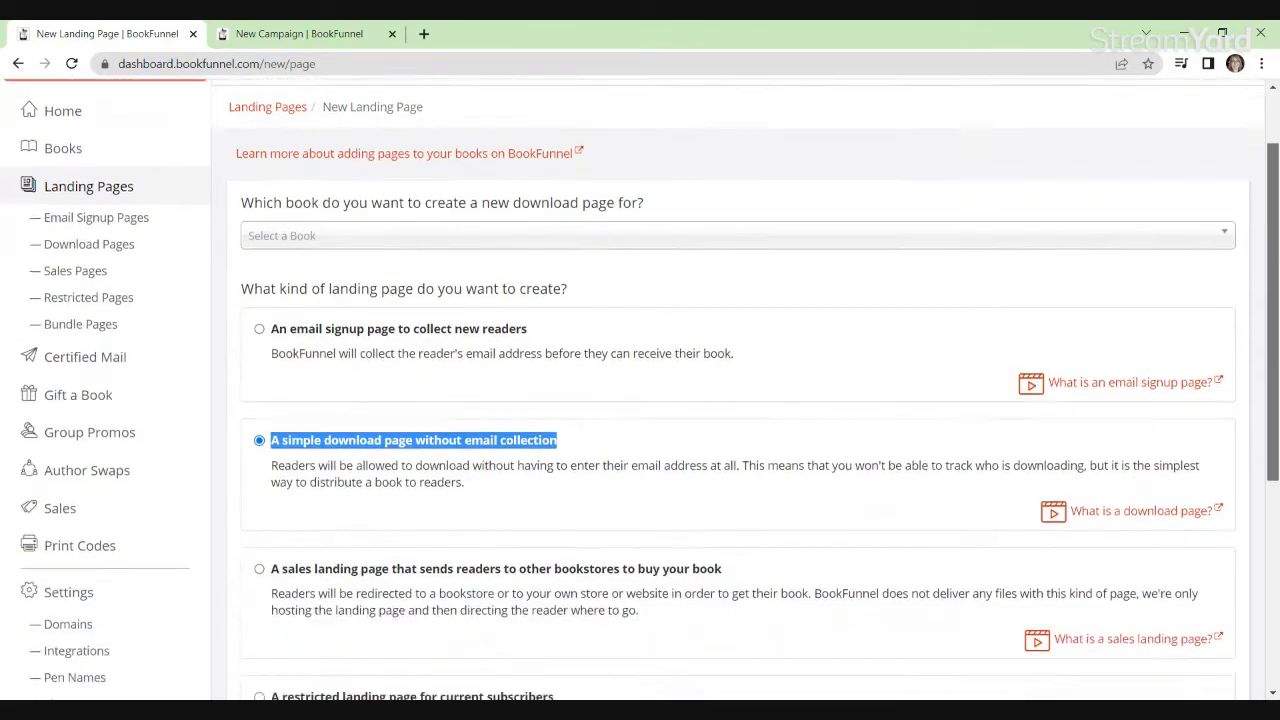
pyautogui.scroll(-3)
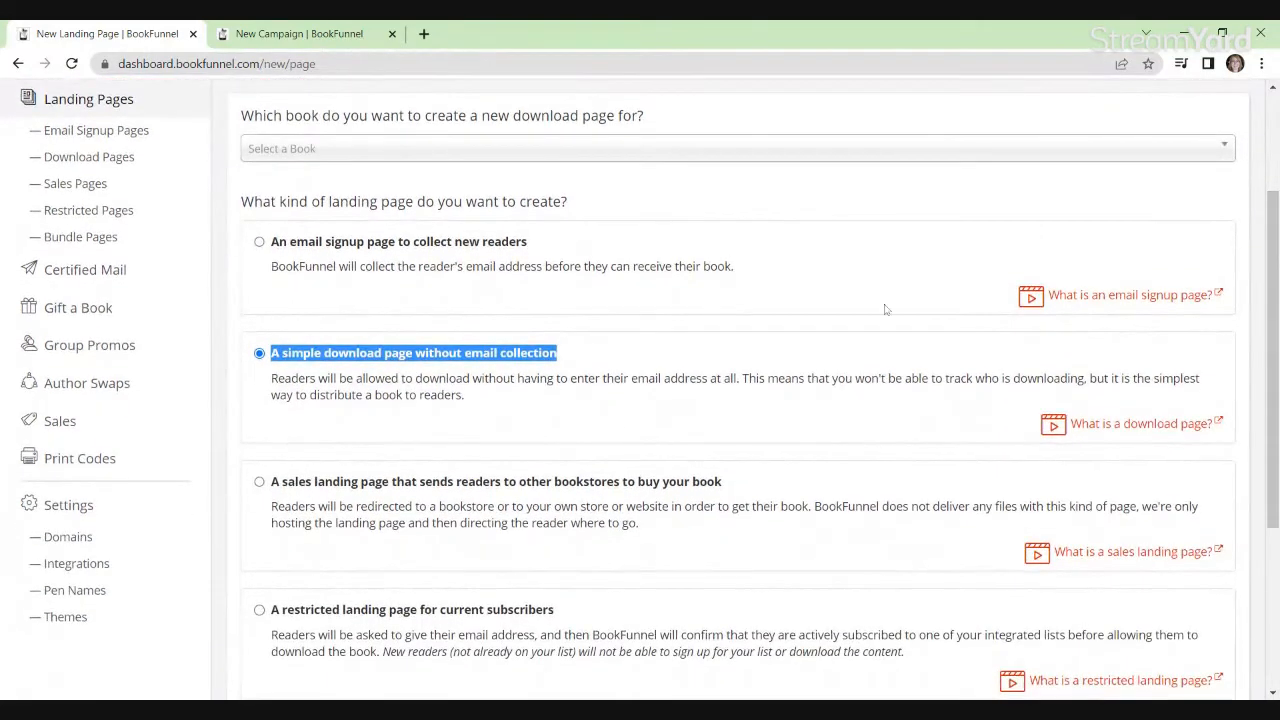
pyautogui.moveTo(692, 332)
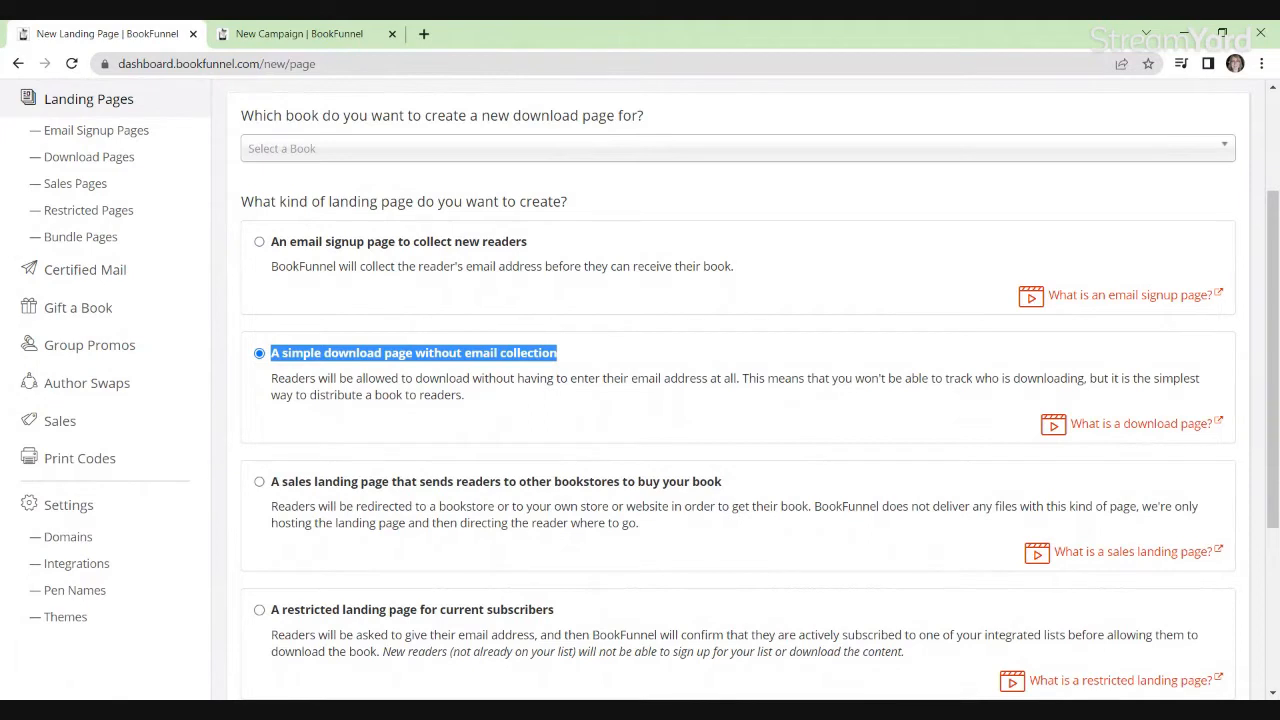
pyautogui.moveTo(532, 252)
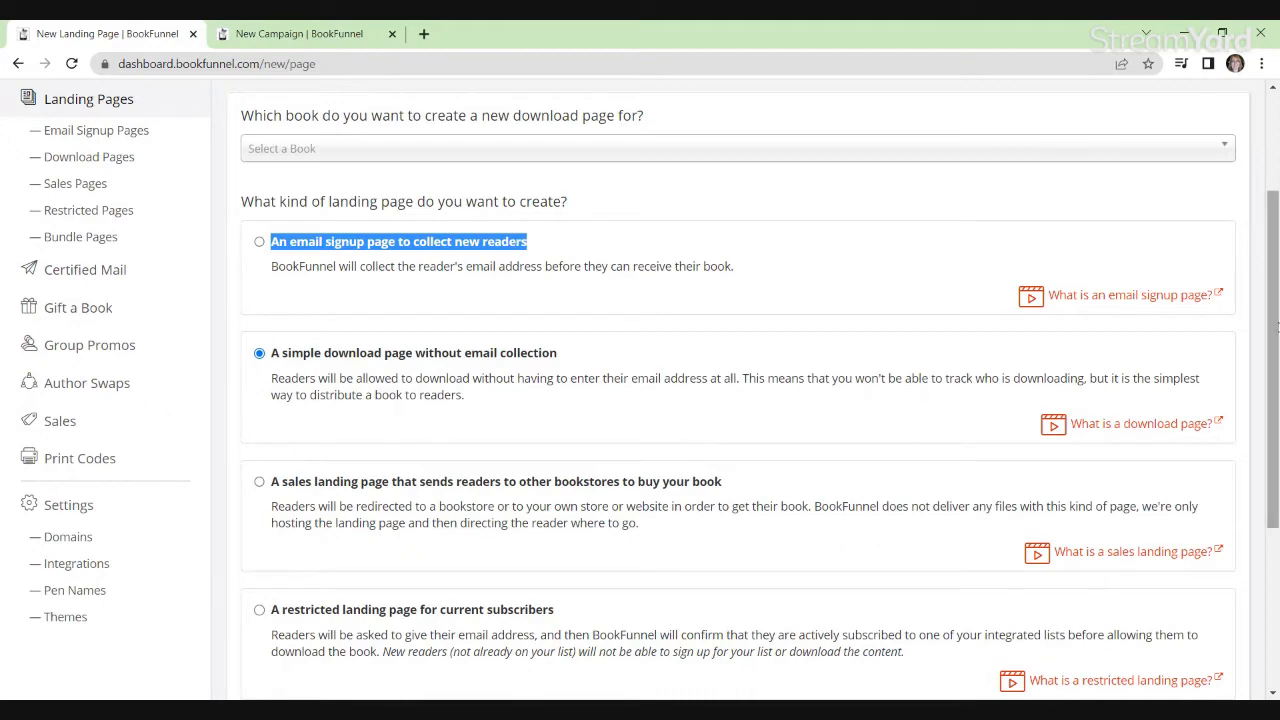
pyautogui.scroll(3)
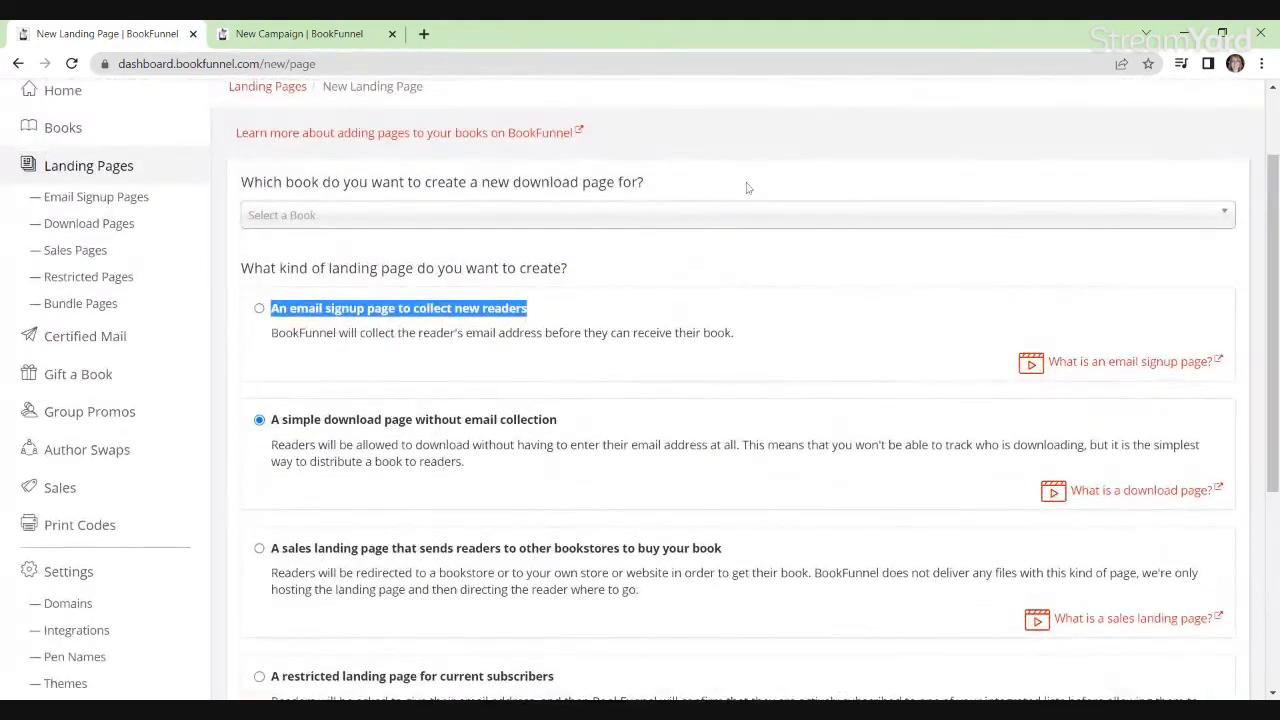
pyautogui.click(736, 214)
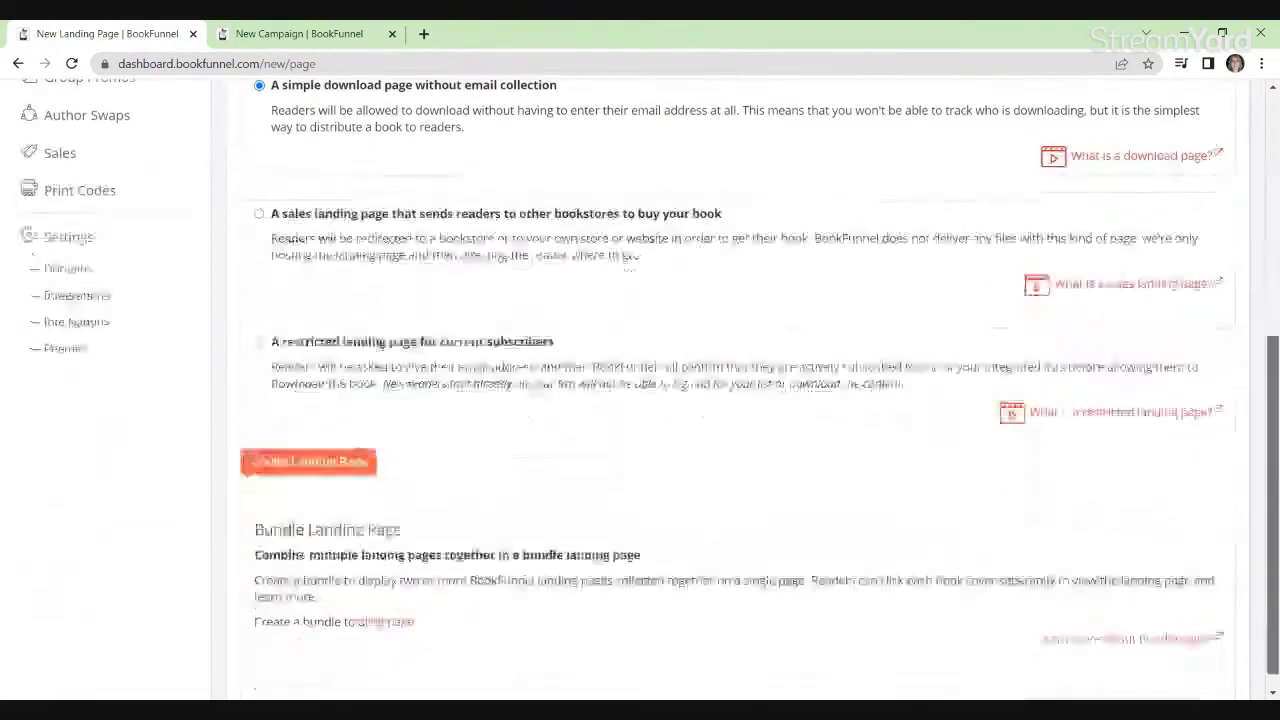
pyautogui.click(308, 452)
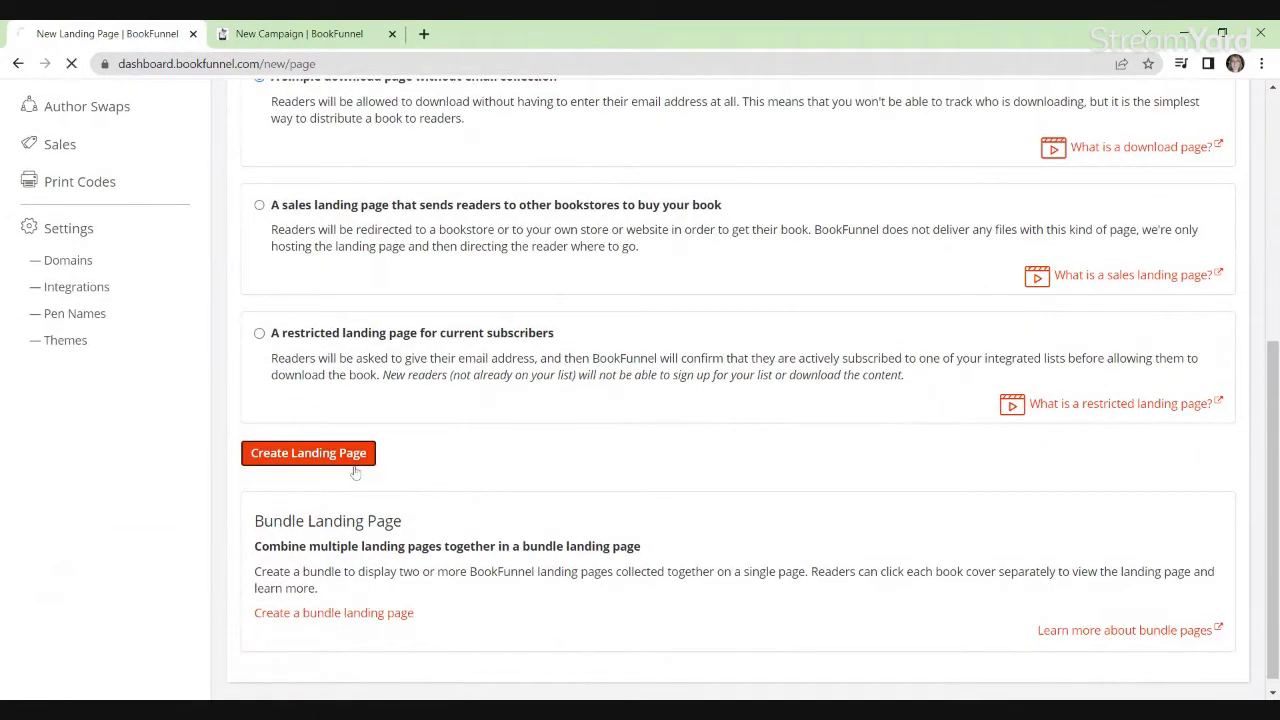
pyautogui.click(308, 452)
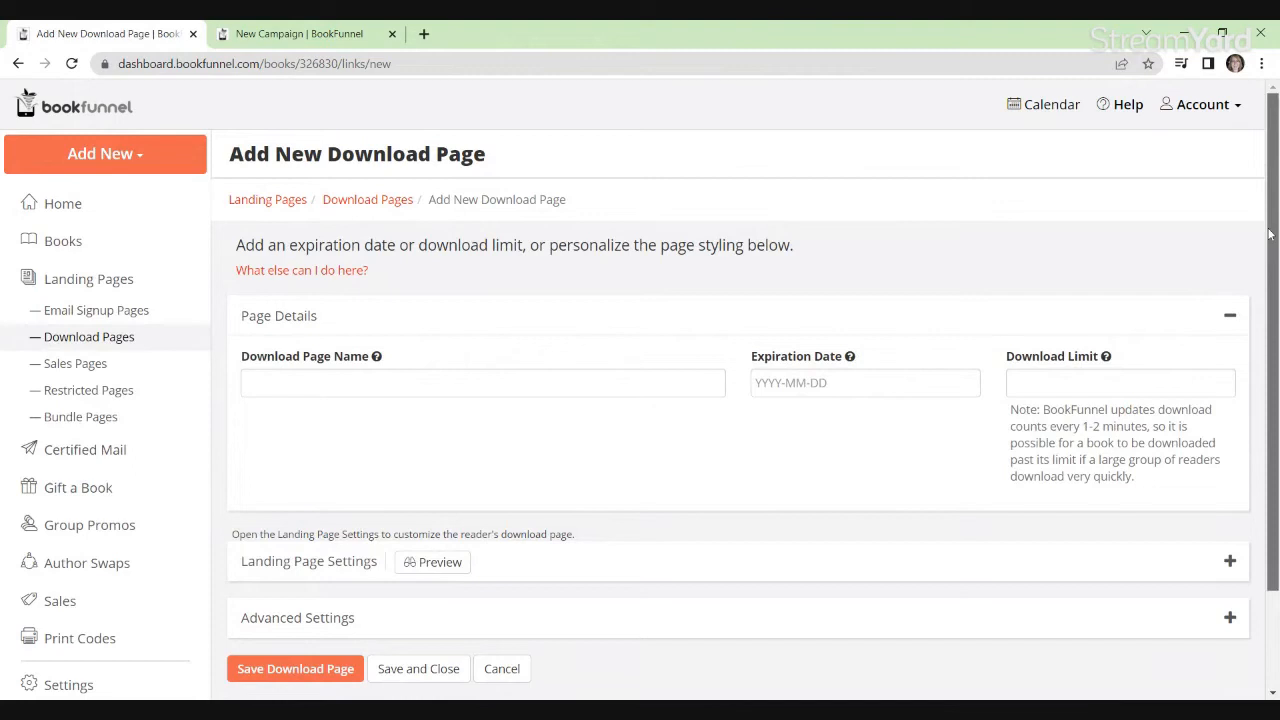
# Step: Review the expiration date, expand landing page styling and switch page text to custom text
pyautogui.scroll(-3)
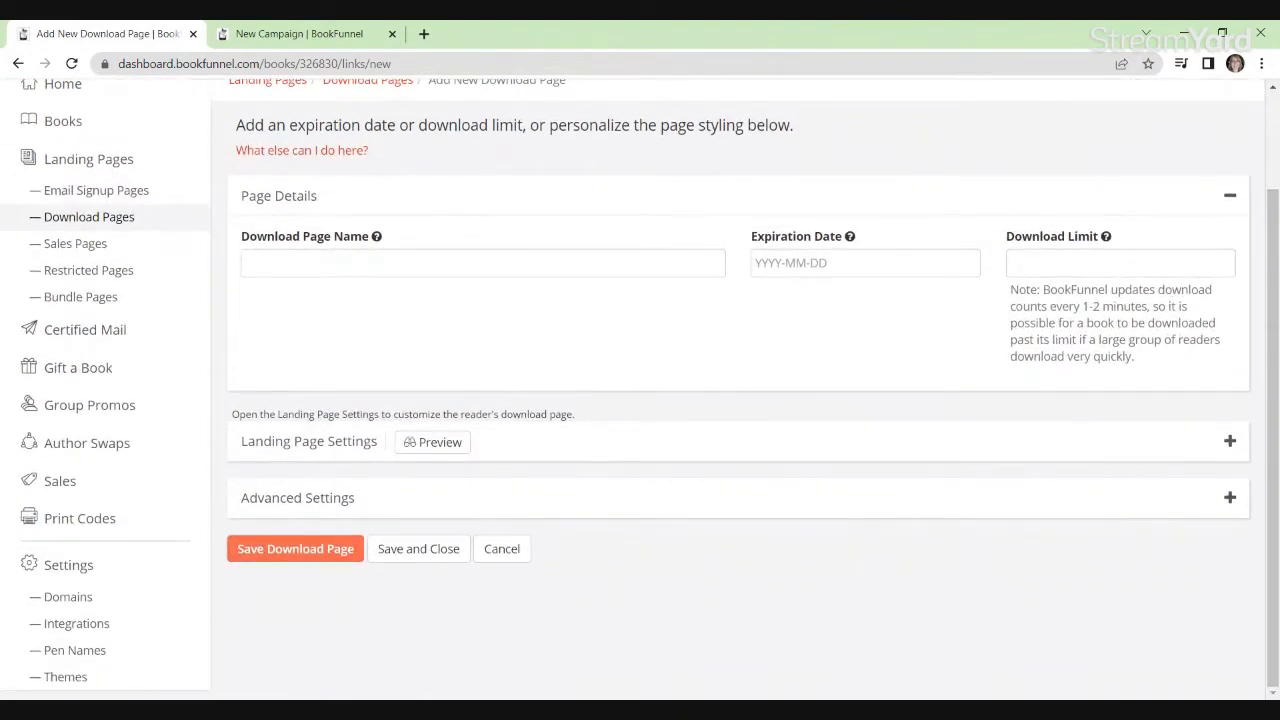
pyautogui.click(864, 264)
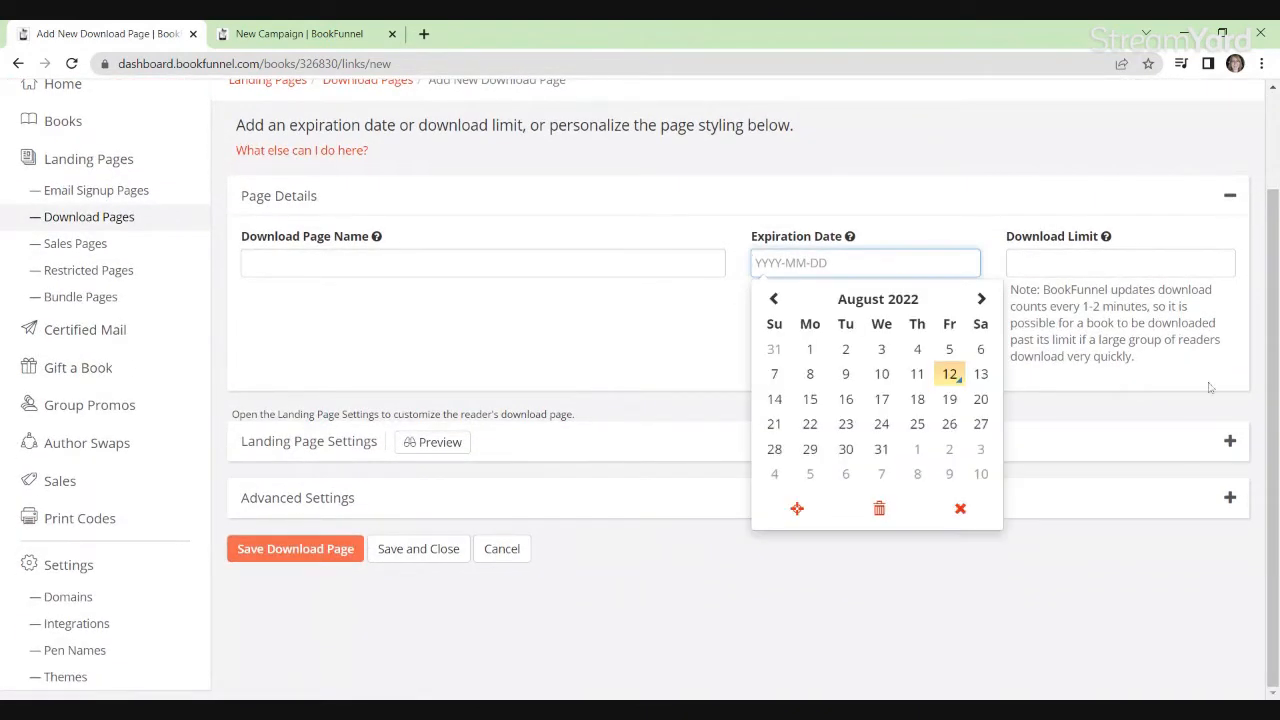
pyautogui.click(960, 508)
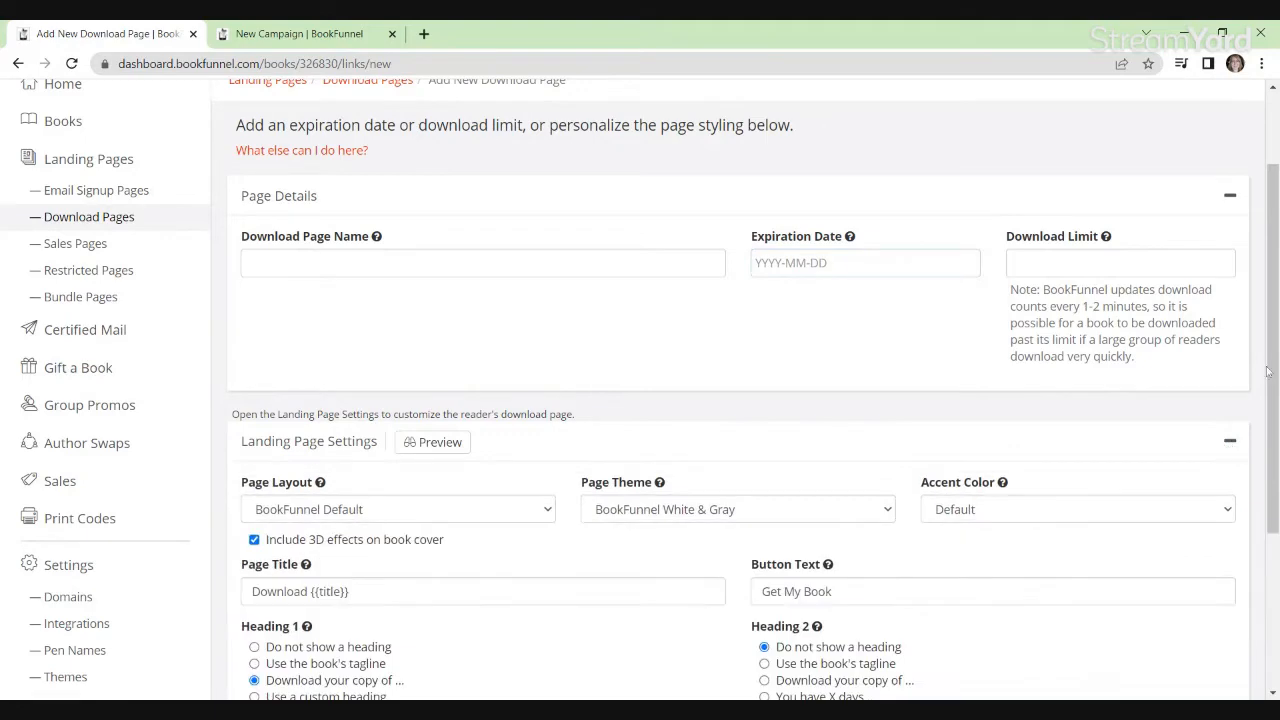
pyautogui.scroll(-3)
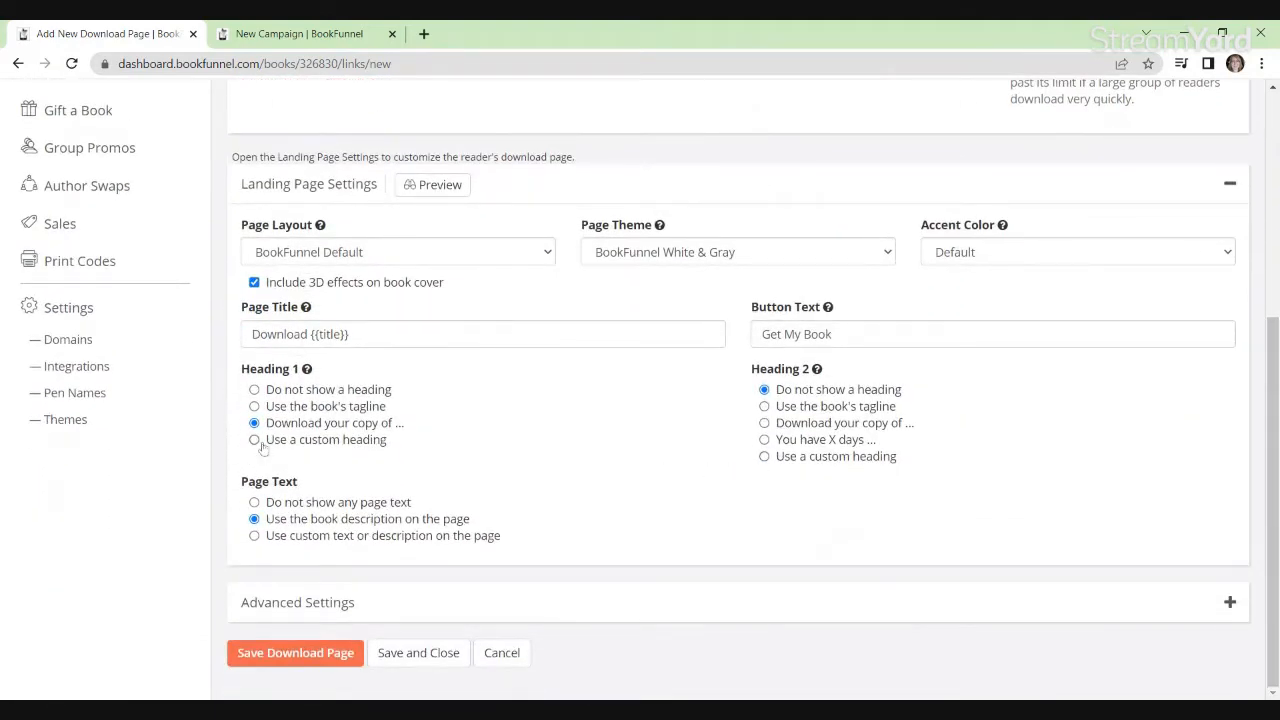
pyautogui.click(256, 536)
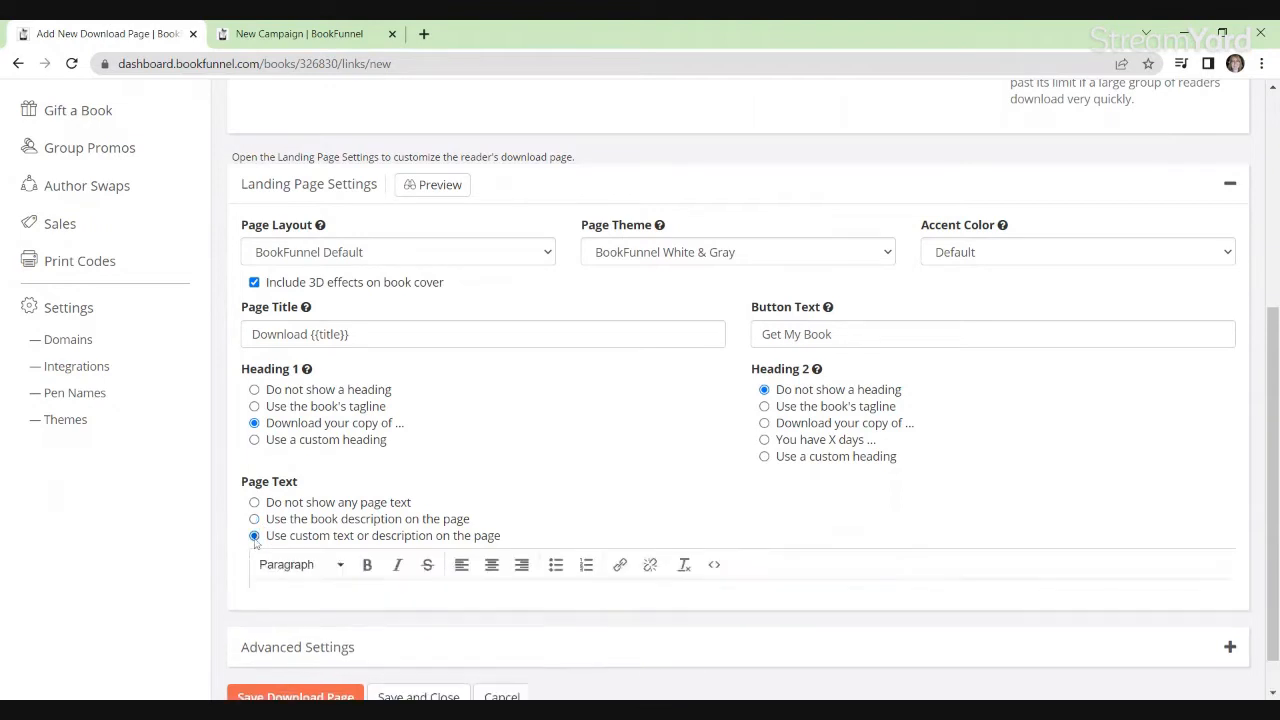
pyautogui.scroll(-3)
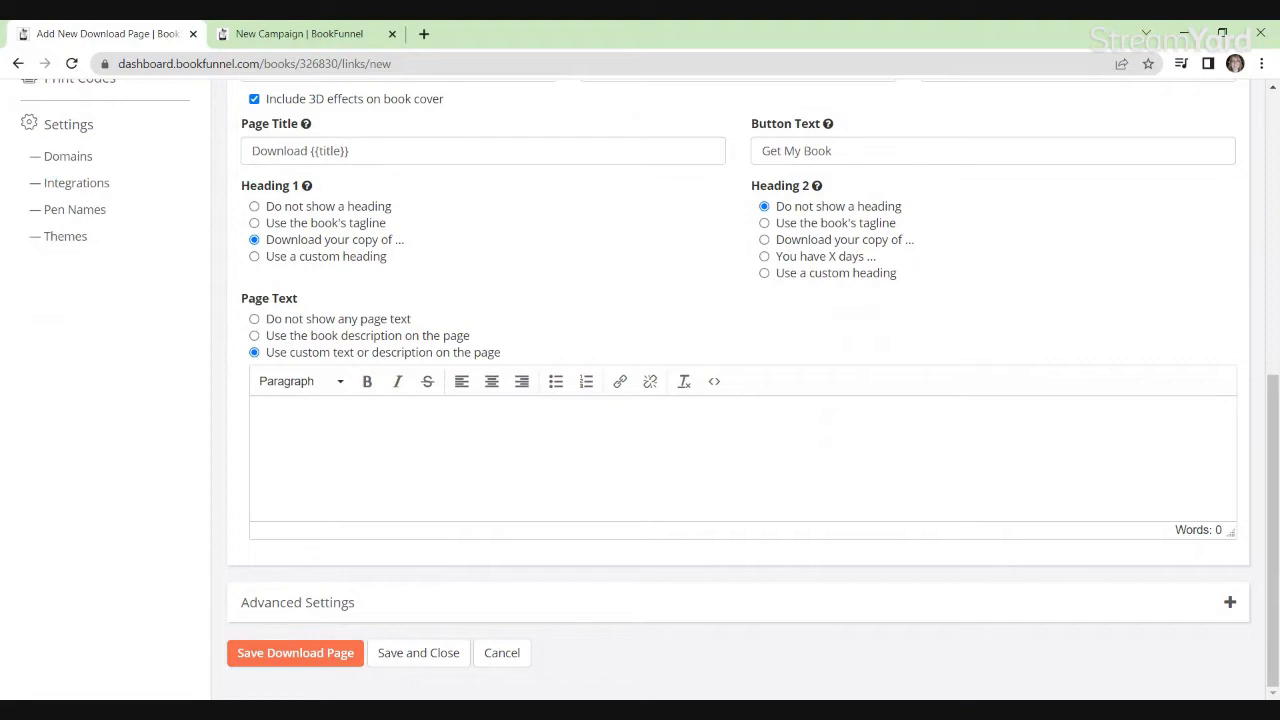
pyautogui.moveTo(970, 310)
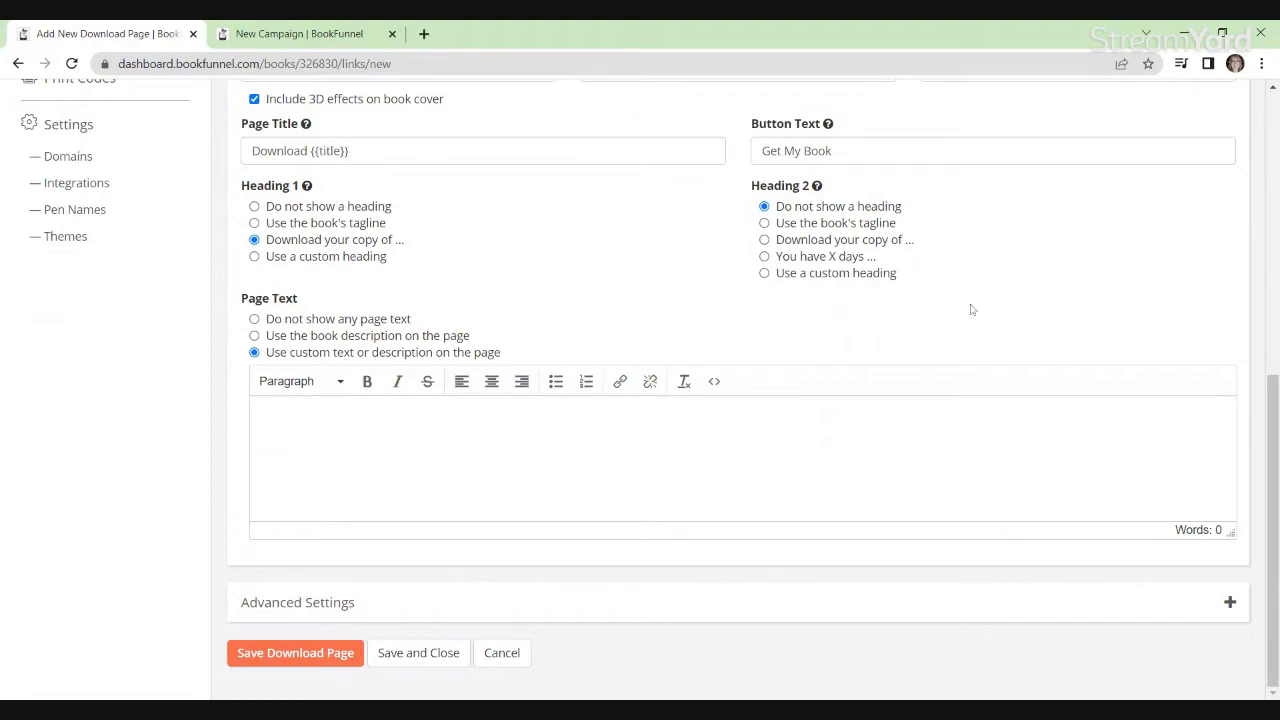
pyautogui.scroll(3)
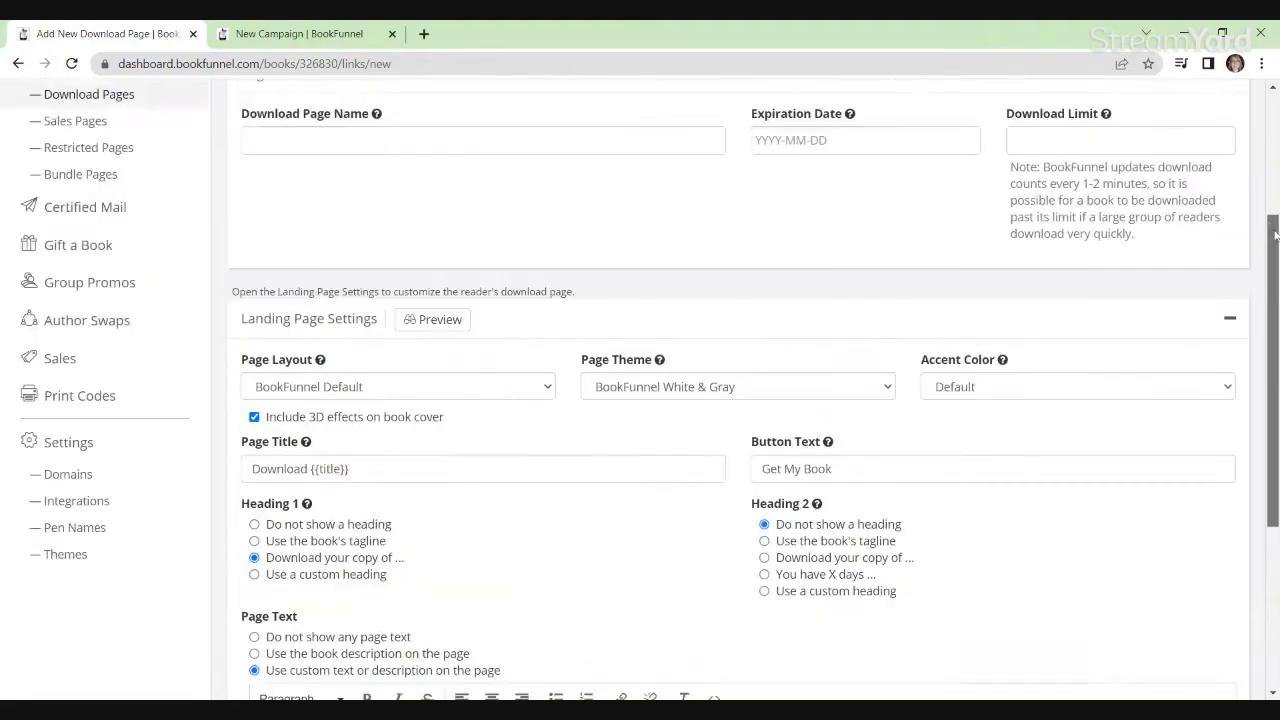
pyautogui.scroll(3)
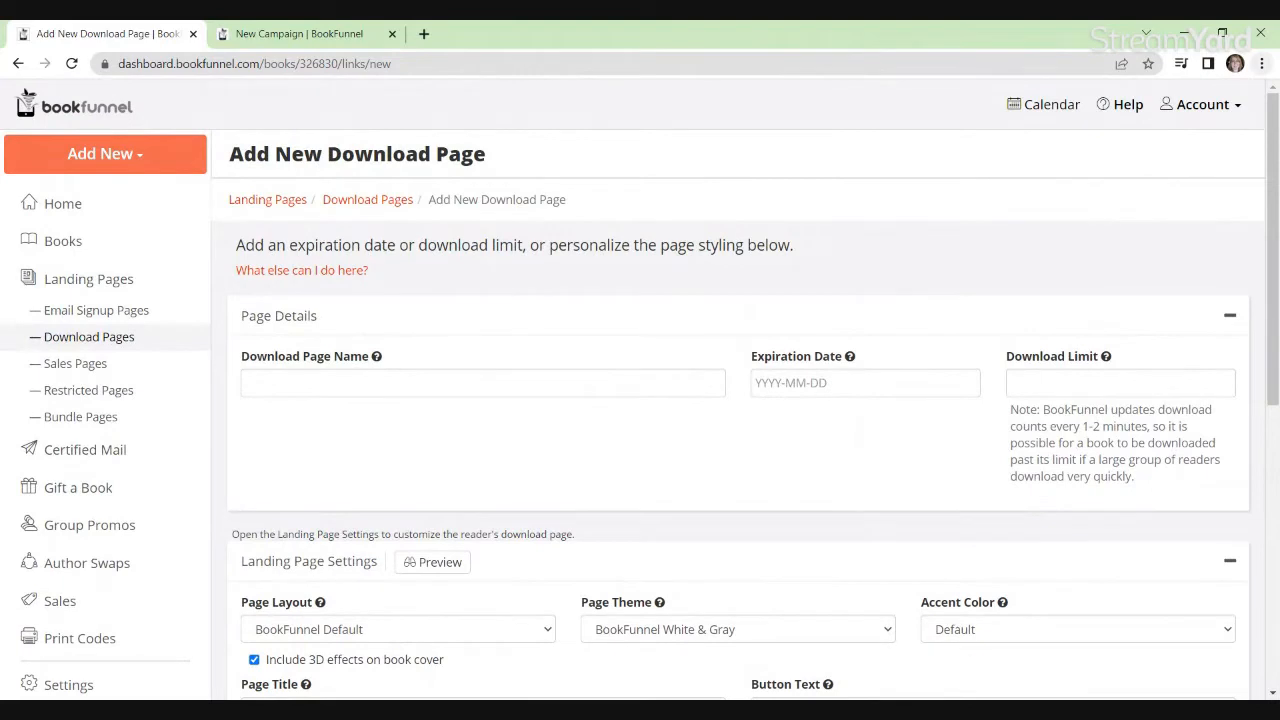
pyautogui.moveTo(1076, 316)
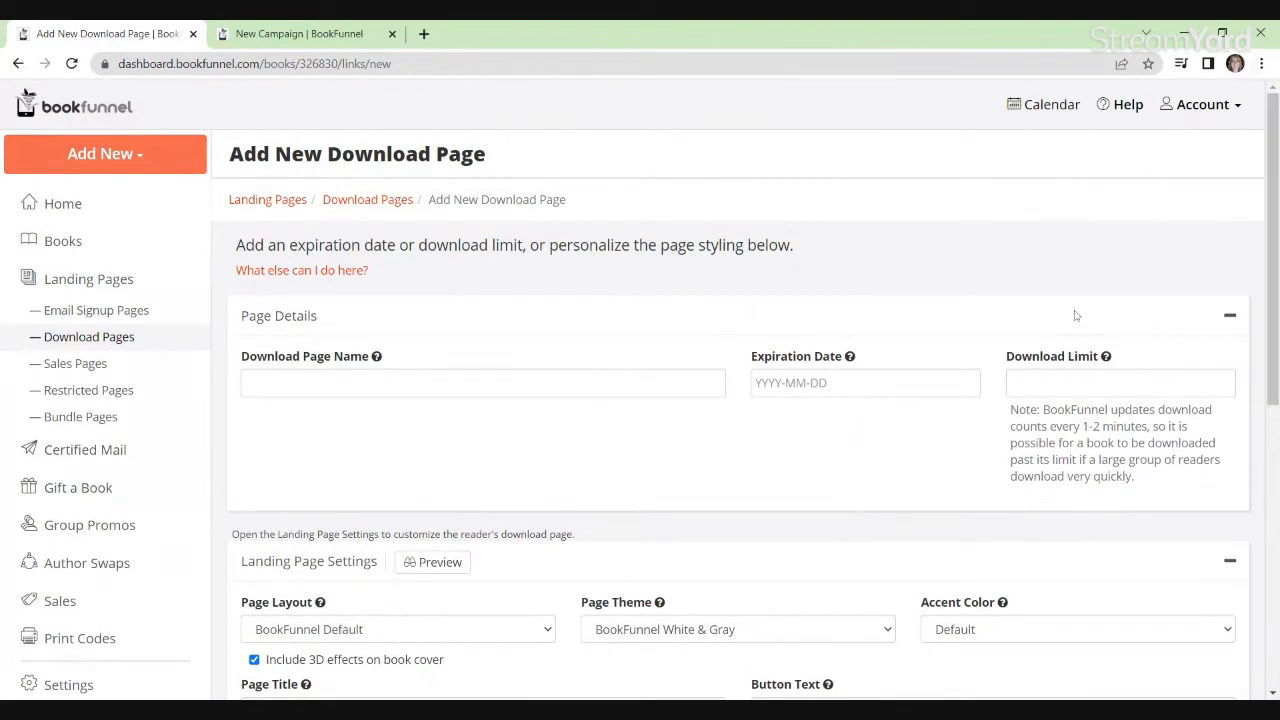
pyautogui.moveTo(976, 234)
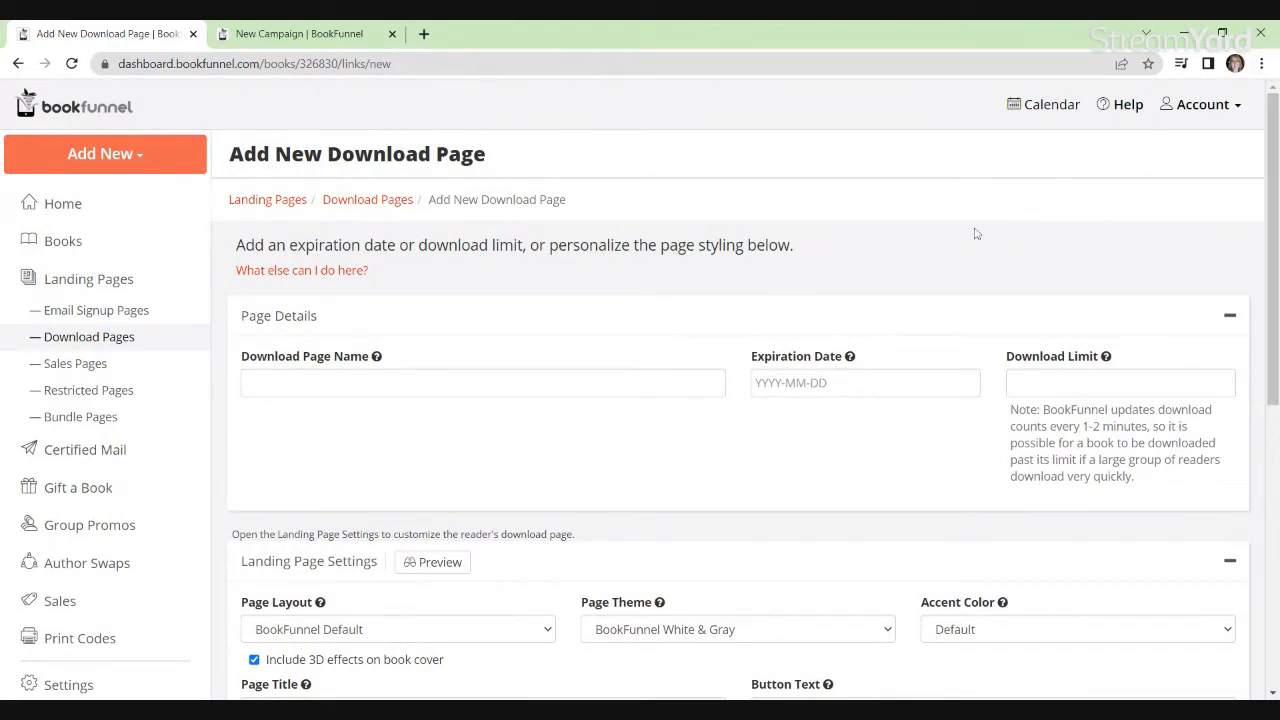
# Step: Scroll through the Page Details and Landing Page Settings sections and back to the top
pyautogui.scroll(-3)
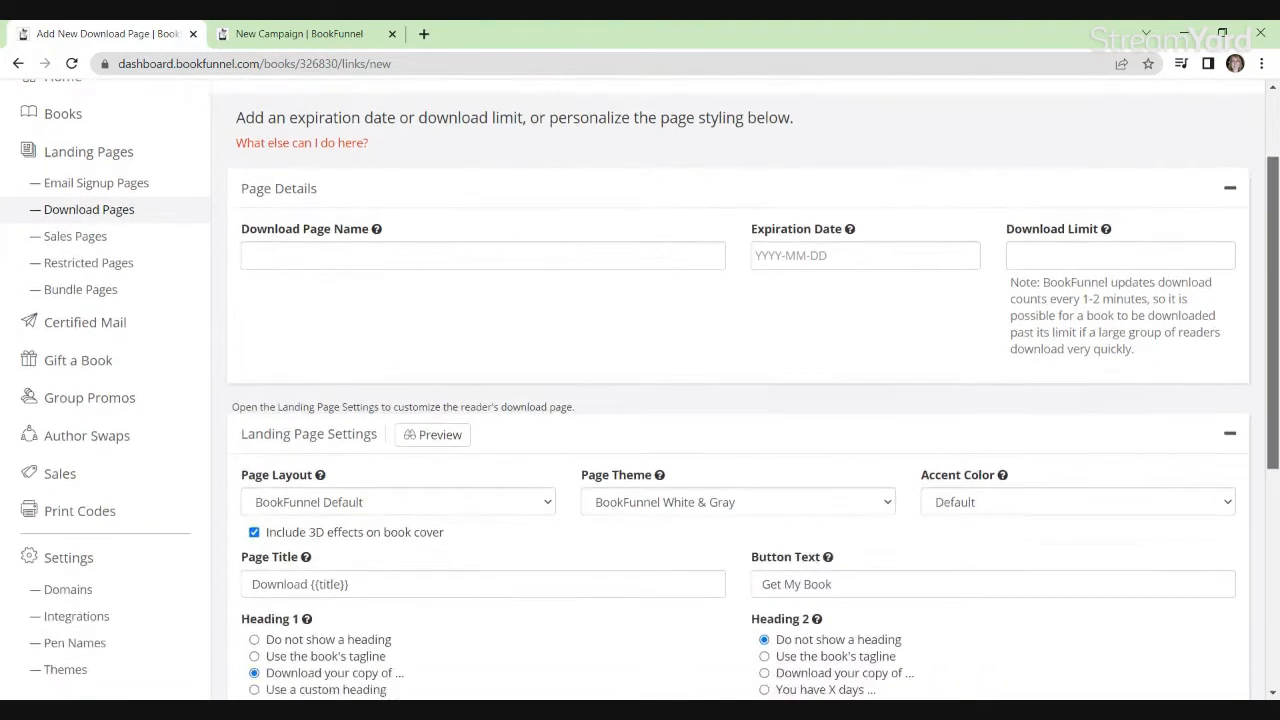
pyautogui.scroll(-3)
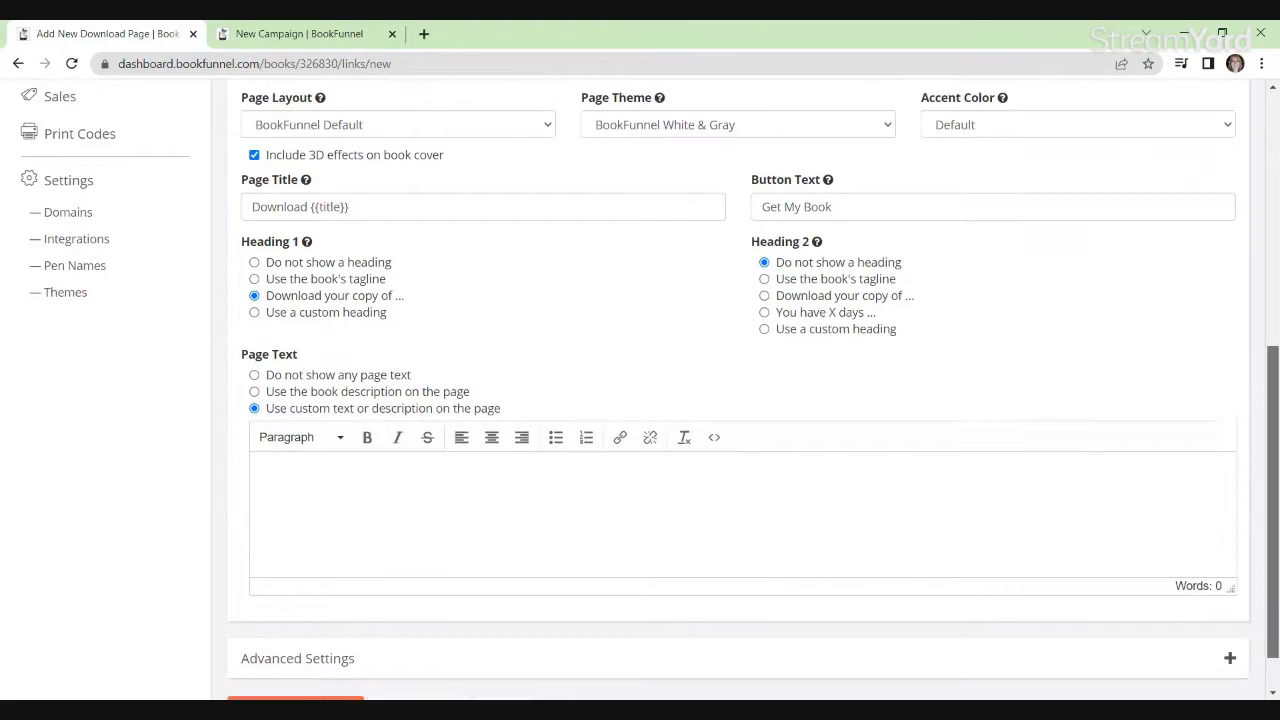
pyautogui.scroll(3)
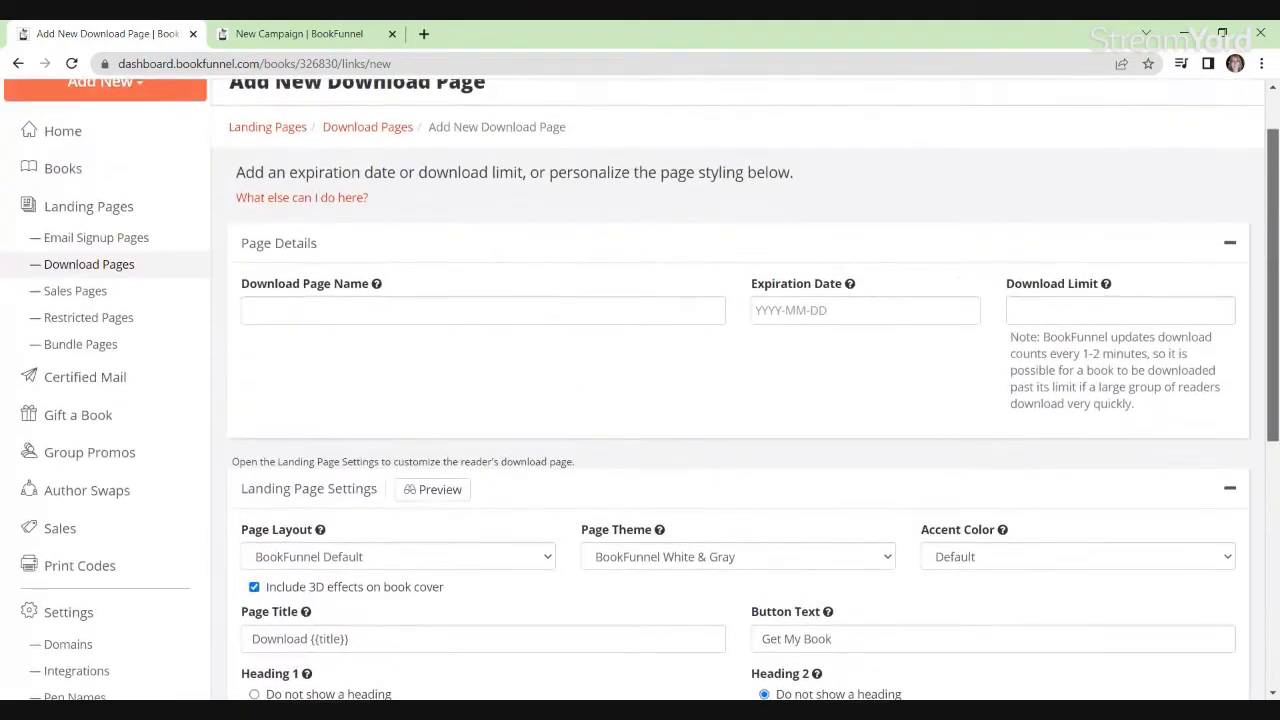
pyautogui.scroll(-3)
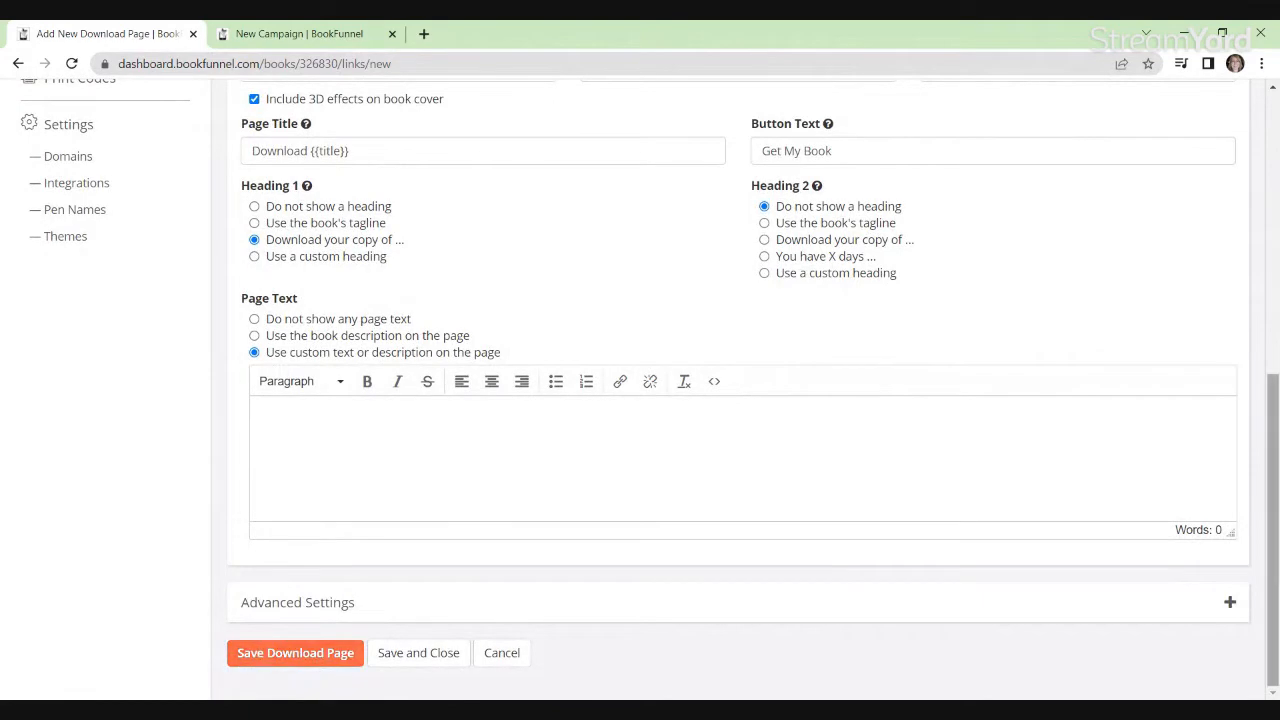
pyautogui.scroll(3)
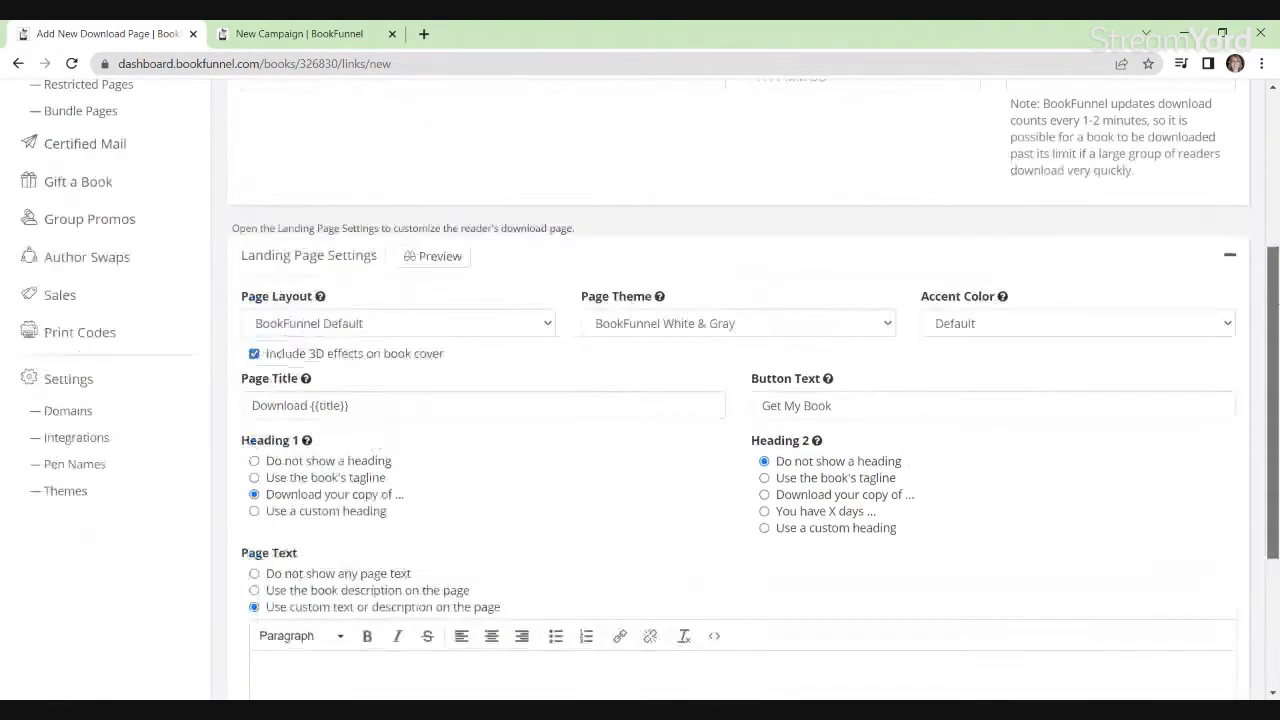
pyautogui.scroll(3)
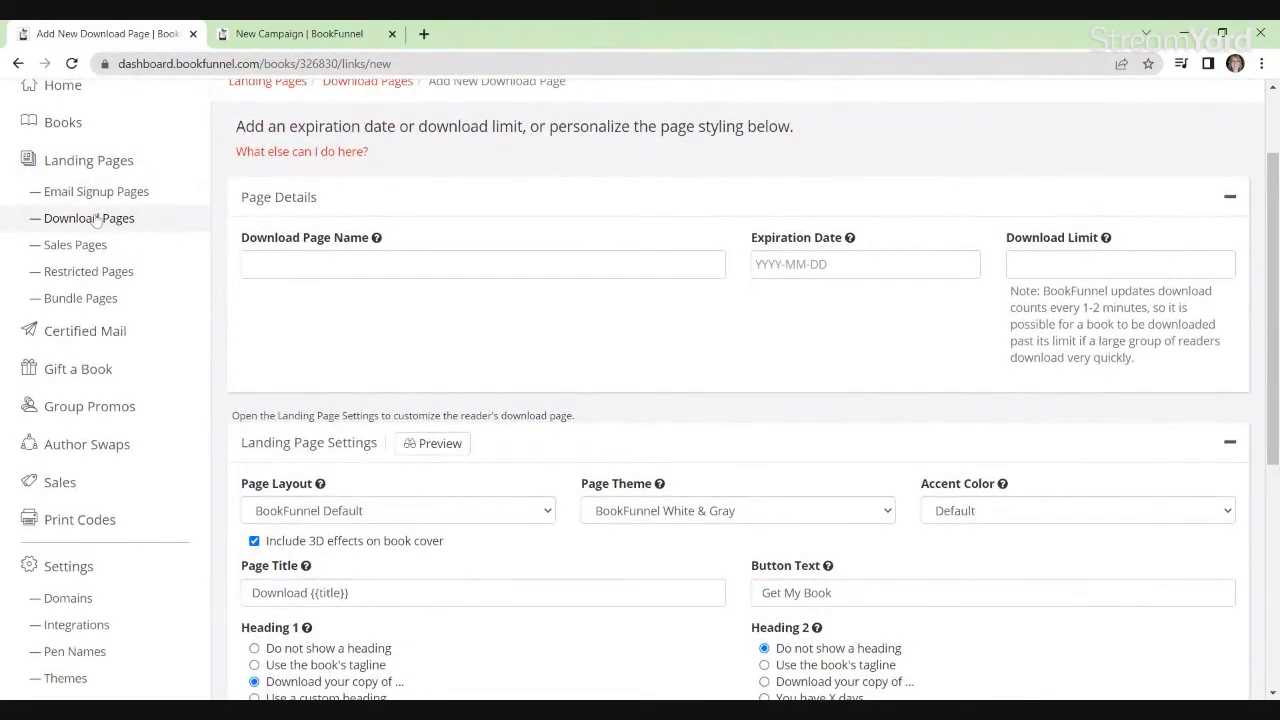
# Step: From Download Pages, view The Slayer Queen Newsletter Thank-You page and its reader link
pyautogui.click(88, 218)
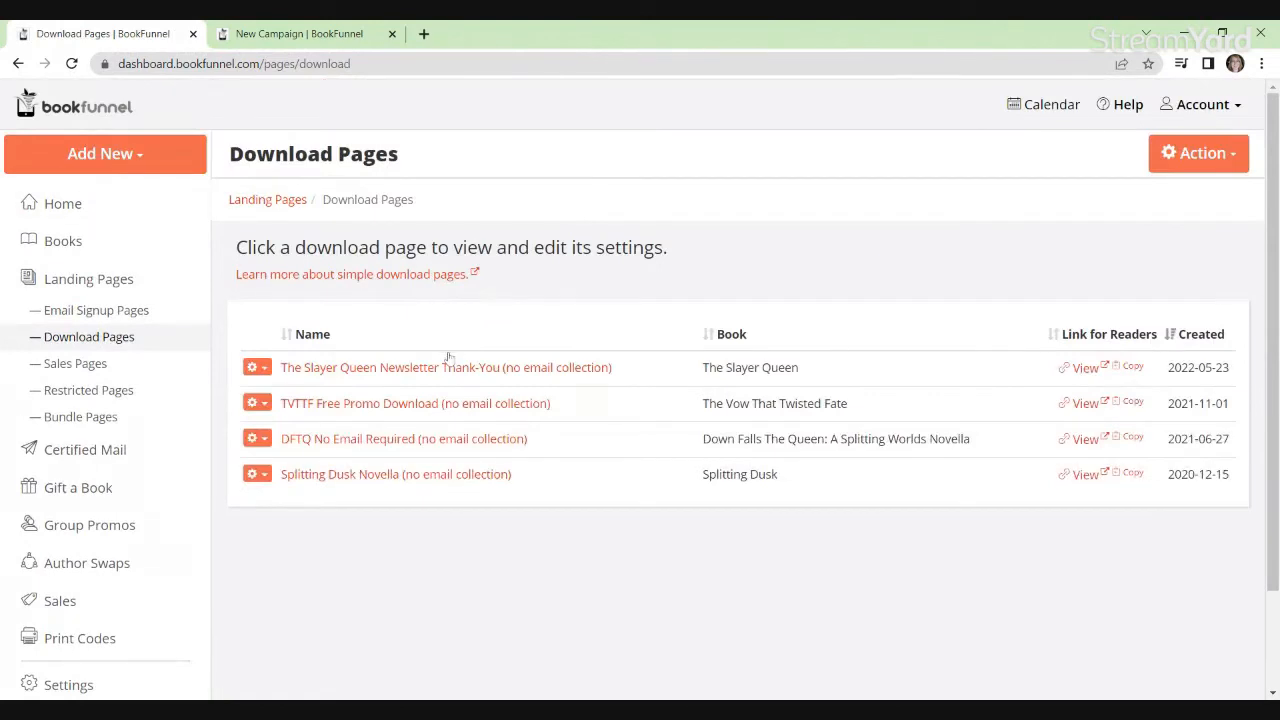
pyautogui.click(446, 368)
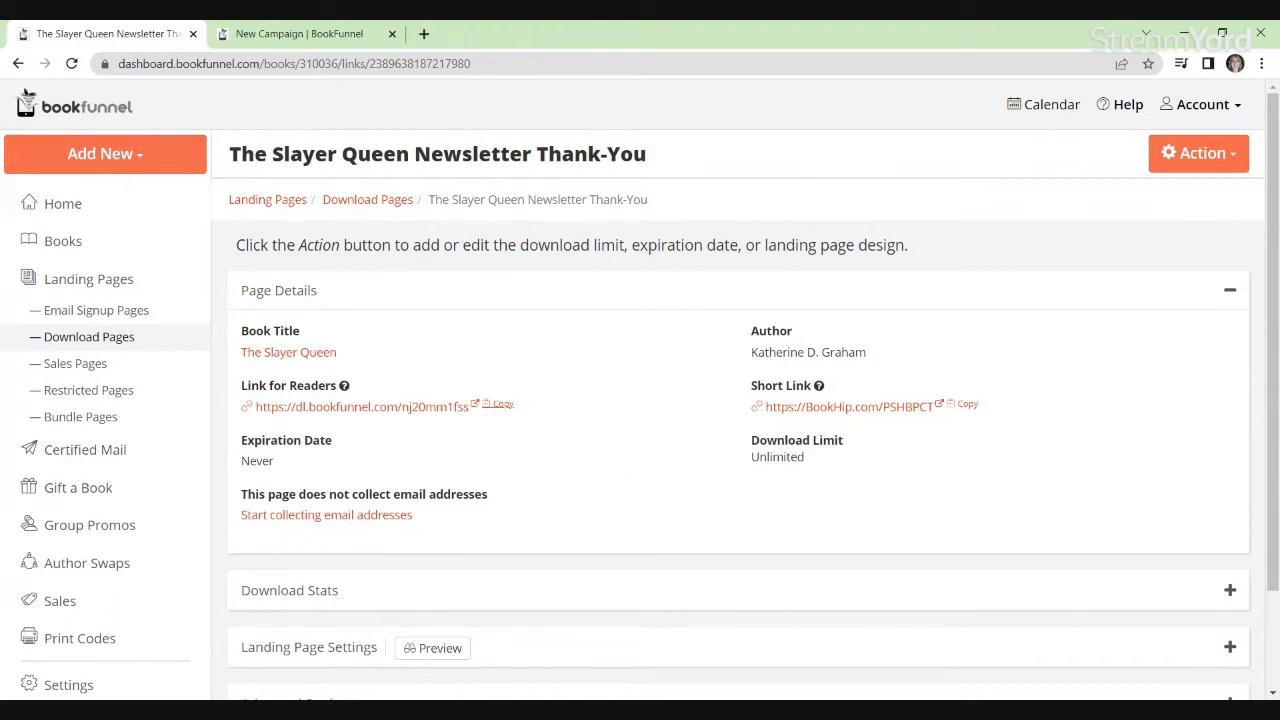
pyautogui.scroll(-3)
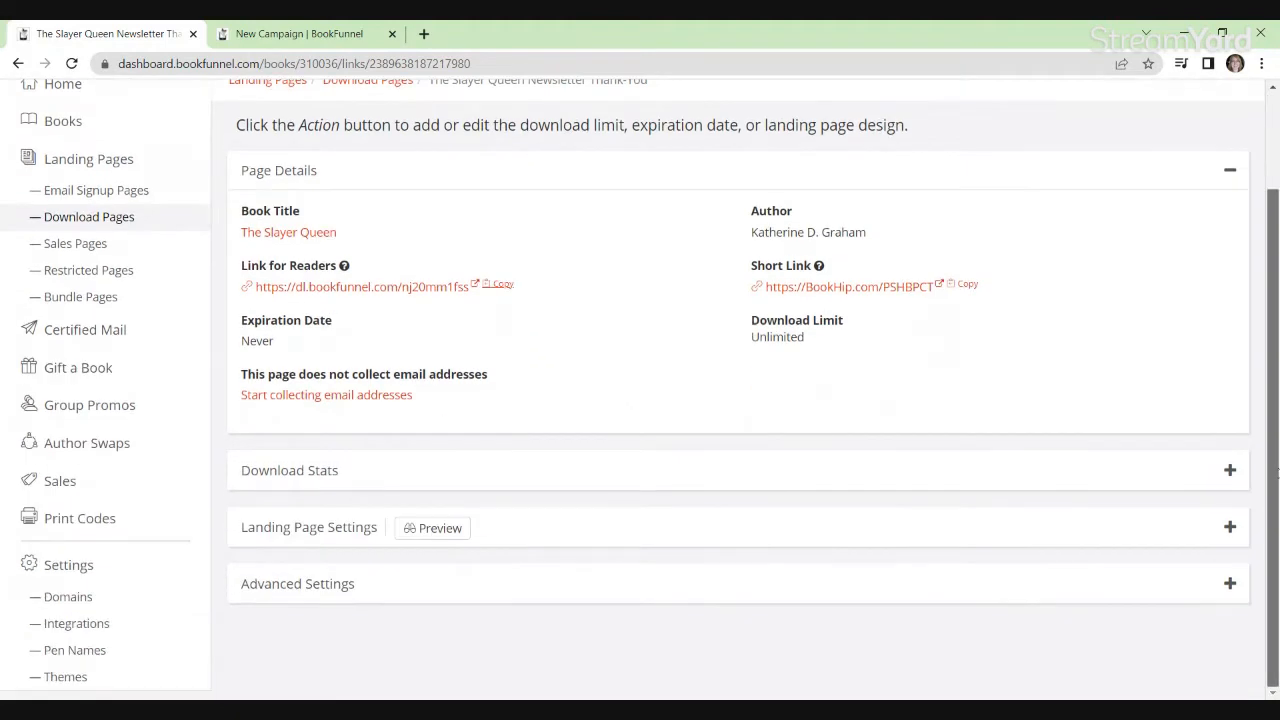
pyautogui.scroll(3)
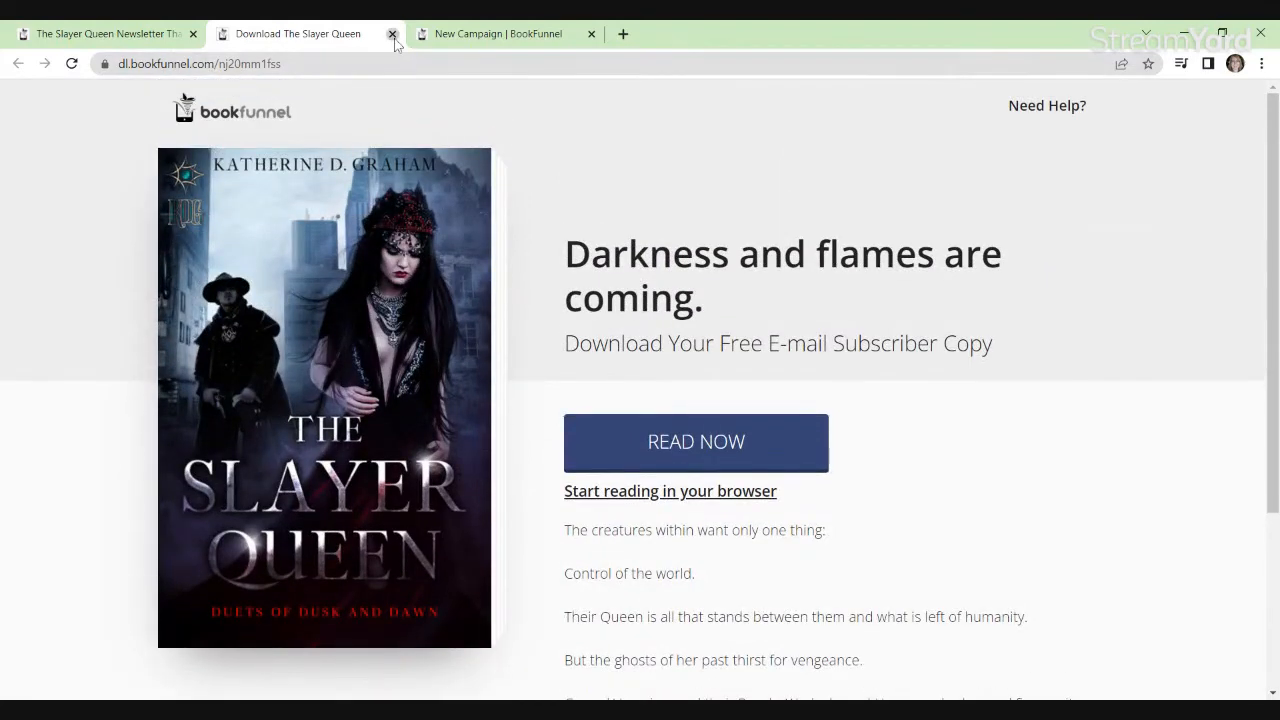
# Step: Close the reader download tab to return to The Slayer Queen page details
pyautogui.click(392, 32)
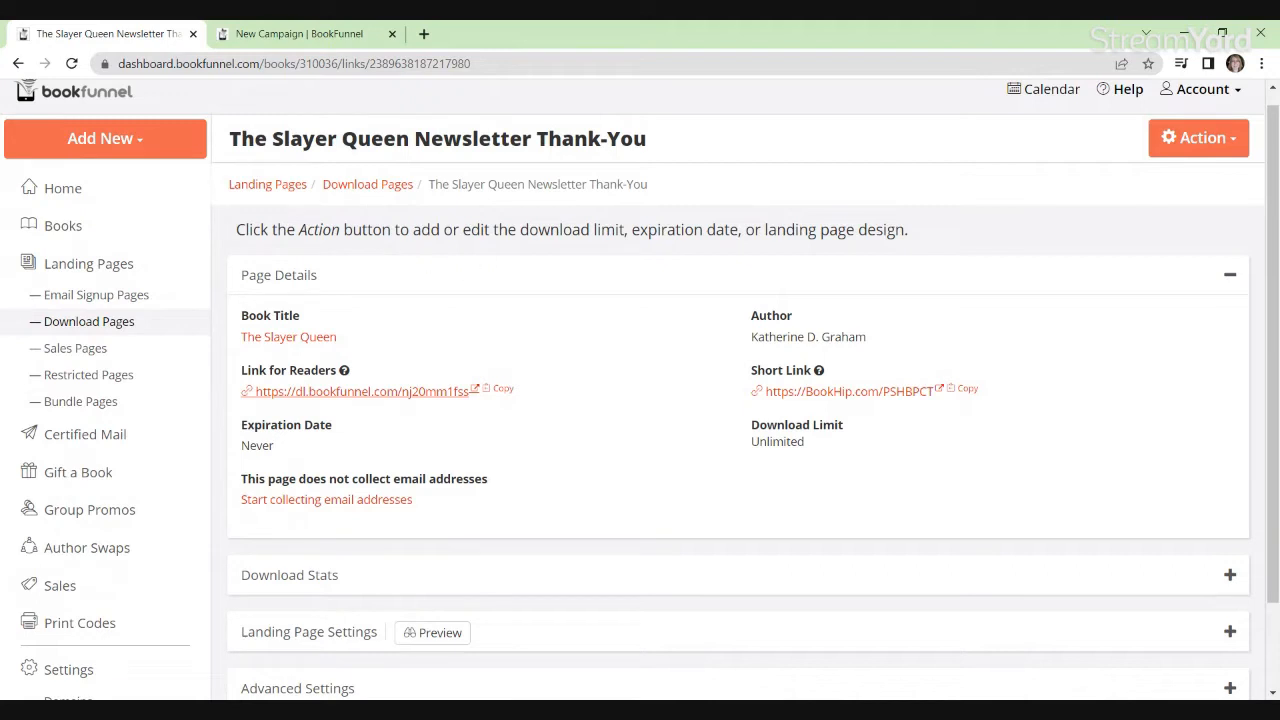
pyautogui.moveTo(558, 312)
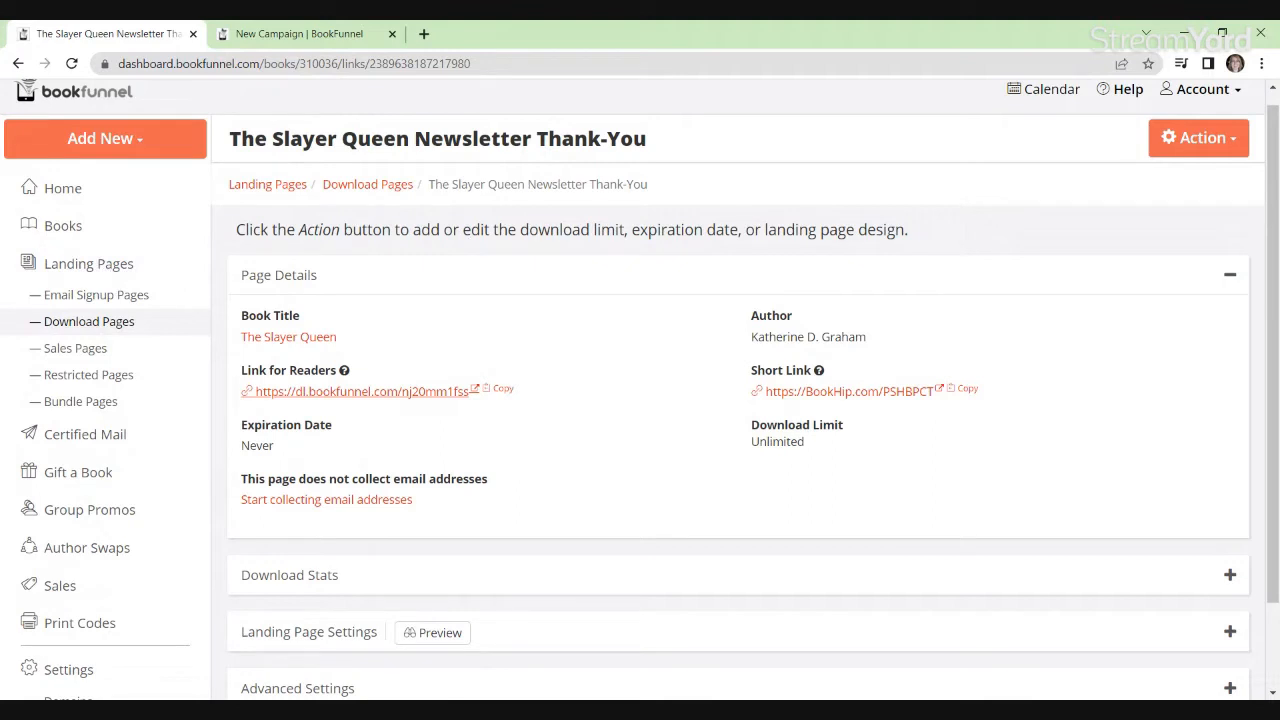
pyautogui.moveTo(112, 432)
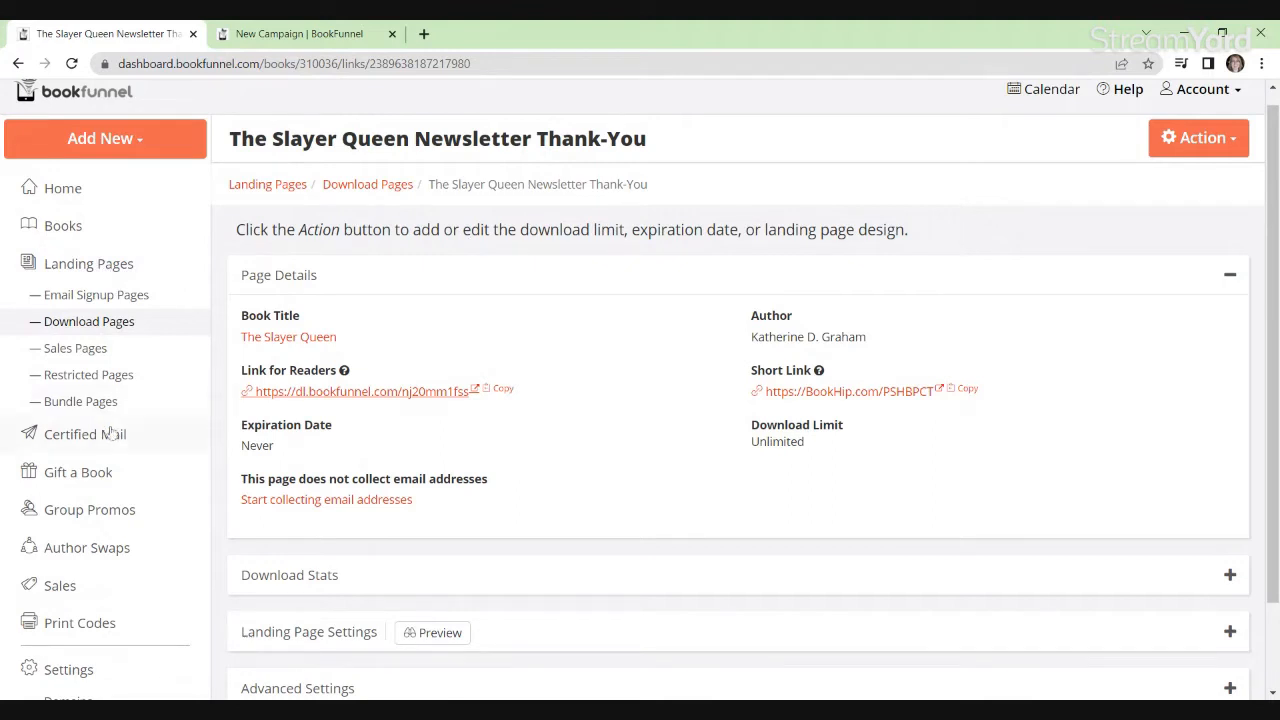
pyautogui.moveTo(128, 442)
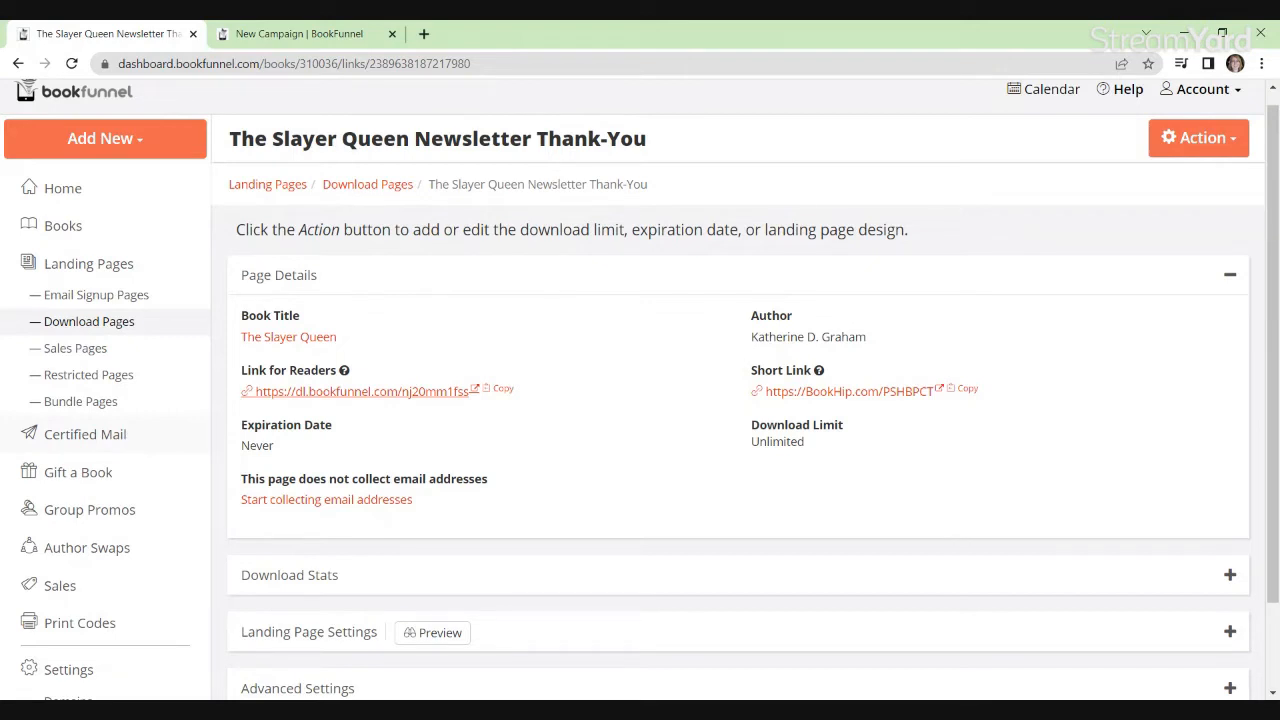
# Step: Review the Certified Mail campaigns for Splitting Dawn ARCs and show the Action menu
pyautogui.click(84, 434)
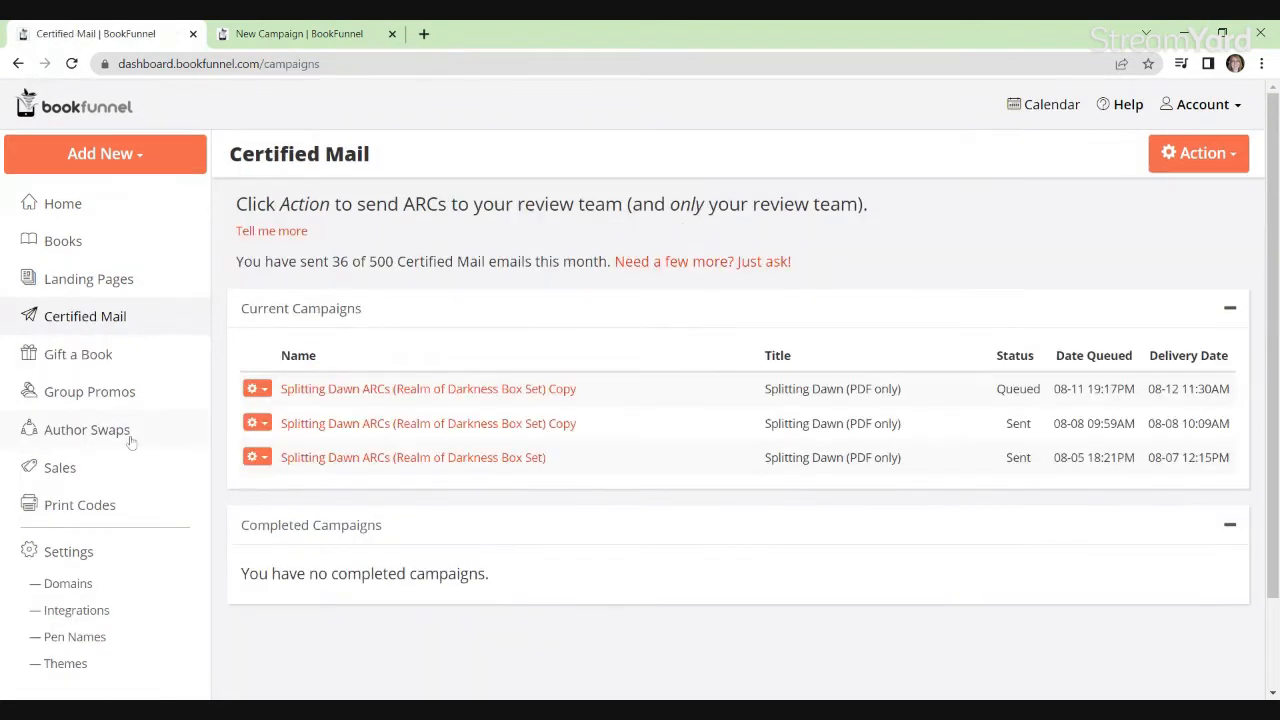
pyautogui.moveTo(548, 288)
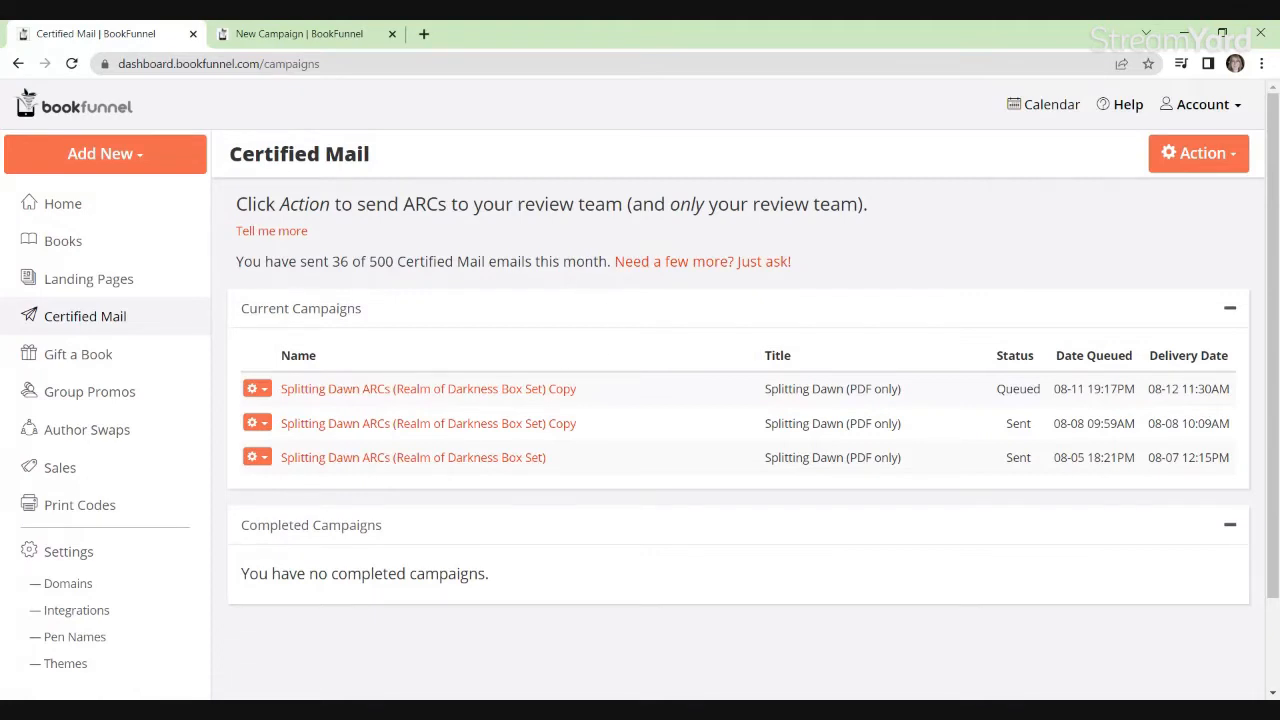
pyautogui.doubleClick(298, 154)
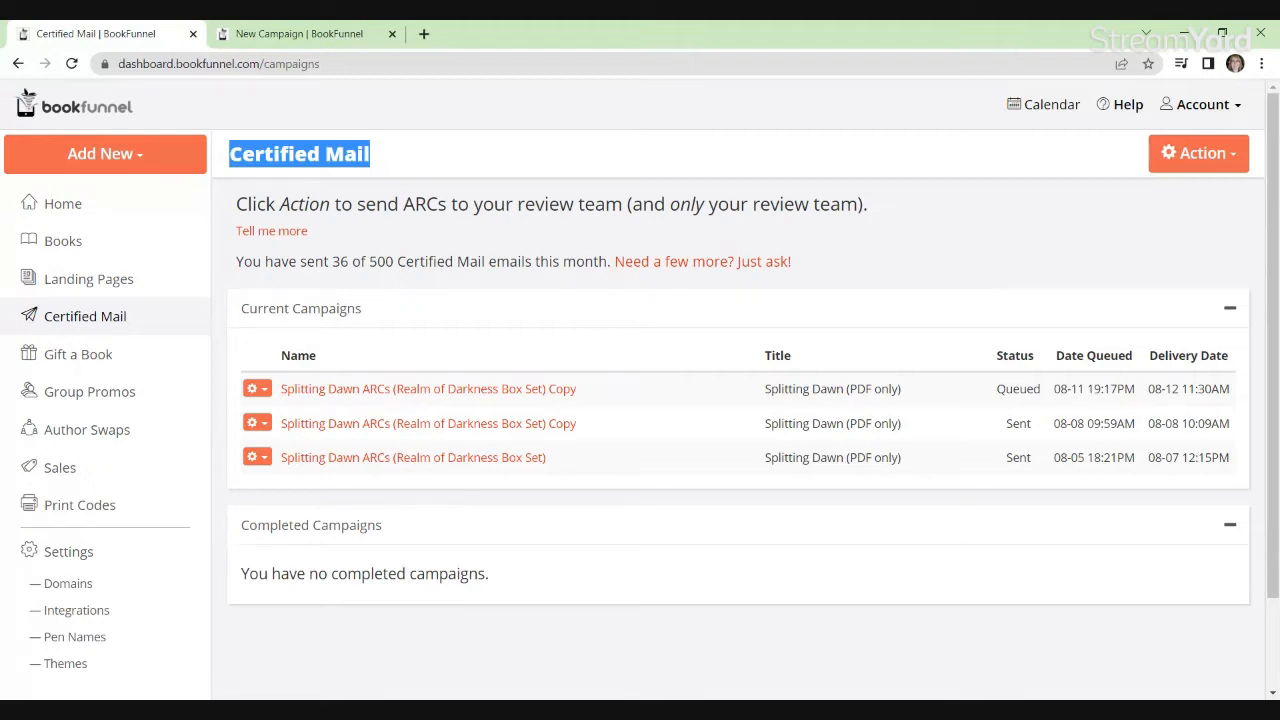
pyautogui.moveTo(516, 244)
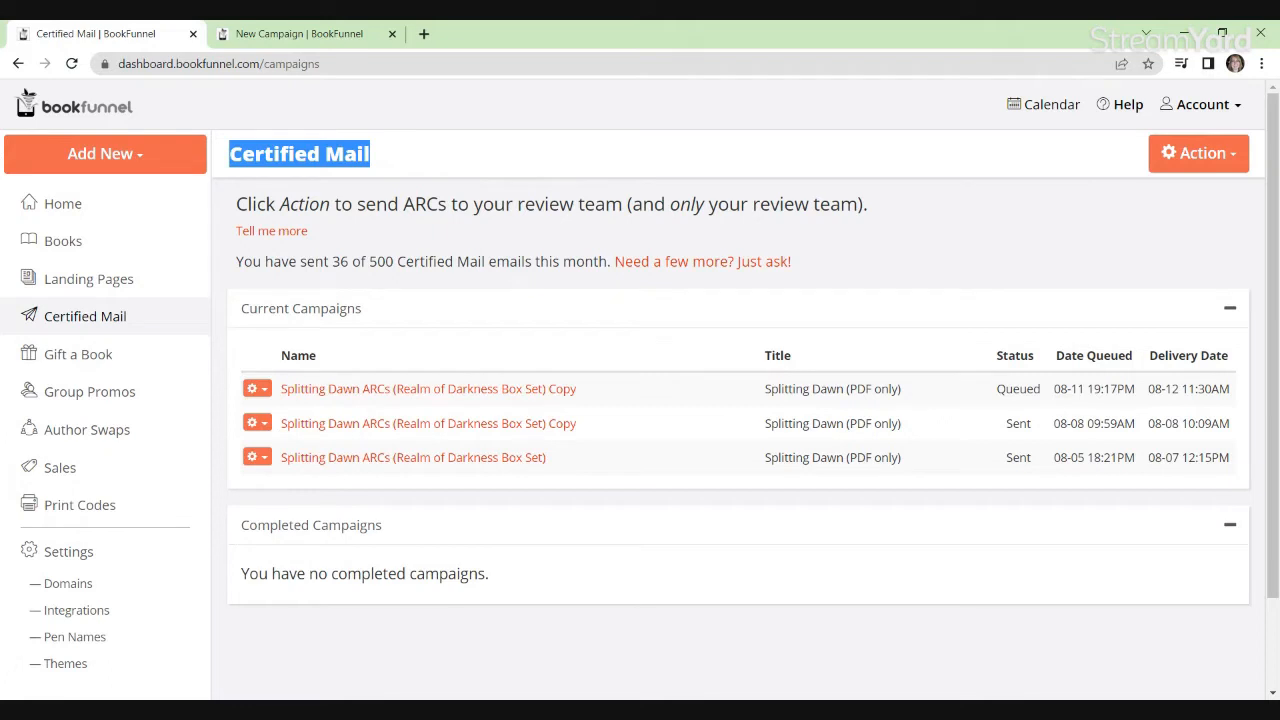
pyautogui.moveTo(1198, 152)
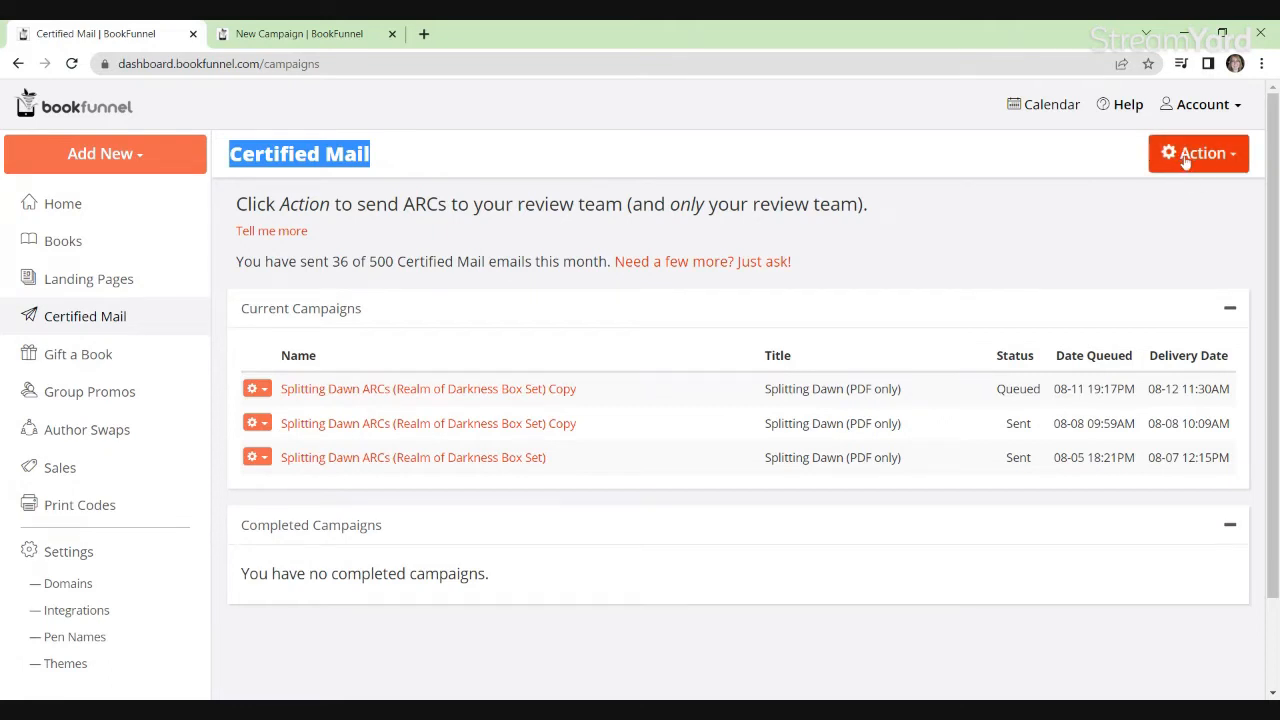
pyautogui.click(1198, 152)
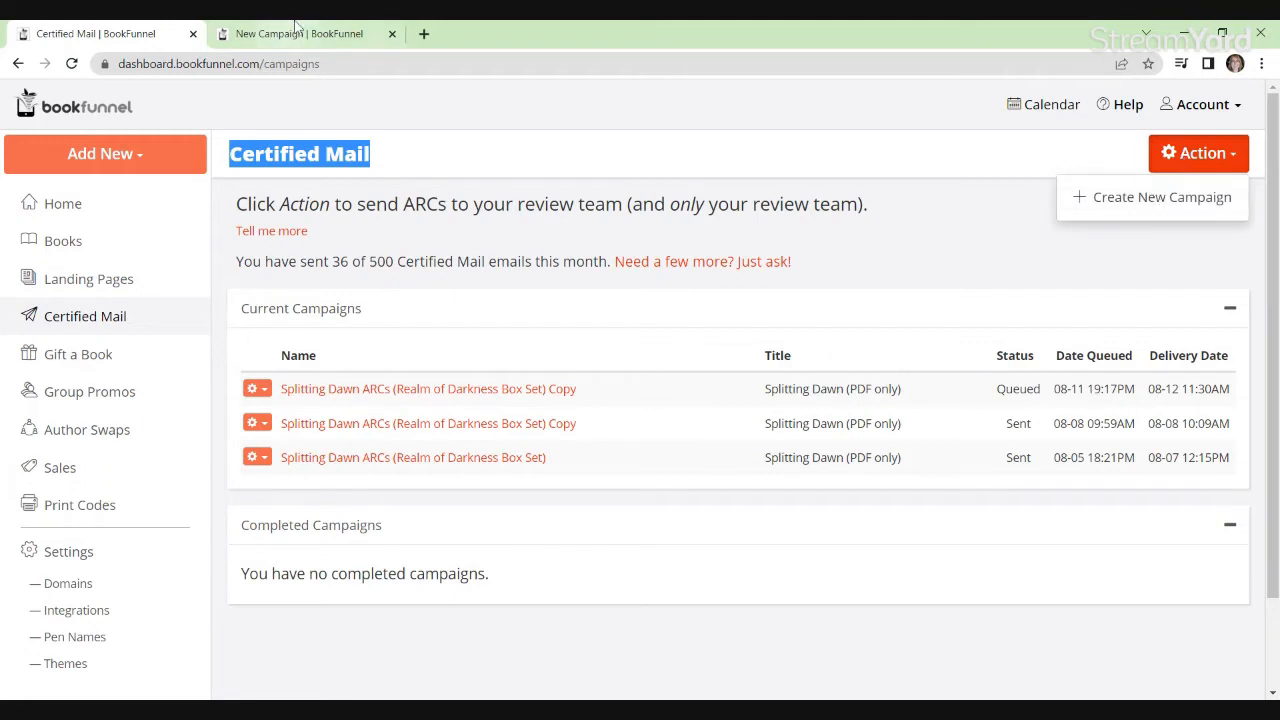
# Step: Create a campaign named 'Splitting Dawn ARCs (Realm of Darkness Box Set)' set to send in the future
pyautogui.click(1162, 196)
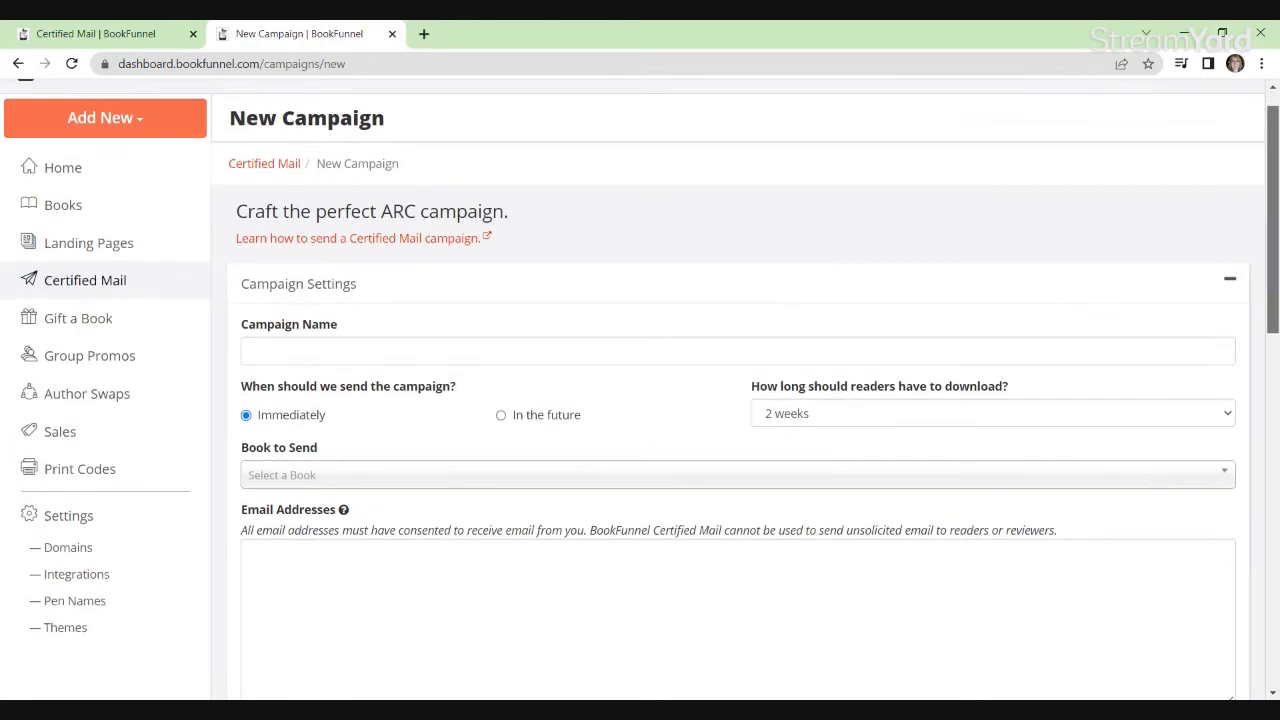
pyautogui.scroll(-3)
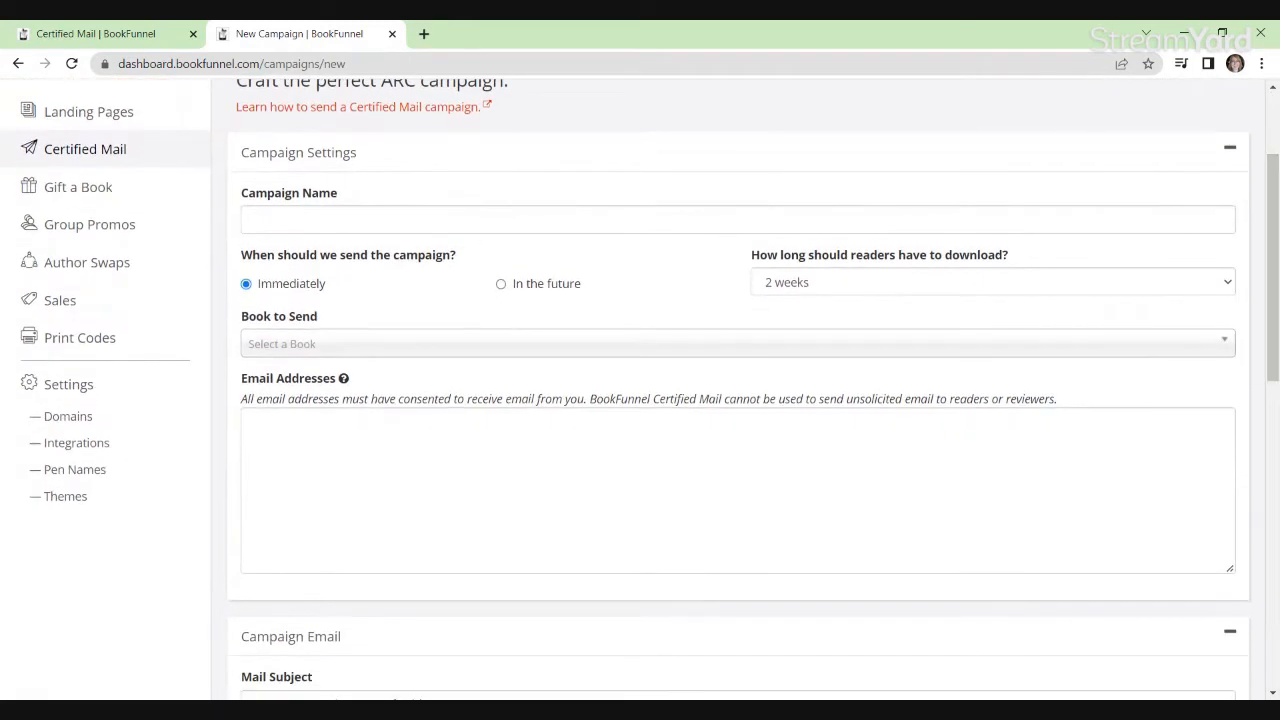
pyautogui.click(736, 218)
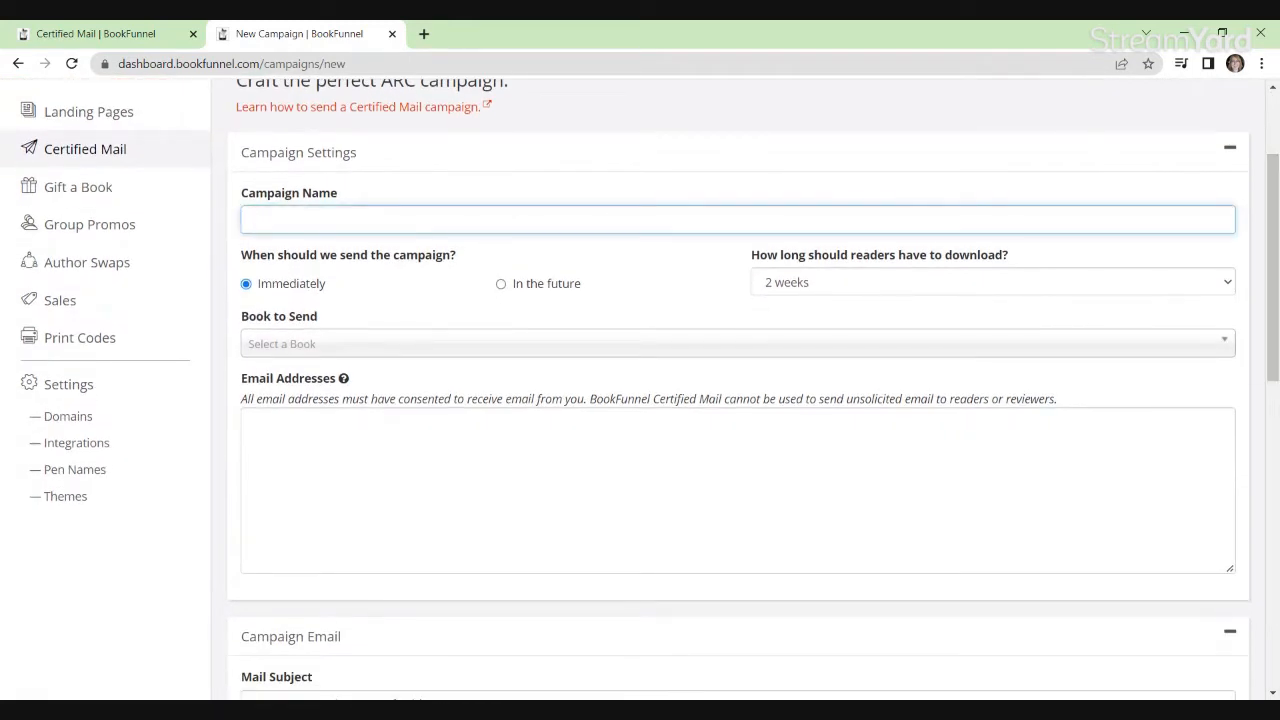
pyautogui.write('Splitting Dawn ARCs (Realm of Darkness Box Set)')
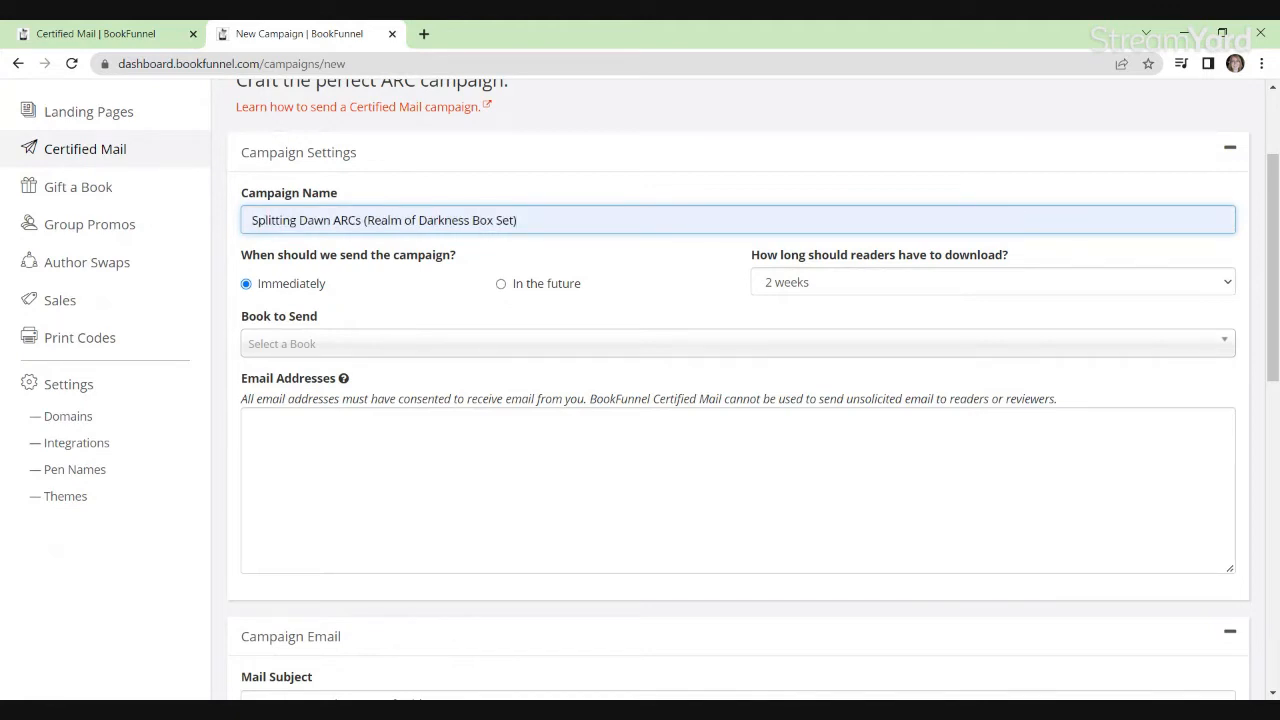
pyautogui.moveTo(516, 260)
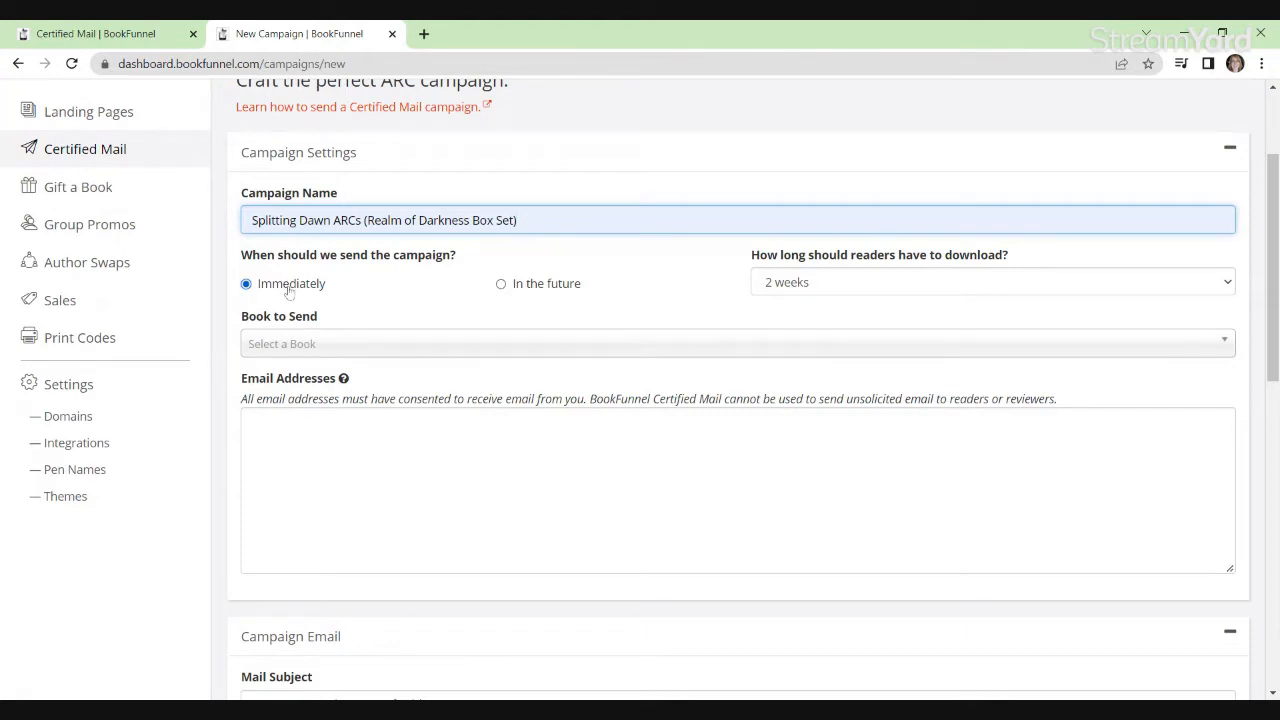
pyautogui.moveTo(504, 290)
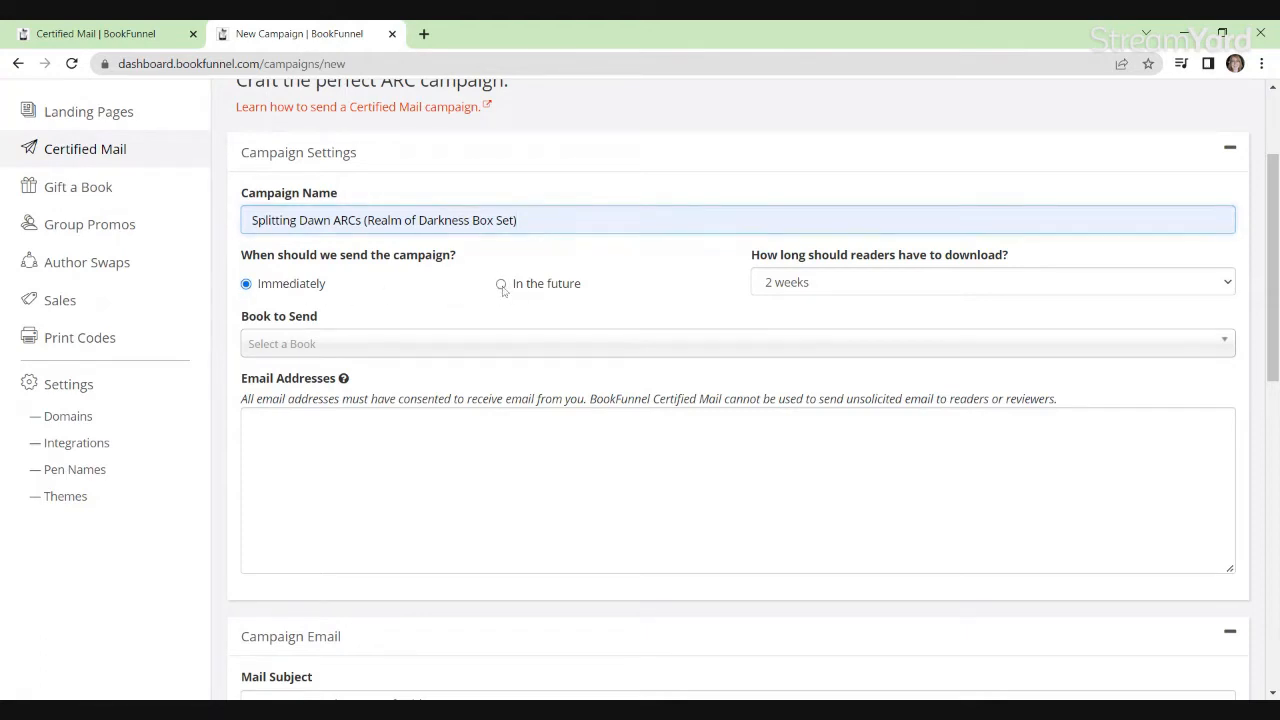
pyautogui.click(500, 284)
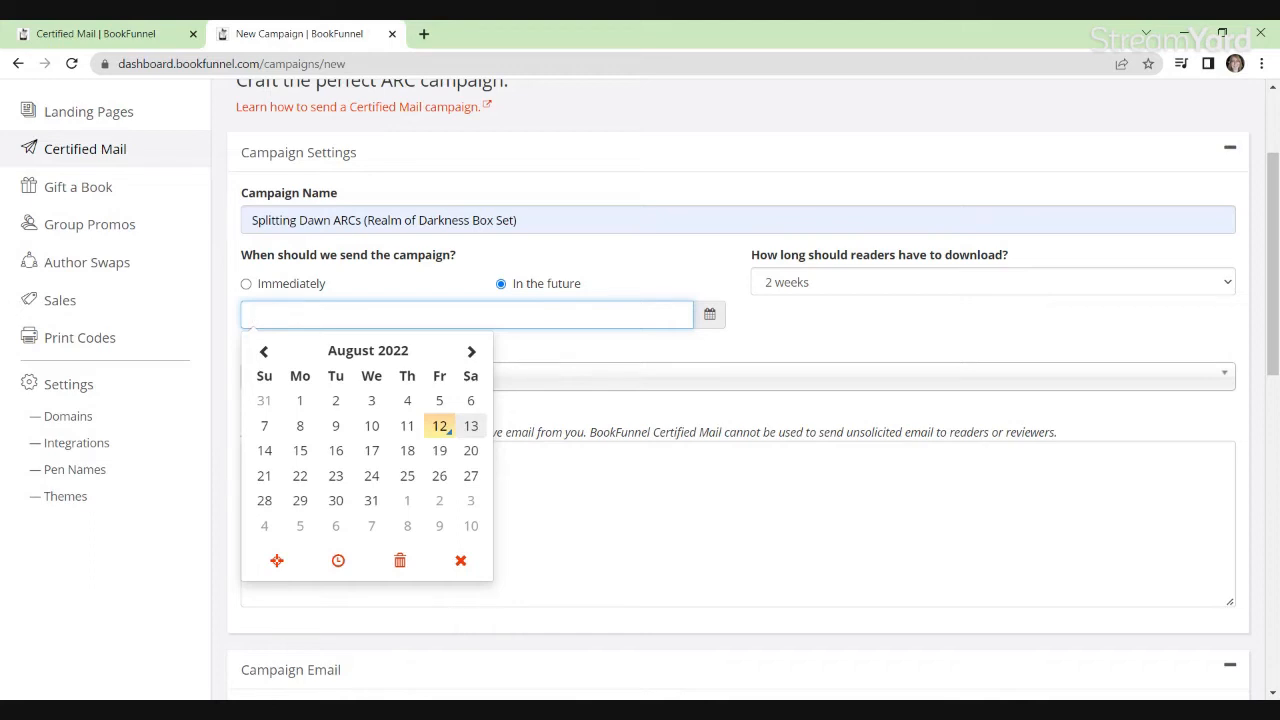
# Step: Schedule the send for 2022-08-13 at 12:30pm and choose Splitting Dawn (PDF only) as the book
pyautogui.click(470, 424)
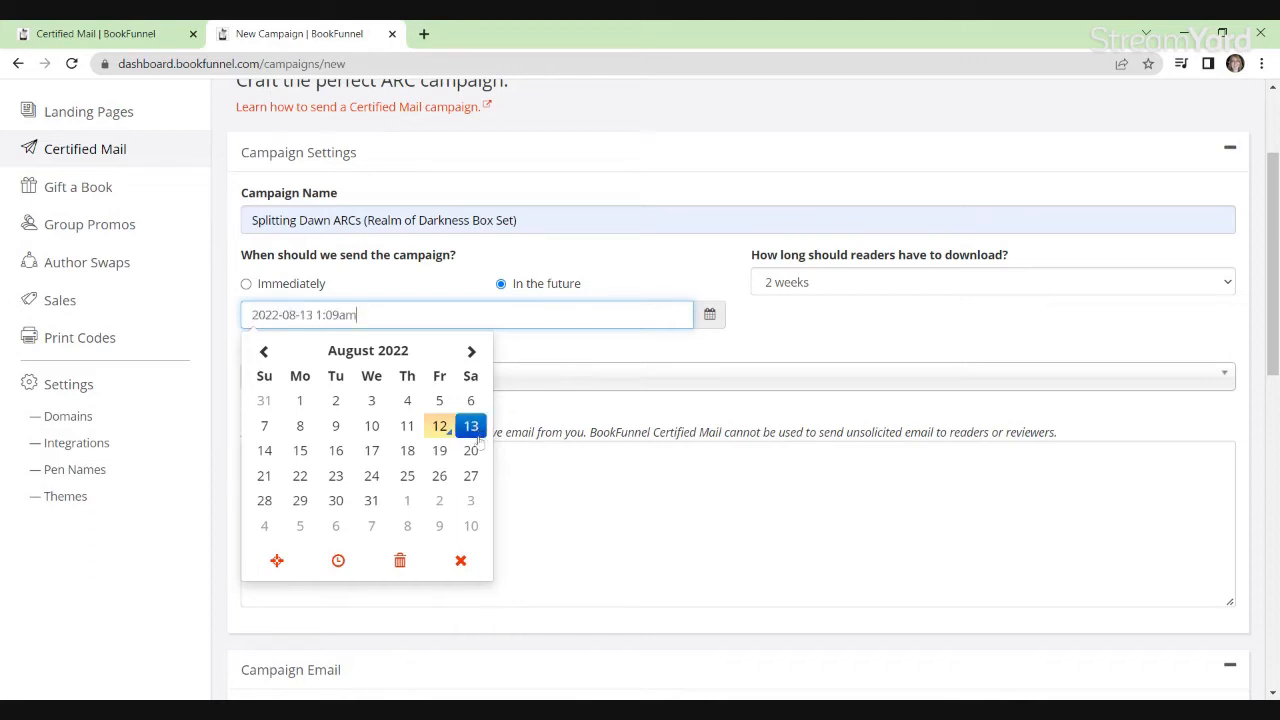
pyautogui.click(338, 560)
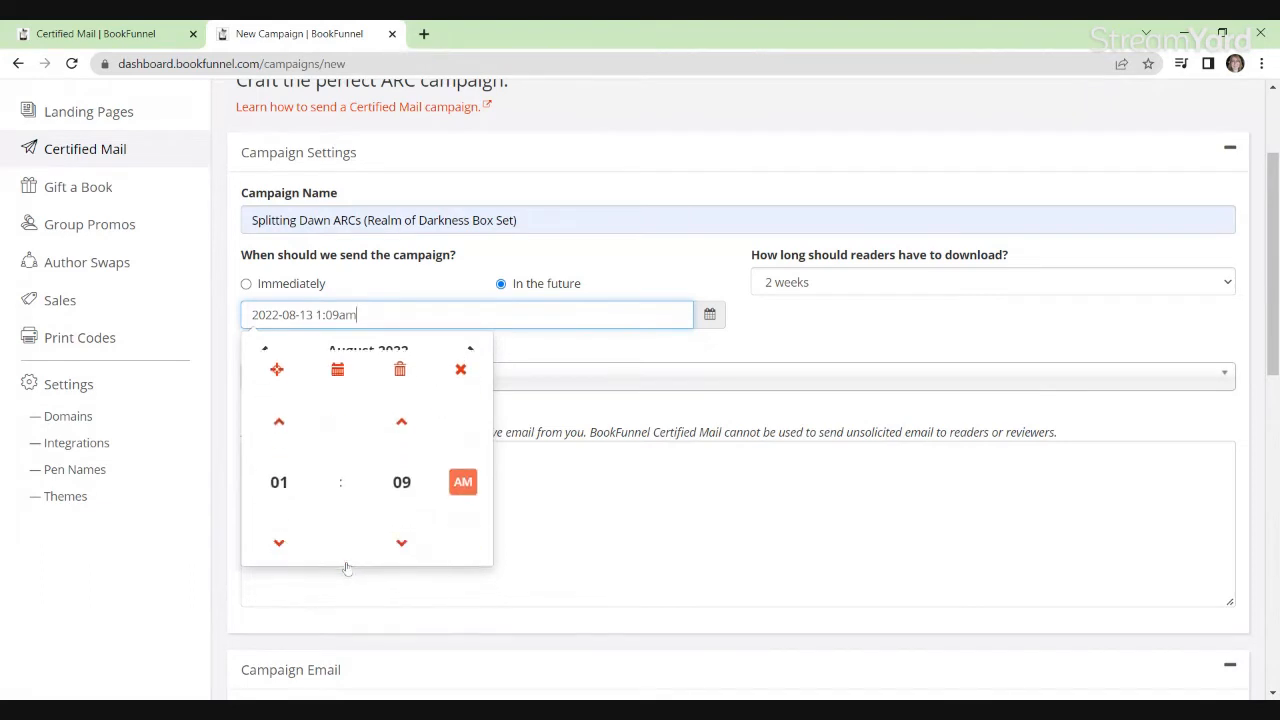
pyautogui.click(280, 482)
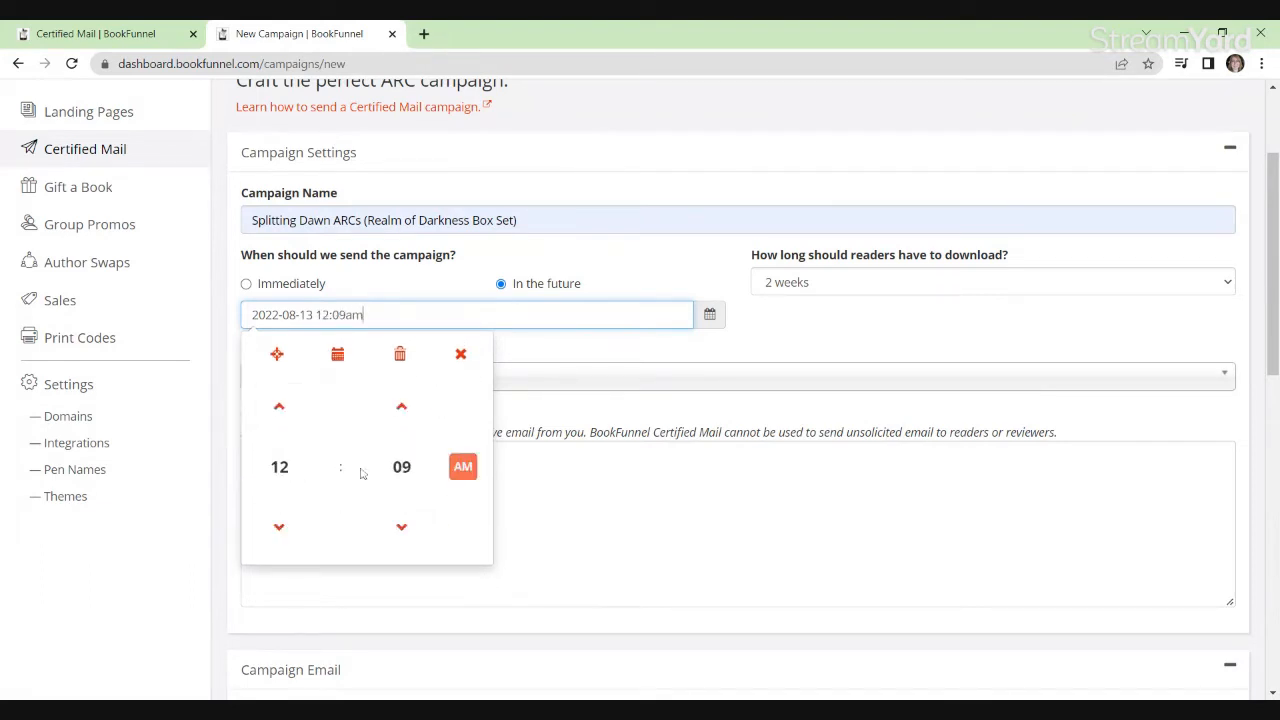
pyautogui.click(400, 466)
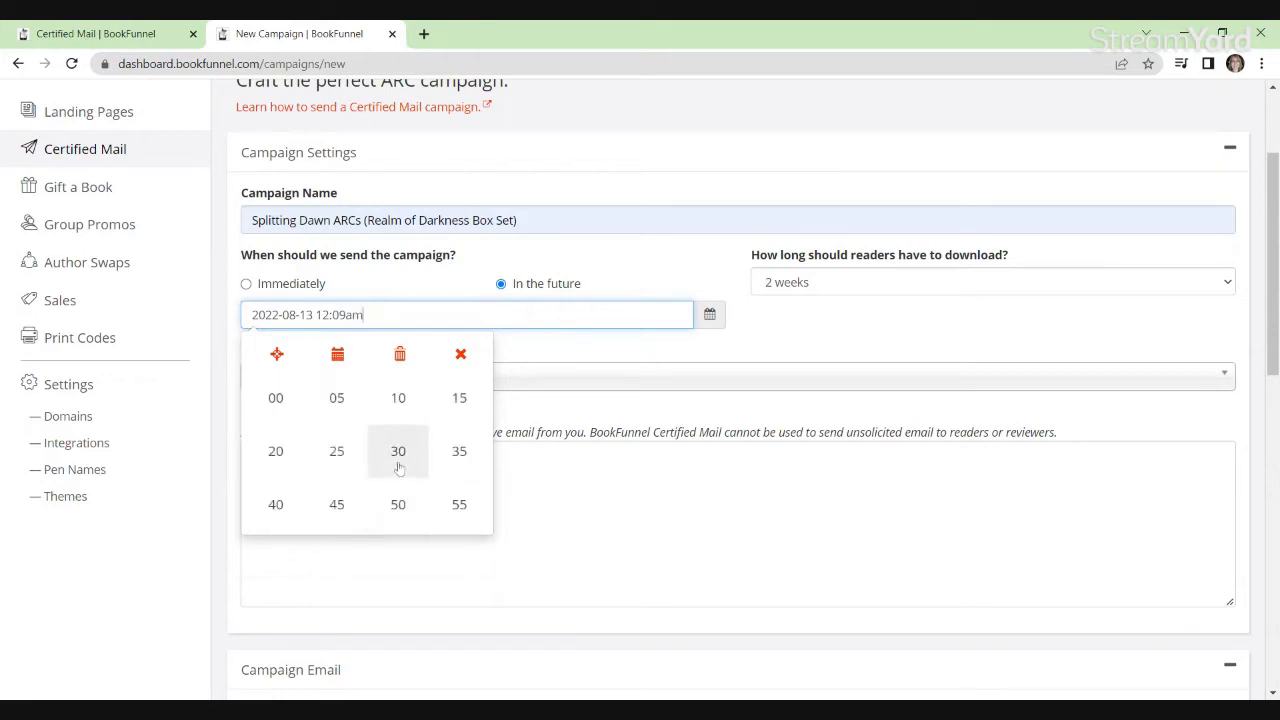
pyautogui.click(398, 452)
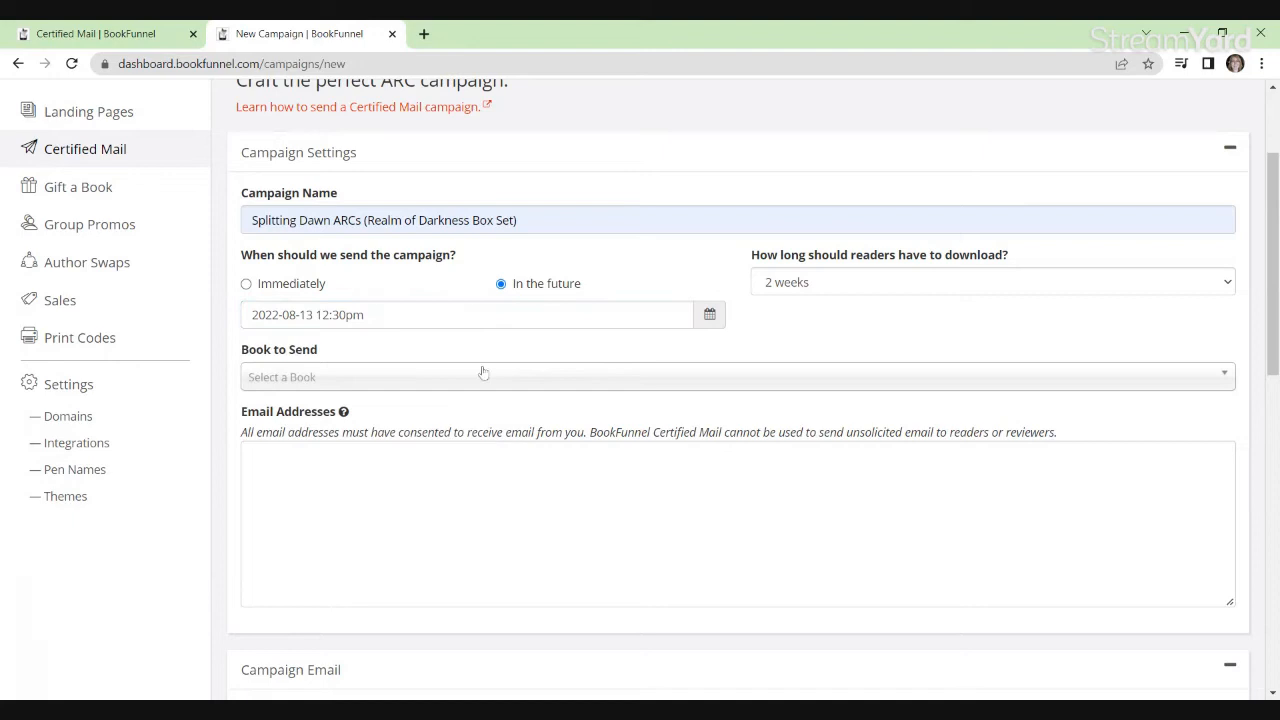
pyautogui.click(740, 376)
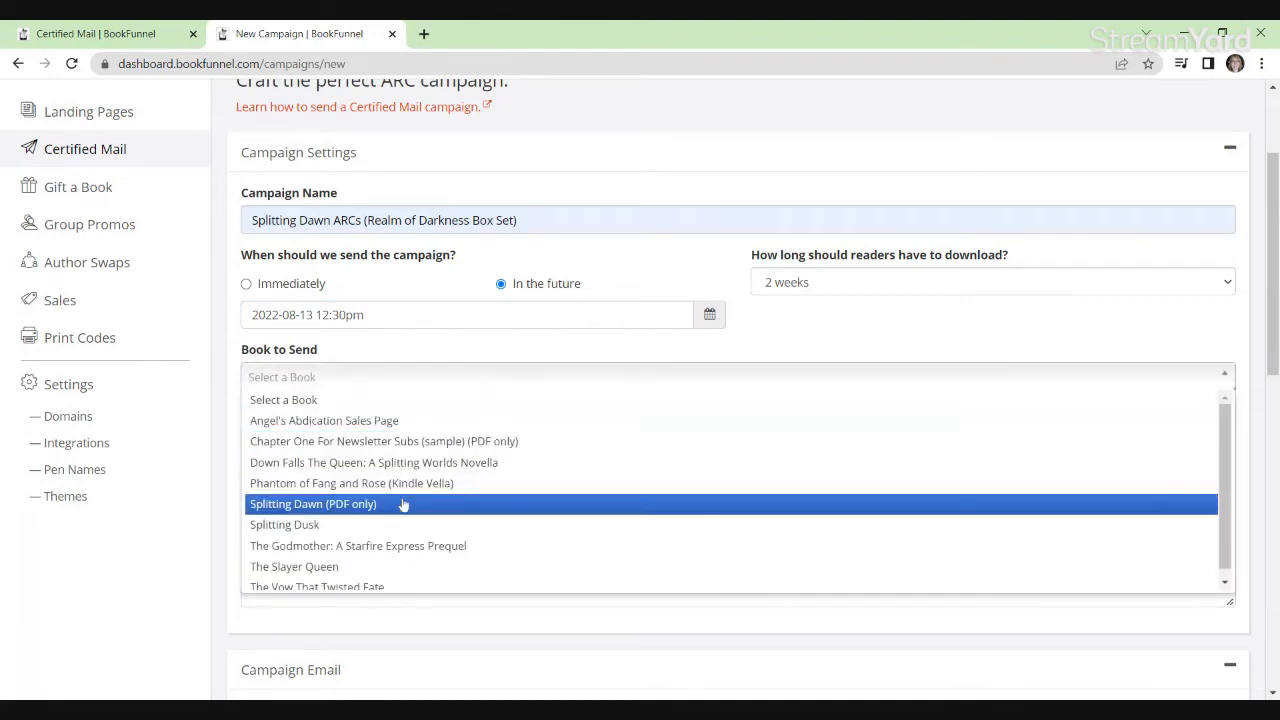
pyautogui.click(312, 504)
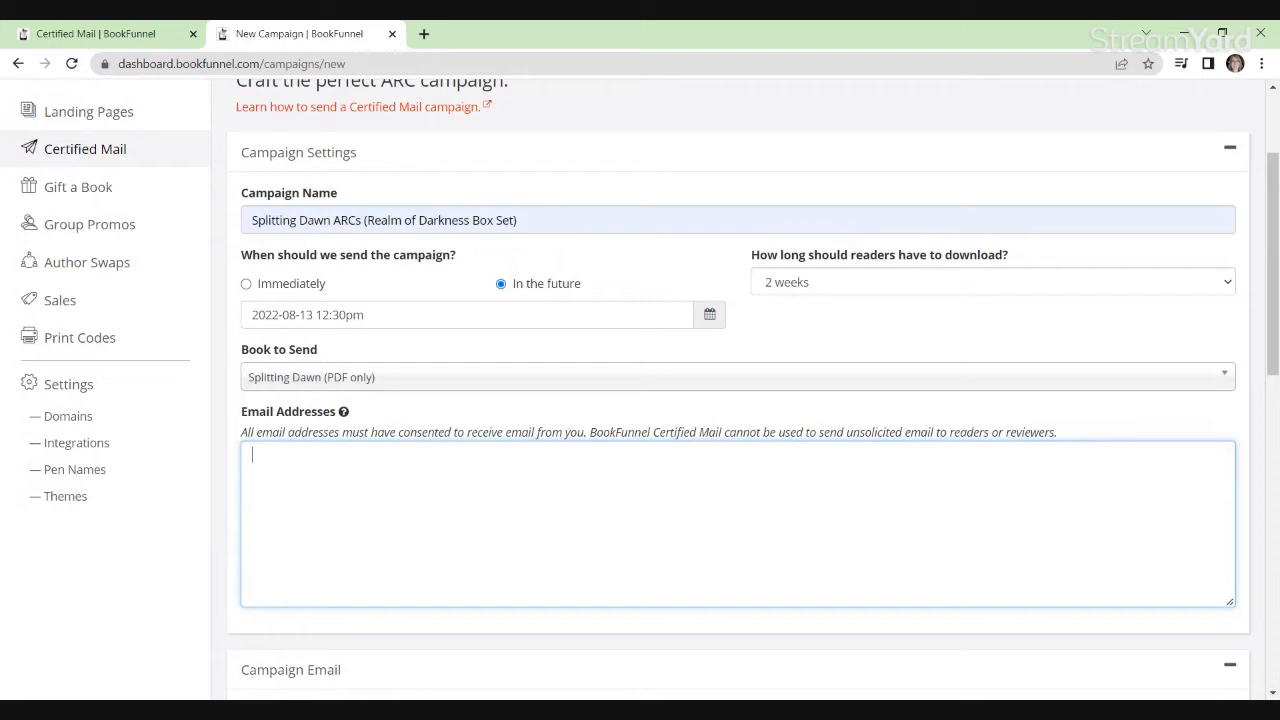
pyautogui.write('t')
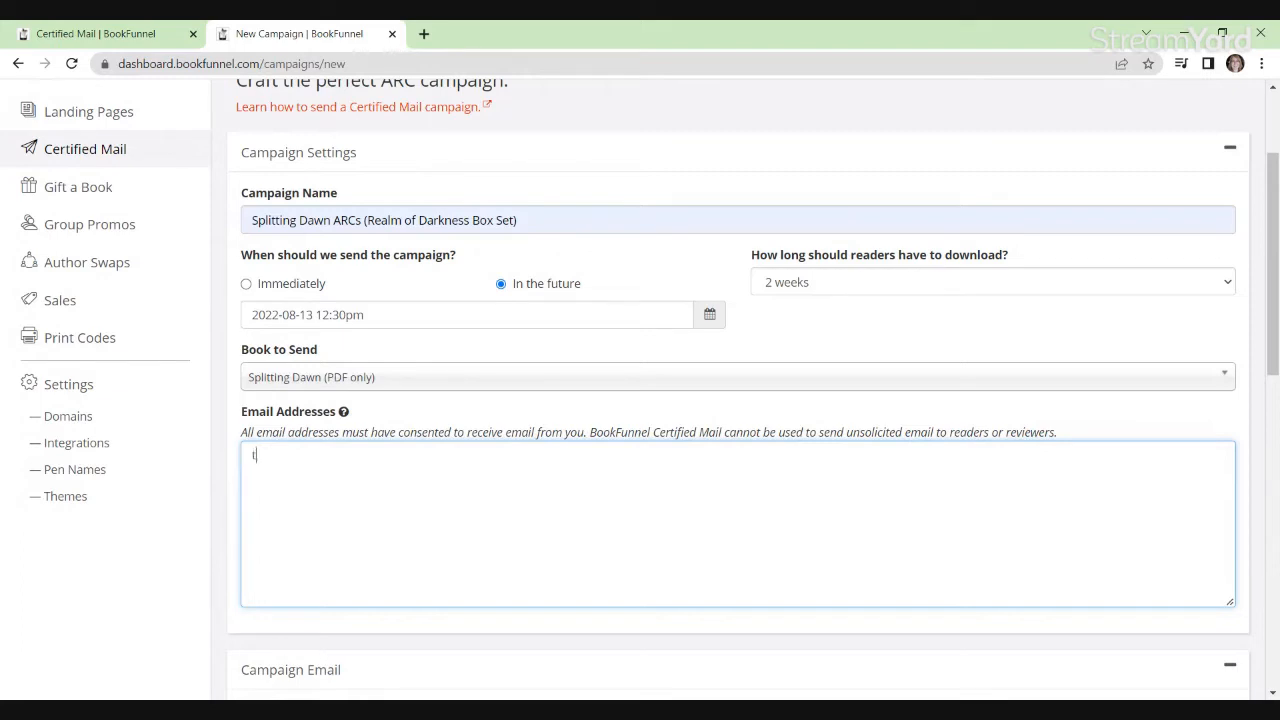
pyautogui.write('test1234')
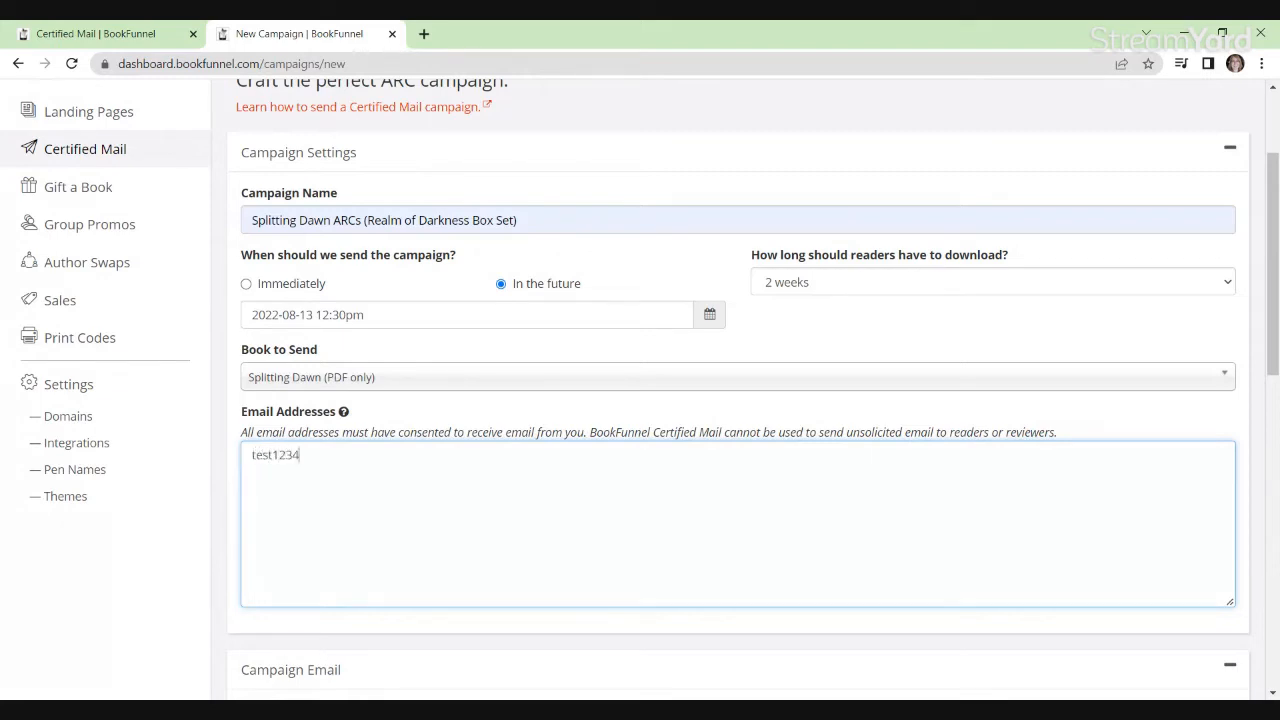
pyautogui.write('@test.te')
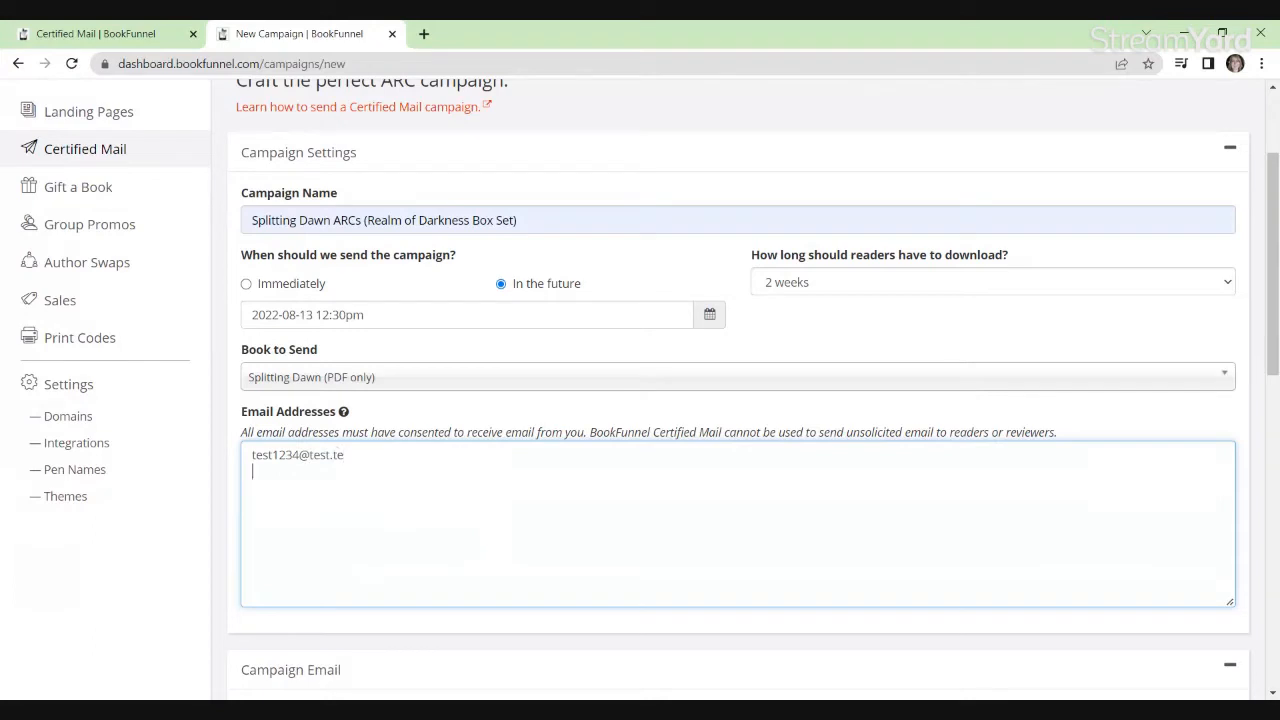
pyautogui.write('test')
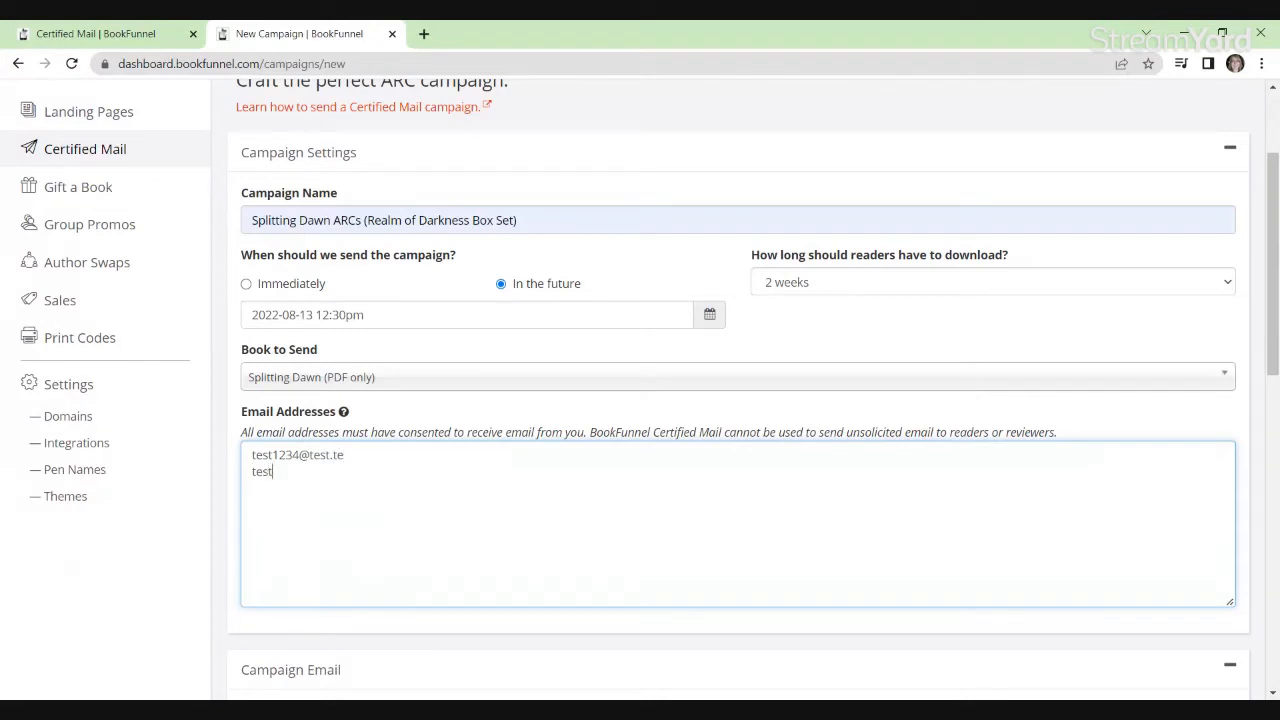
pyautogui.write('1235')
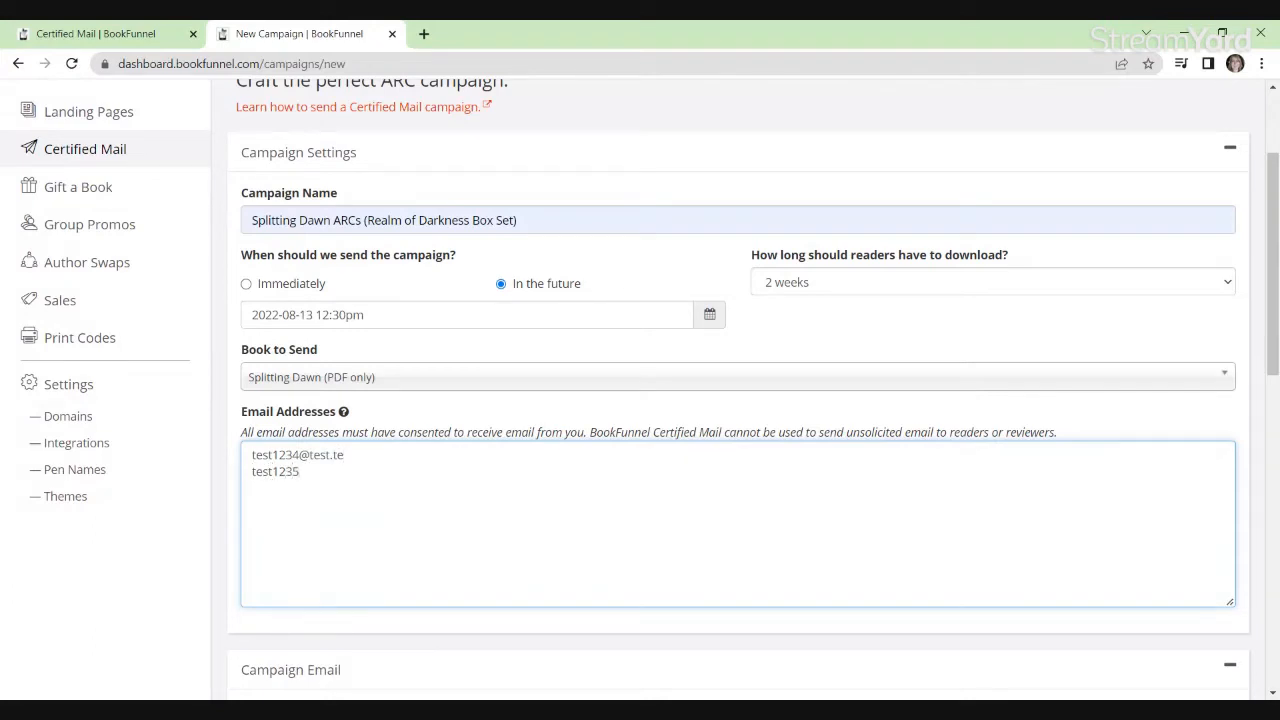
pyautogui.write('@test.te')
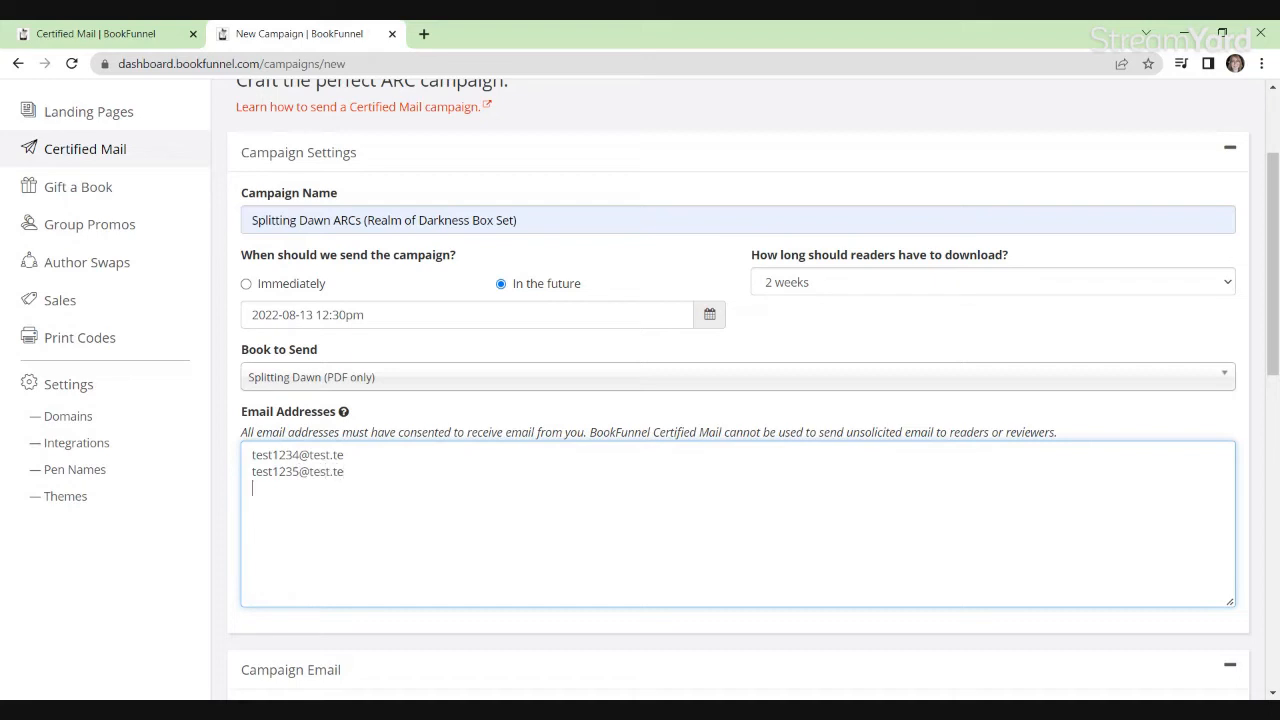
pyautogui.write('etc')
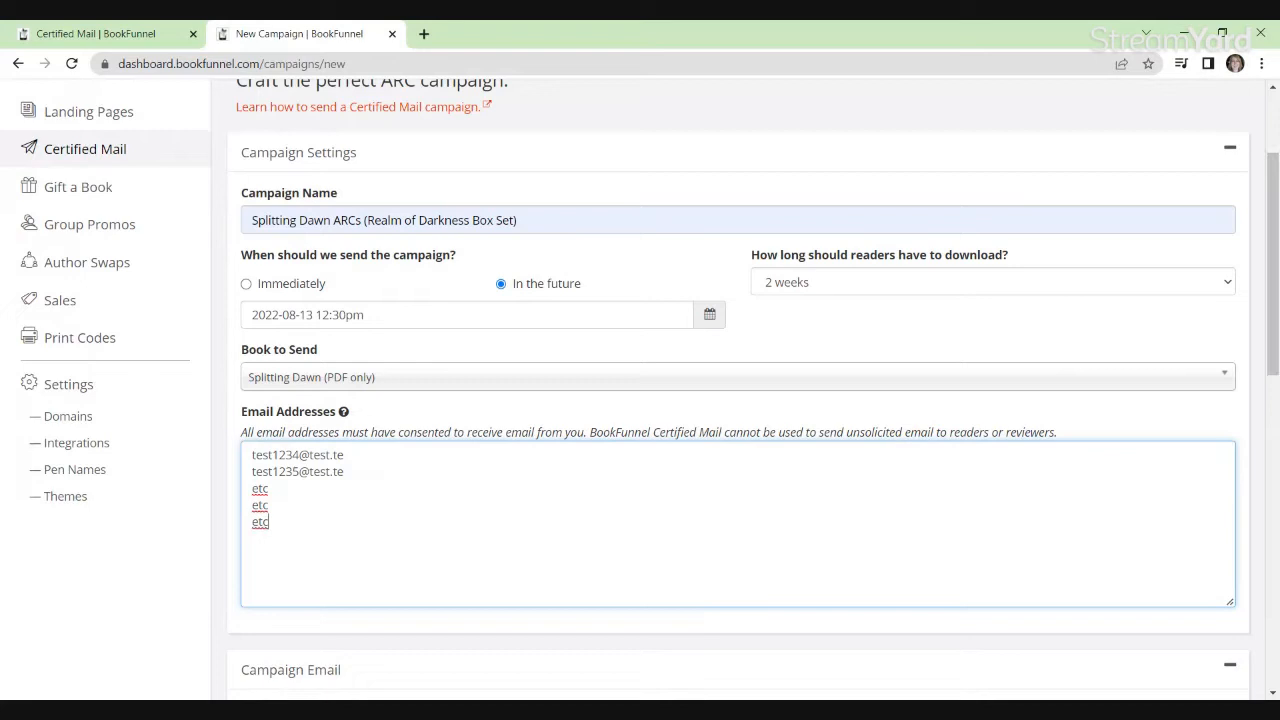
pyautogui.scroll(-3)
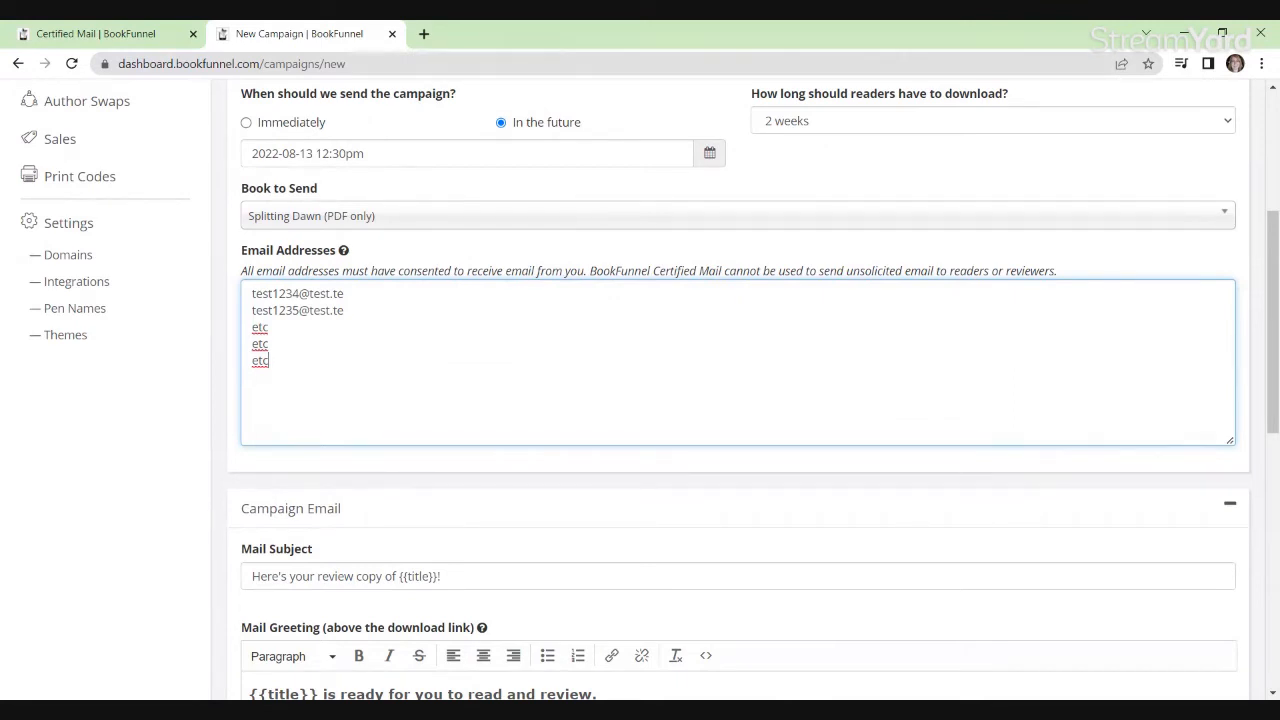
pyautogui.moveTo(240, 272); pyautogui.dragTo(436, 272)
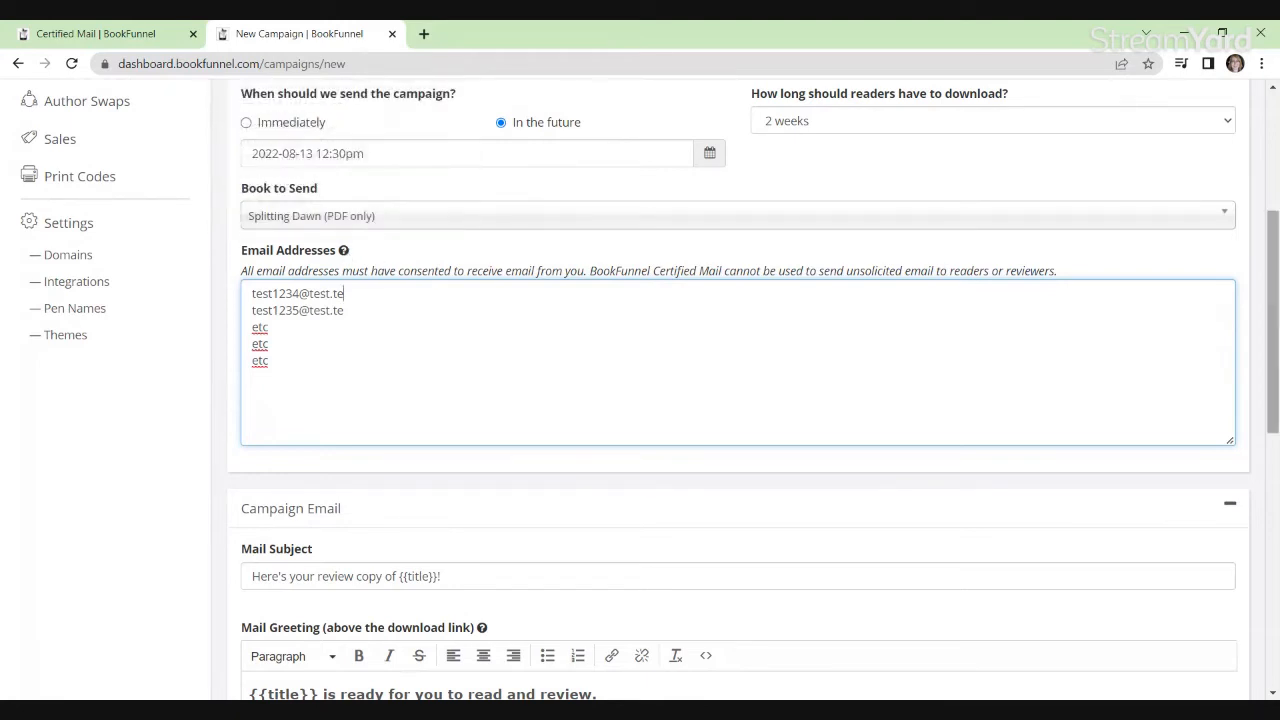
# Step: Remove 'and review' from the greeting so it reads '{{title}} is ready for you to read!' as Heading 3
pyautogui.scroll(-3)
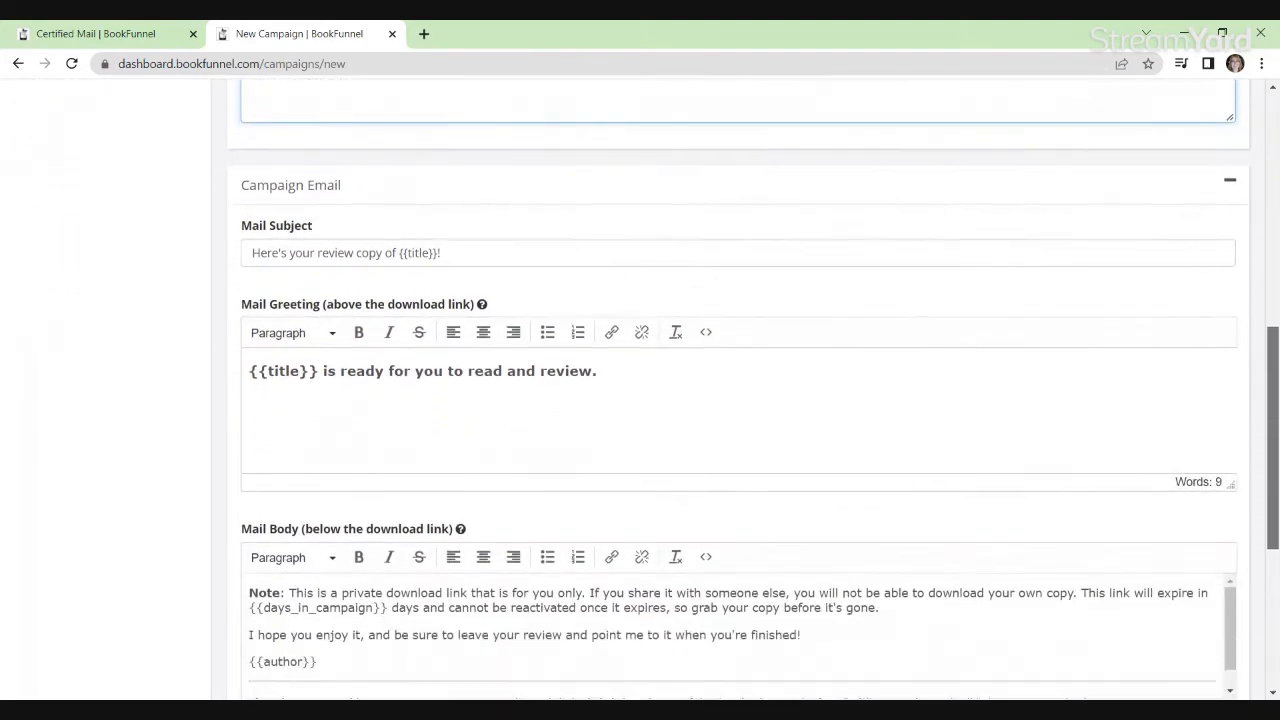
pyautogui.scroll(-3)
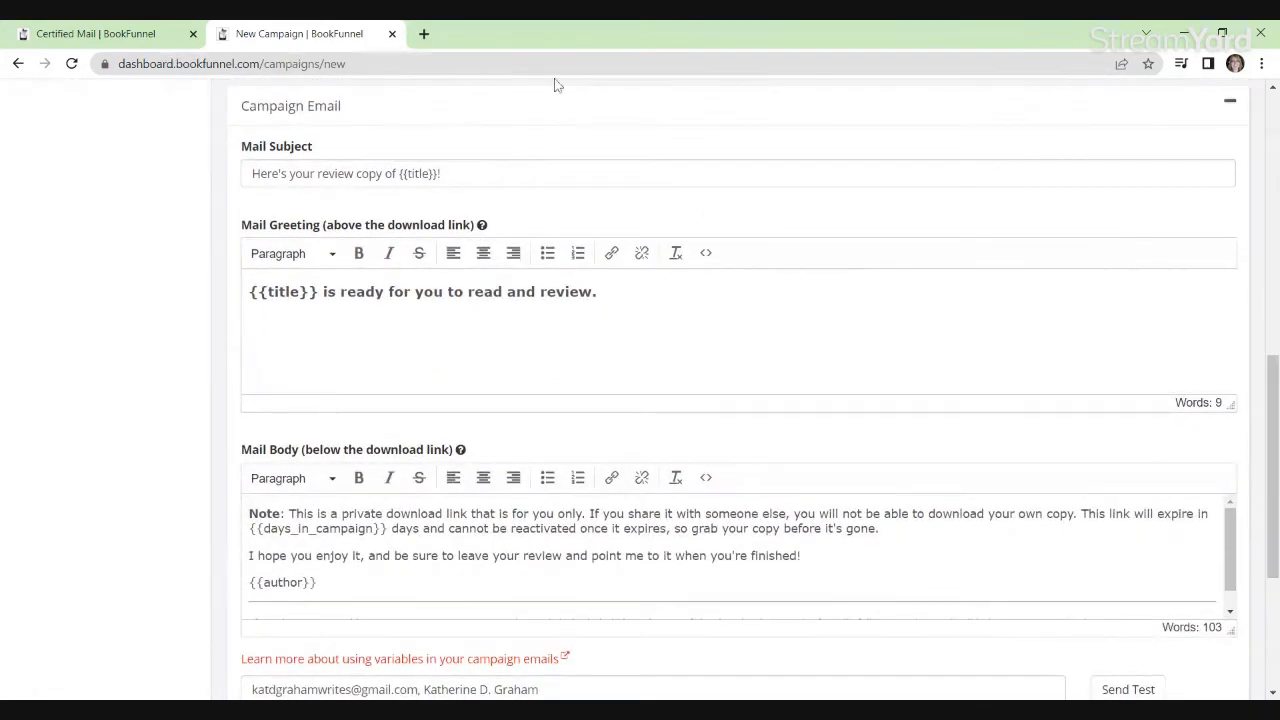
pyautogui.moveTo(410, 640)
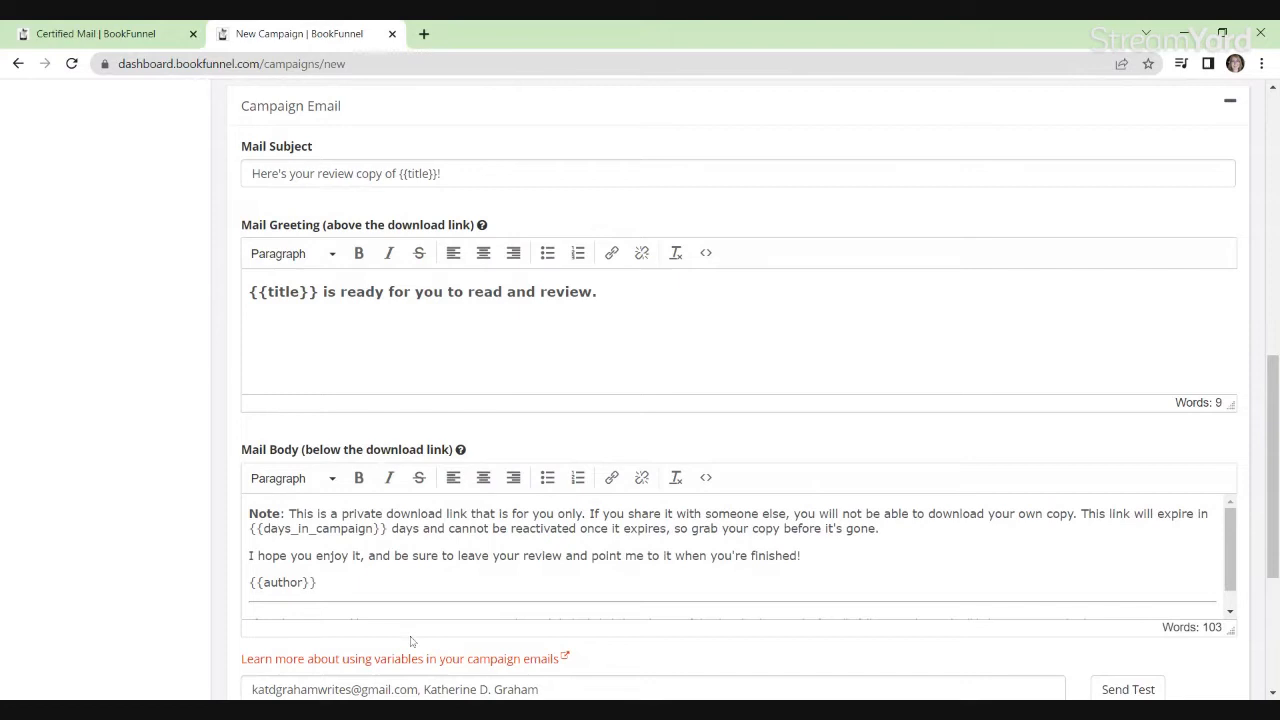
pyautogui.moveTo(406, 284)
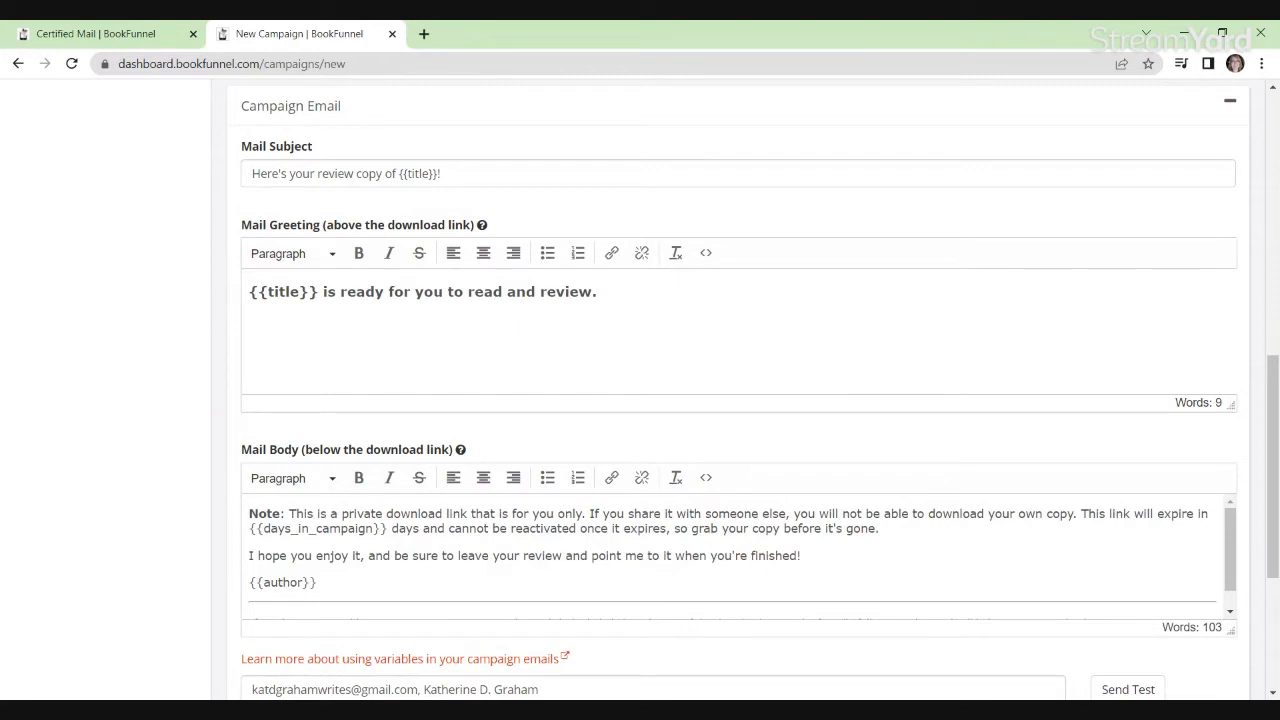
pyautogui.moveTo(508, 292); pyautogui.dragTo(596, 292)
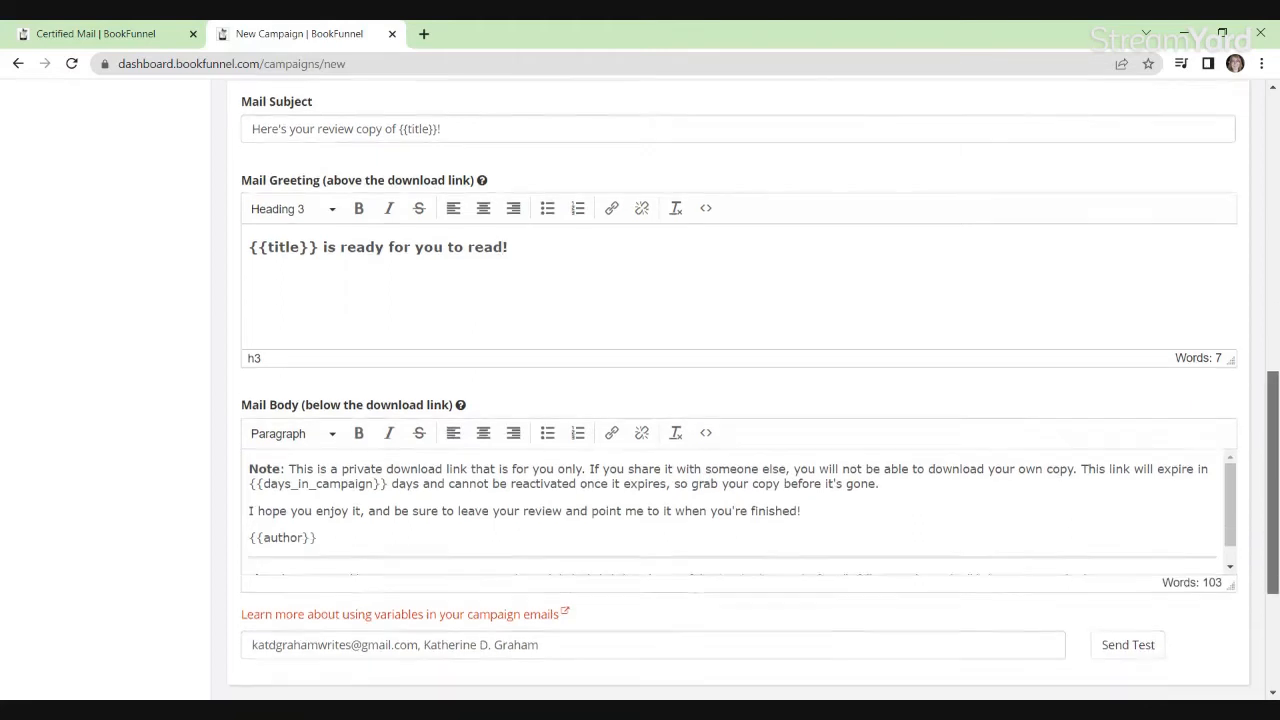
pyautogui.scroll(-3)
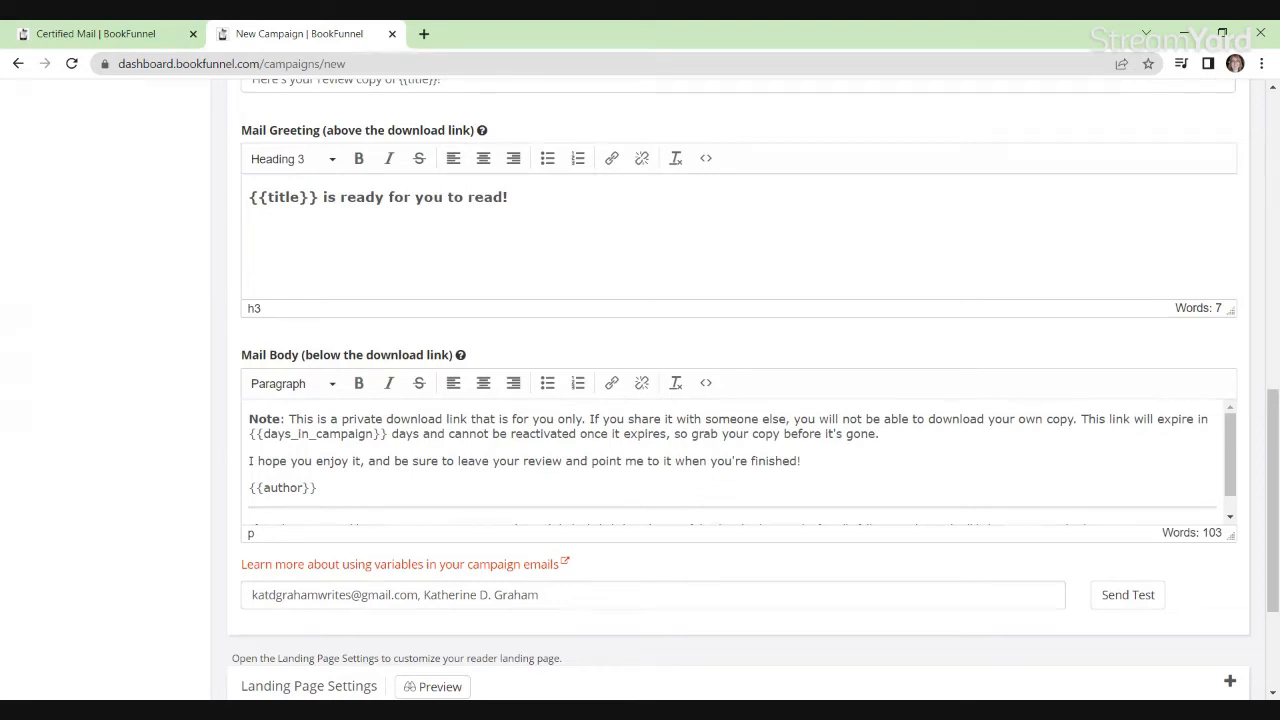
# Step: Delete the review request so the second paragraph ends with 'I hope you enjoy it!'
pyautogui.moveTo(368, 460); pyautogui.dragTo(562, 460)
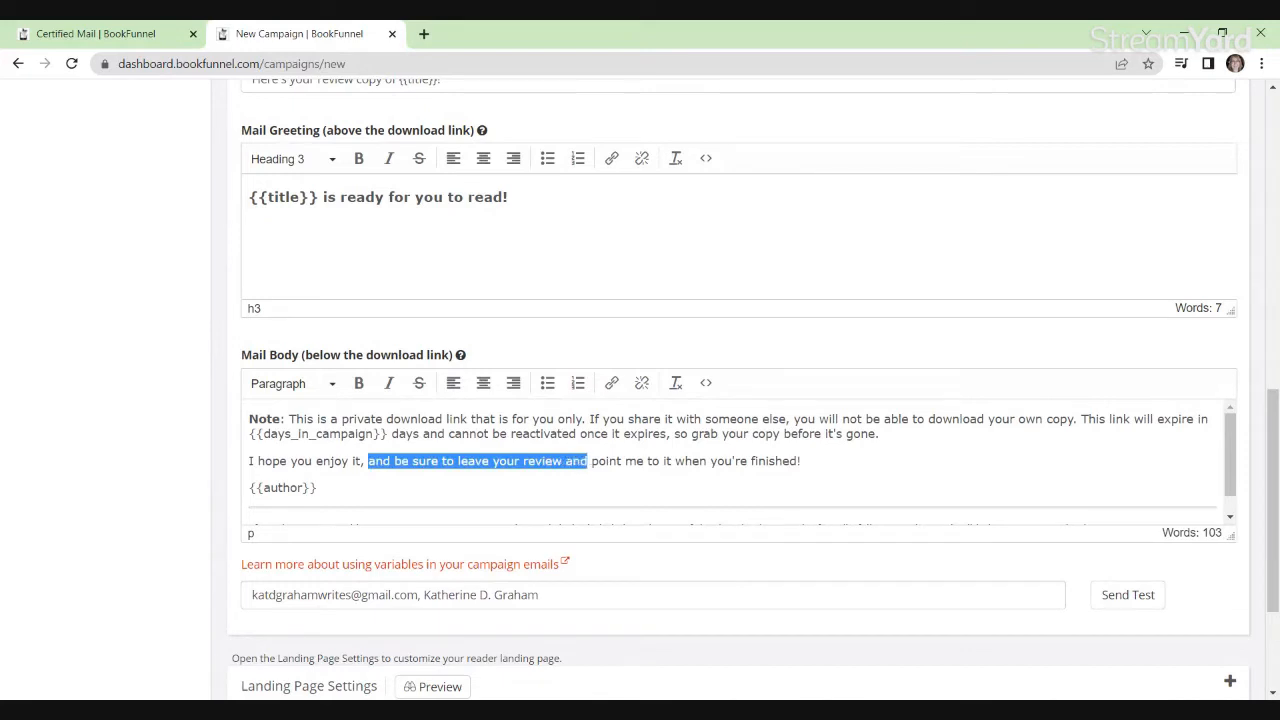
pyautogui.moveTo(588, 460); pyautogui.dragTo(616, 460)
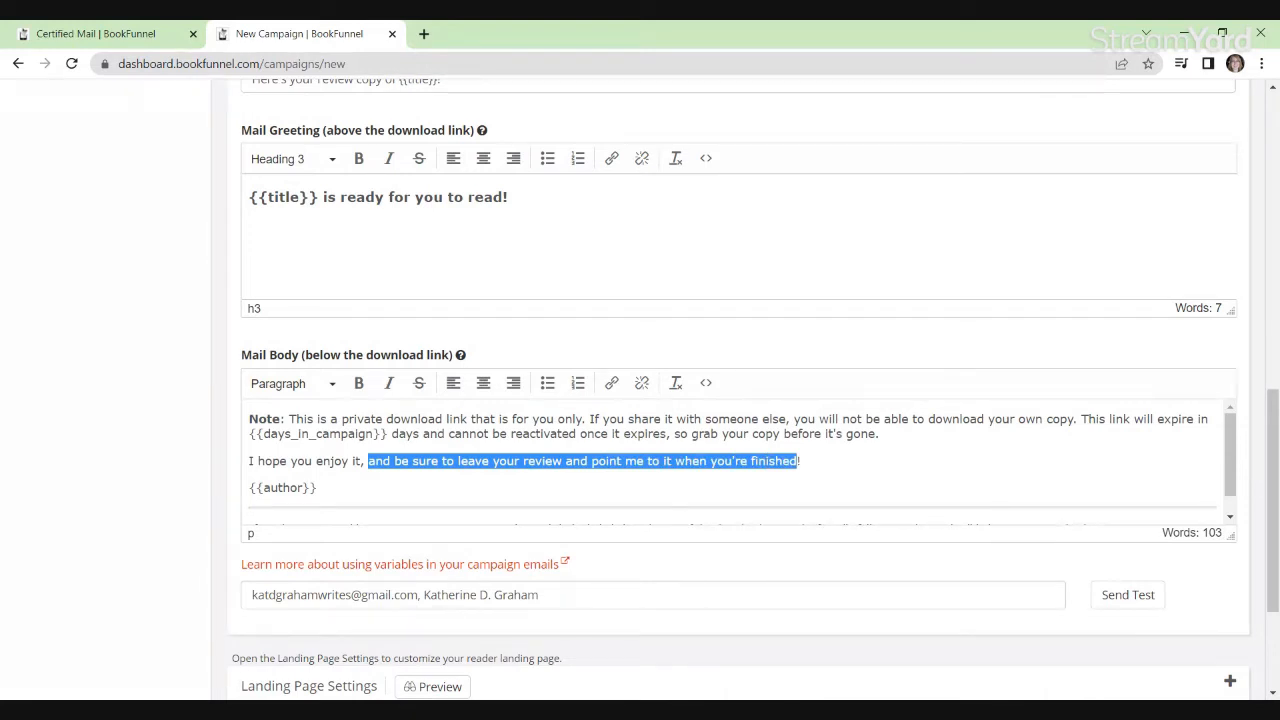
pyautogui.press('Delete')
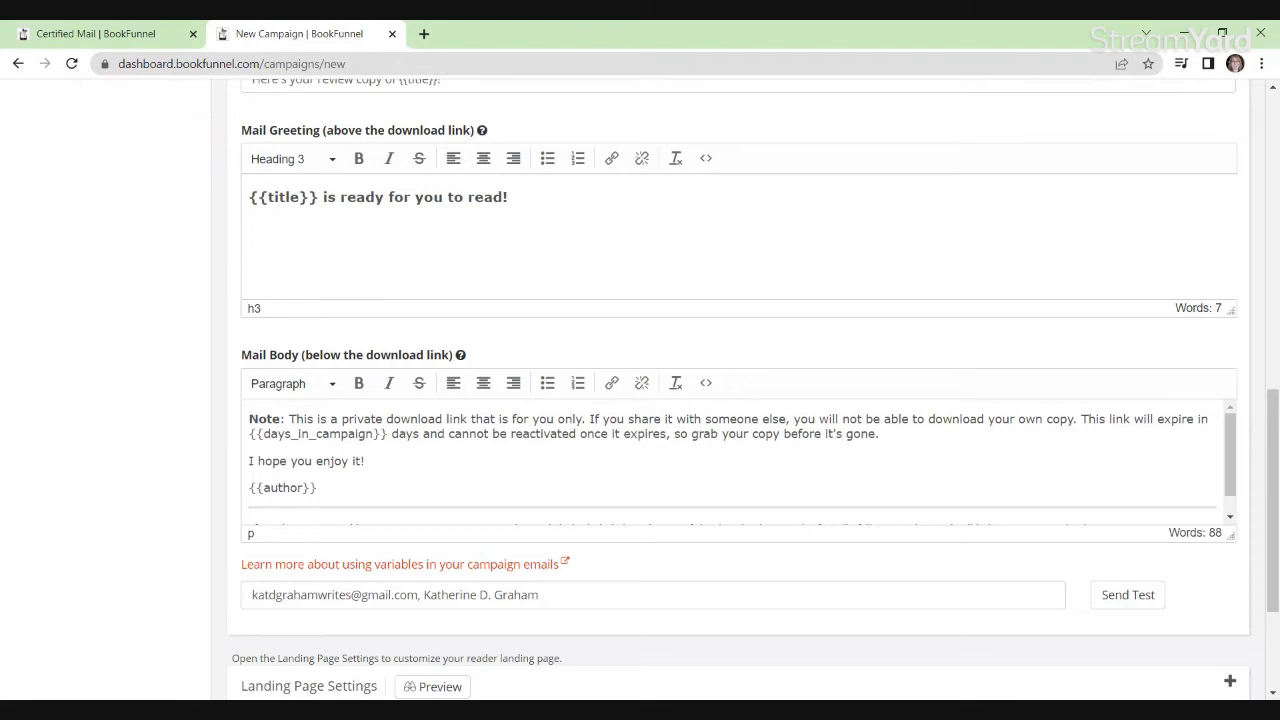
# Step: Add the sentence 'Reviews are not expected, nor required, but an honest review is always helpful and appreciated.'
pyautogui.write('R')
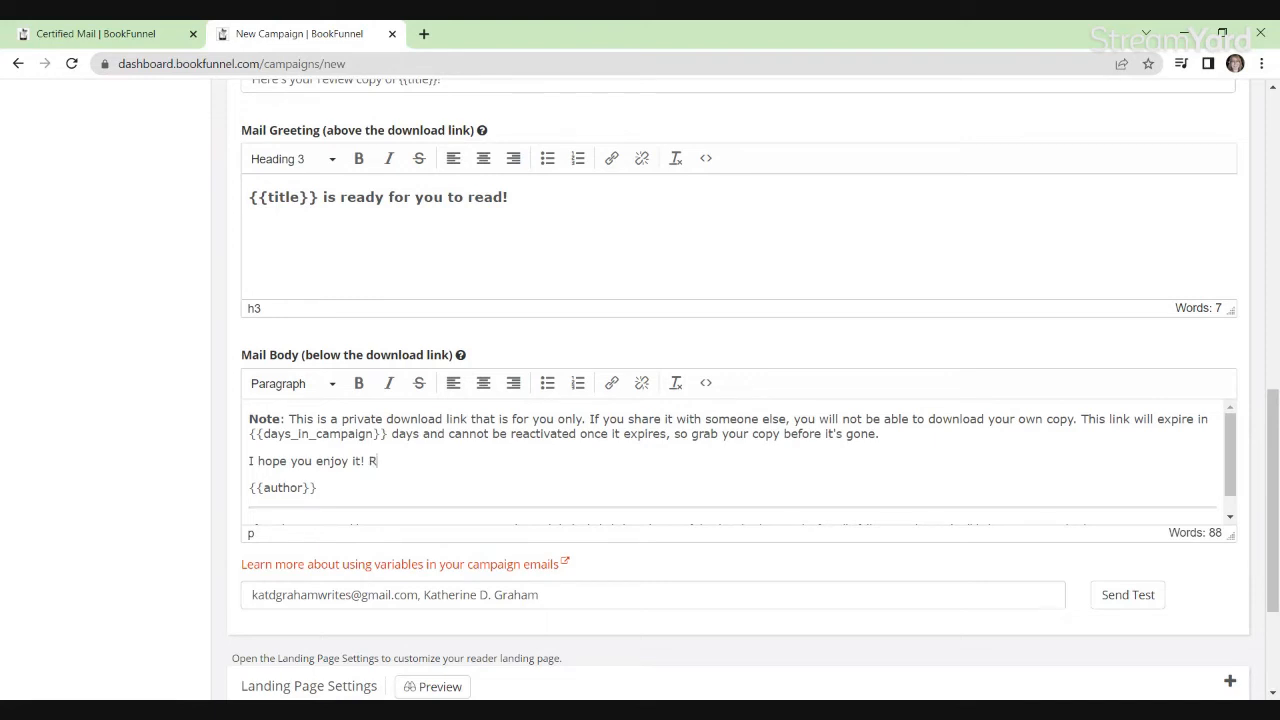
pyautogui.write('eviews are not e')
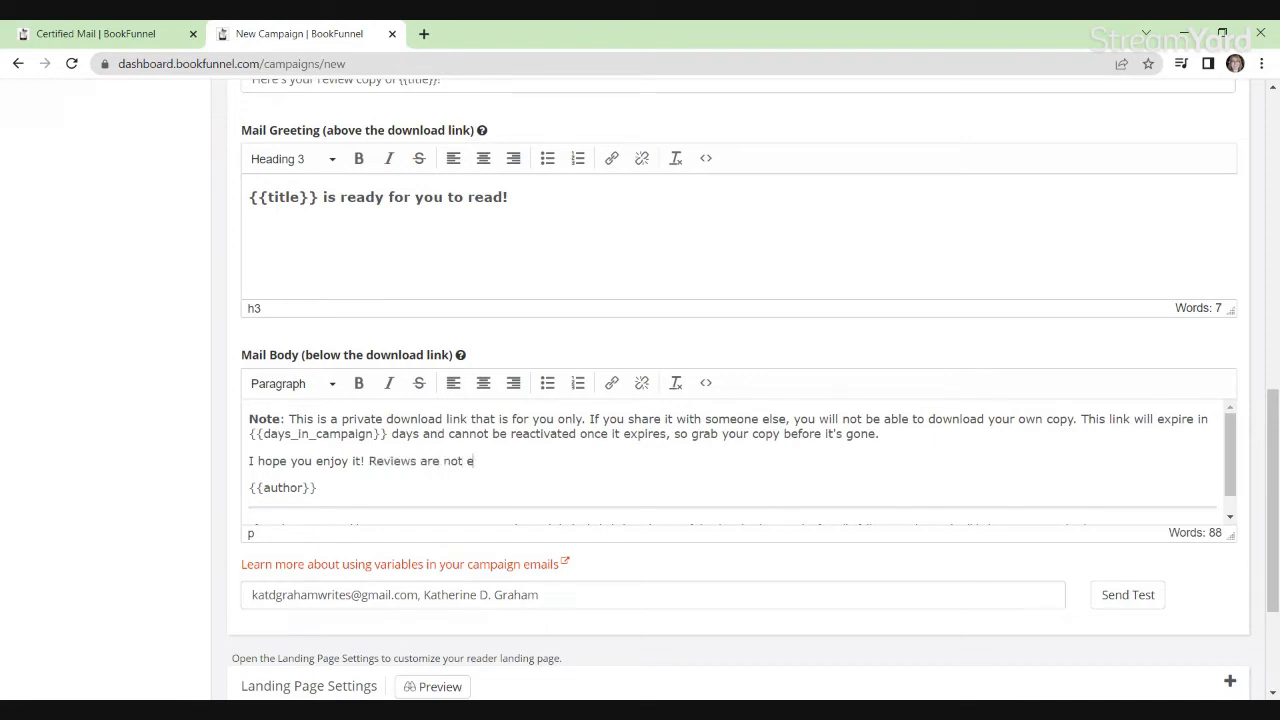
pyautogui.write('xpected, no')
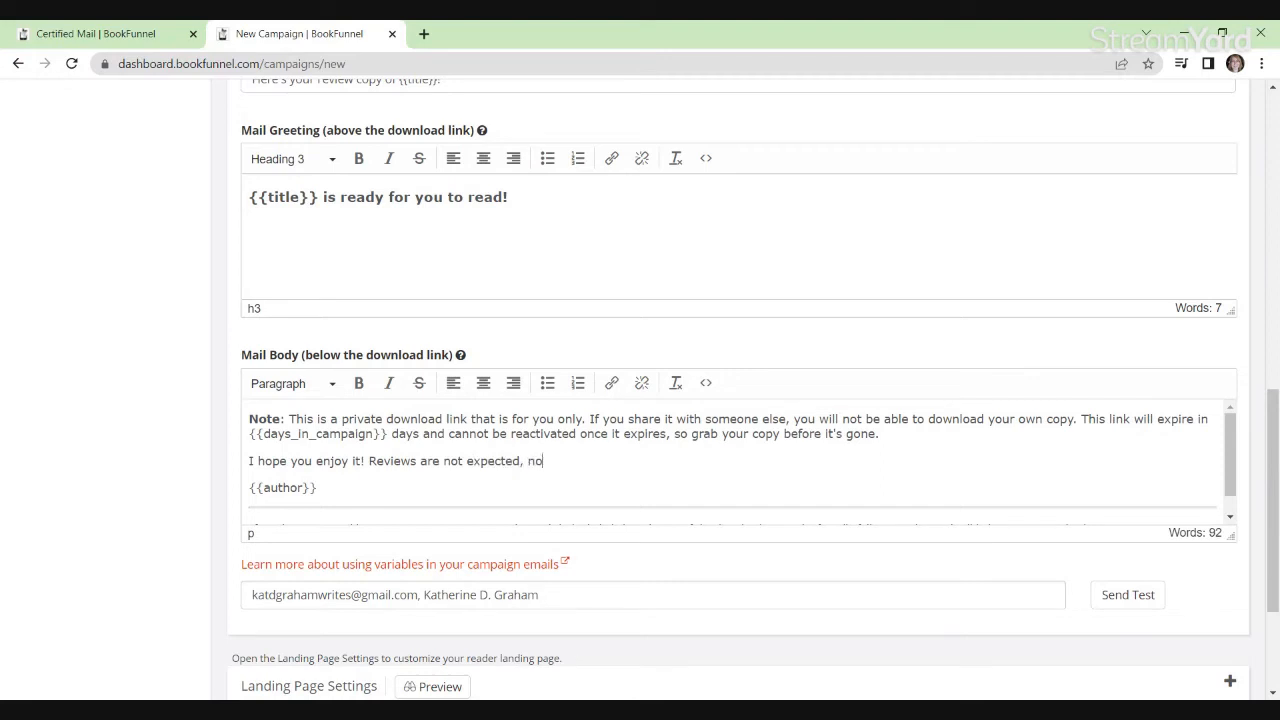
pyautogui.write('r')
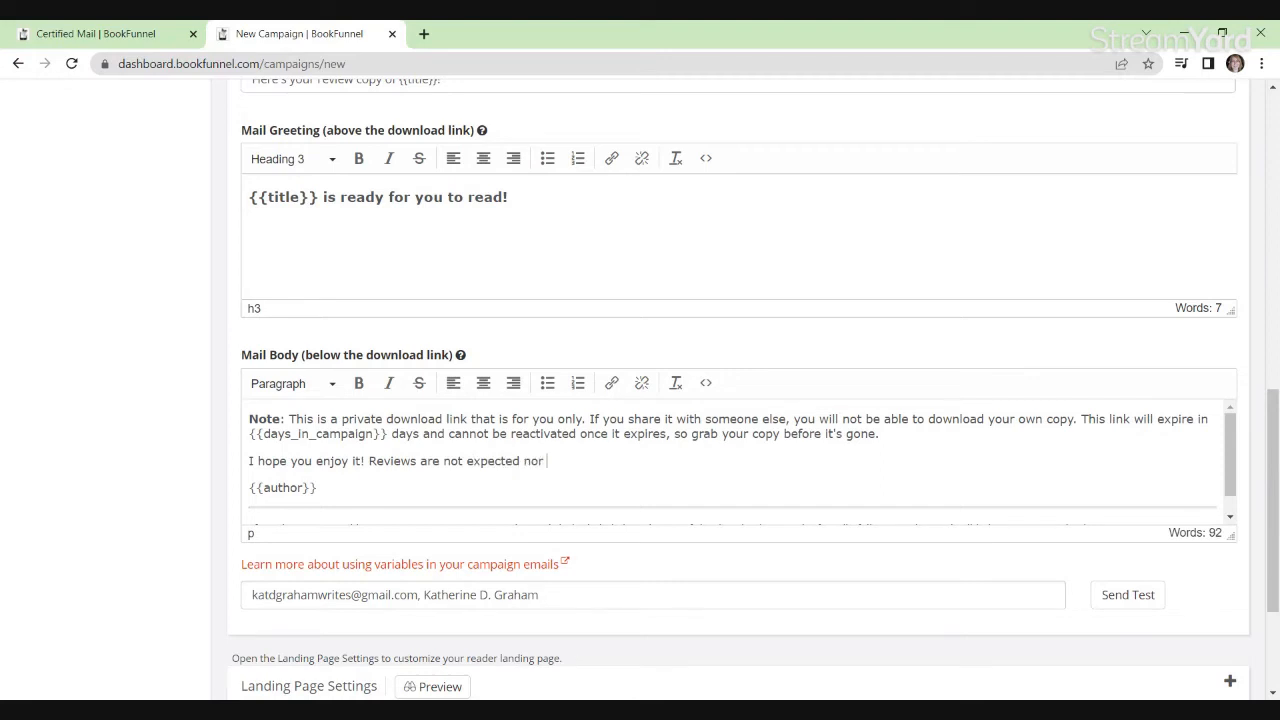
pyautogui.write('required,')
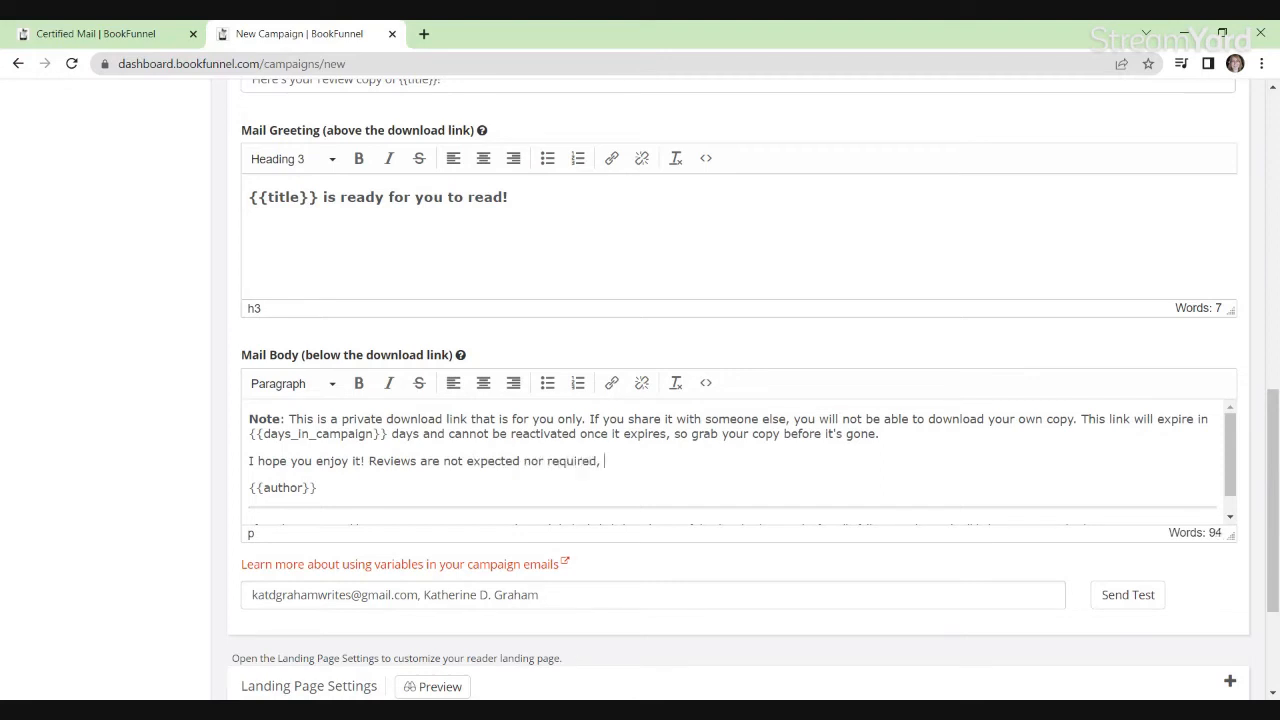
pyautogui.write('but an honest')
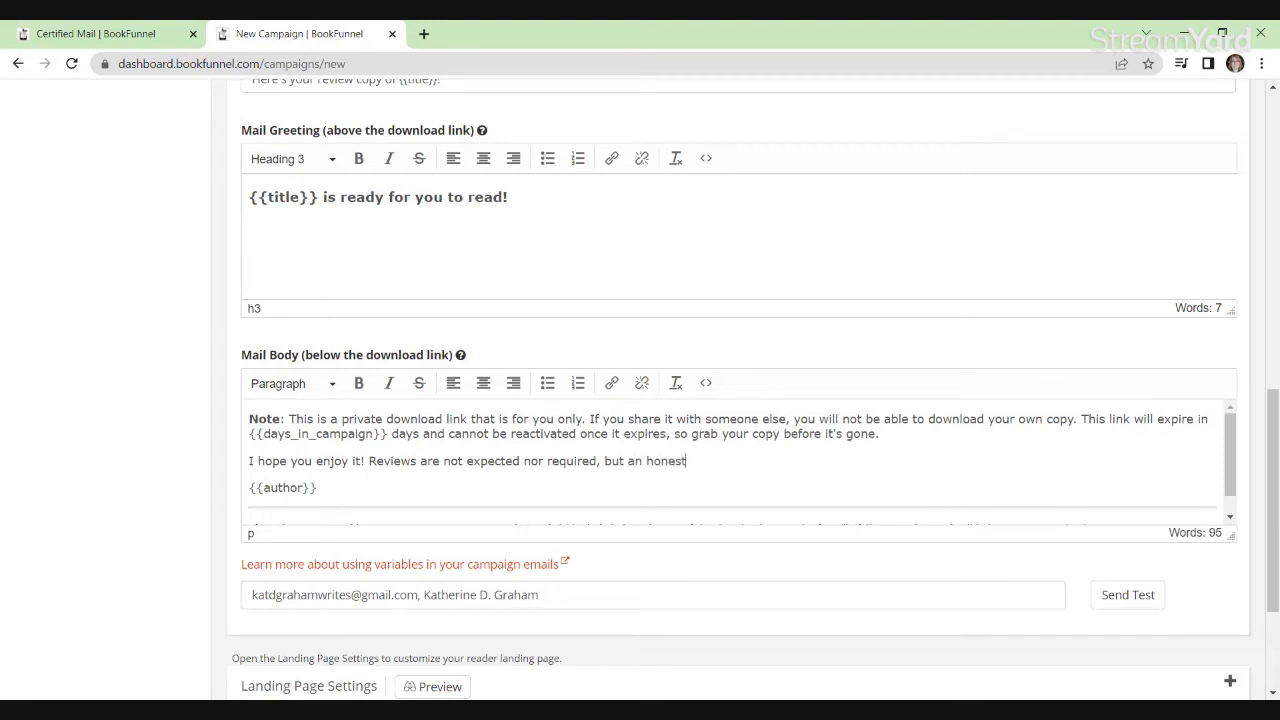
pyautogui.write('review is alway')
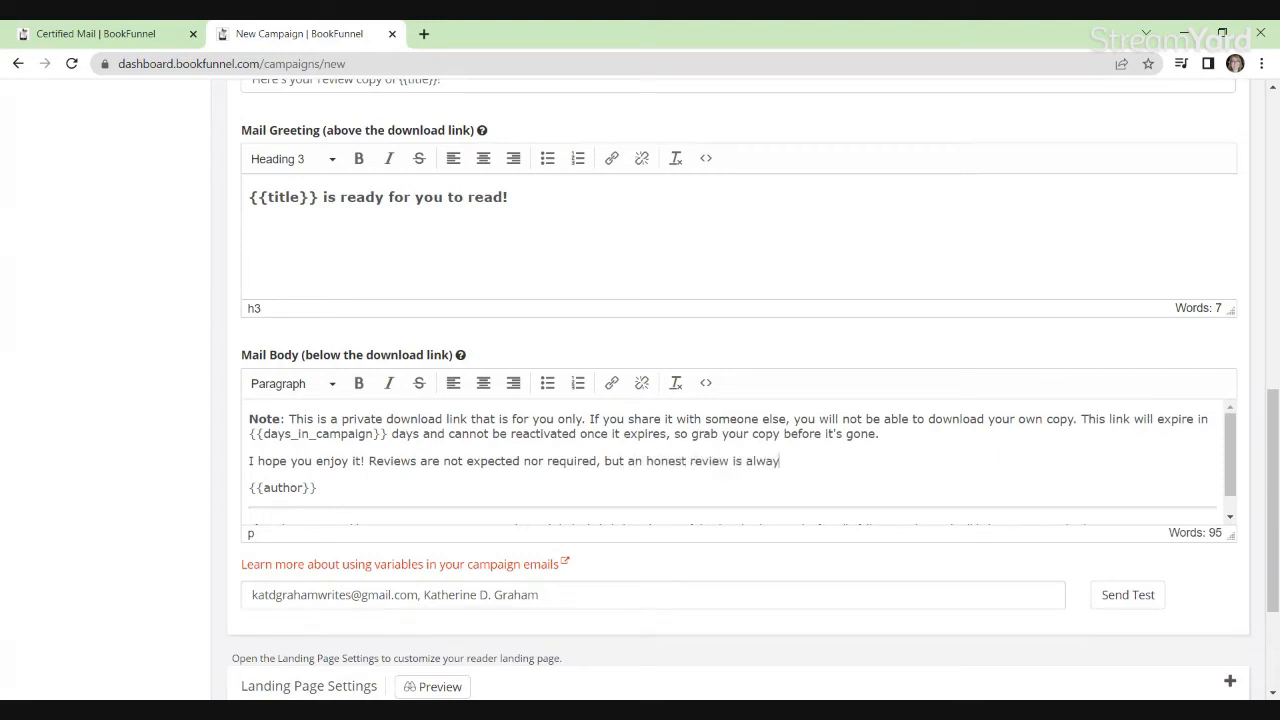
pyautogui.write('s helpful and ap')
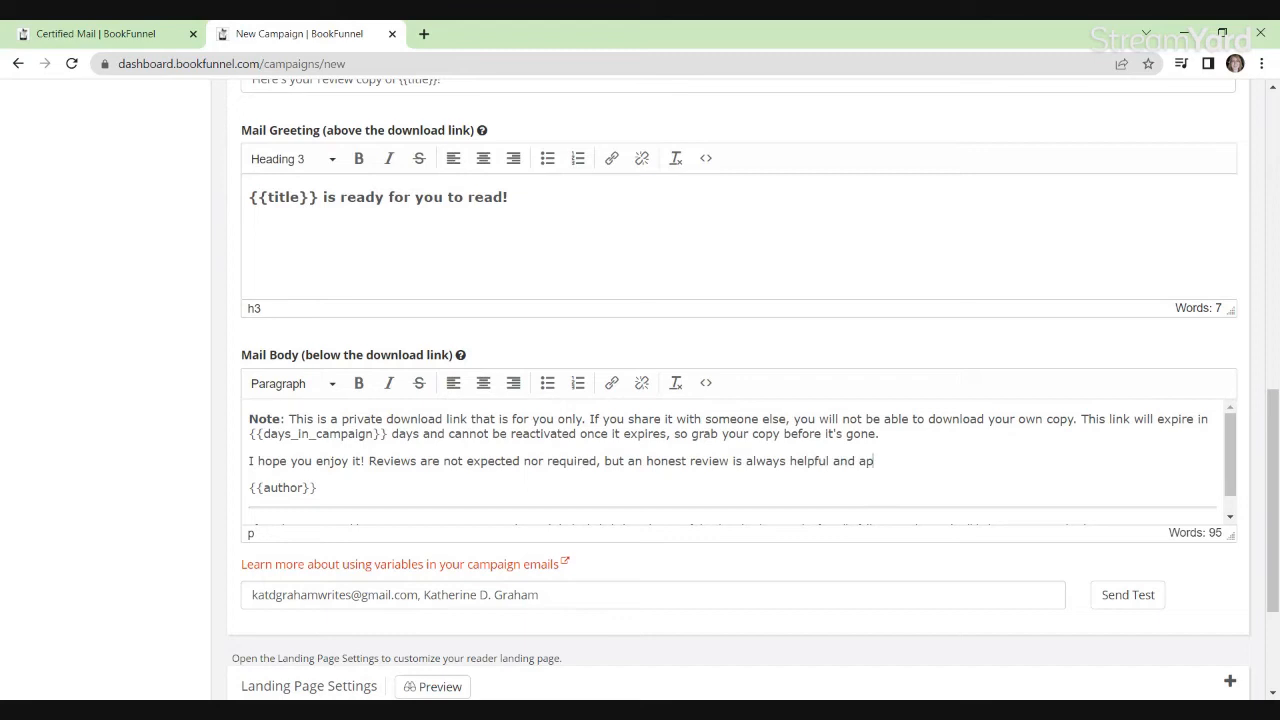
pyautogui.write('preciated. If you would')
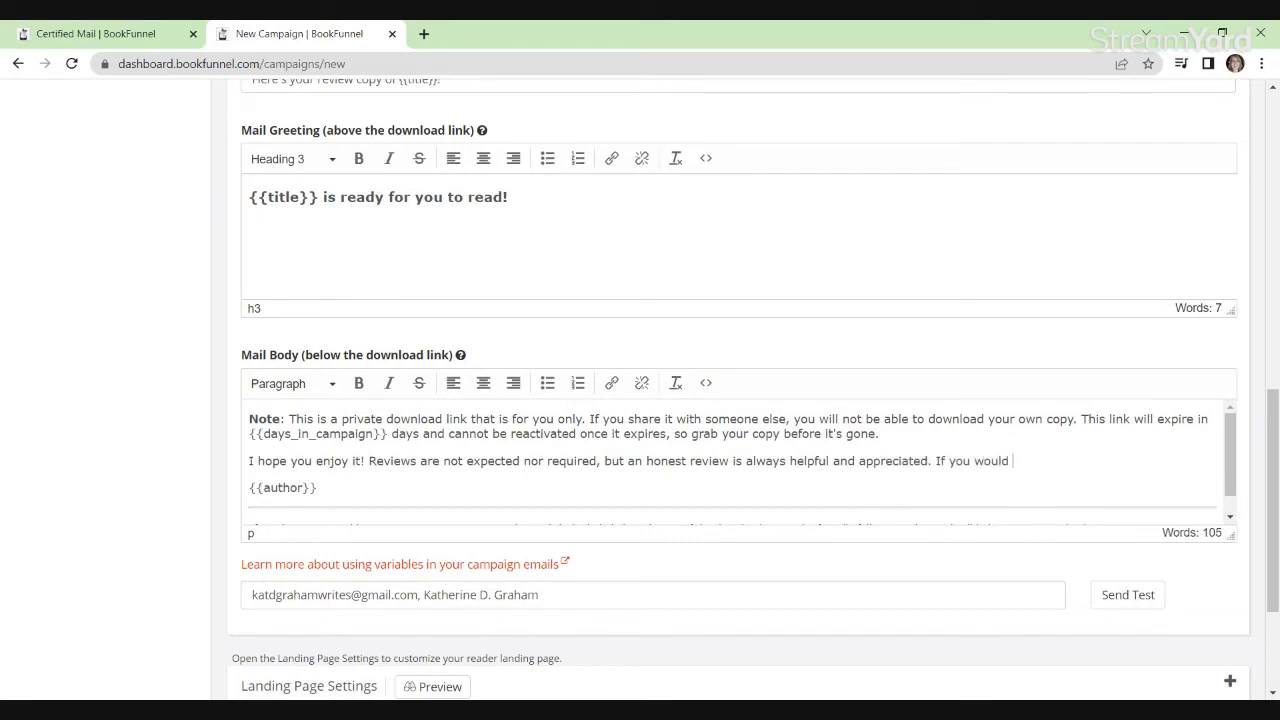
# Step: Add the closing inviting readers to shelve the Realm of Darkness box set on Bookbub or Goodreads, selecting 'Bookbub'
pyautogui.write('like to let y')
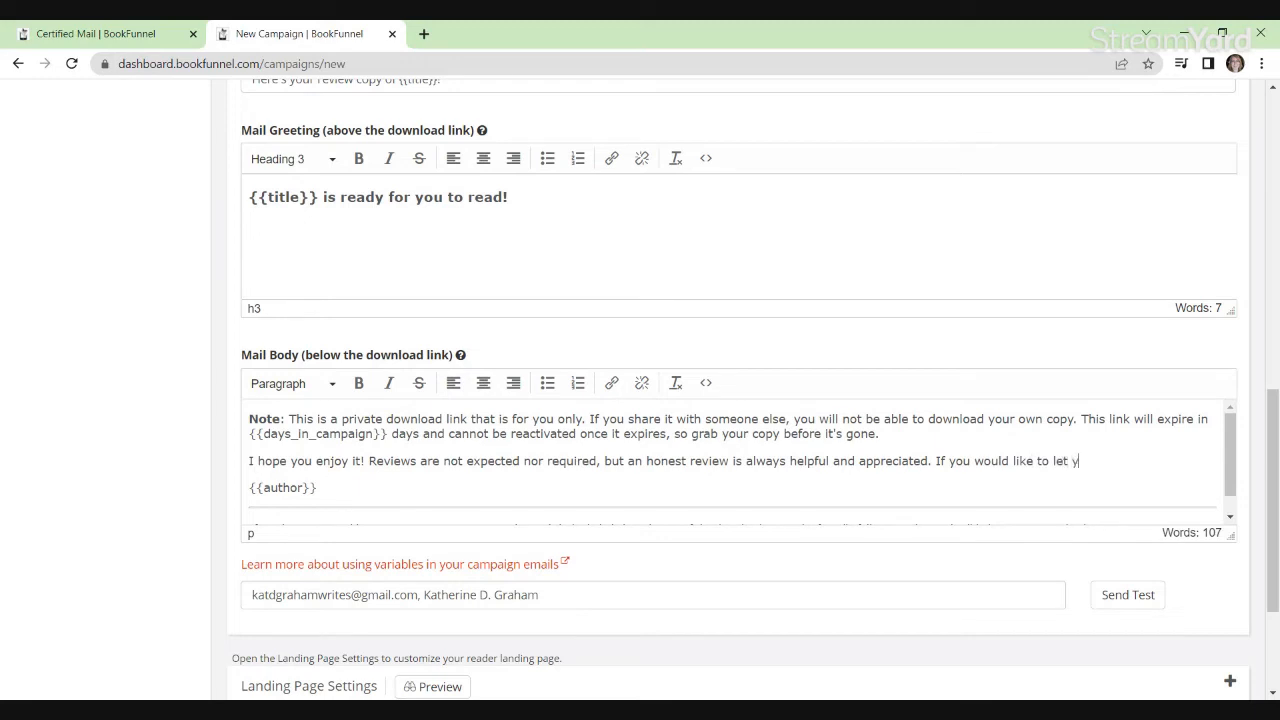
pyautogui.write('our friend')
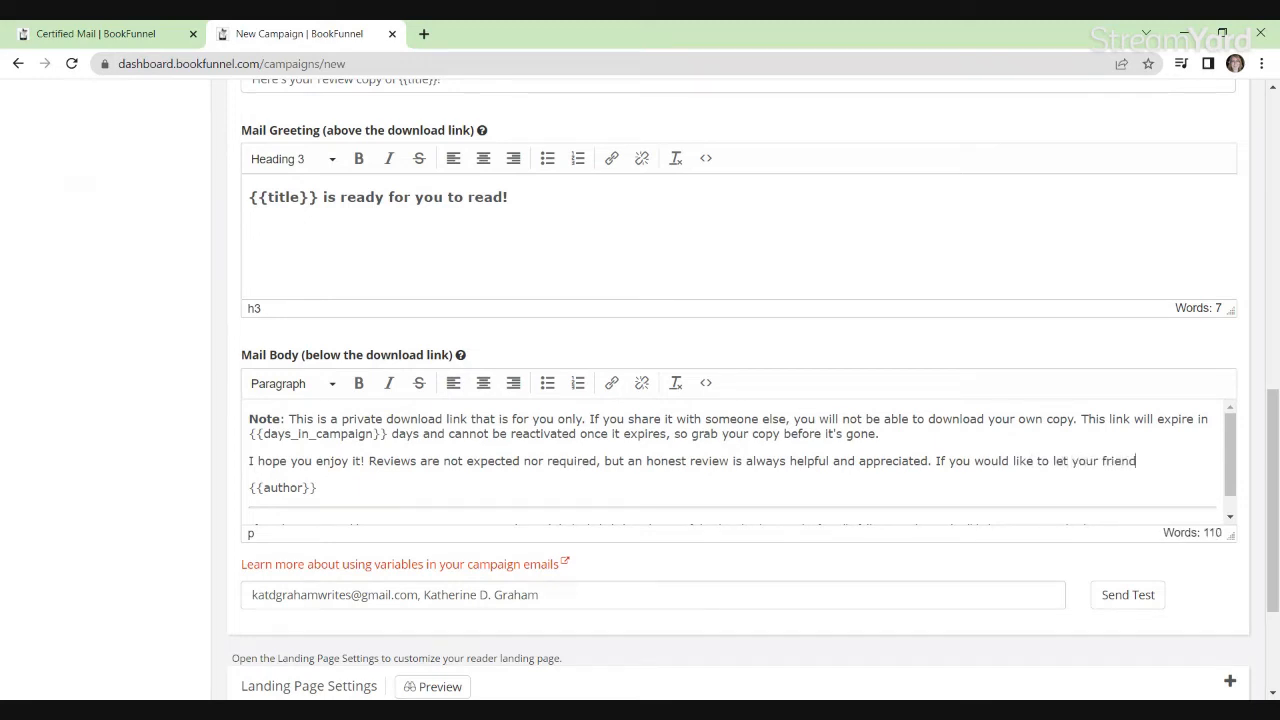
pyautogui.write('s know that you')
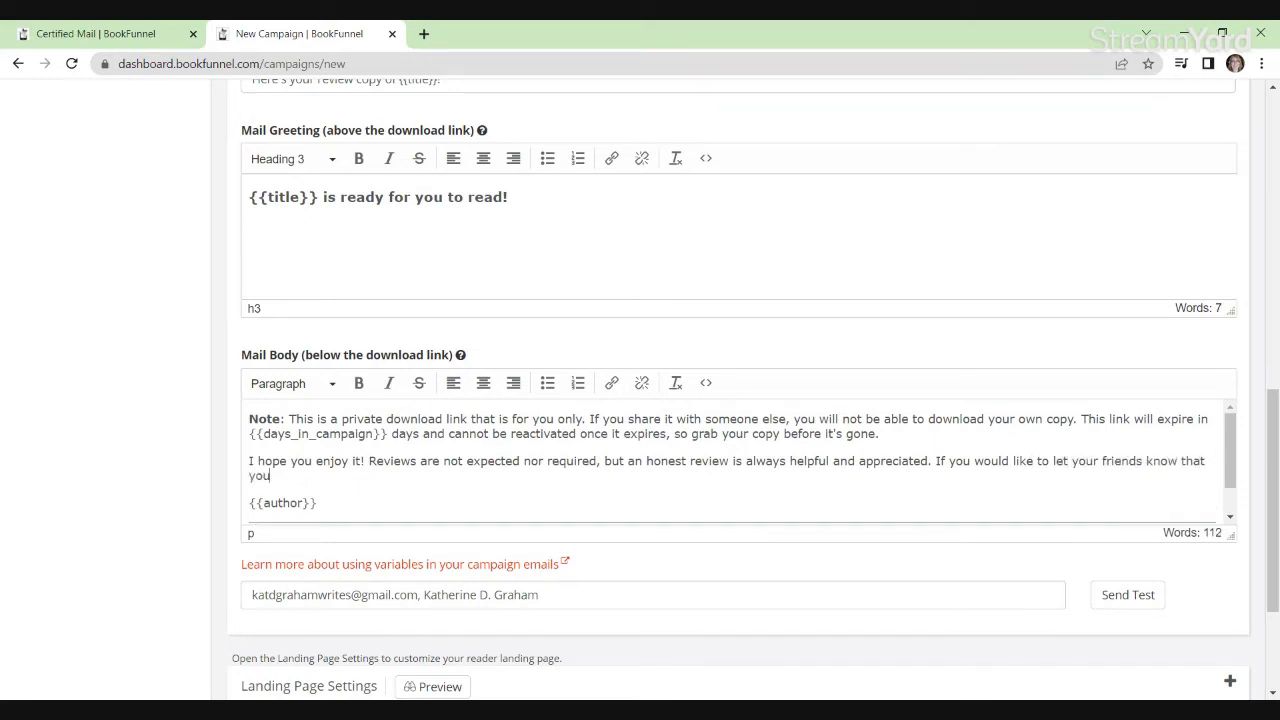
pyautogui.write("'re reading")
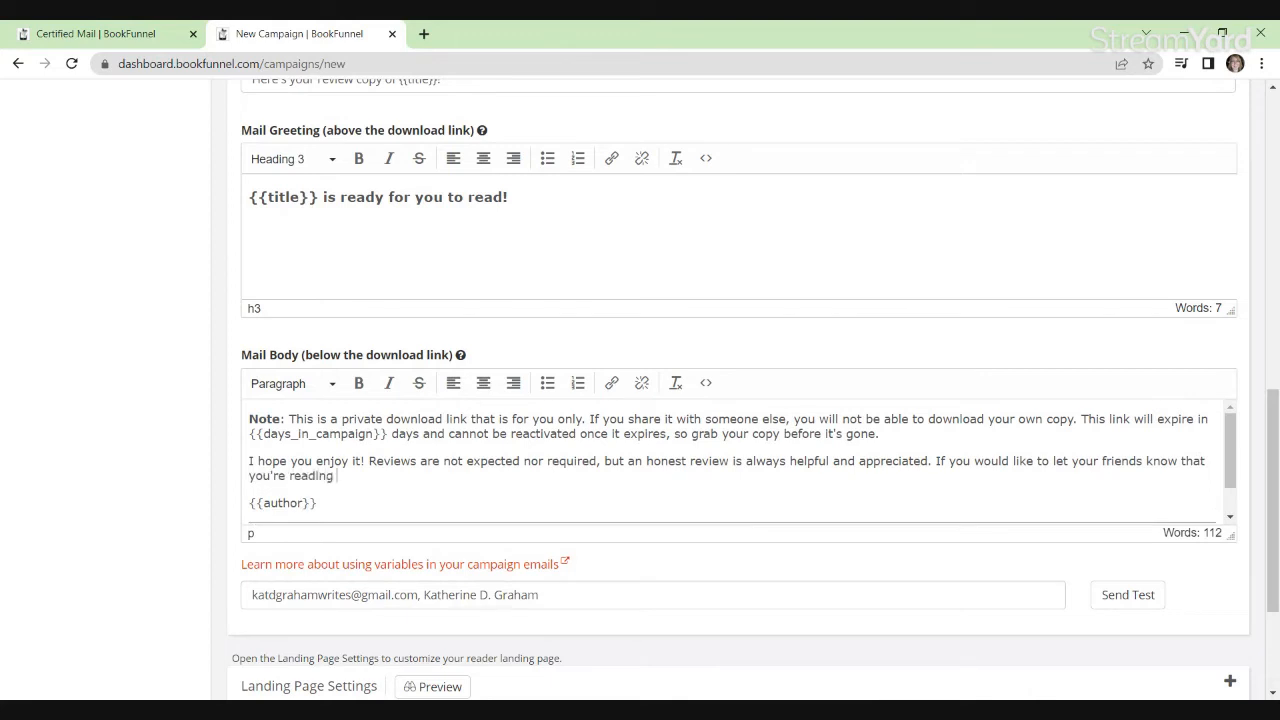
pyautogui.write('Split')
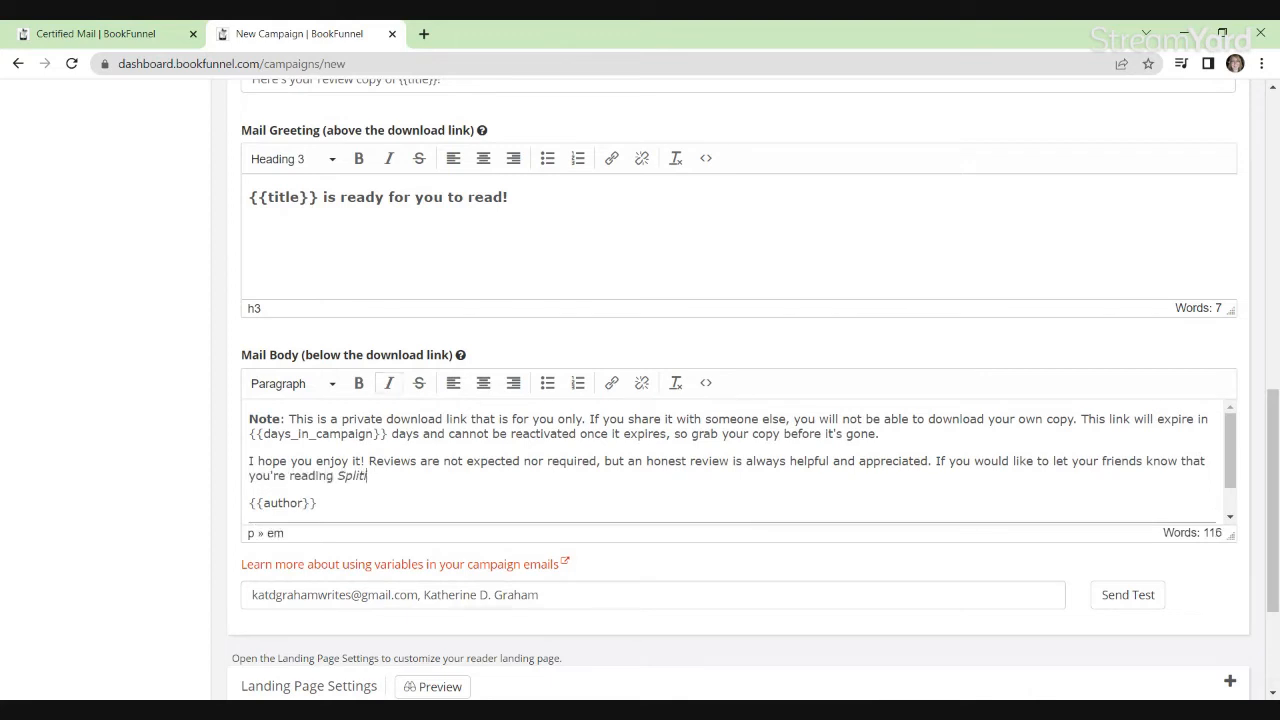
pyautogui.write('ting Dawn, you c')
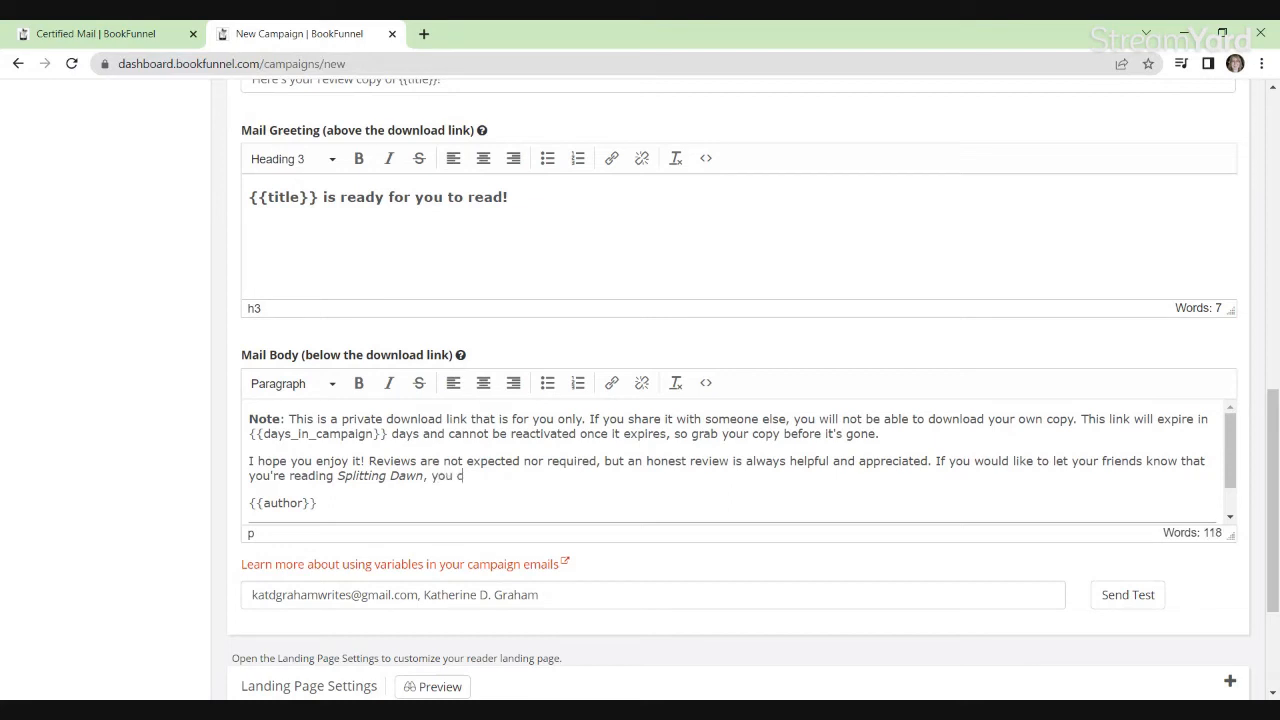
pyautogui.write('an')
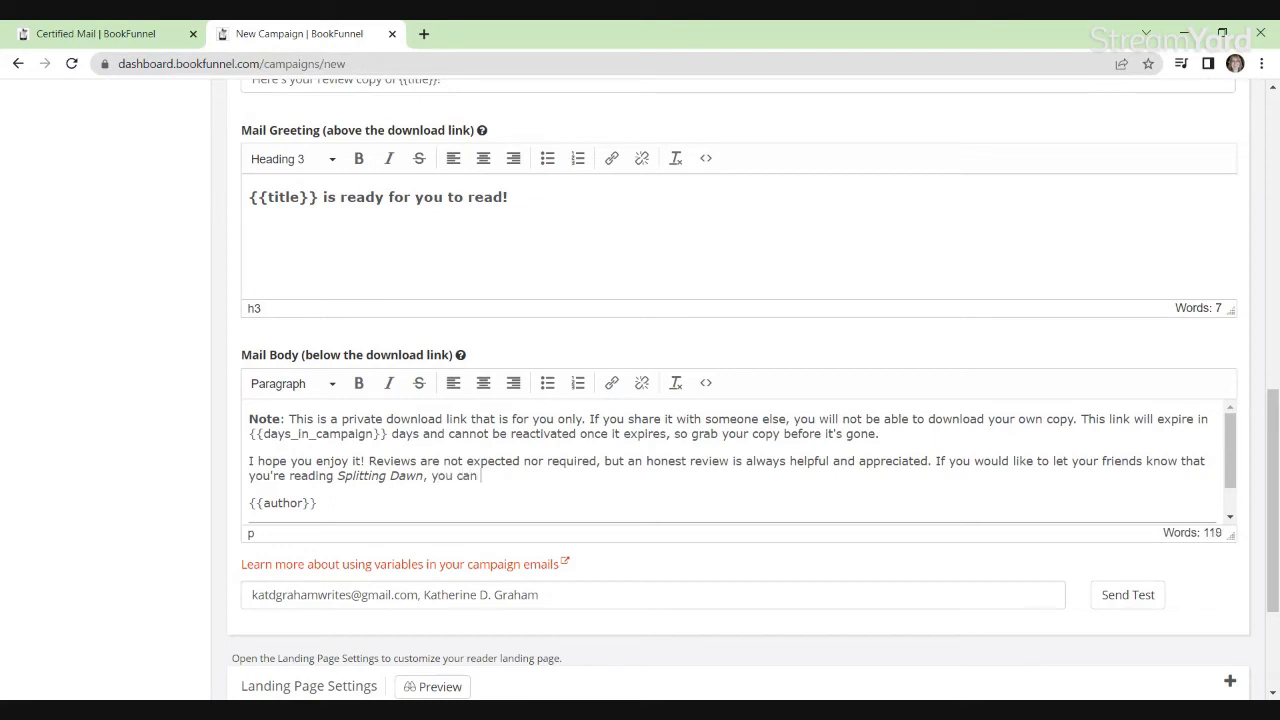
pyautogui.write('add the')
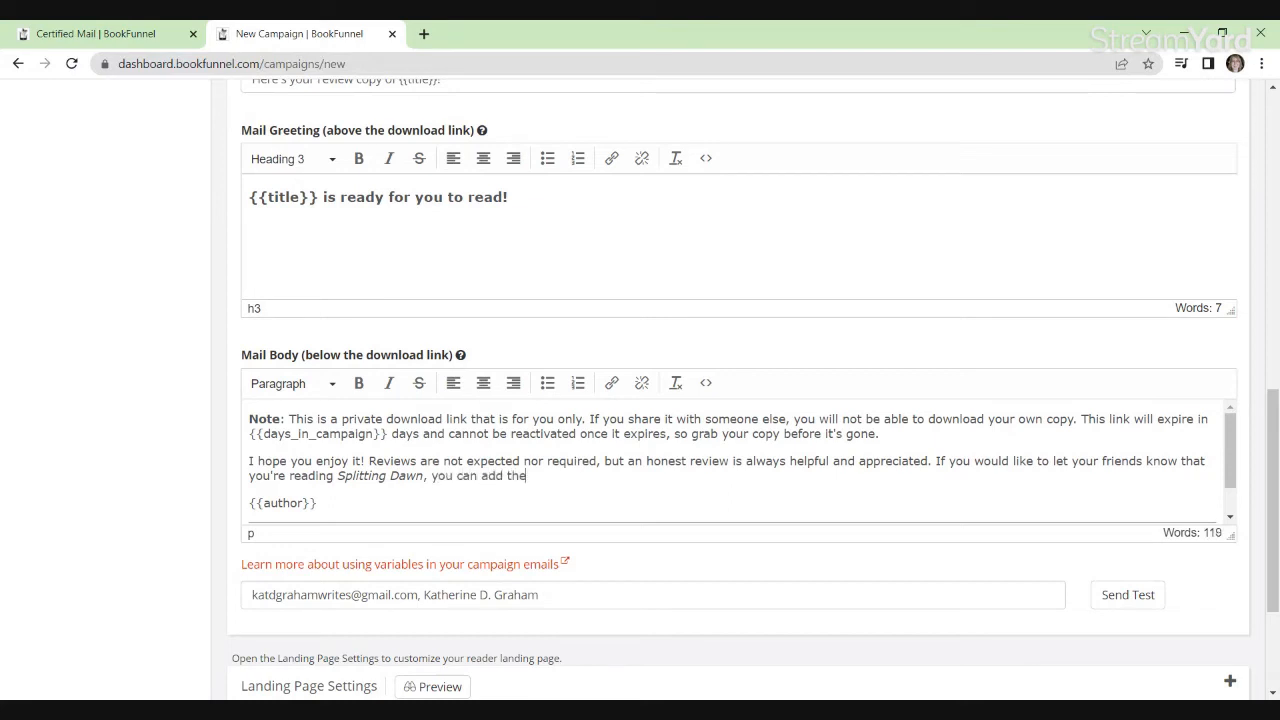
pyautogui.write('Realm of')
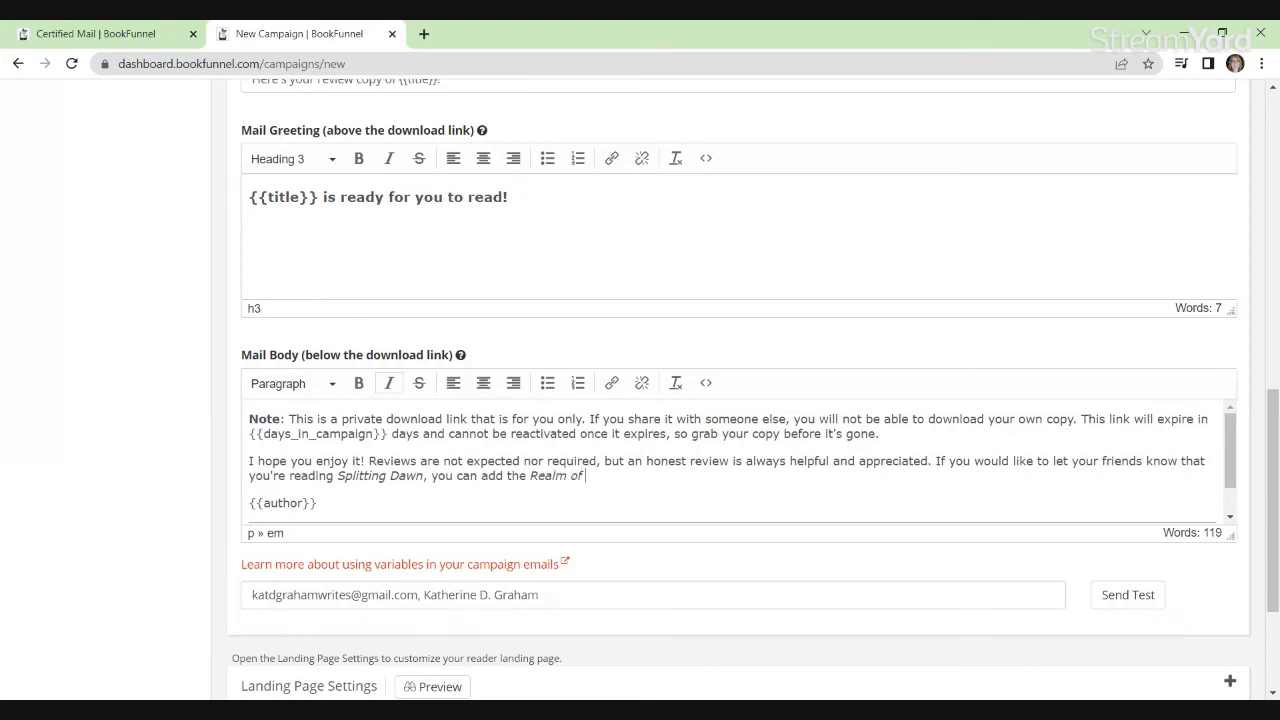
pyautogui.write('Darkness')
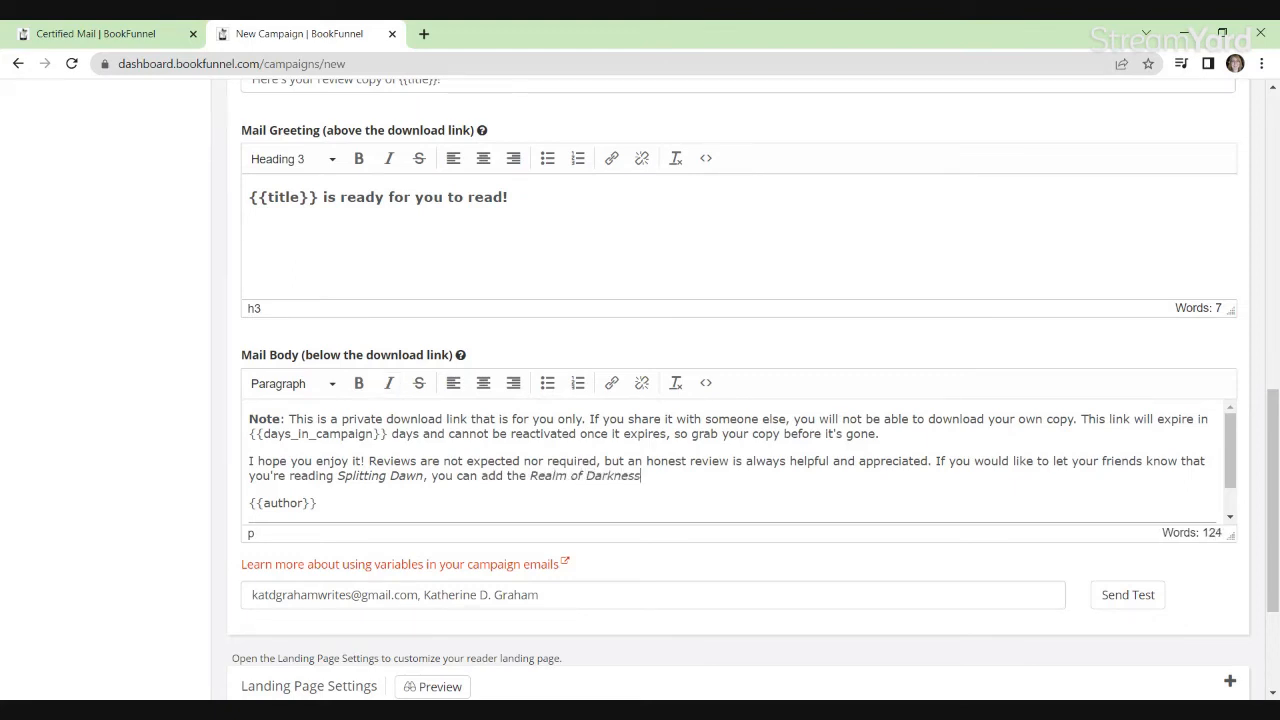
pyautogui.write('box set to')
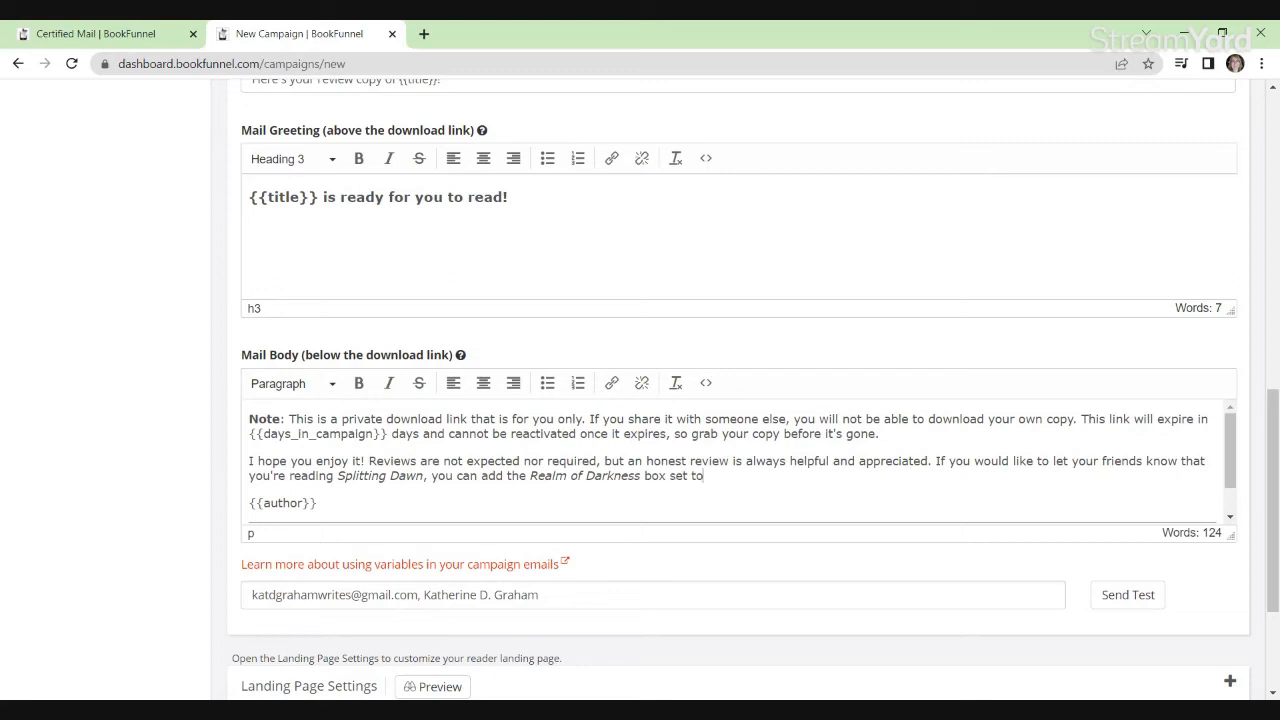
pyautogui.write('your Currently-Reading o')
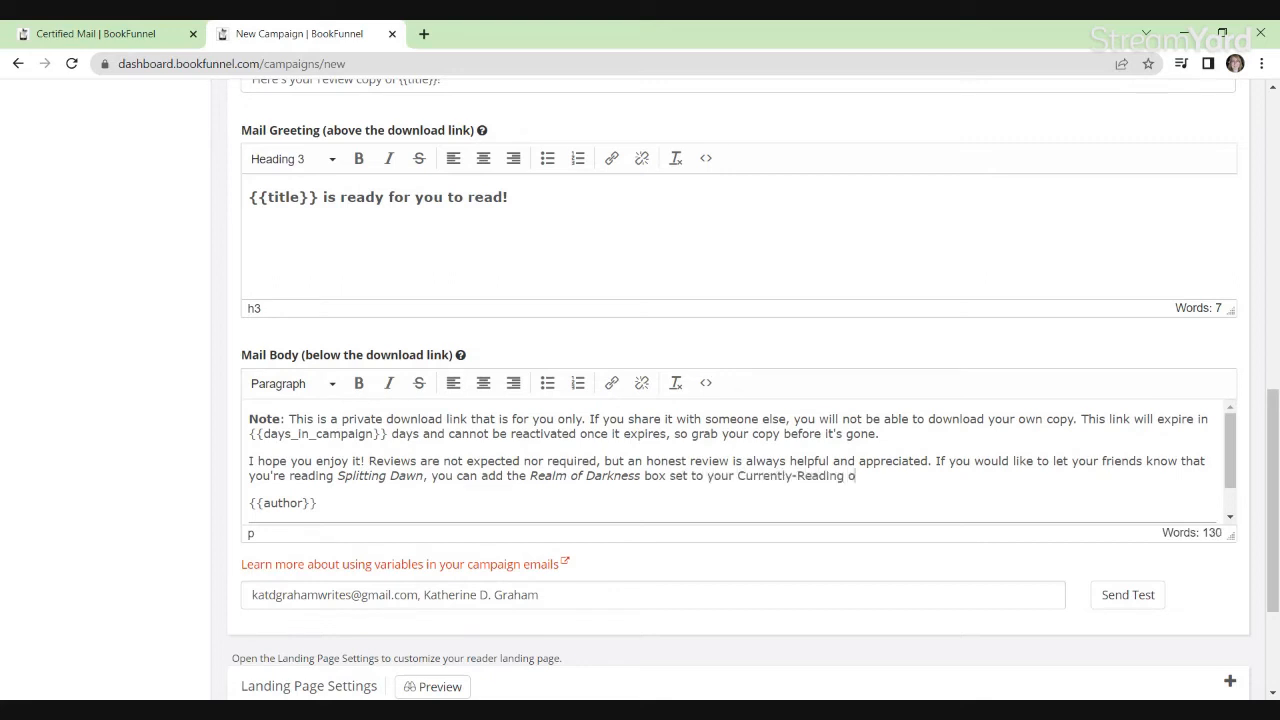
pyautogui.write('r Want-to-Read lists on')
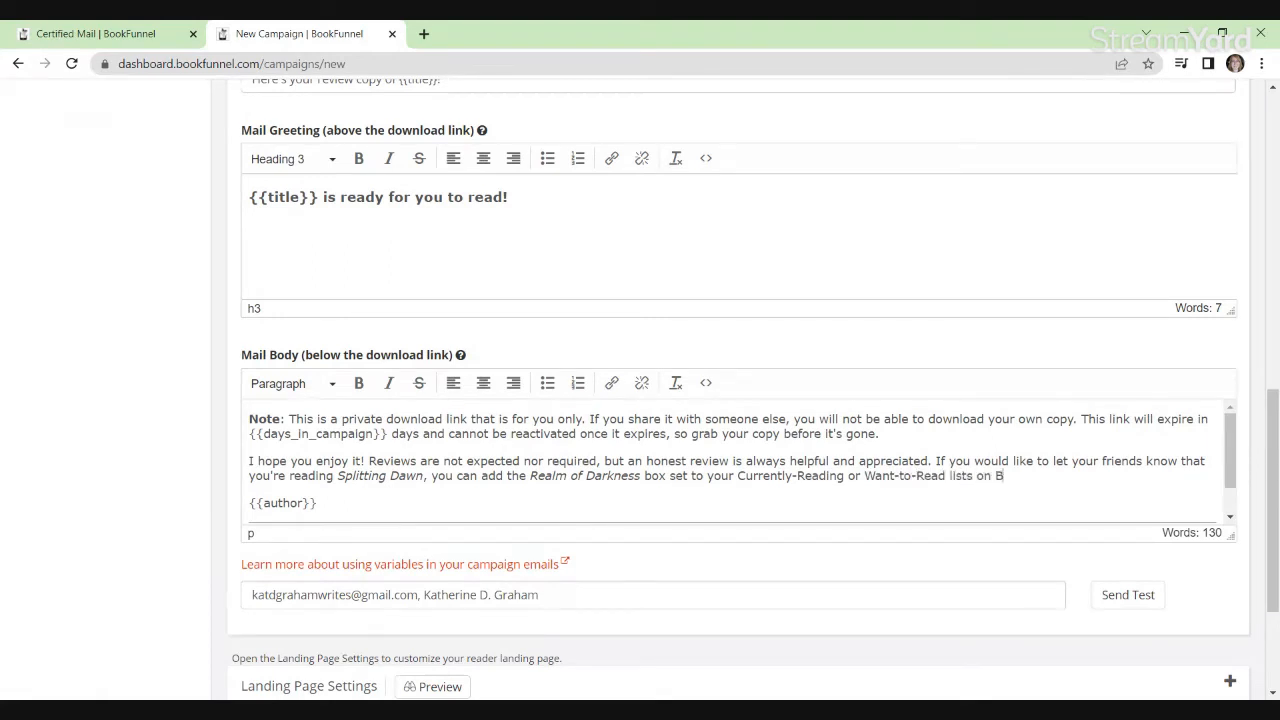
pyautogui.write('Bookbub or Goo')
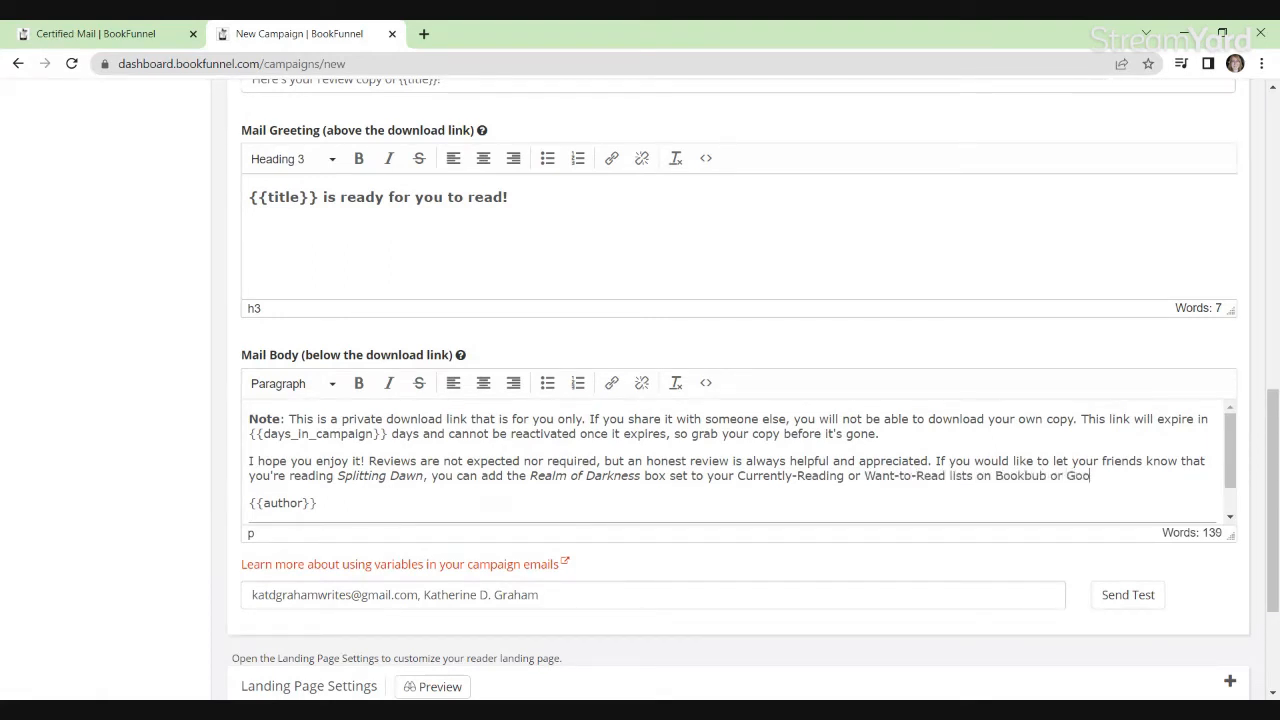
pyautogui.write('dreads.')
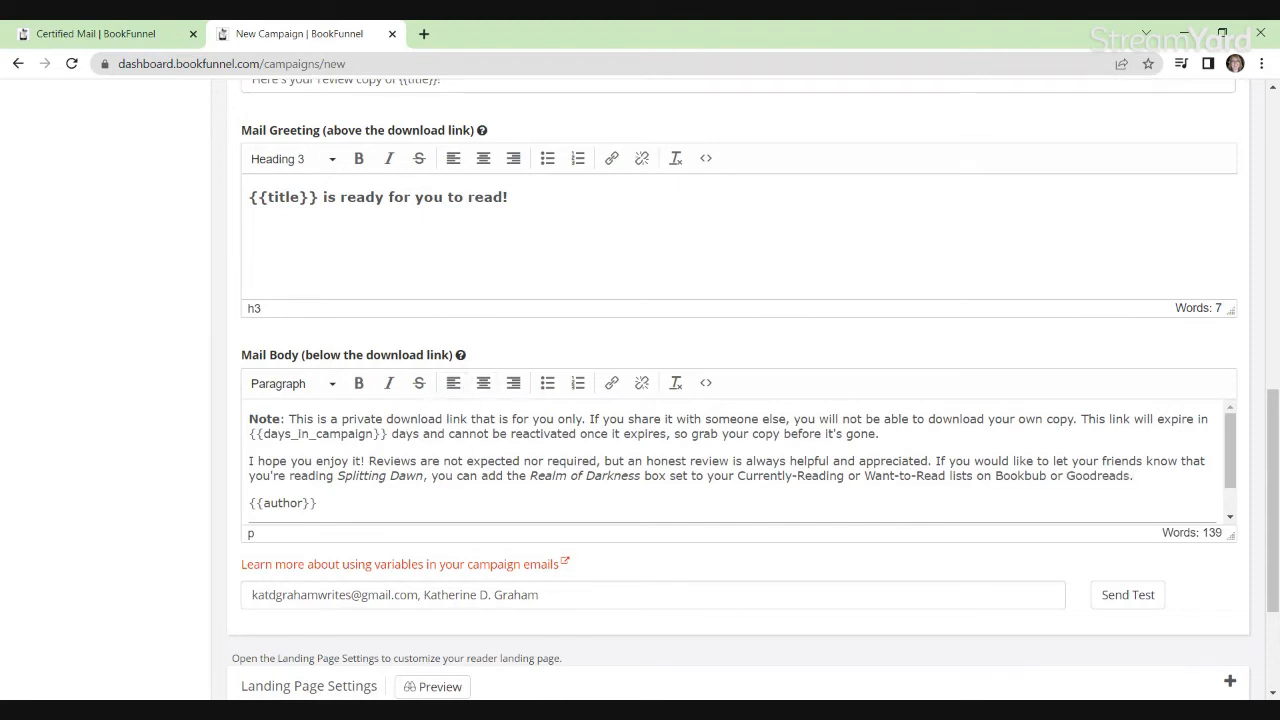
pyautogui.doubleClick(1020, 476)
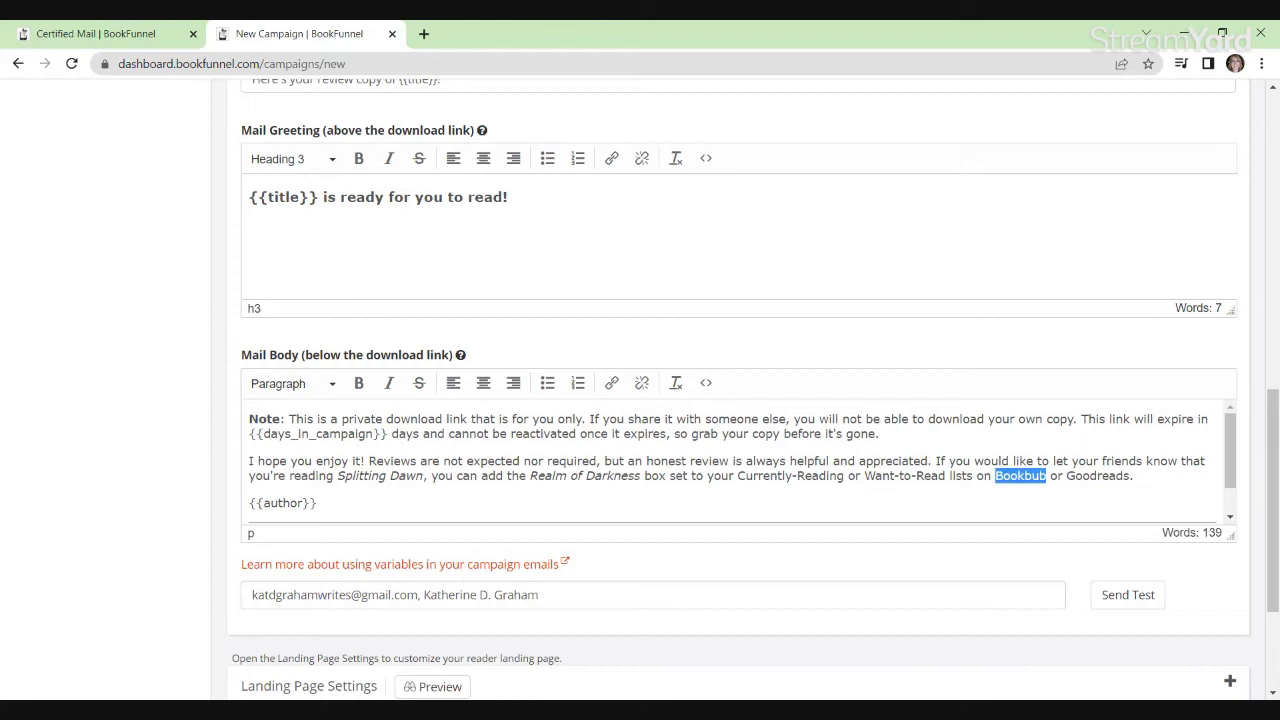
pyautogui.moveTo(612, 384)
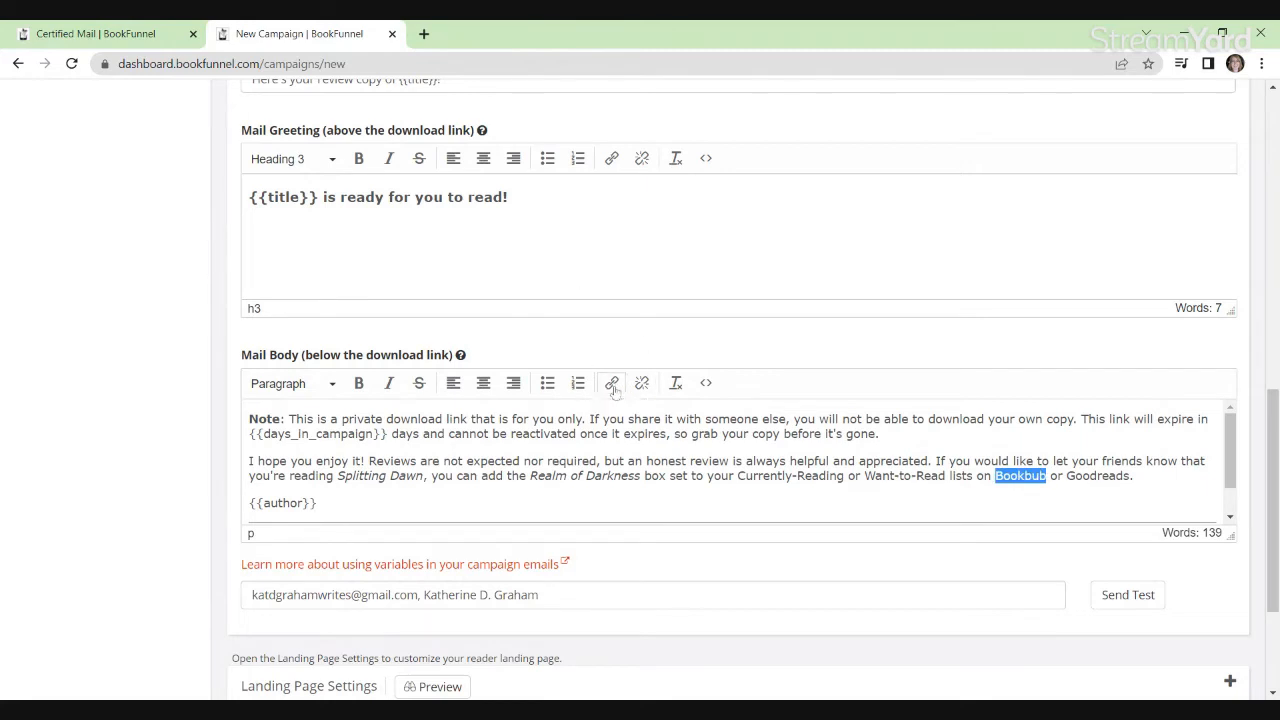
pyautogui.click(612, 384)
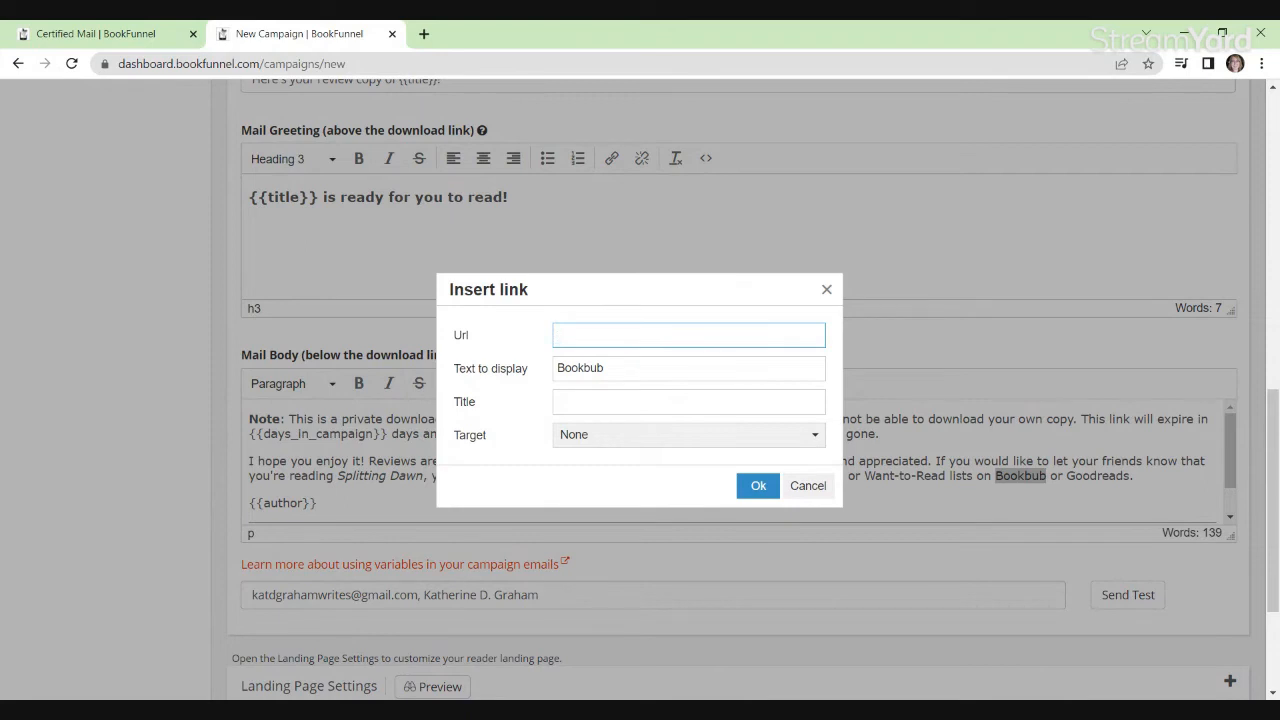
pyautogui.click(688, 336)
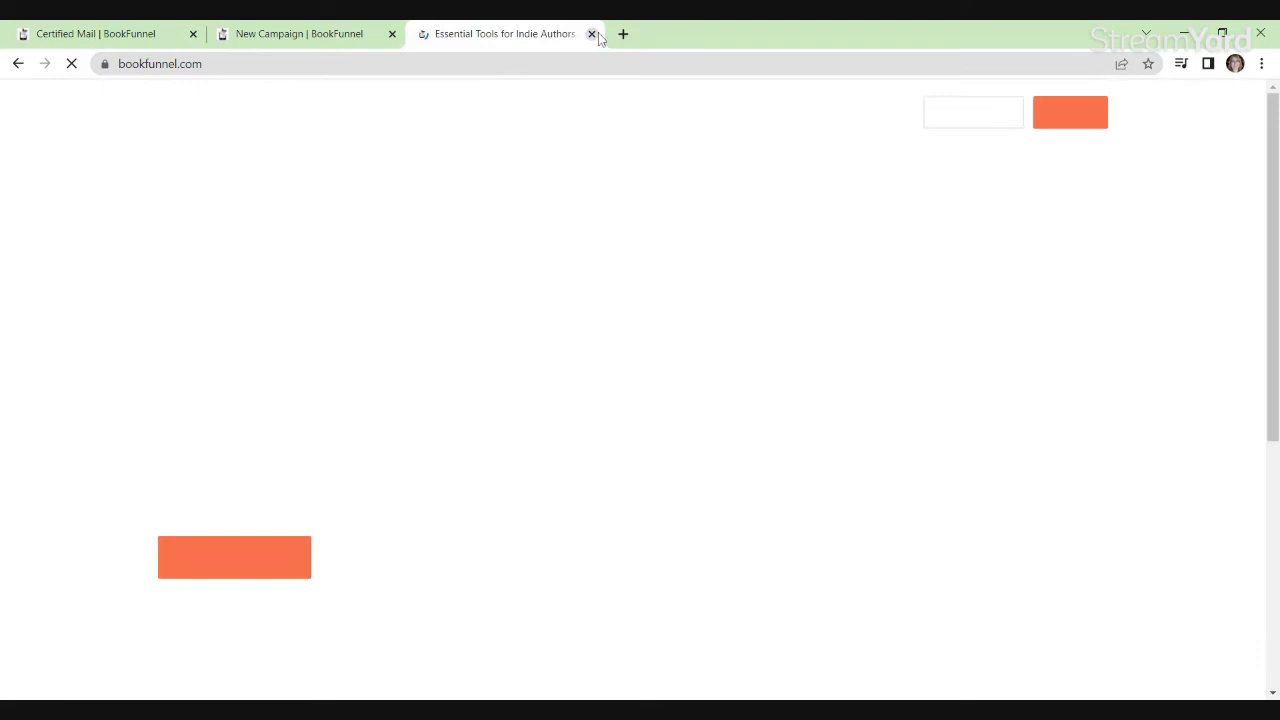
pyautogui.click(592, 32)
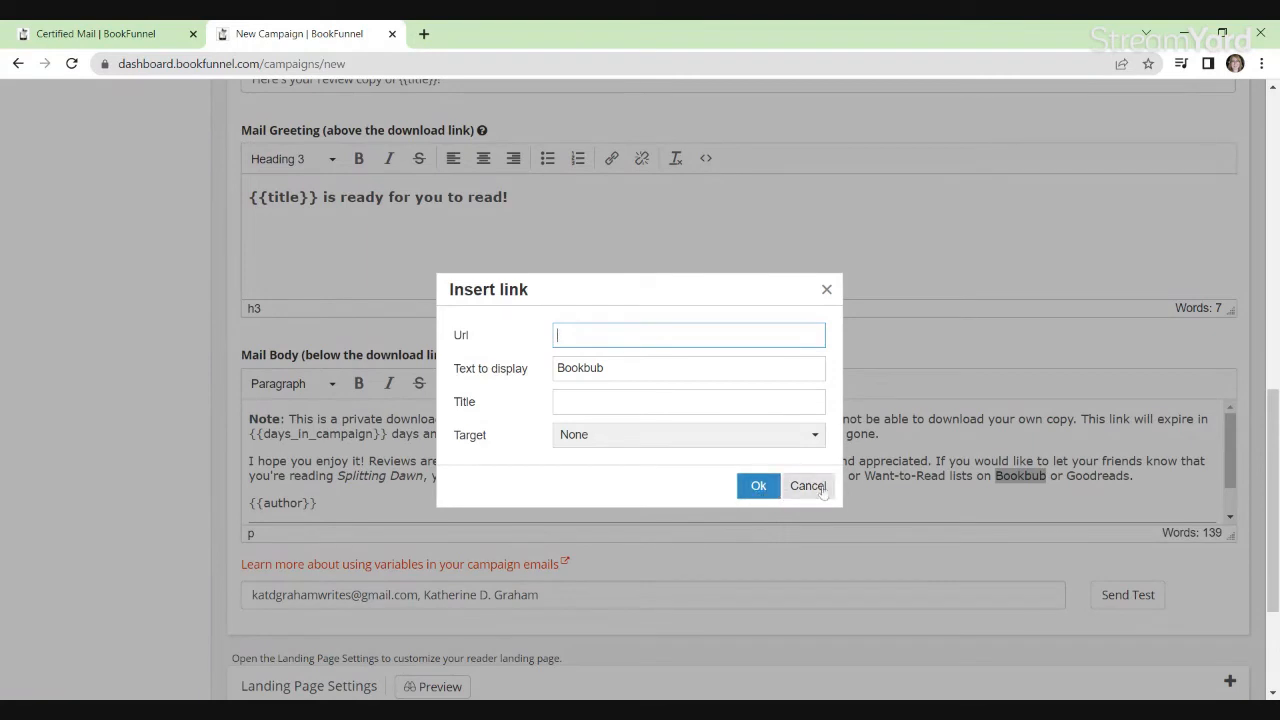
pyautogui.click(808, 486)
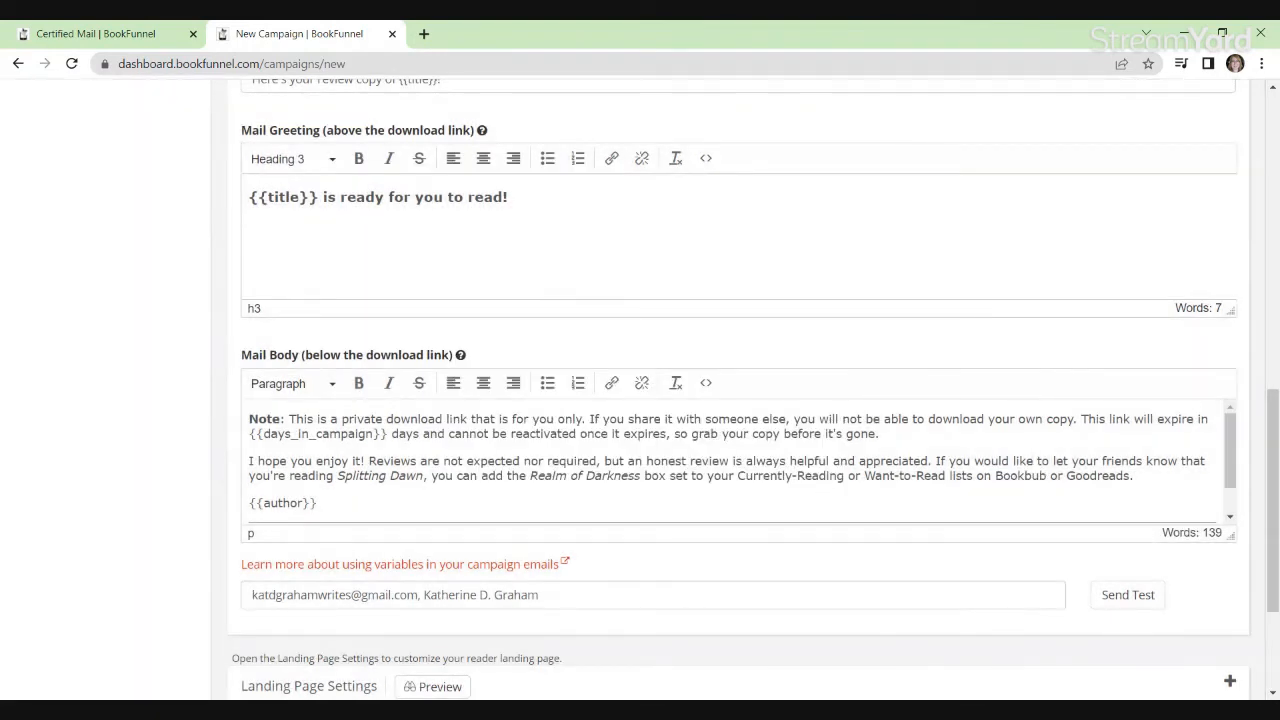
pyautogui.scroll(-3)
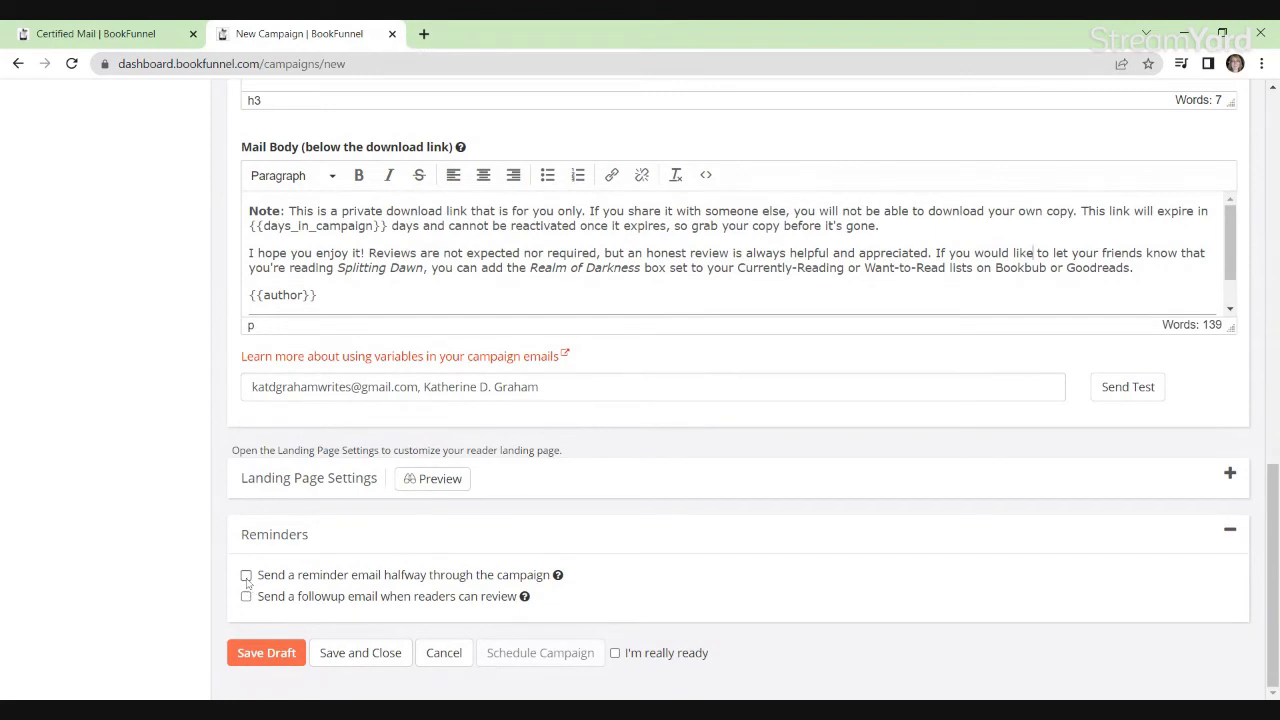
pyautogui.click(246, 576)
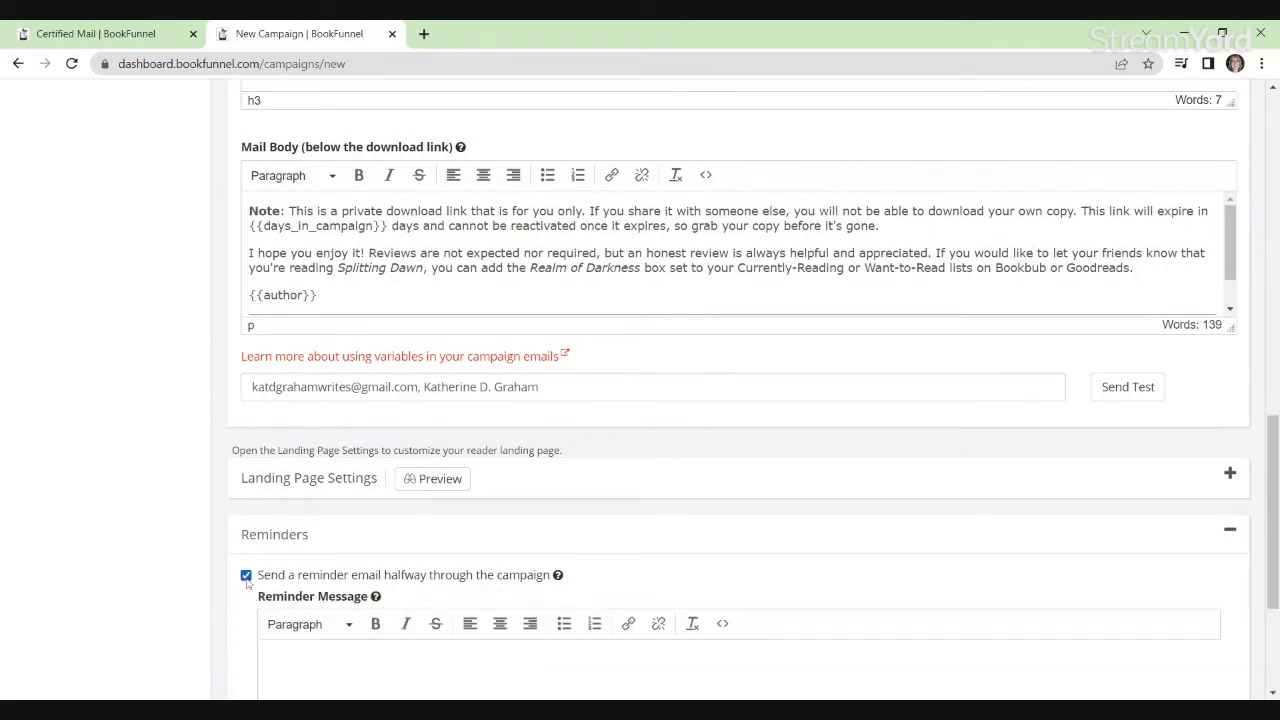
pyautogui.scroll(-3)
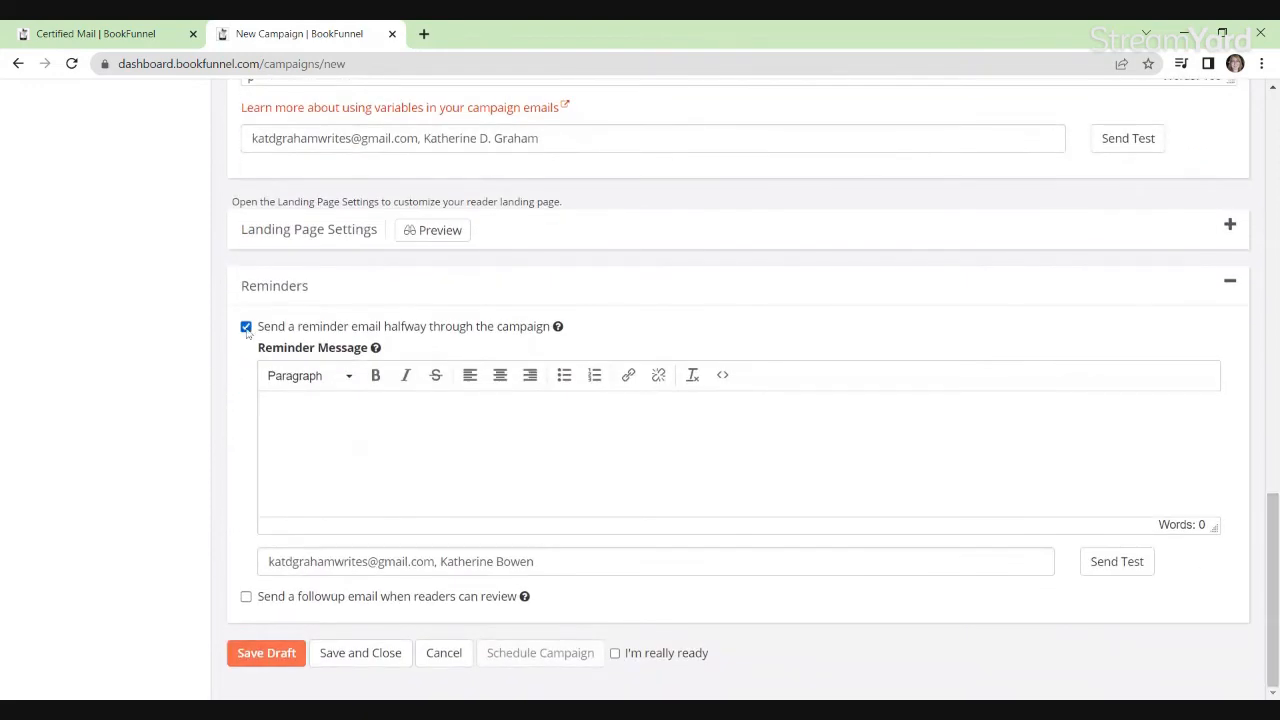
pyautogui.click(244, 326)
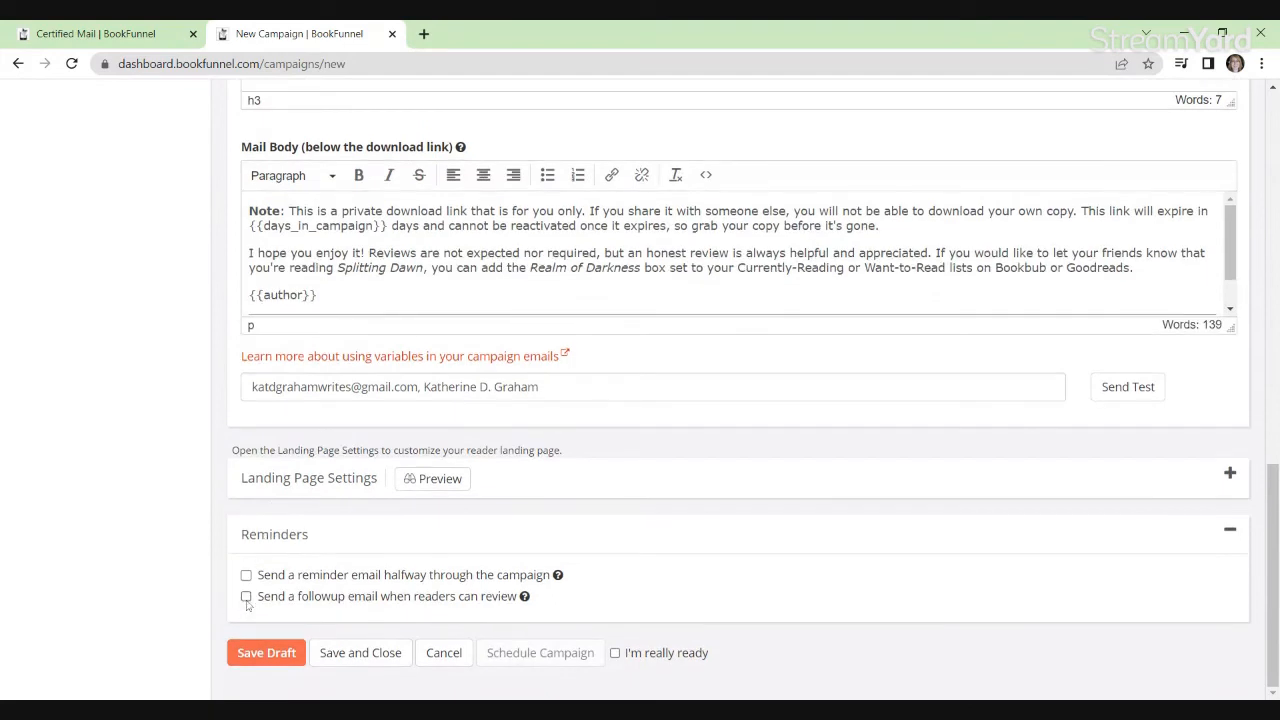
pyautogui.click(246, 596)
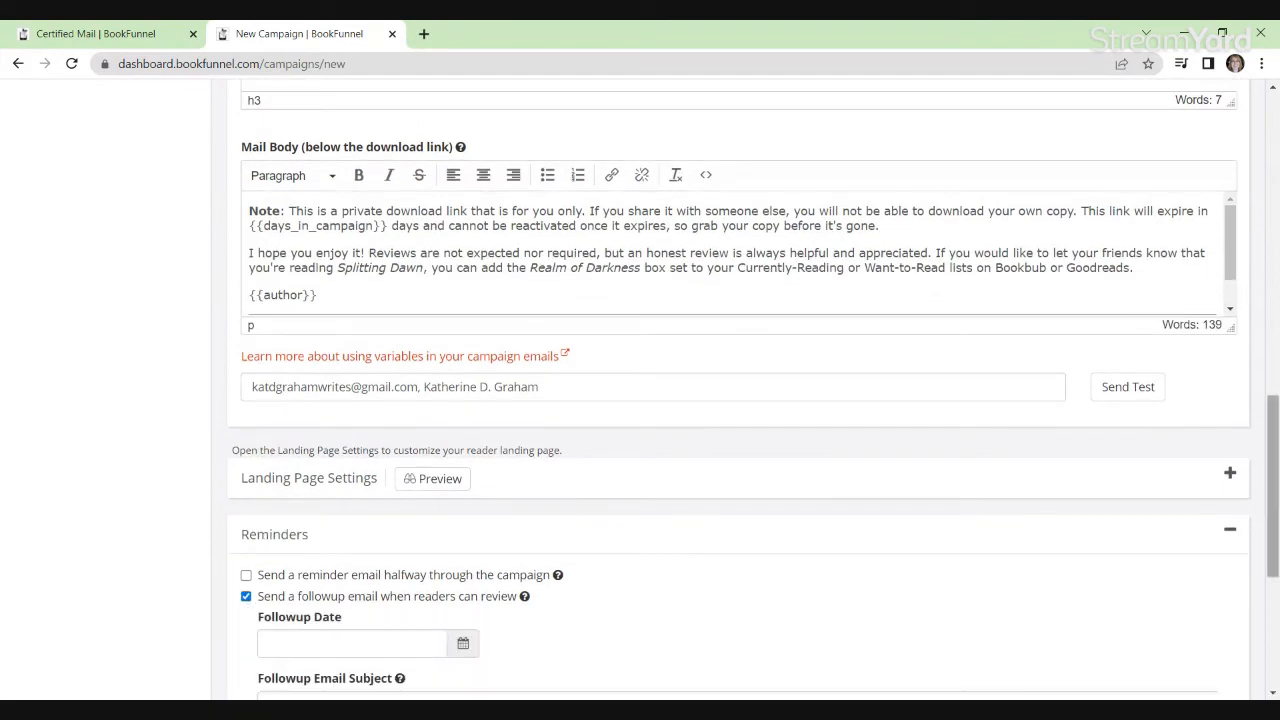
pyautogui.scroll(-3)
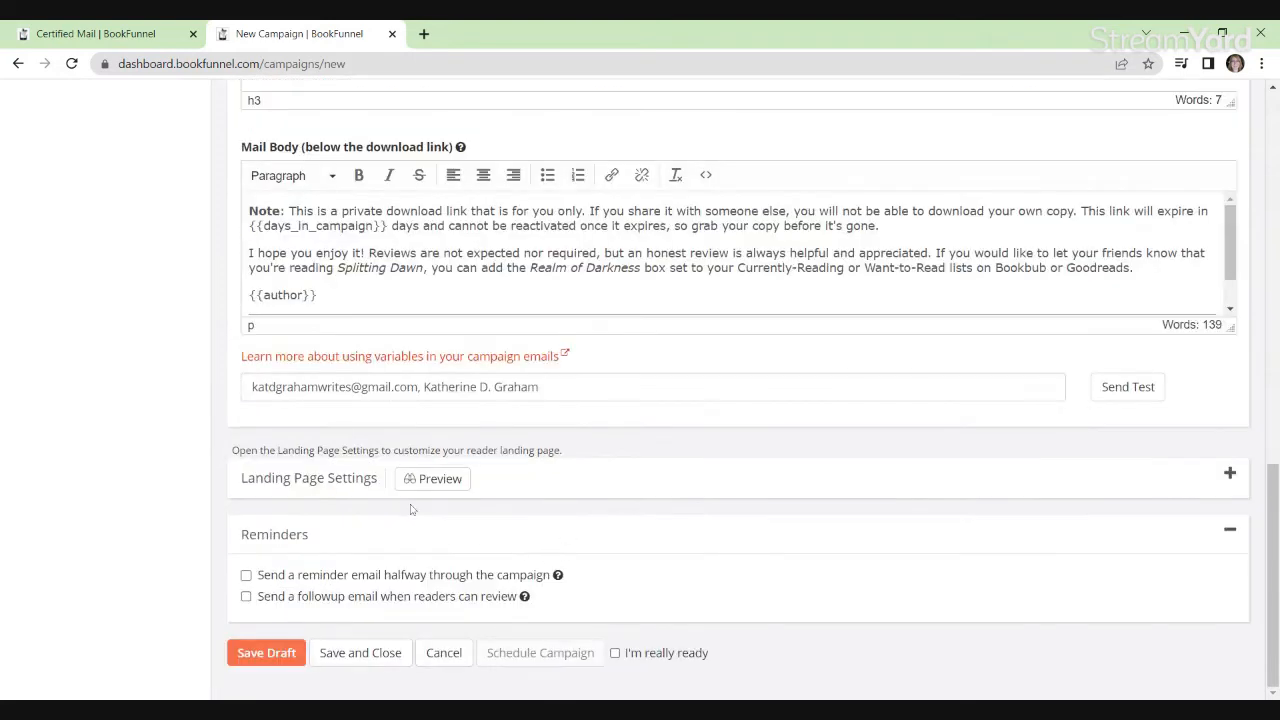
pyautogui.moveTo(462, 516)
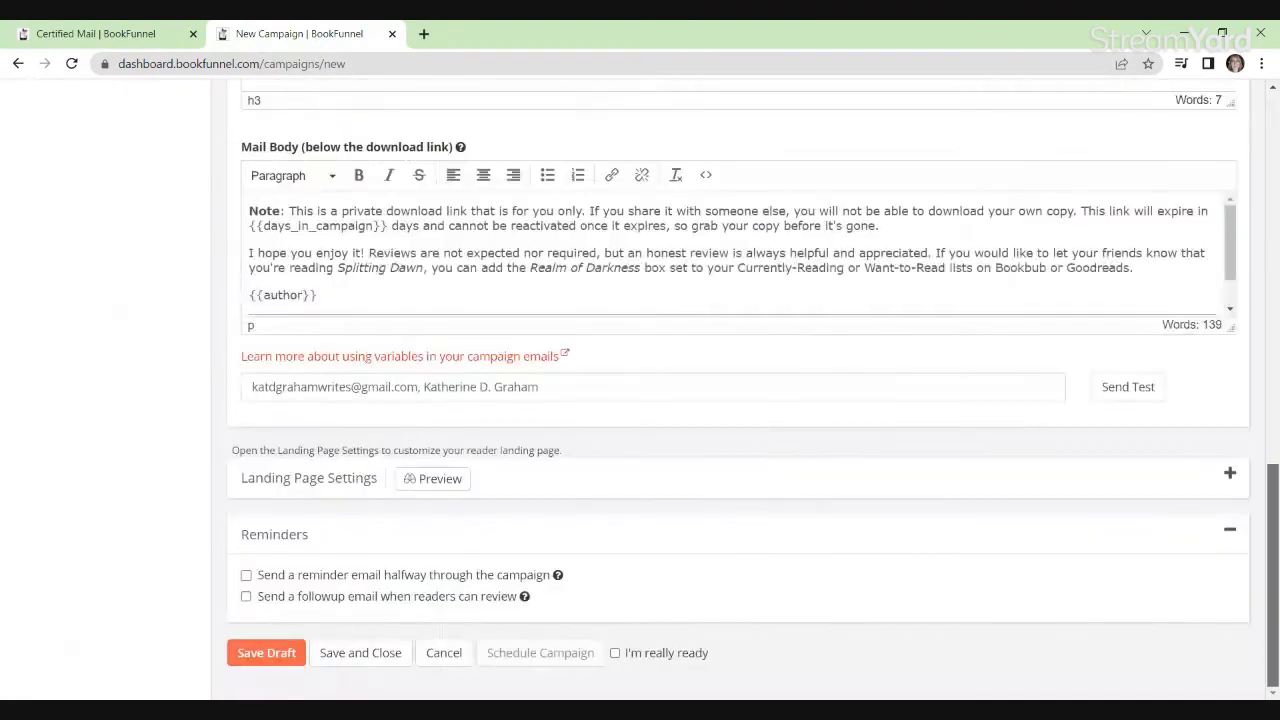
pyautogui.scroll(3)
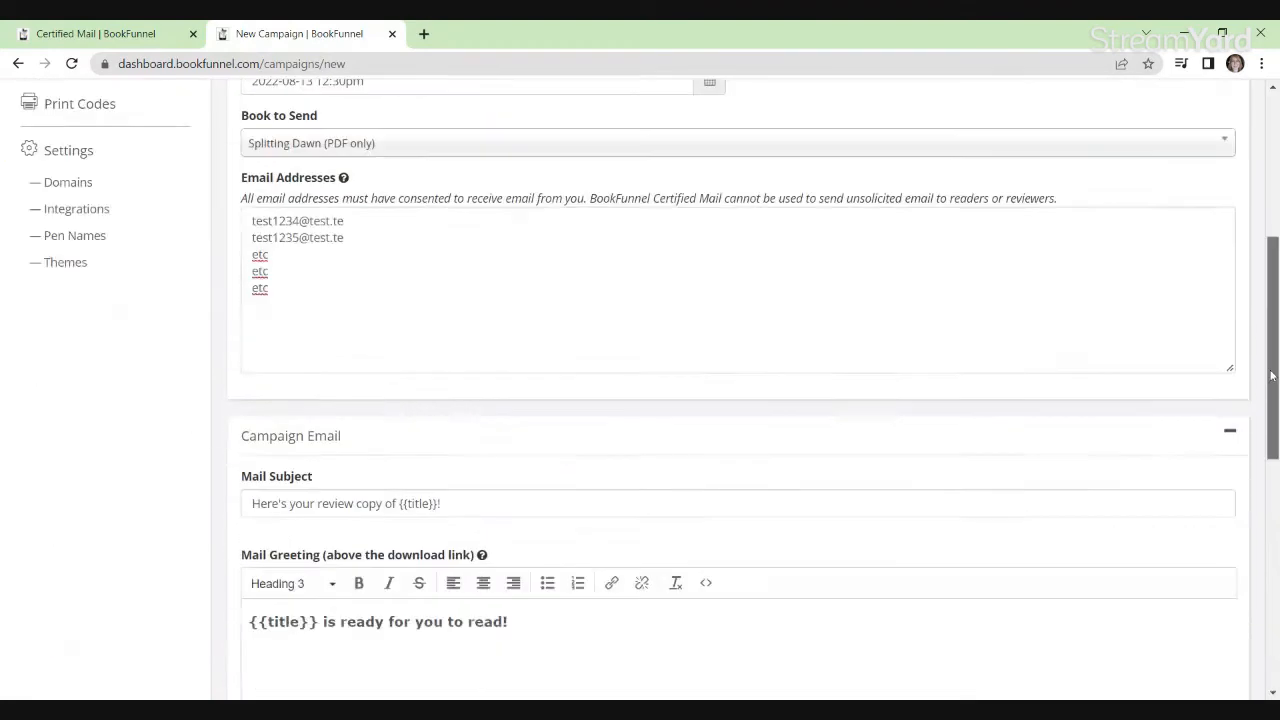
# Step: Tick and then untick the 'I'm really ready' scheduling confirmation
pyautogui.scroll(3)
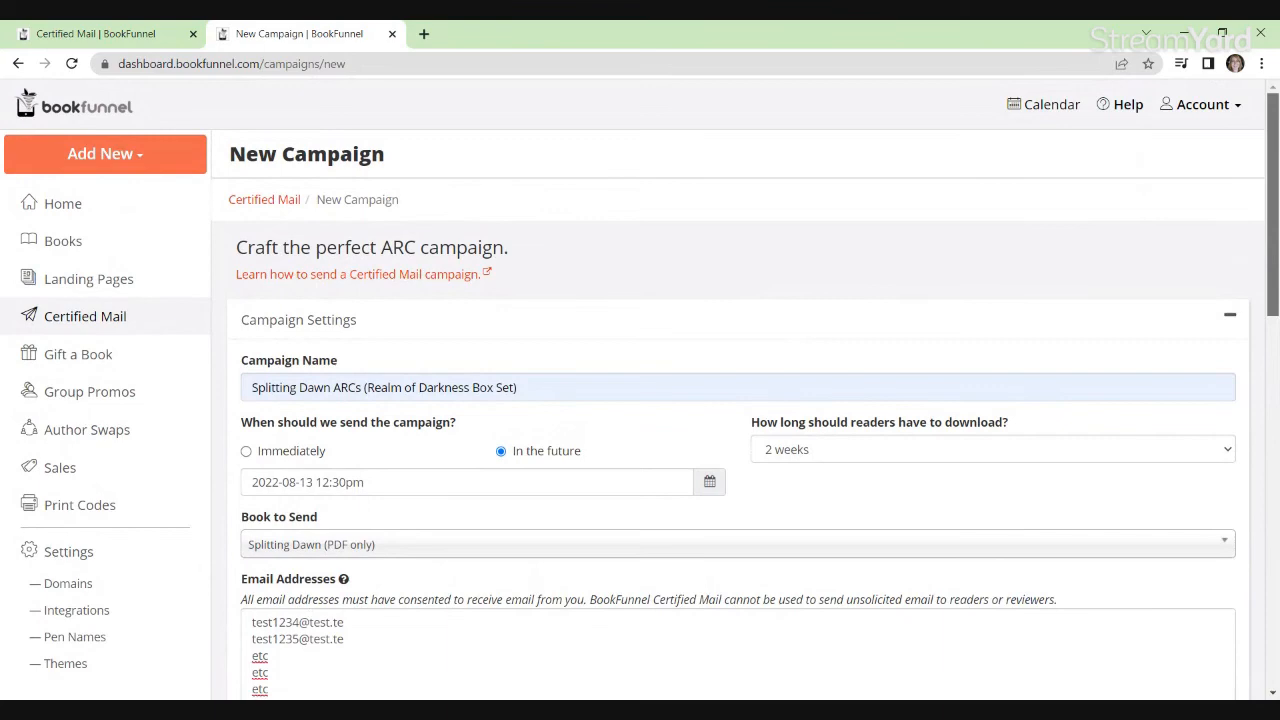
pyautogui.scroll(-3)
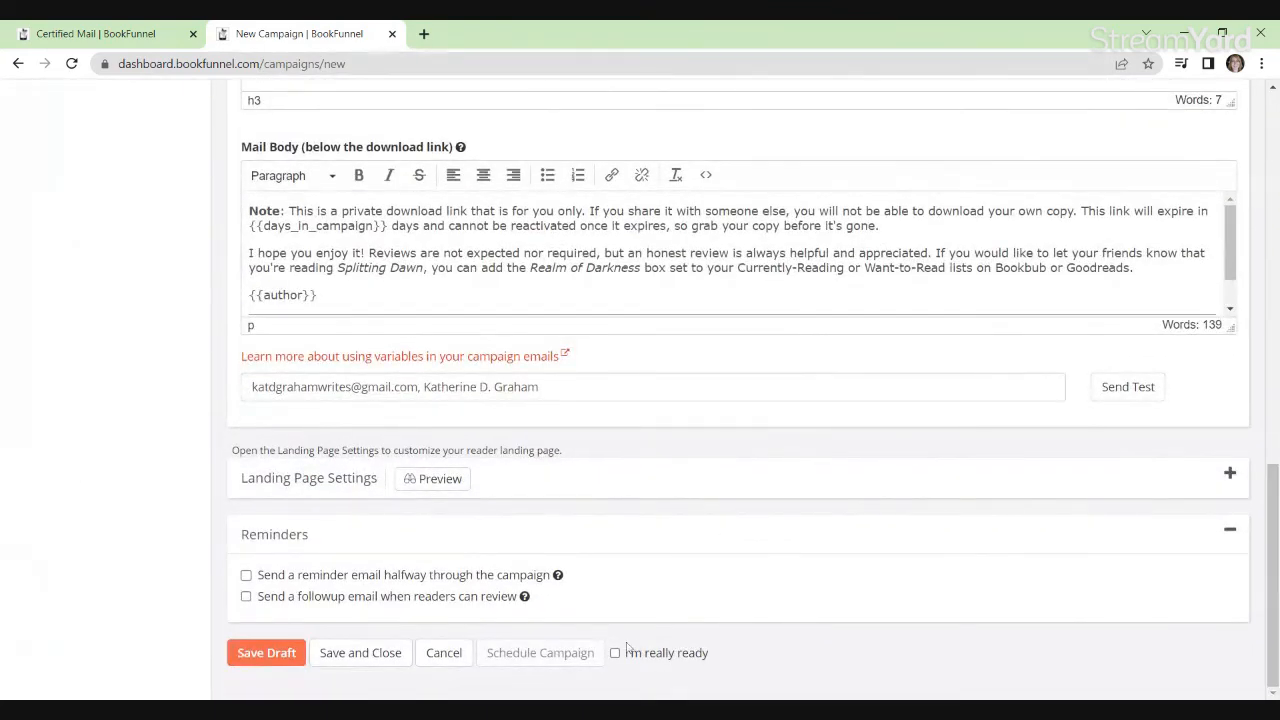
pyautogui.click(616, 652)
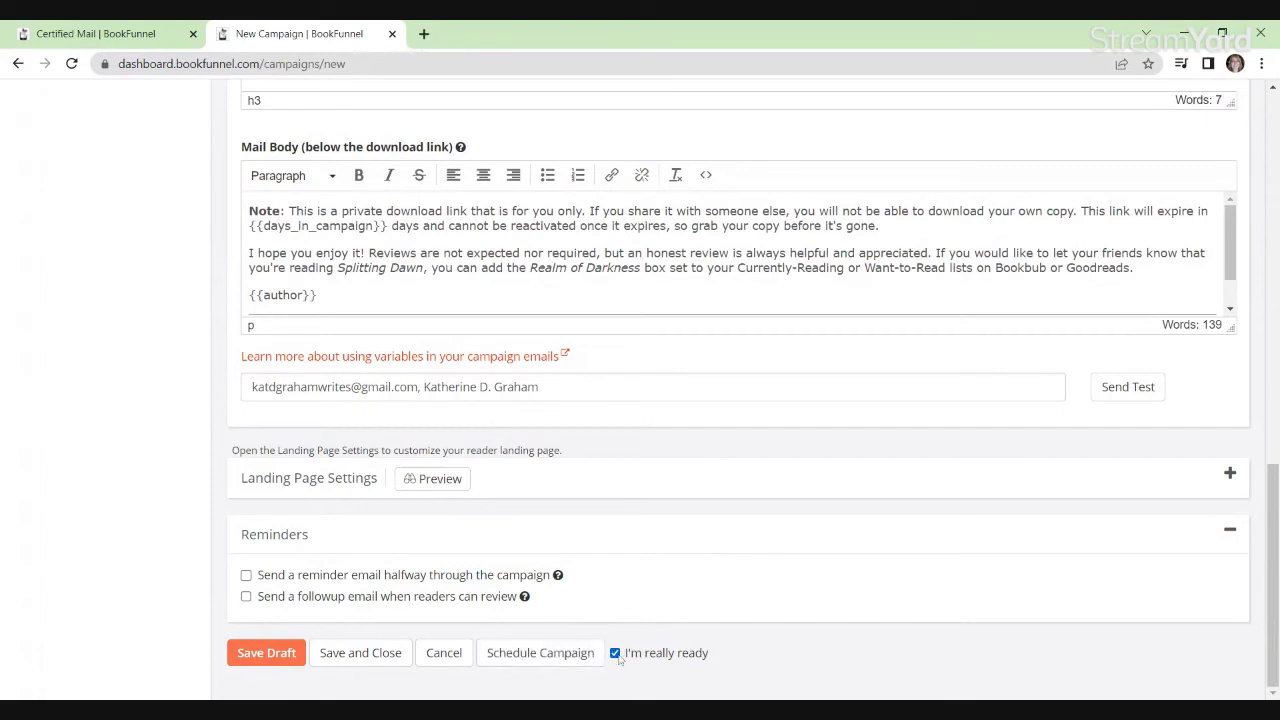
pyautogui.click(616, 652)
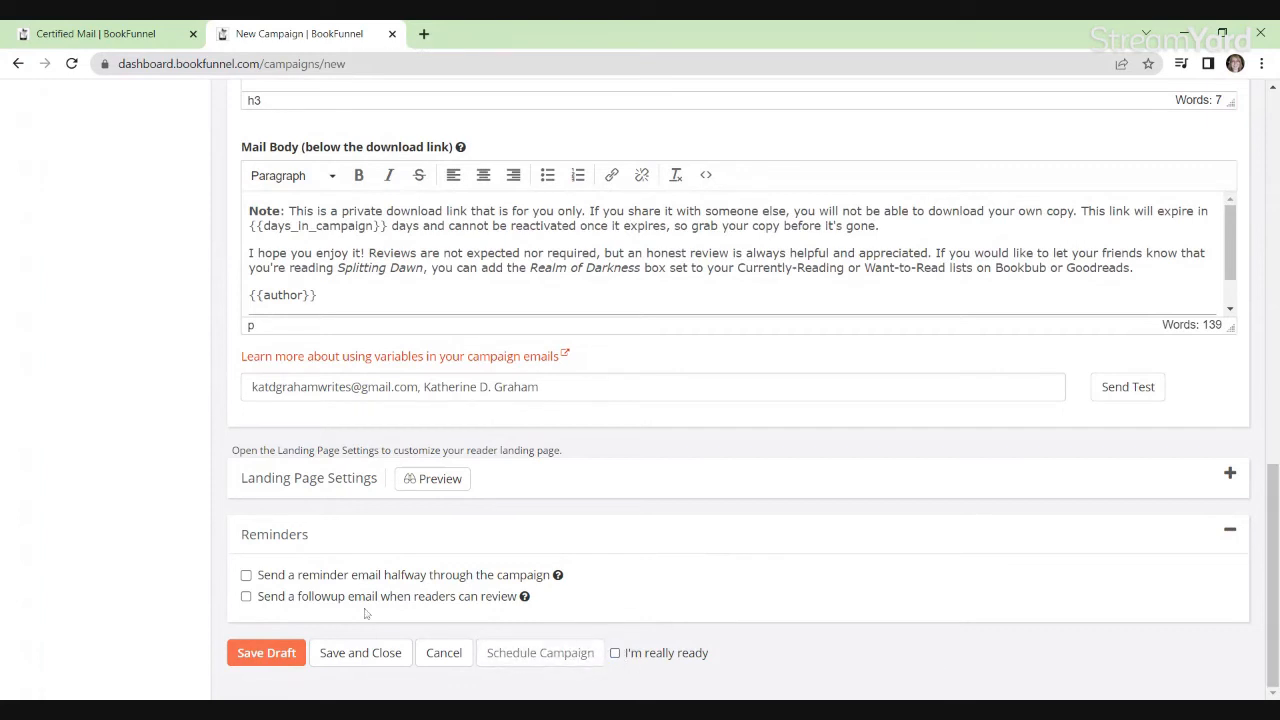
# Step: Cancel the Splitting Dawn ARCs campaign draft and discard its unsaved changes
pyautogui.scroll(3)
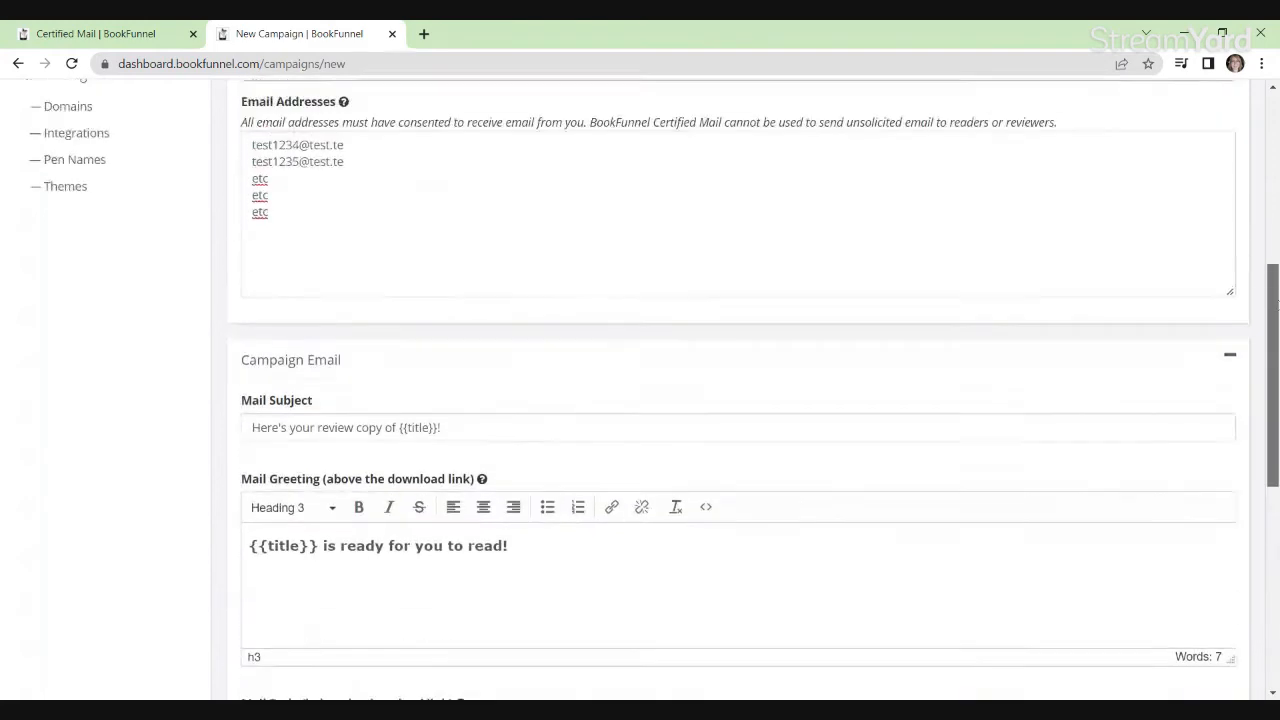
pyautogui.scroll(-3)
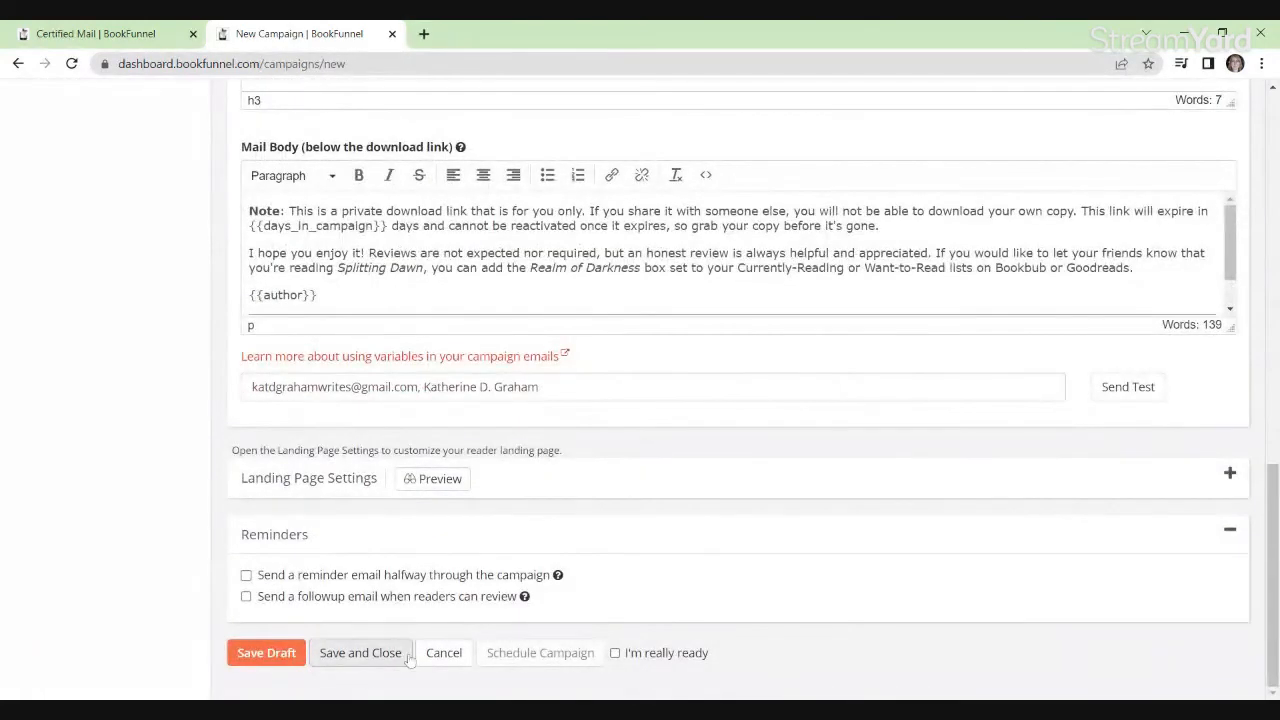
pyautogui.click(444, 652)
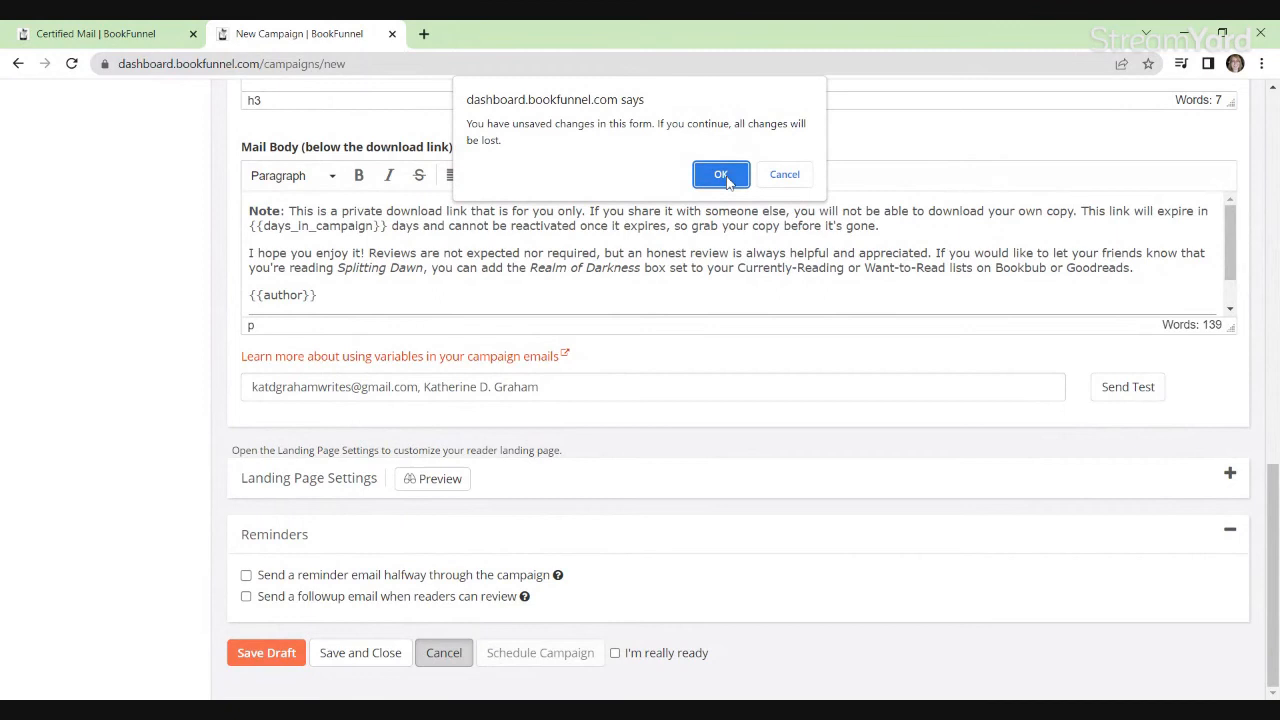
pyautogui.click(720, 174)
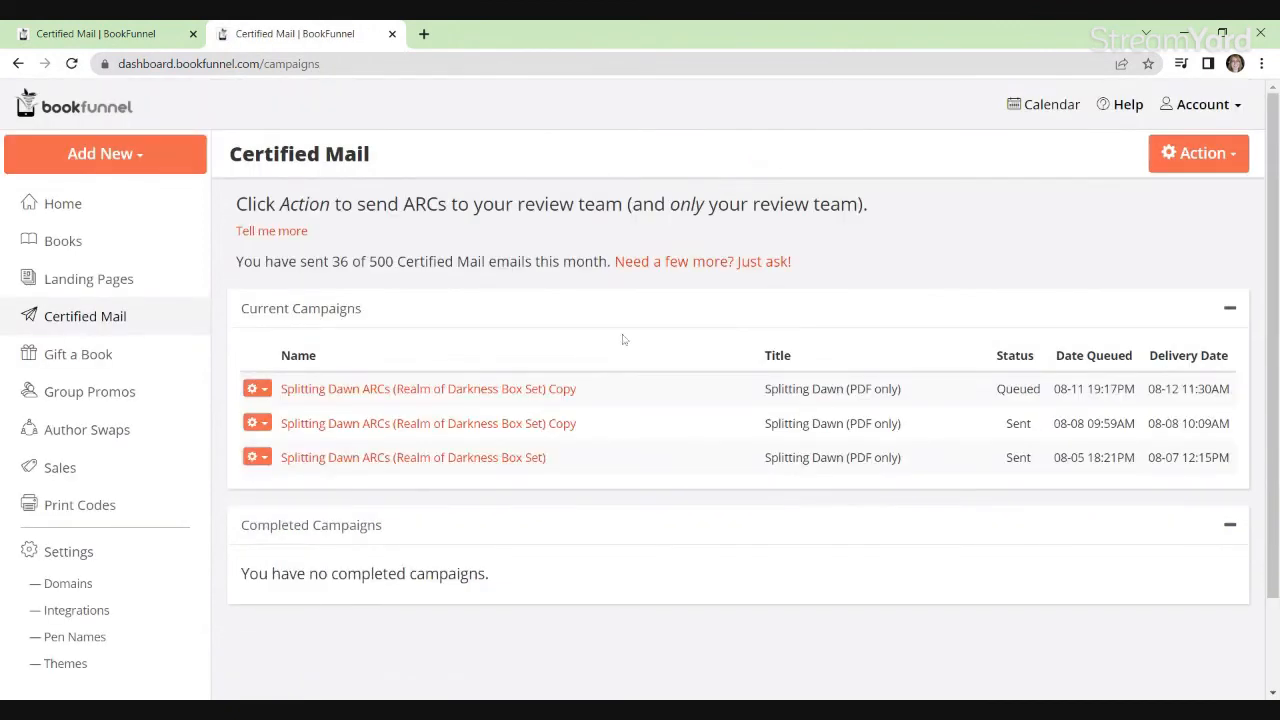
pyautogui.moveTo(500, 472)
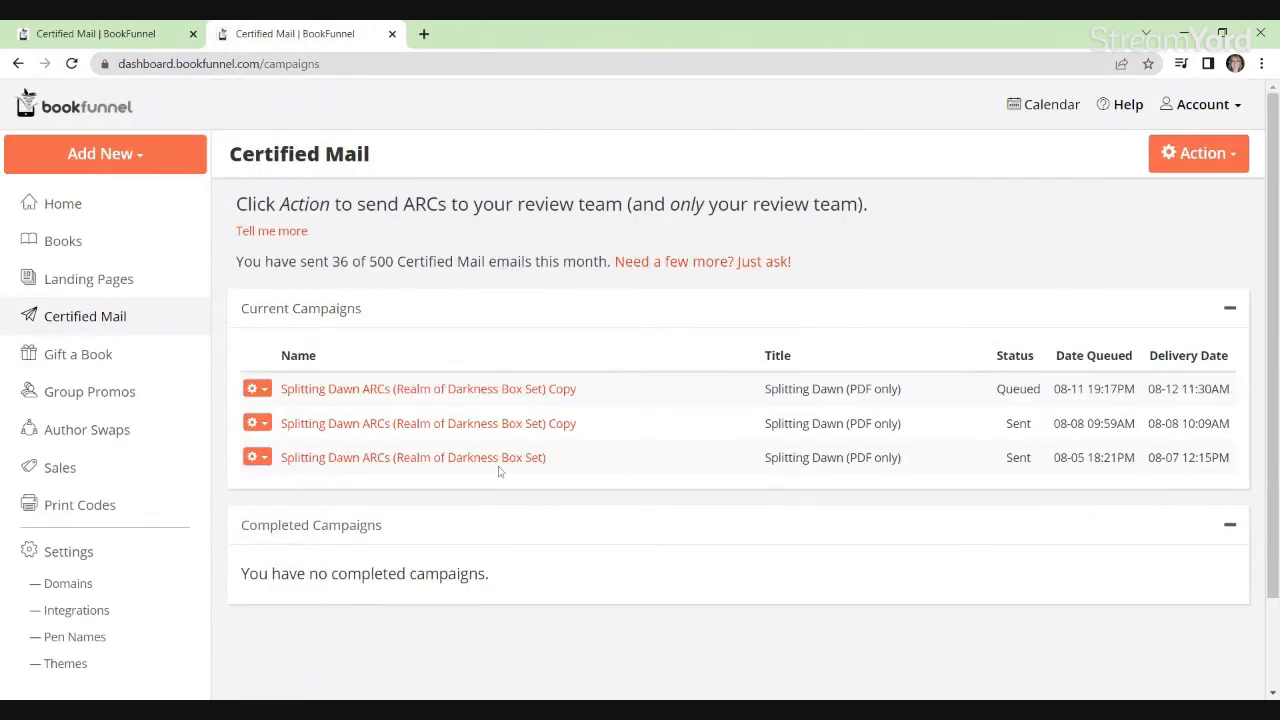
pyautogui.moveTo(598, 438)
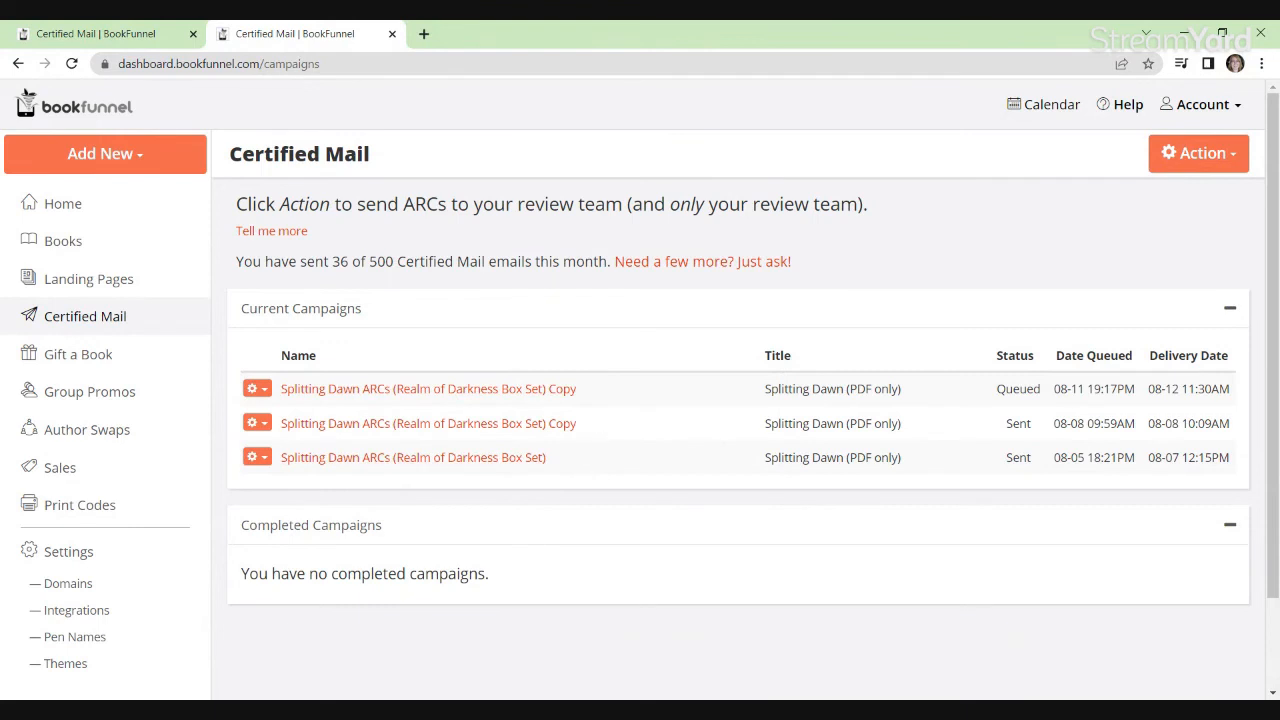
pyautogui.moveTo(992, 386)
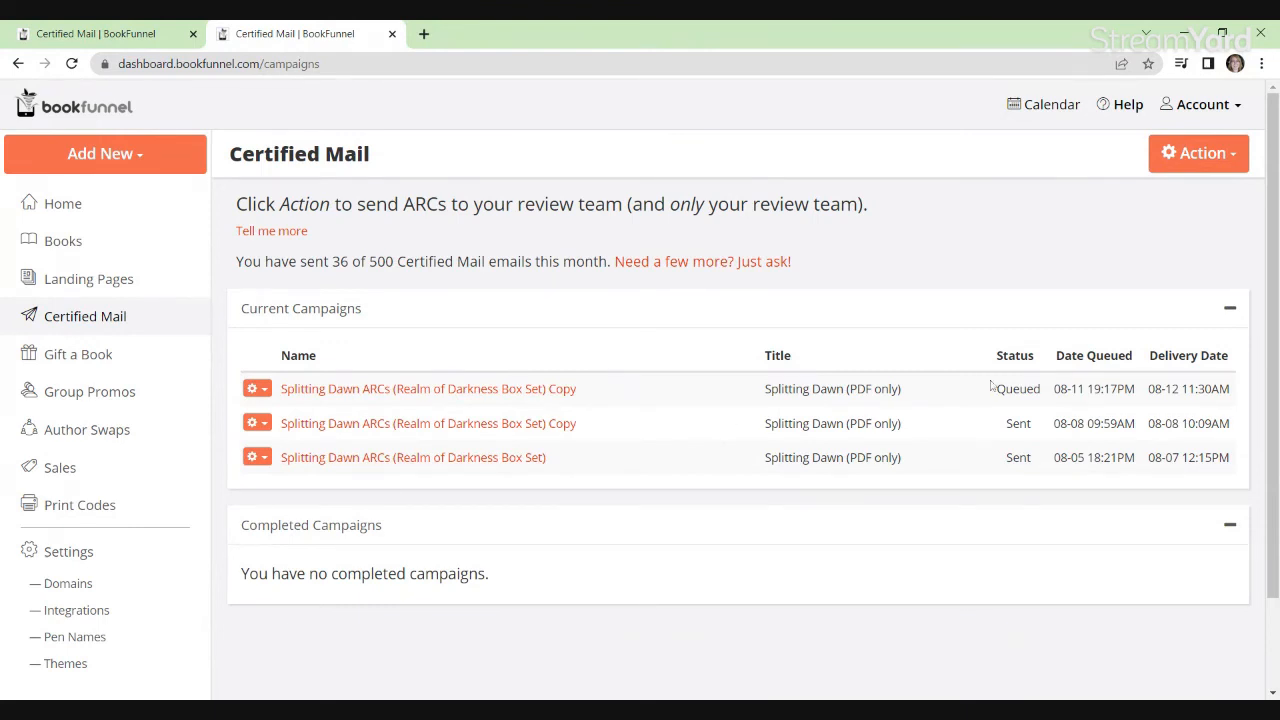
# Step: Highlight the Queued status of the newest Splitting Dawn ARCs campaign in Current Campaigns
pyautogui.doubleClick(1016, 388)
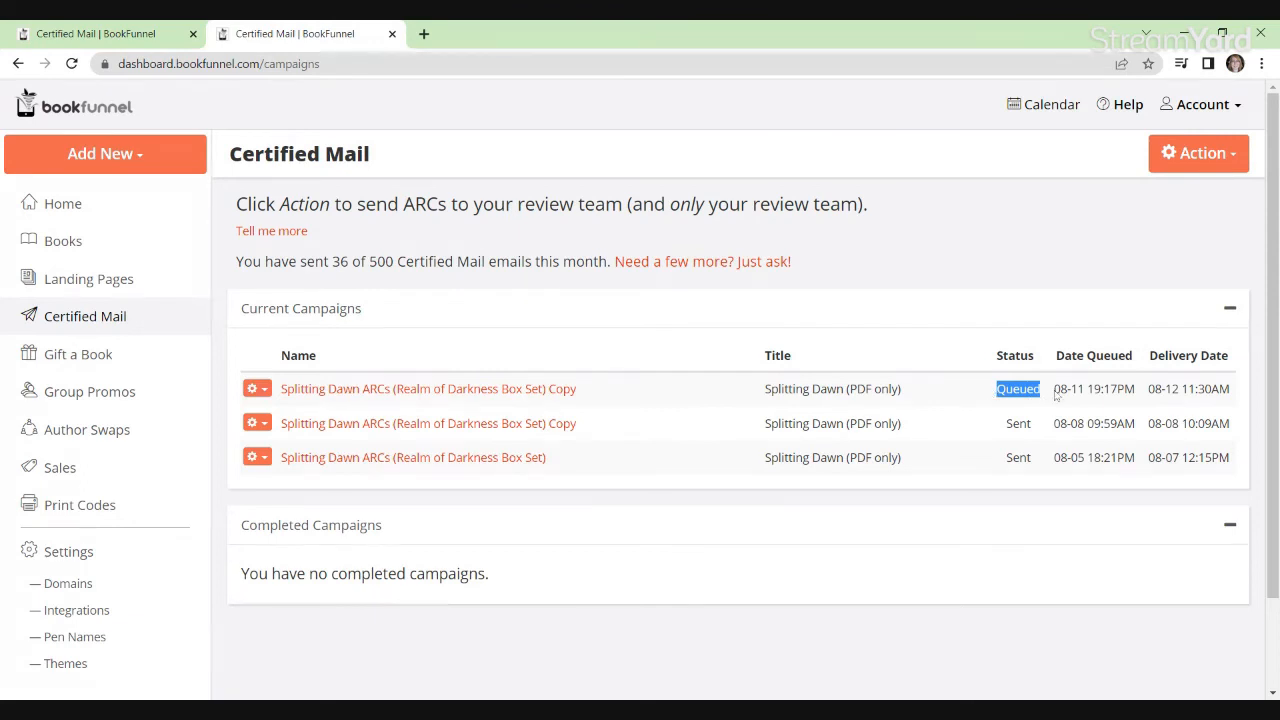
pyautogui.moveTo(968, 424)
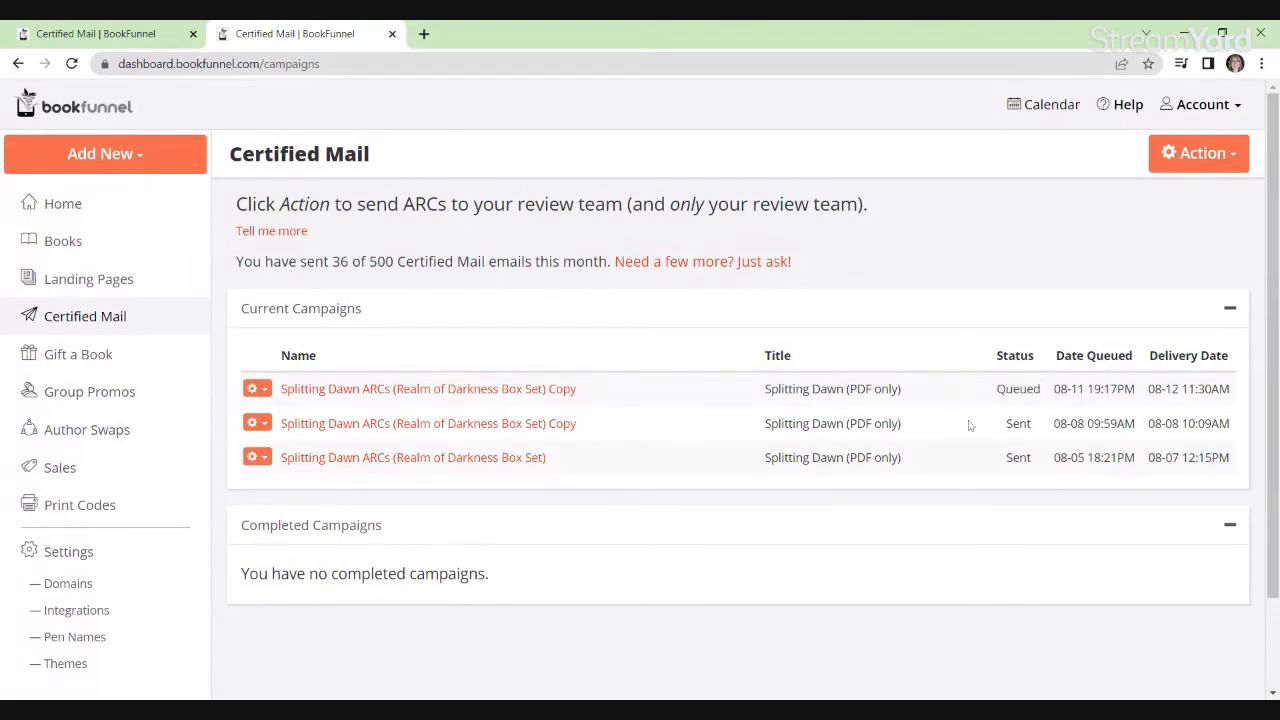
pyautogui.moveTo(586, 544)
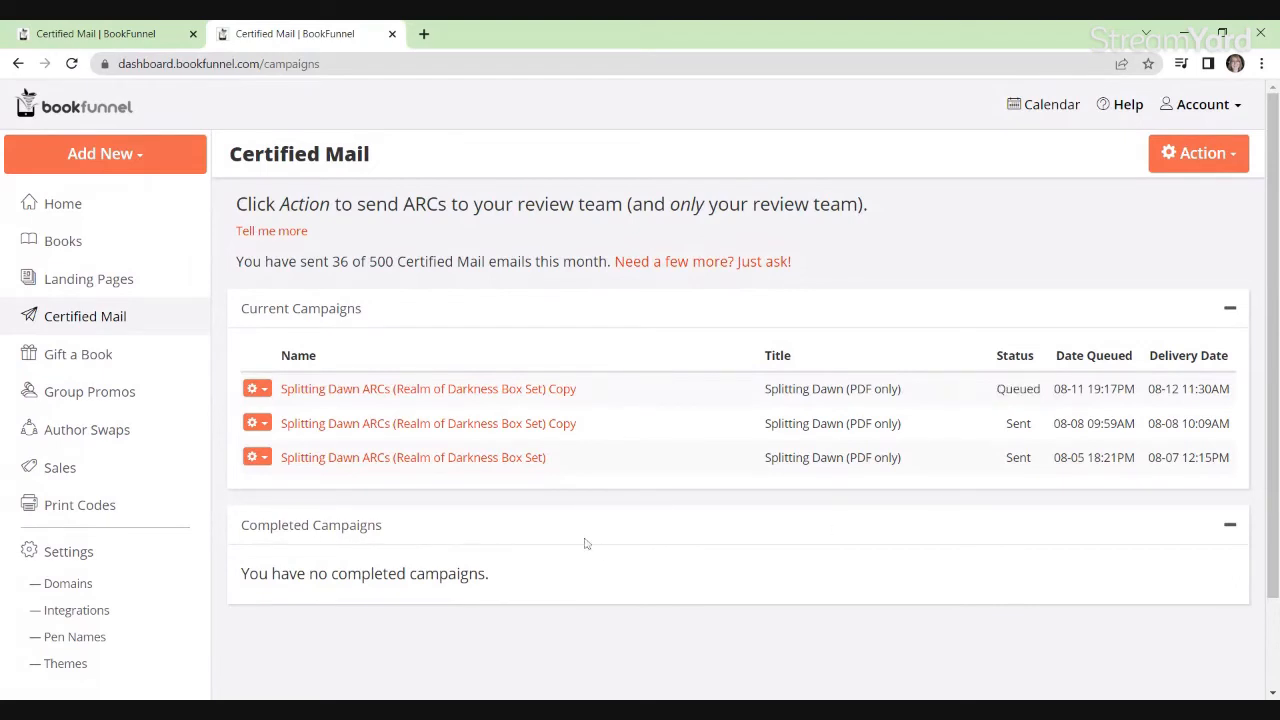
pyautogui.moveTo(490, 504)
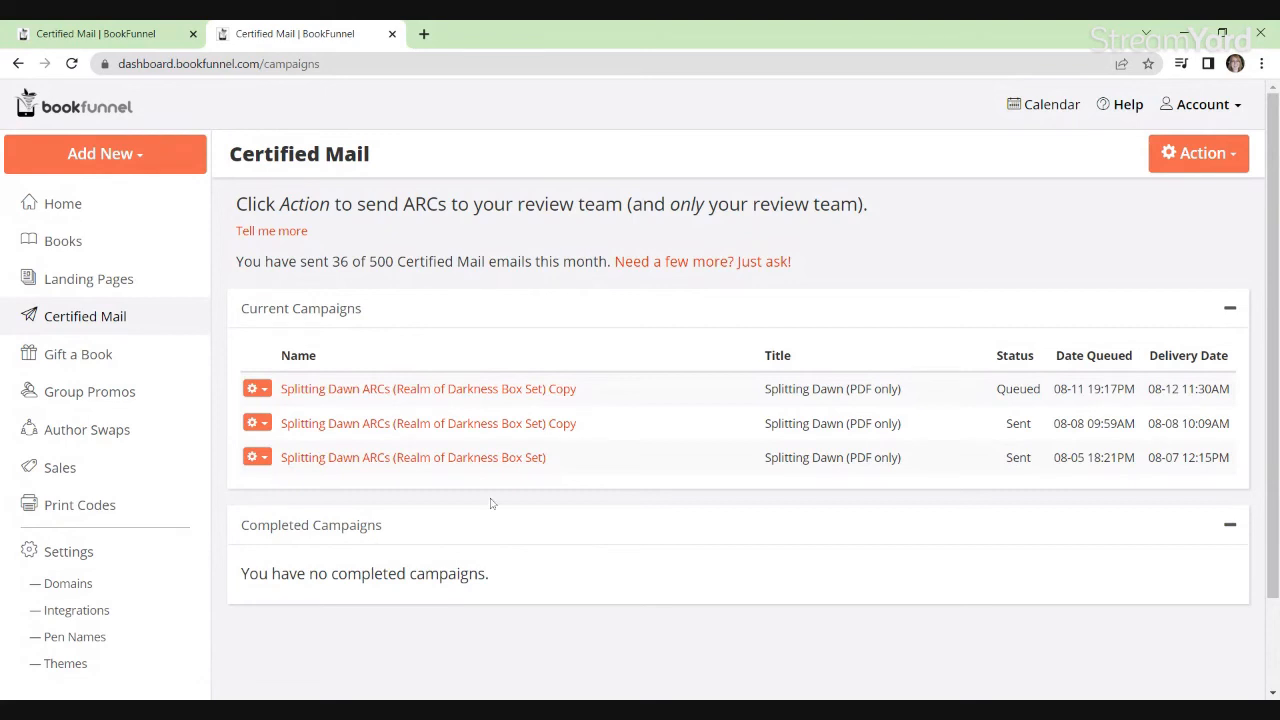
pyautogui.moveTo(564, 488)
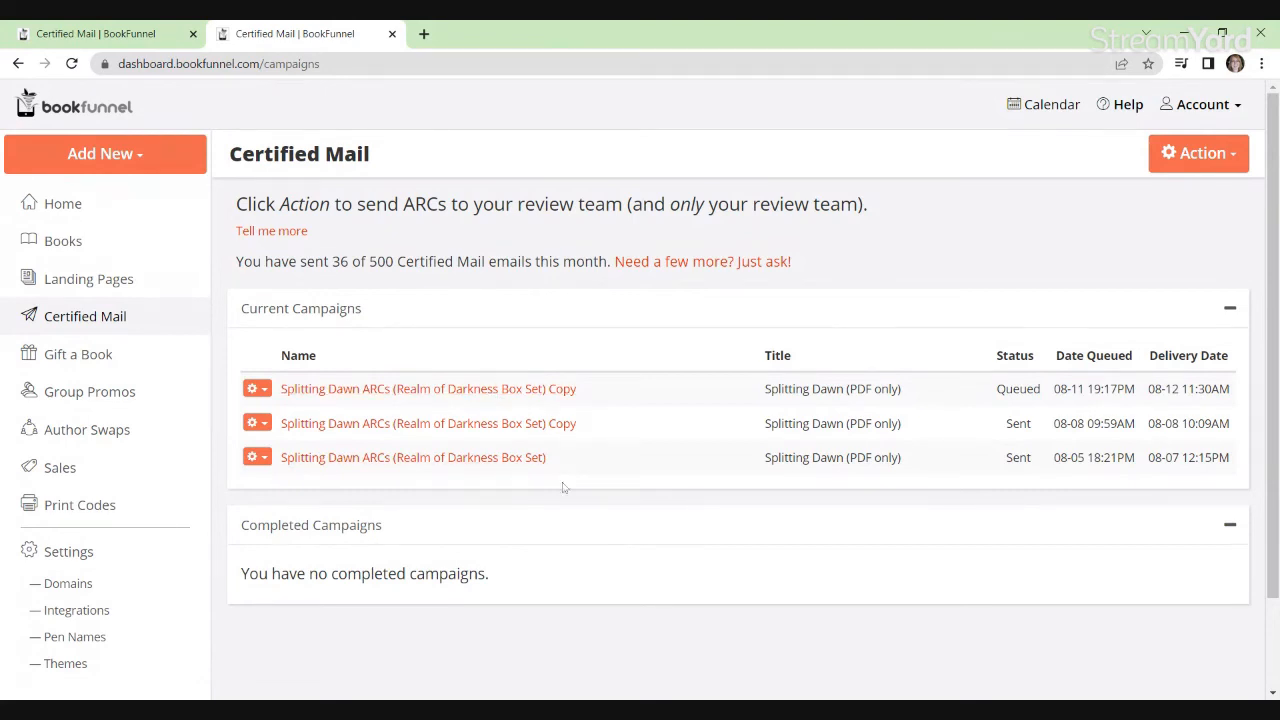
pyautogui.moveTo(698, 576)
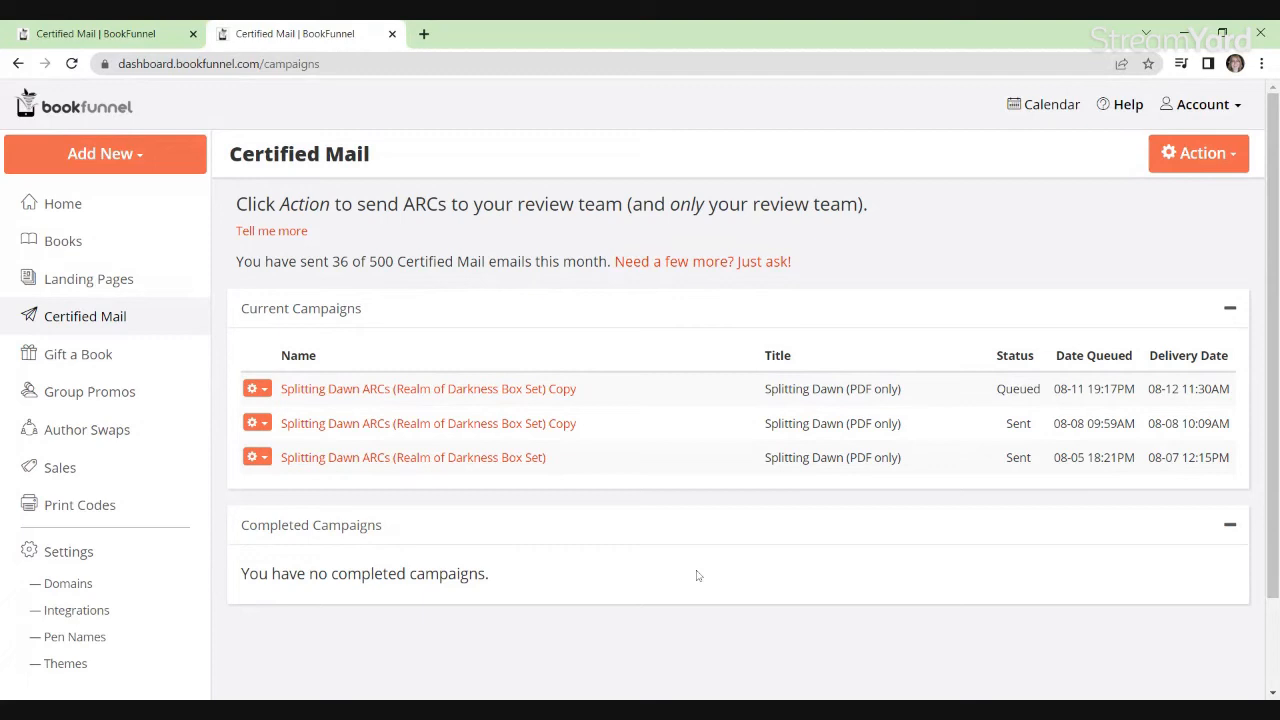
pyautogui.moveTo(728, 540)
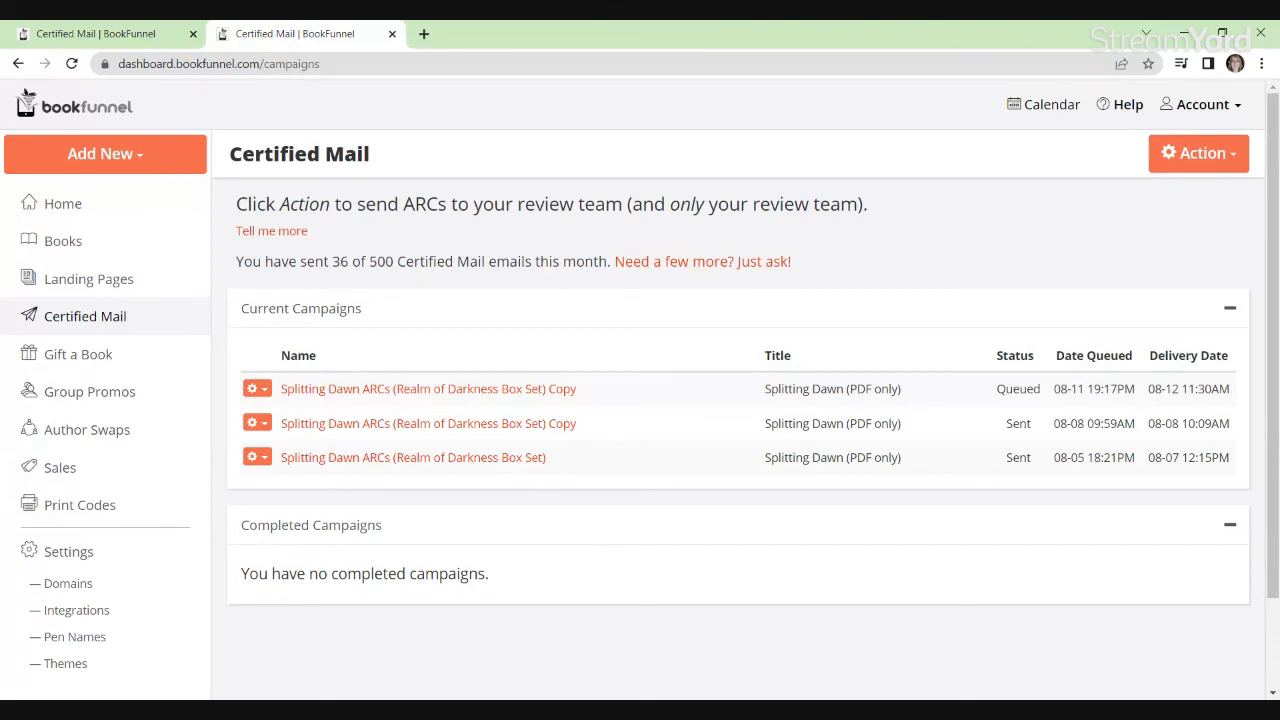
pyautogui.moveTo(668, 540)
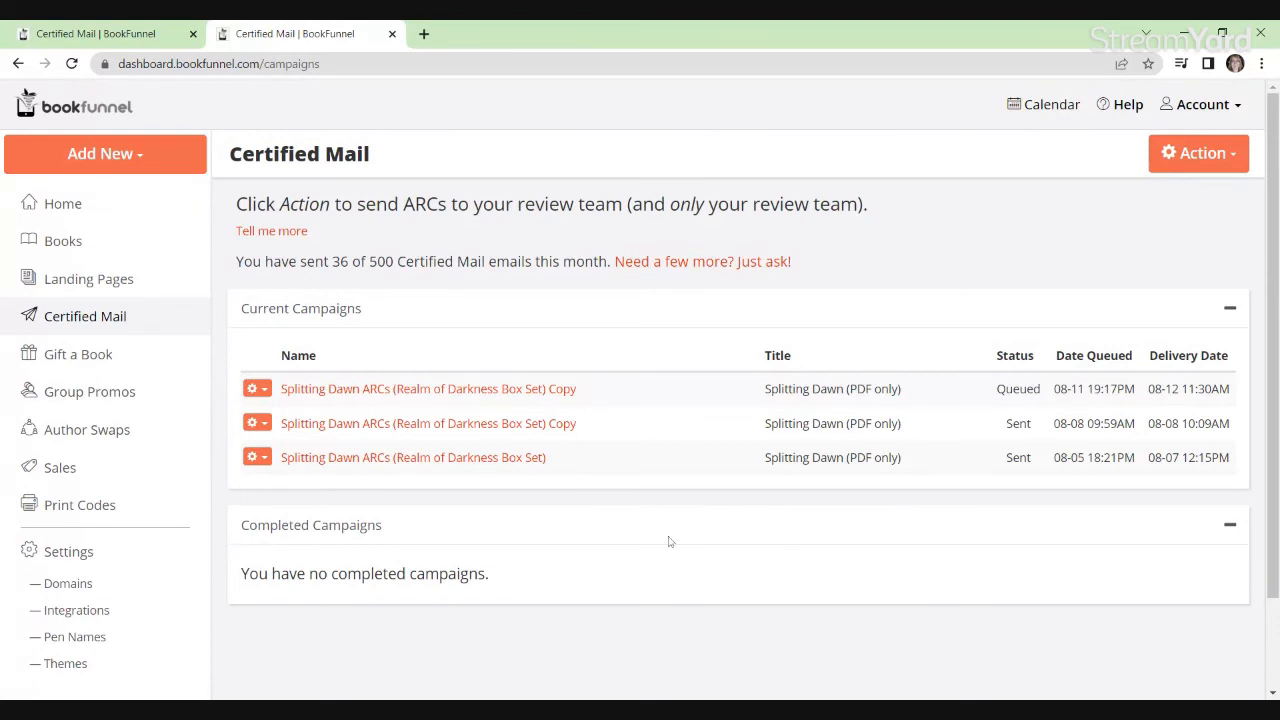
pyautogui.moveTo(644, 492)
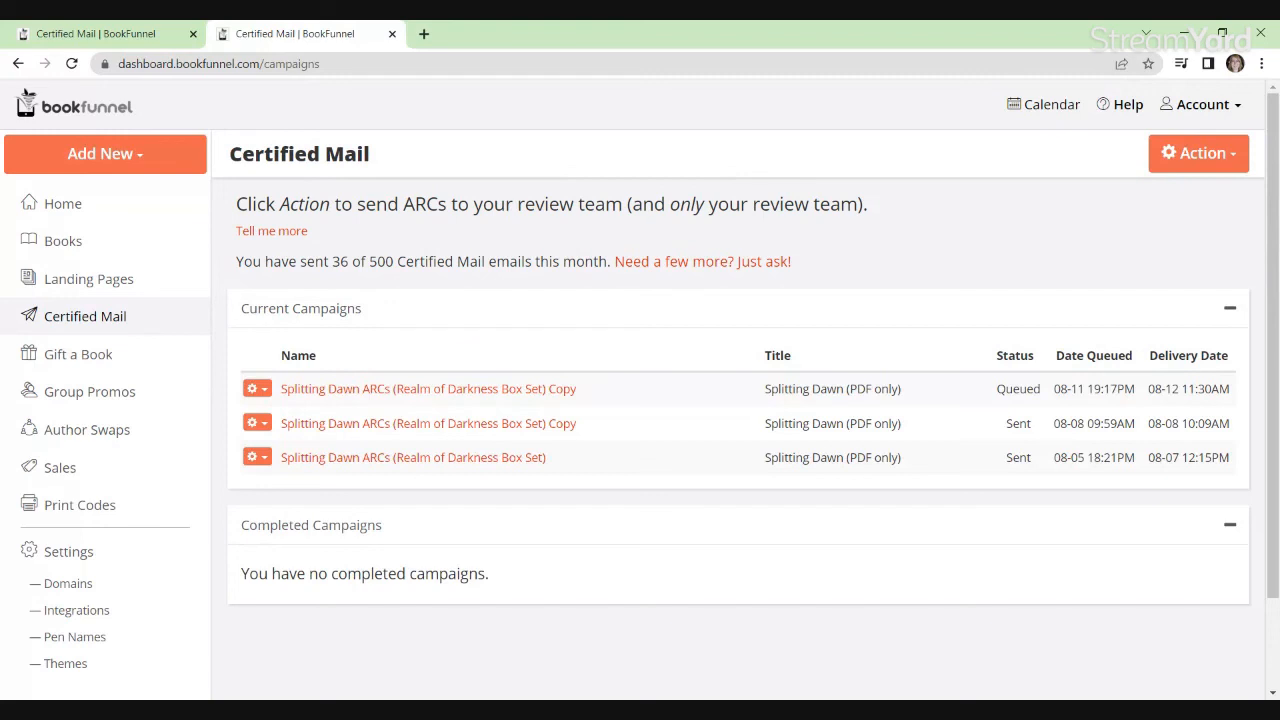
pyautogui.moveTo(1216, 104)
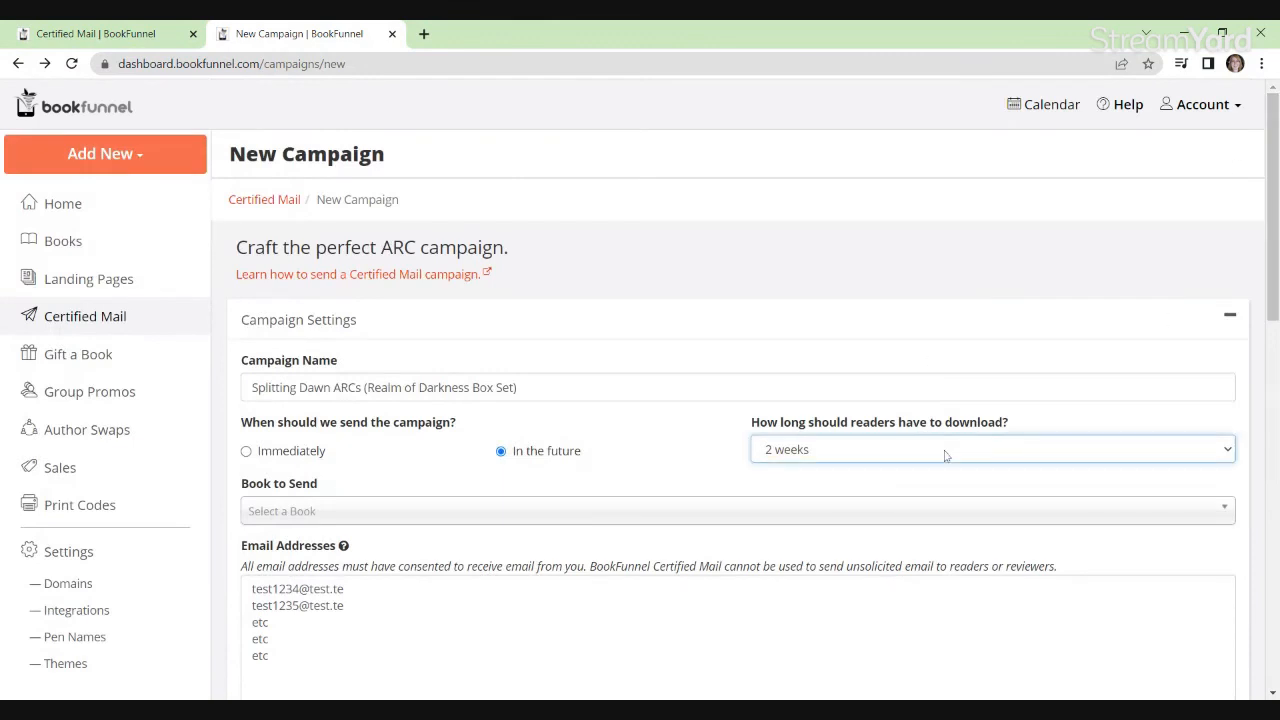
pyautogui.moveTo(920, 470)
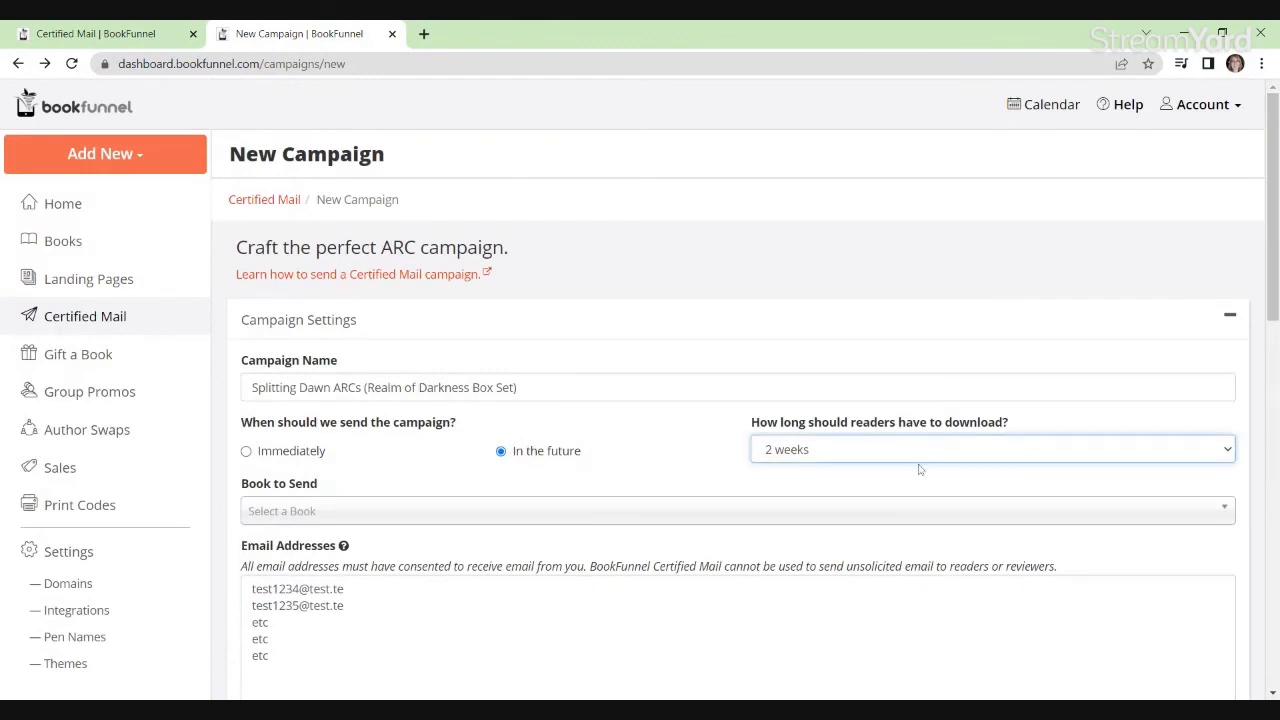
pyautogui.moveTo(718, 428)
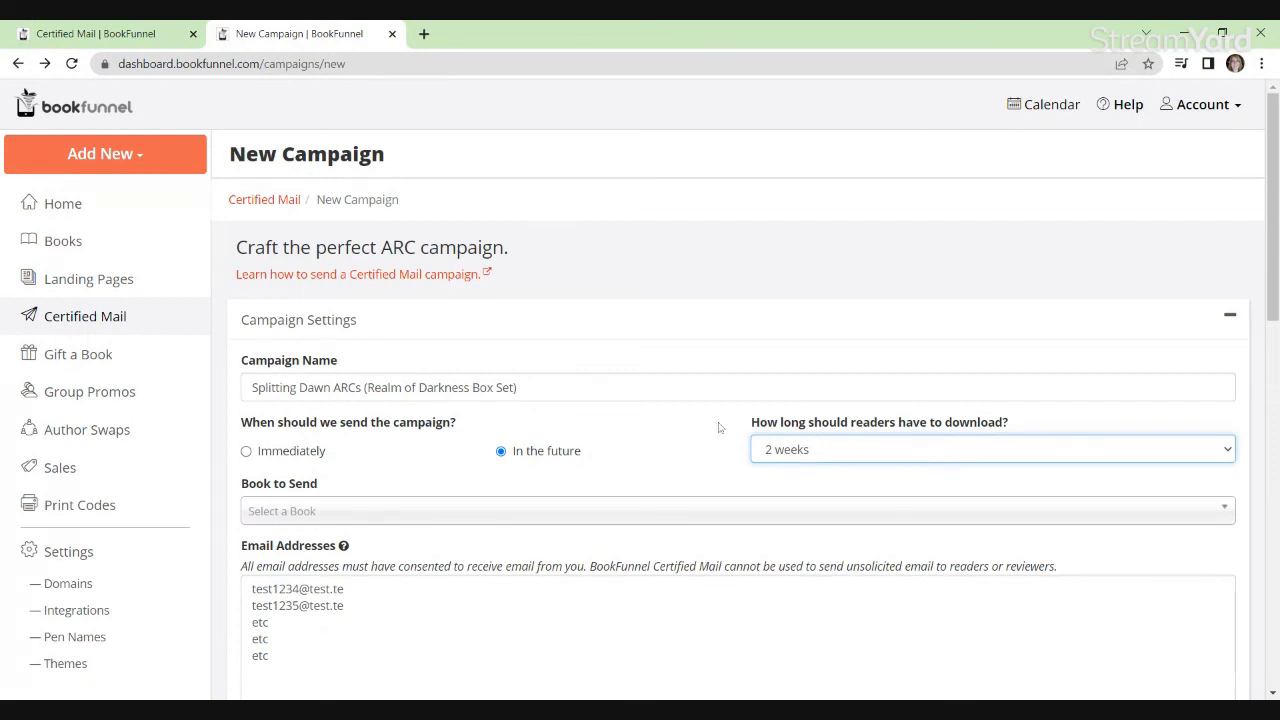
pyautogui.moveTo(760, 470)
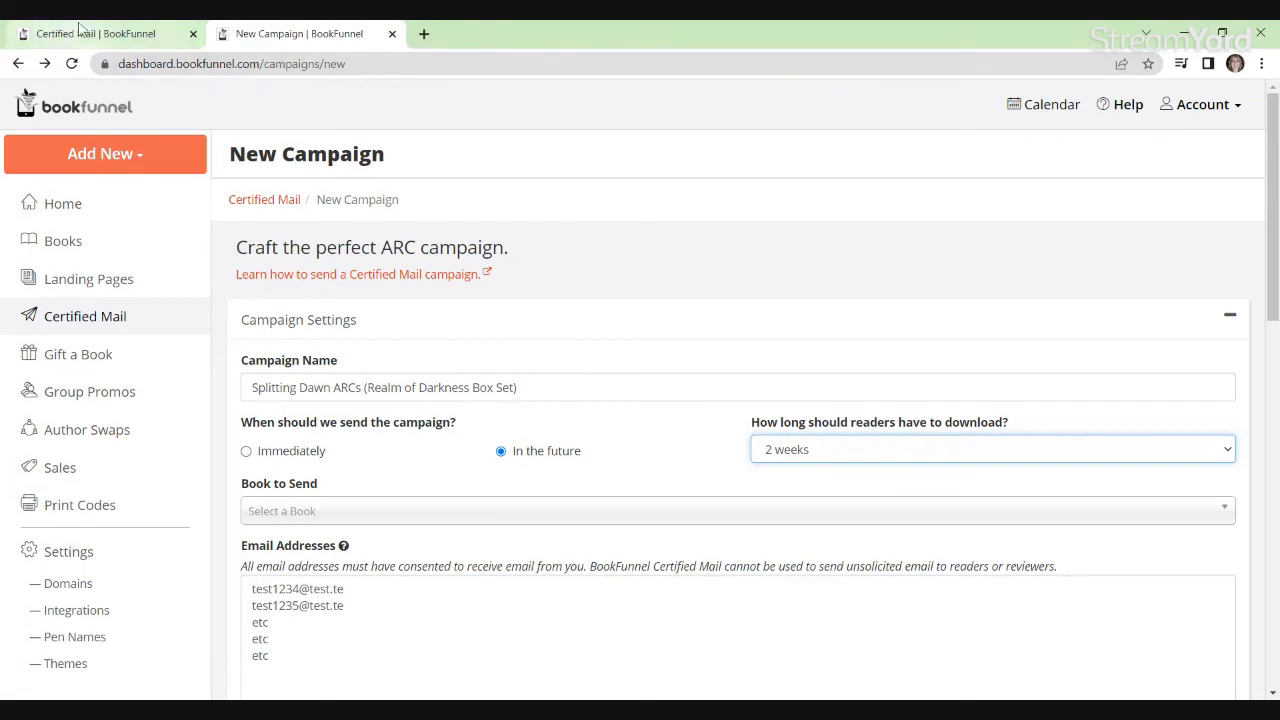
# Step: Return to the Certified Mail campaigns list browser tab
pyautogui.click(96, 32)
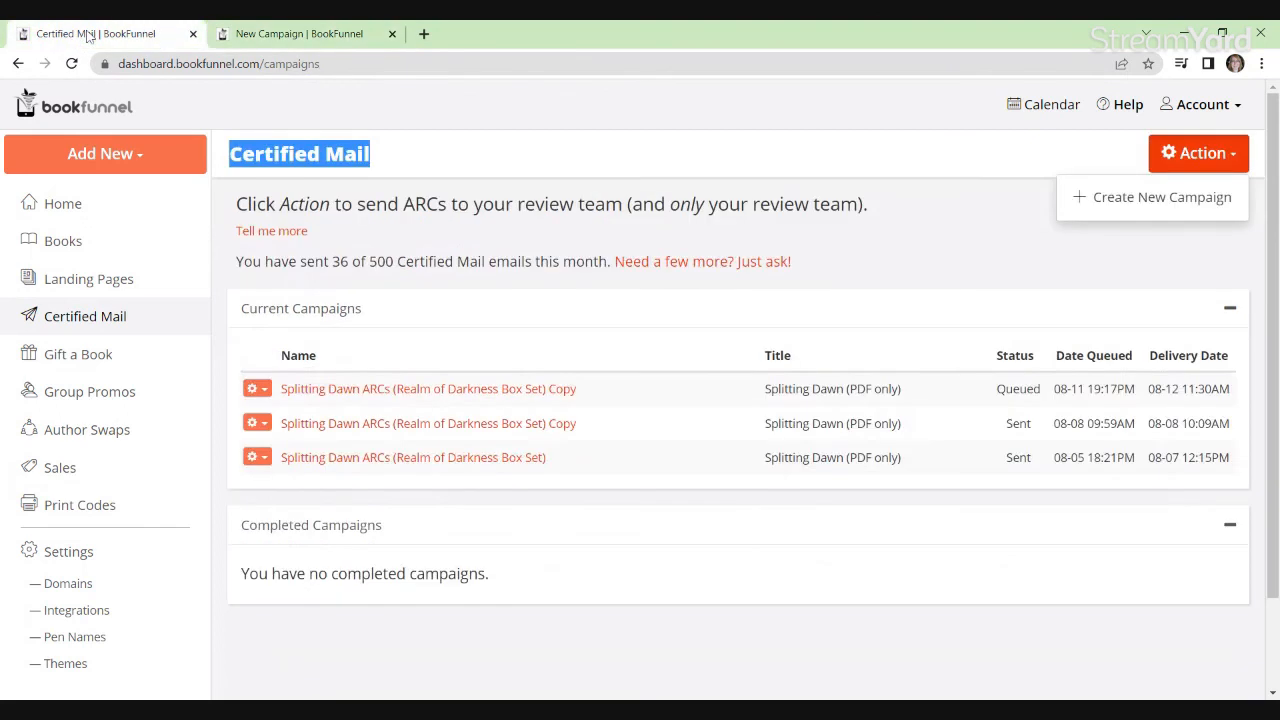
pyautogui.moveTo(914, 264)
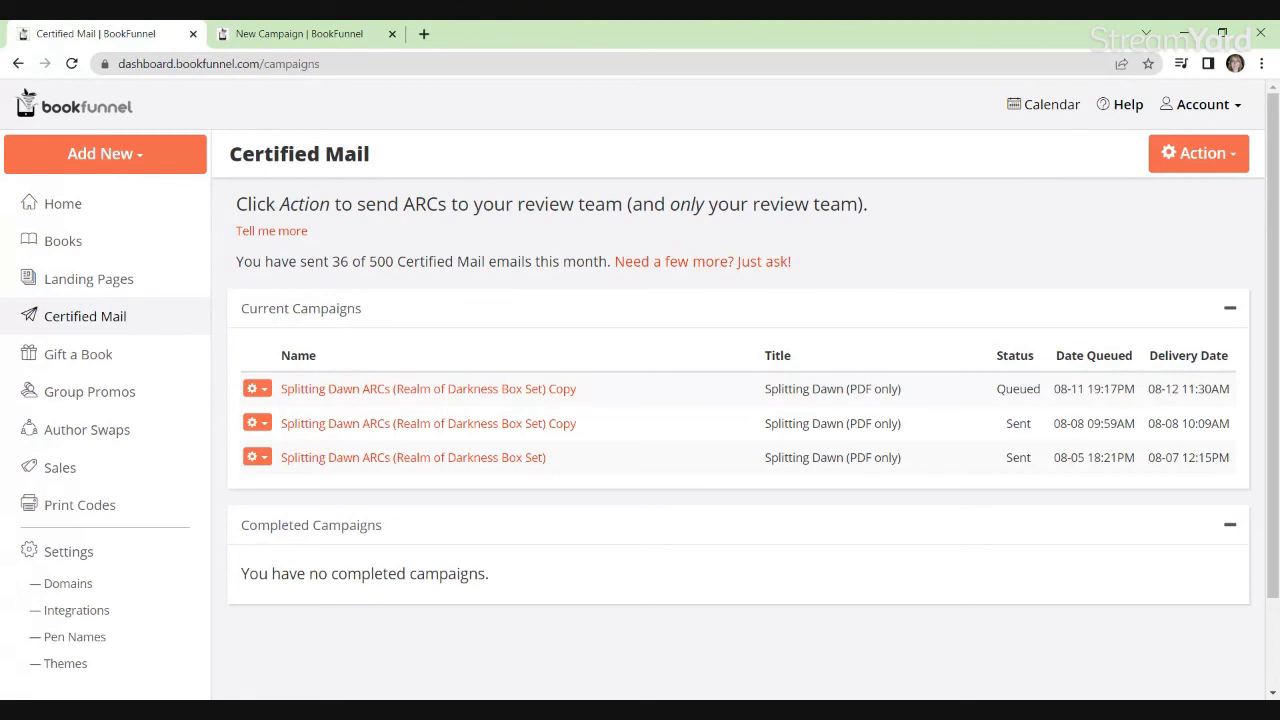
pyautogui.moveTo(798, 296)
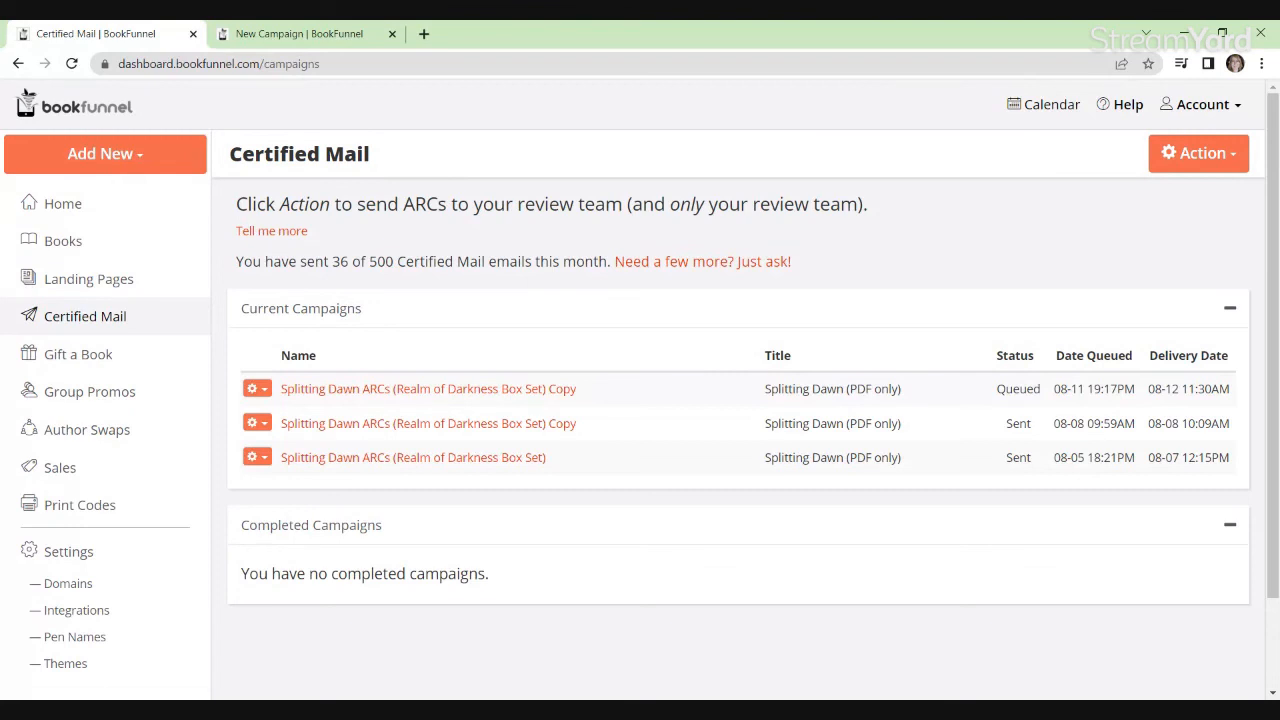
pyautogui.moveTo(700, 632)
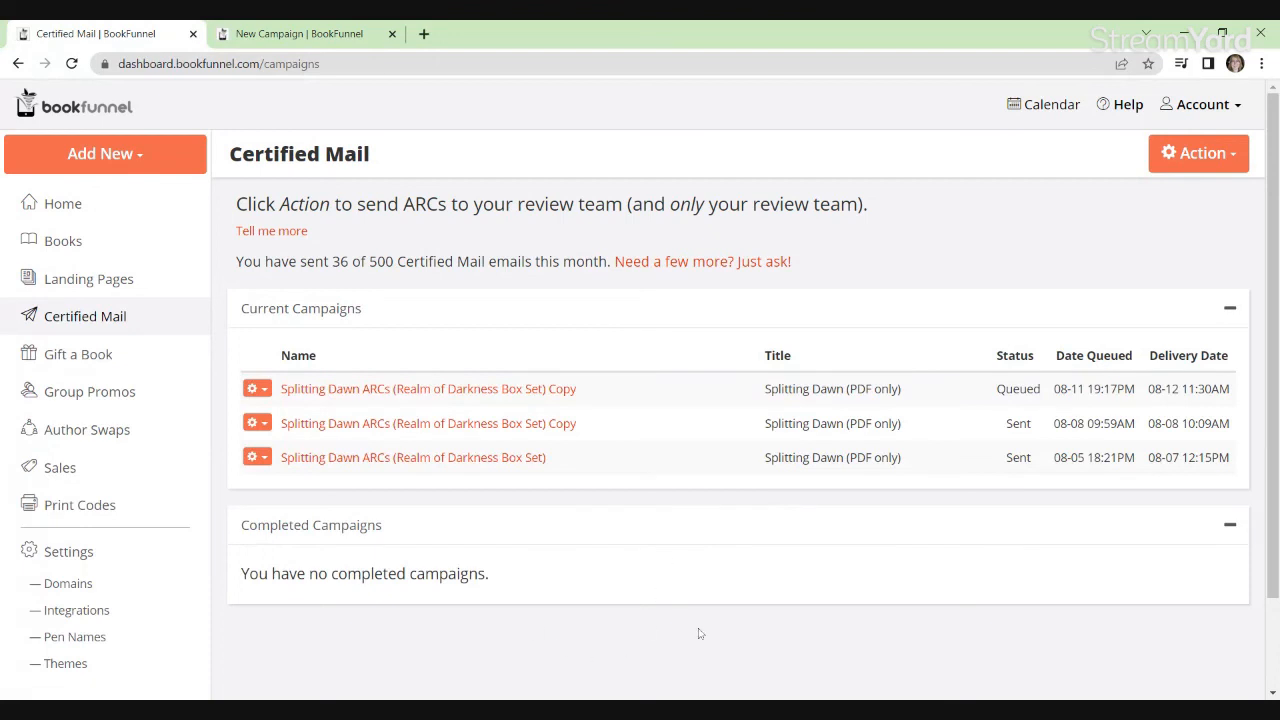
pyautogui.moveTo(716, 664)
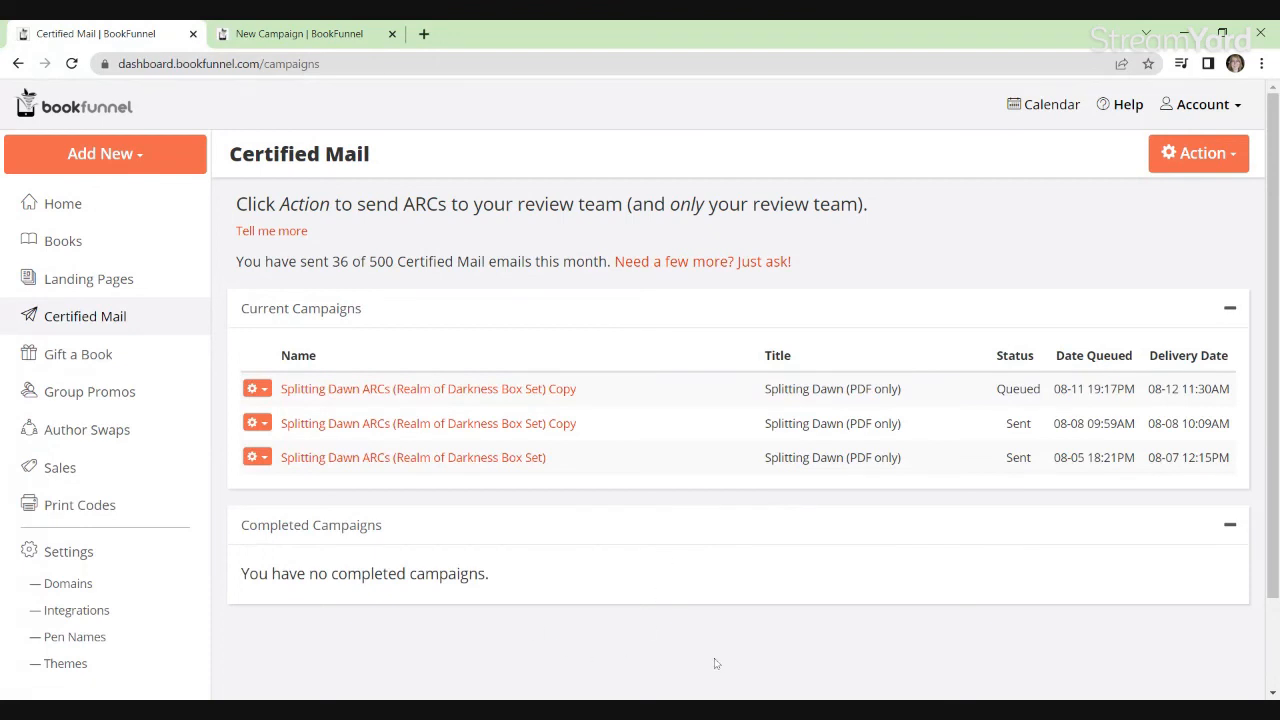